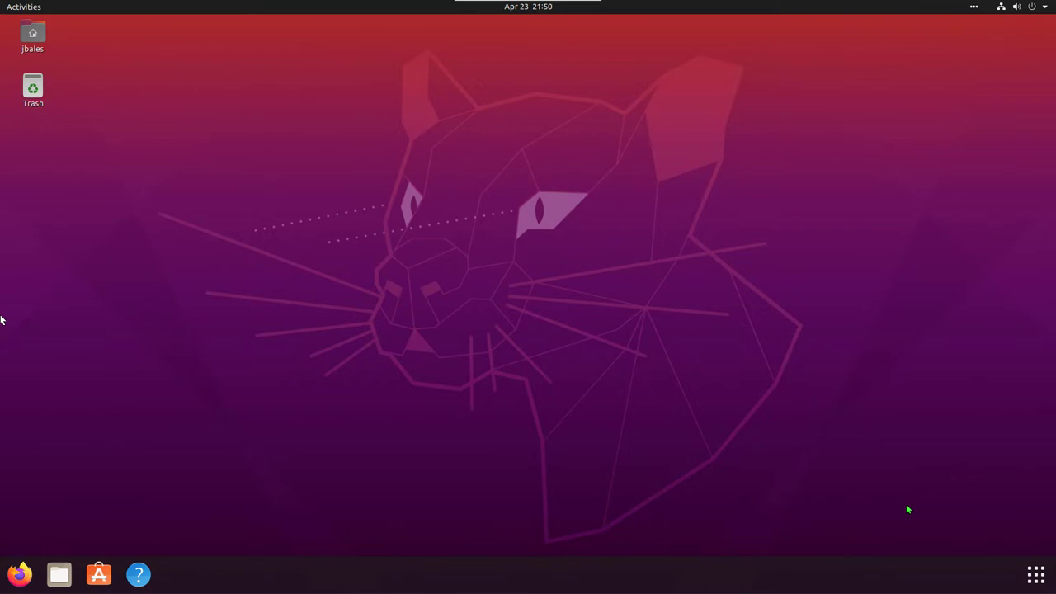
mouse_move(459, 242)
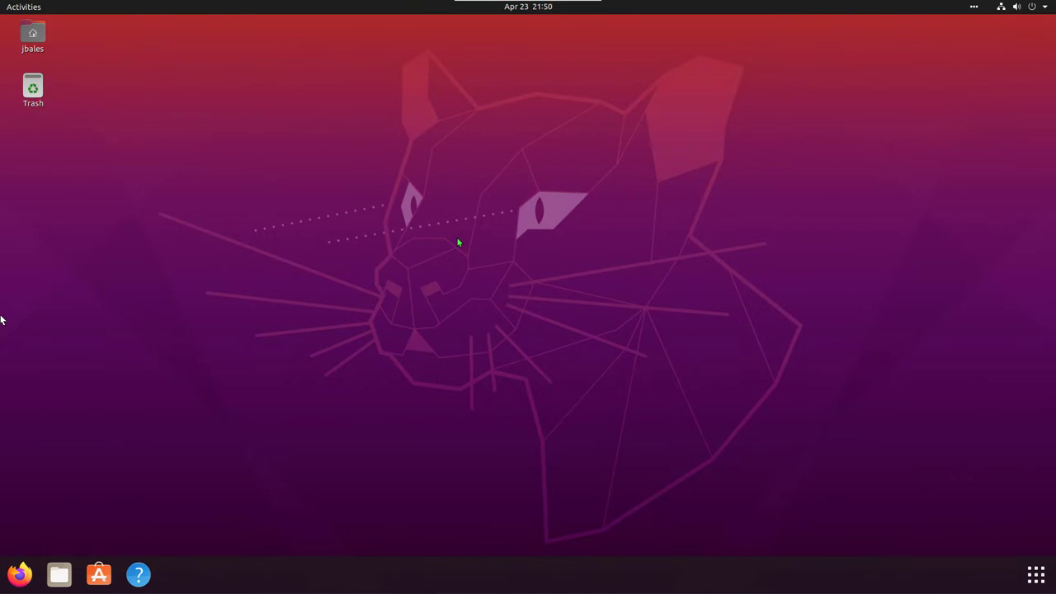
mouse_move(69, 78)
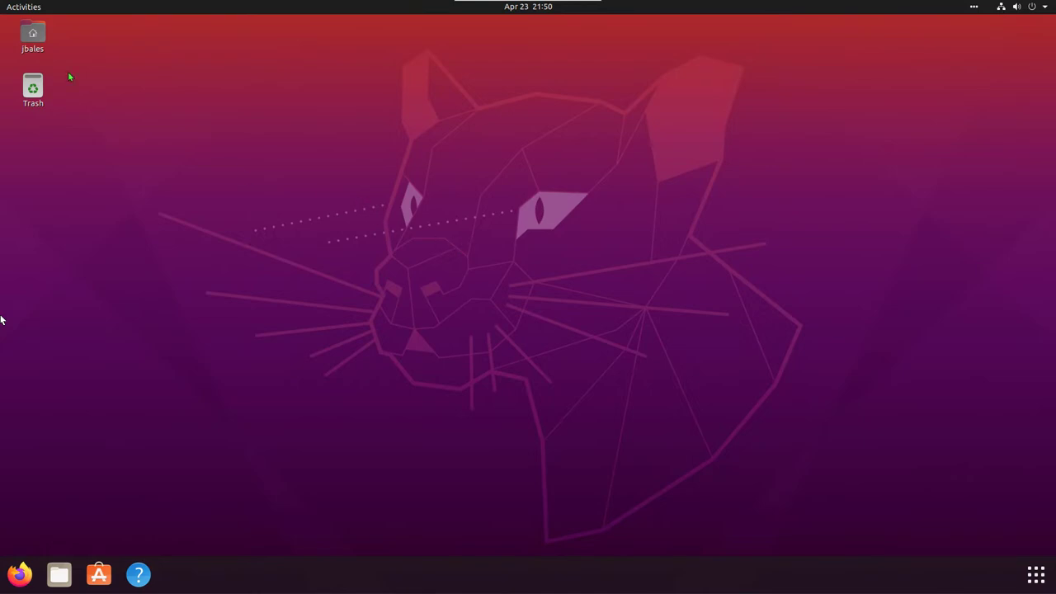
mouse_move(3, 320)
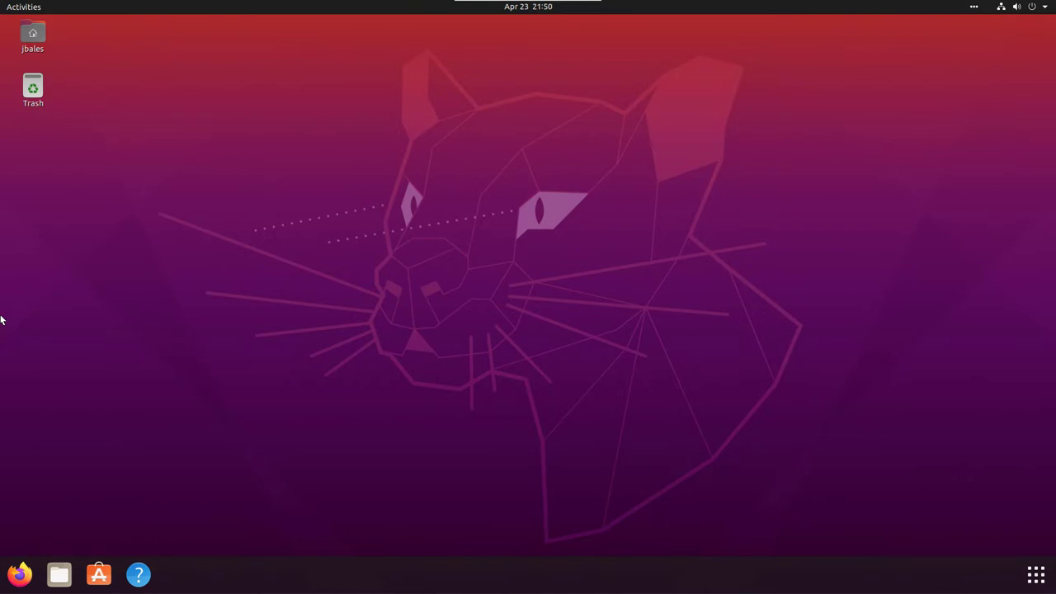
mouse_move(125, 115)
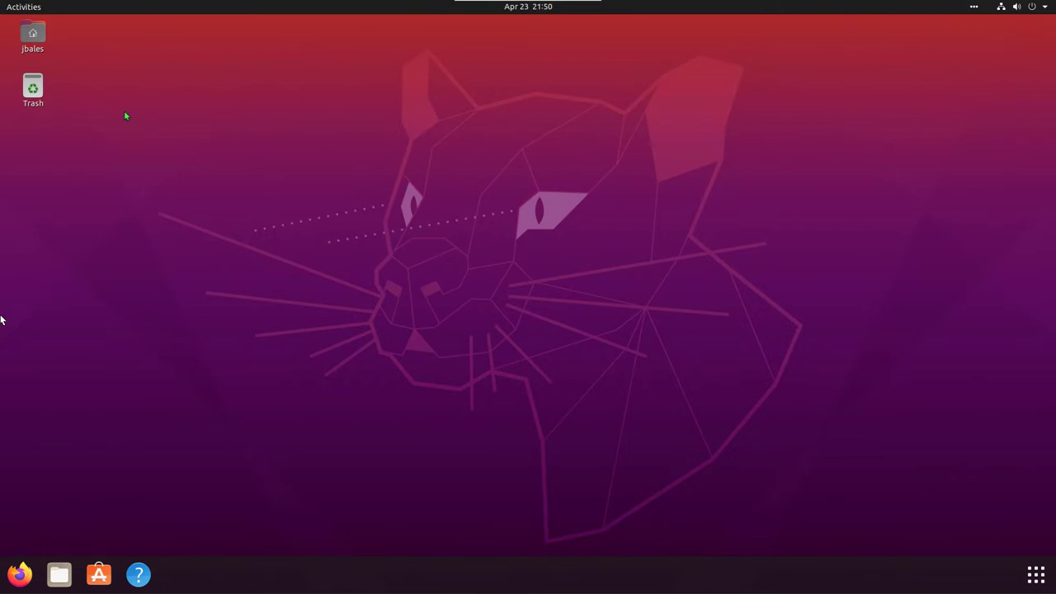
mouse_move(152, 469)
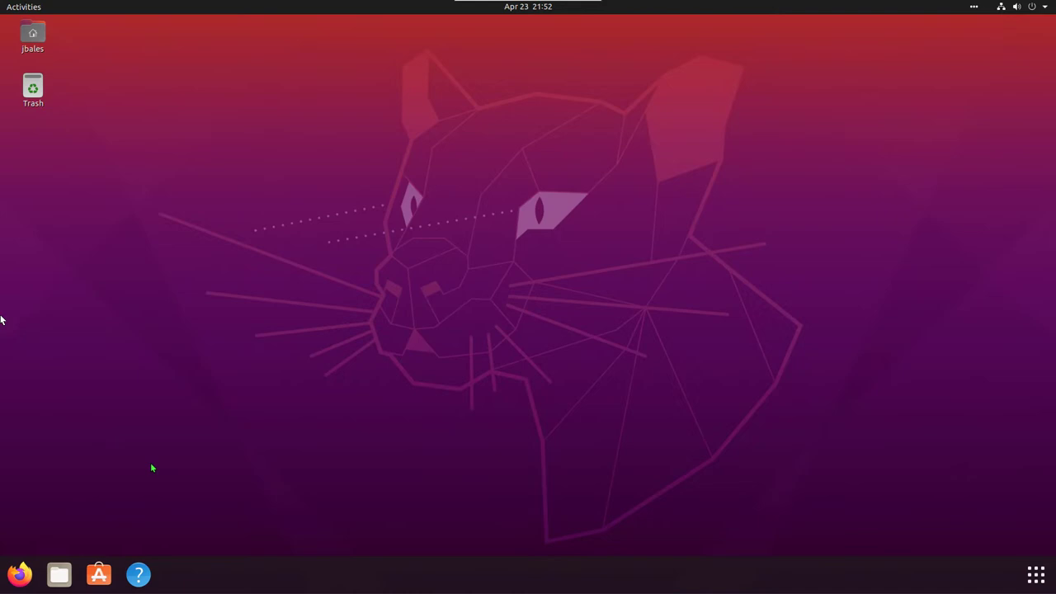
mouse_move(79, 202)
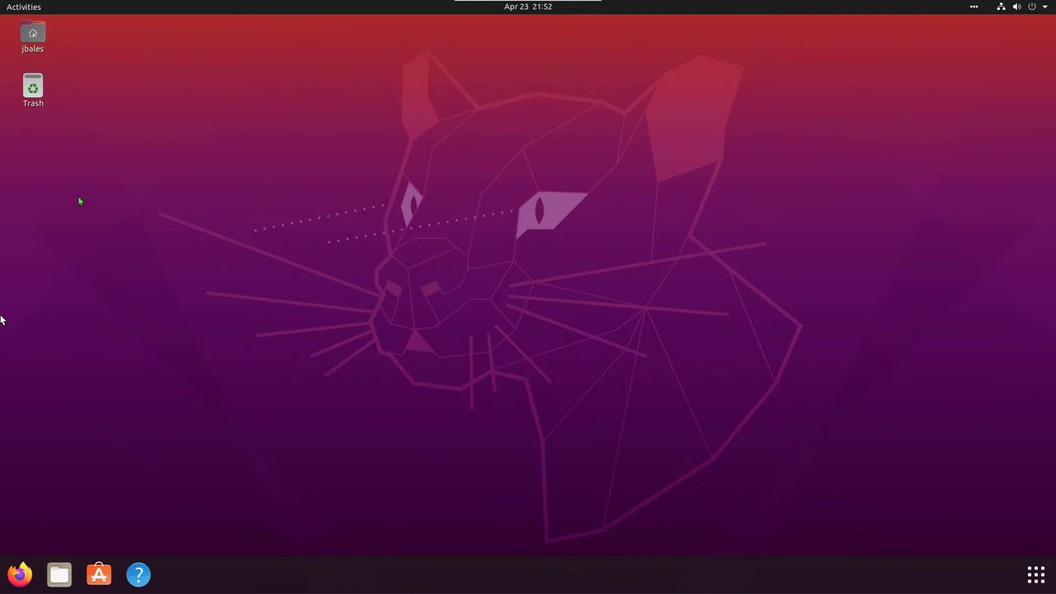
mouse_move(66, 168)
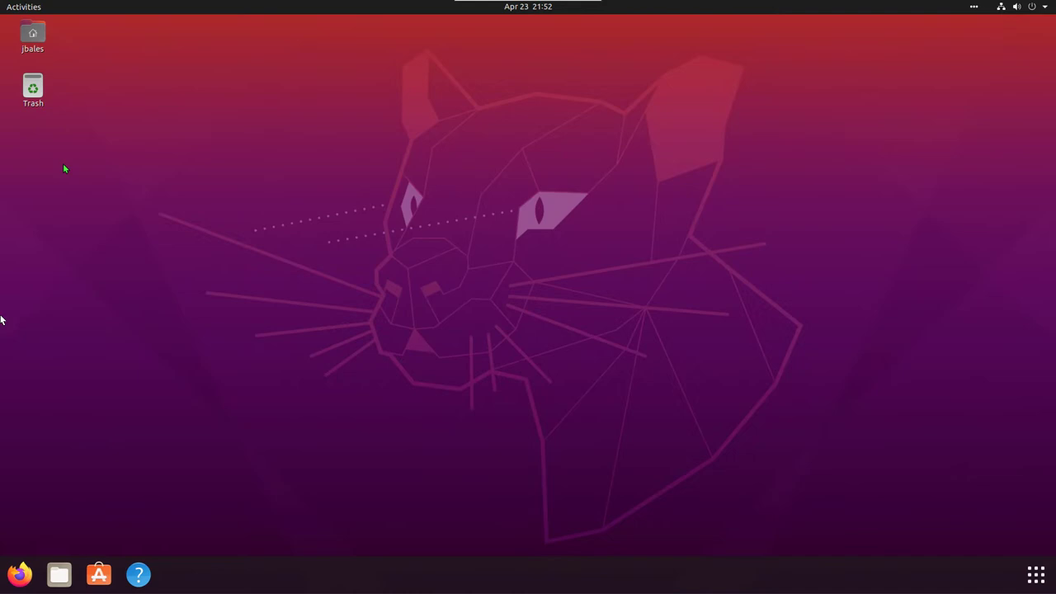
mouse_move(287, 83)
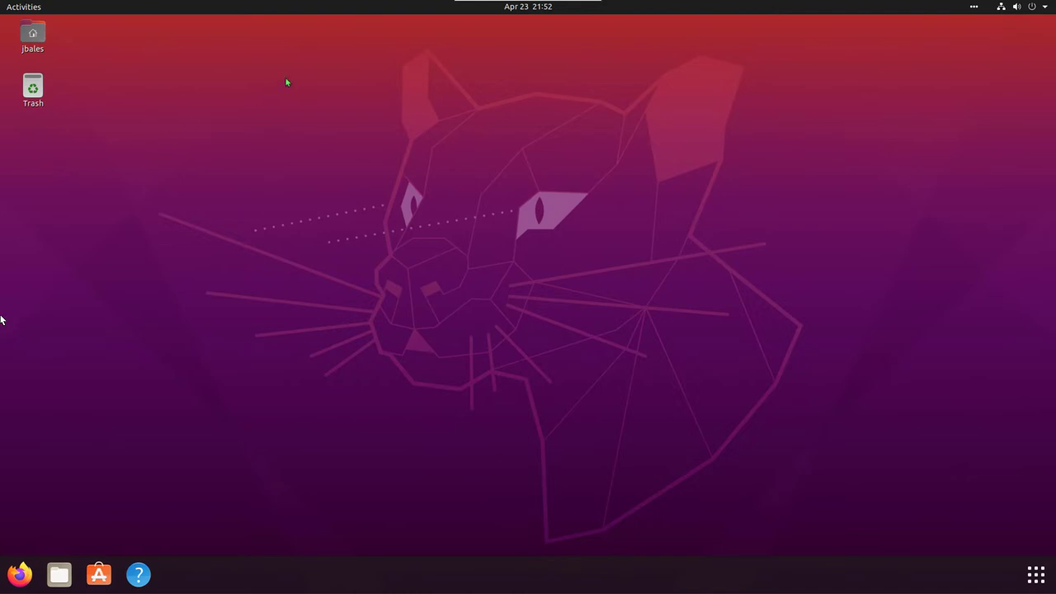
mouse_move(462, 6)
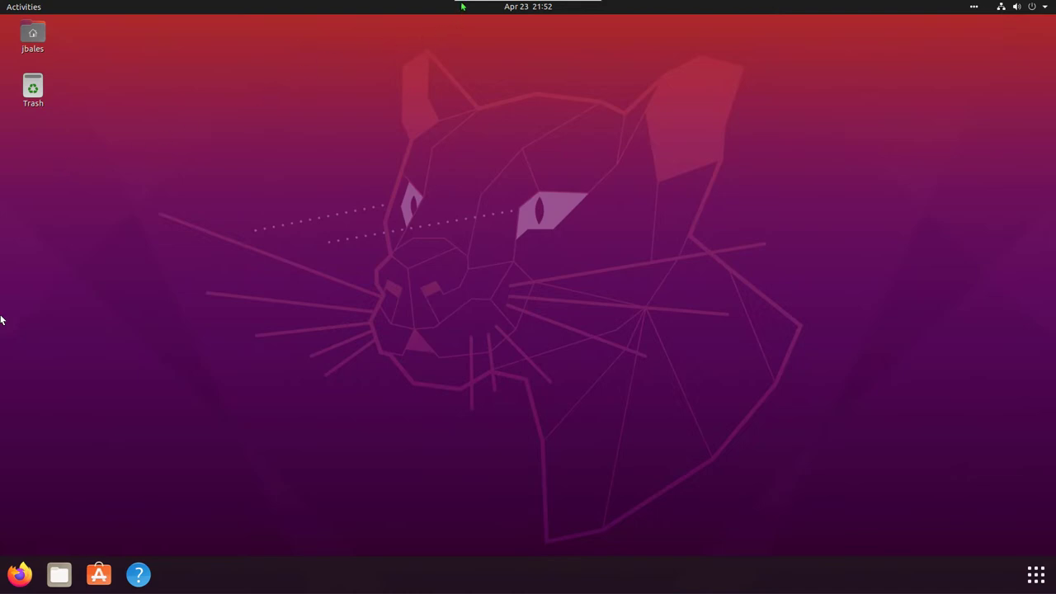
mouse_move(449, 79)
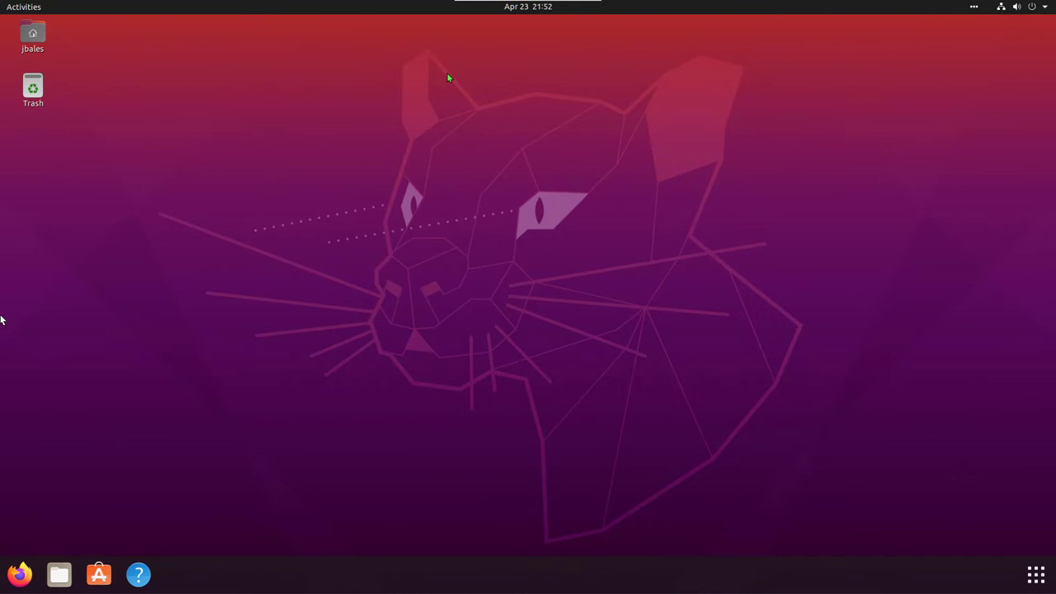
mouse_move(204, 224)
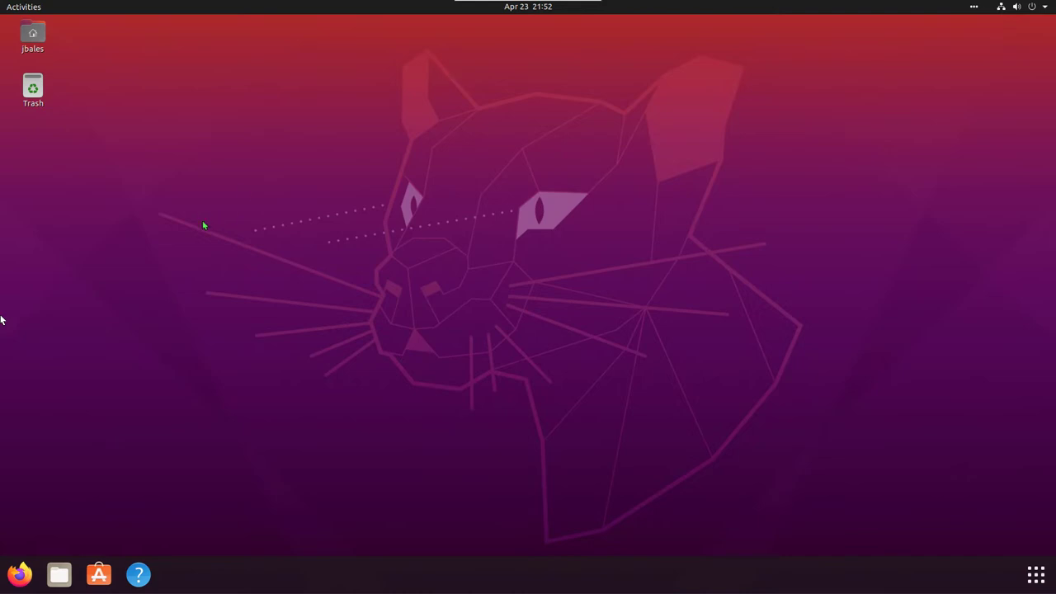
mouse_move(25, 13)
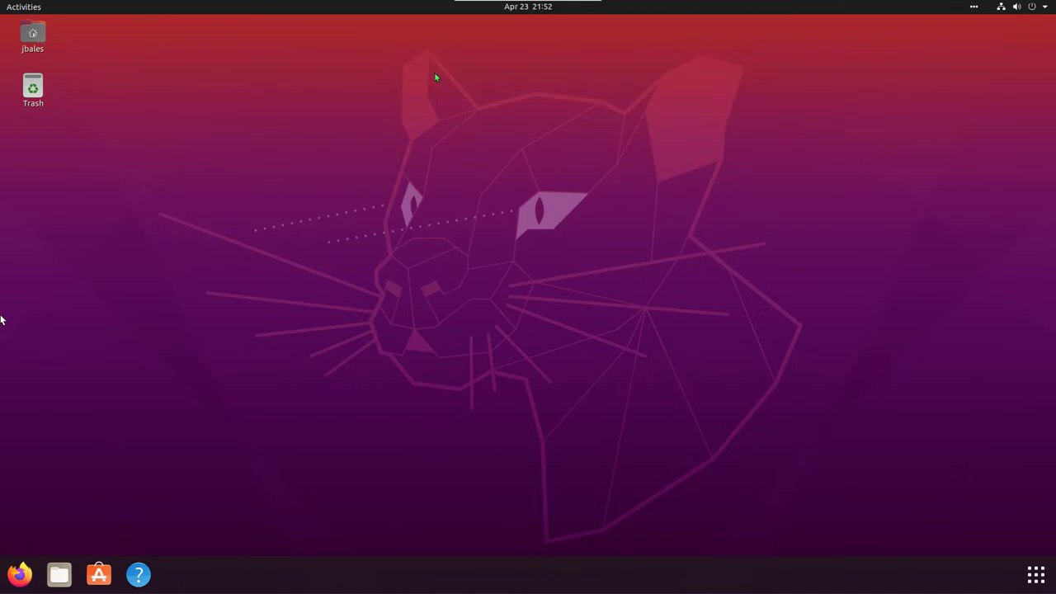
mouse_move(459, 248)
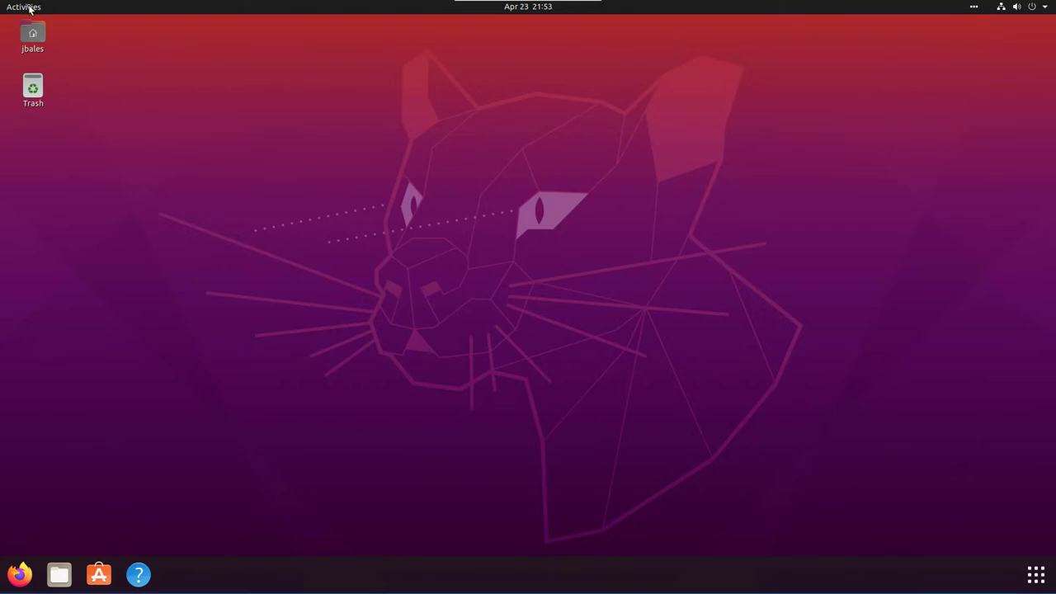
Peek at the Activities overview and the notifications calendar, then return to the desktop
left_click(23, 7)
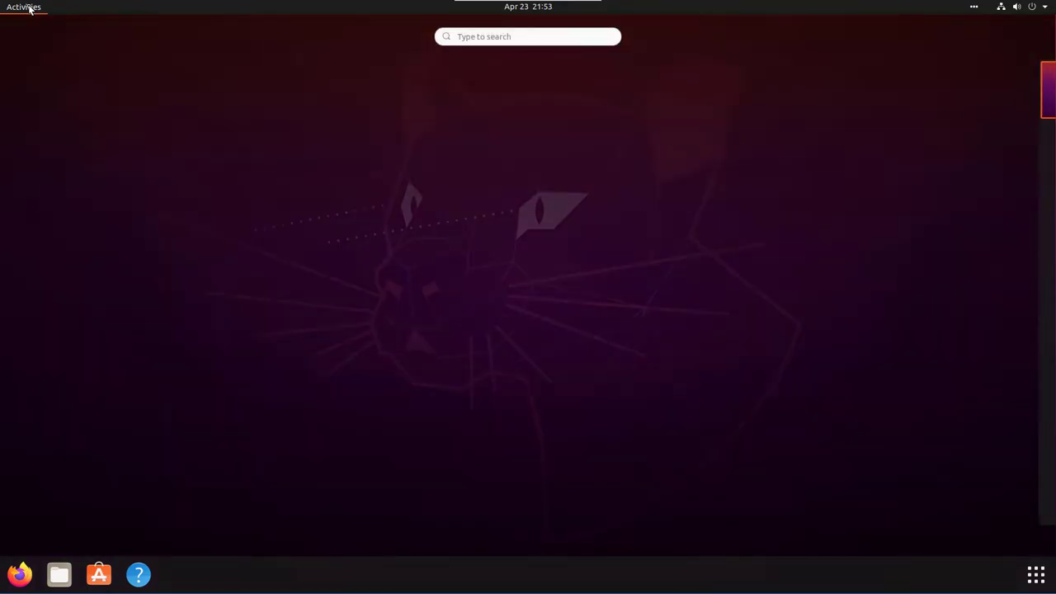
left_click(23, 6)
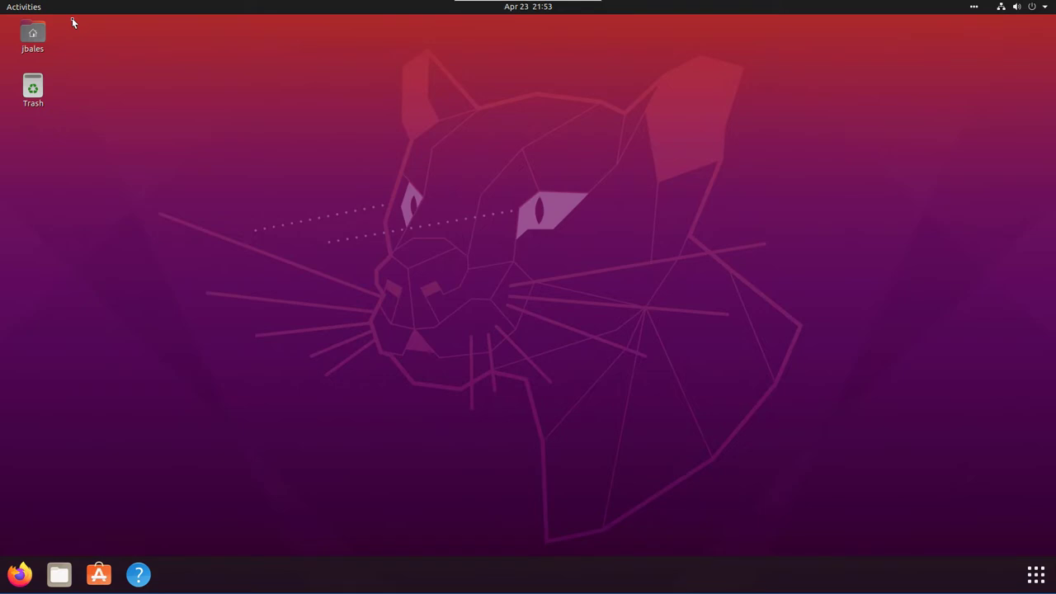
mouse_move(90, 24)
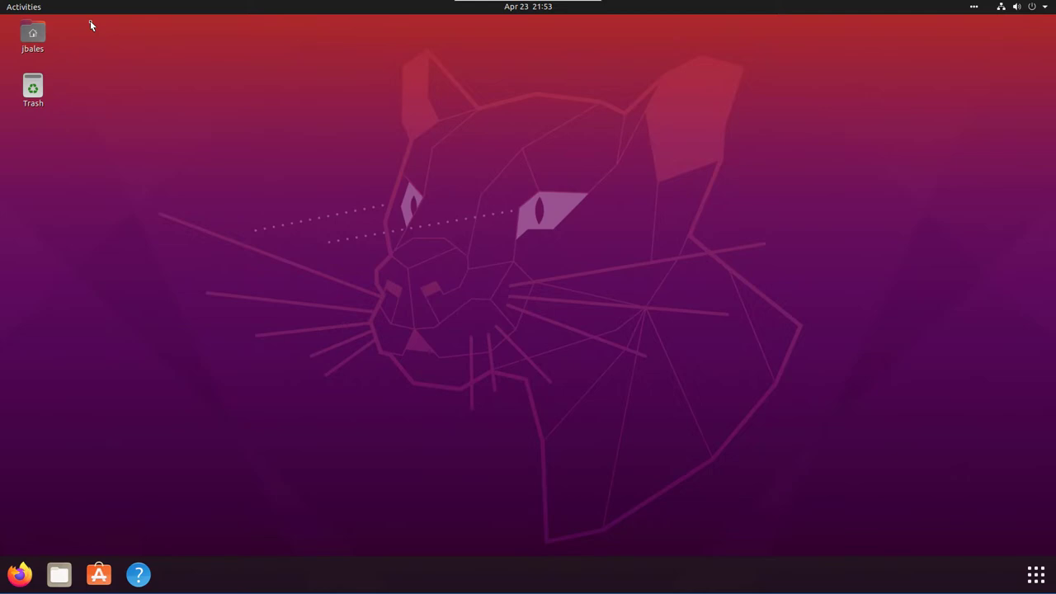
mouse_move(91, 61)
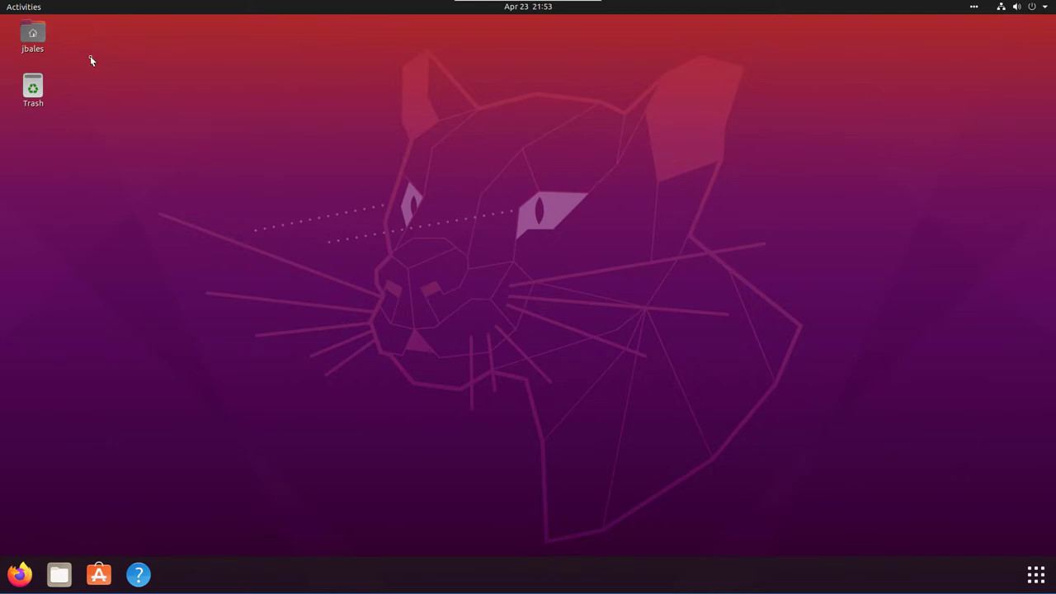
mouse_move(68, 46)
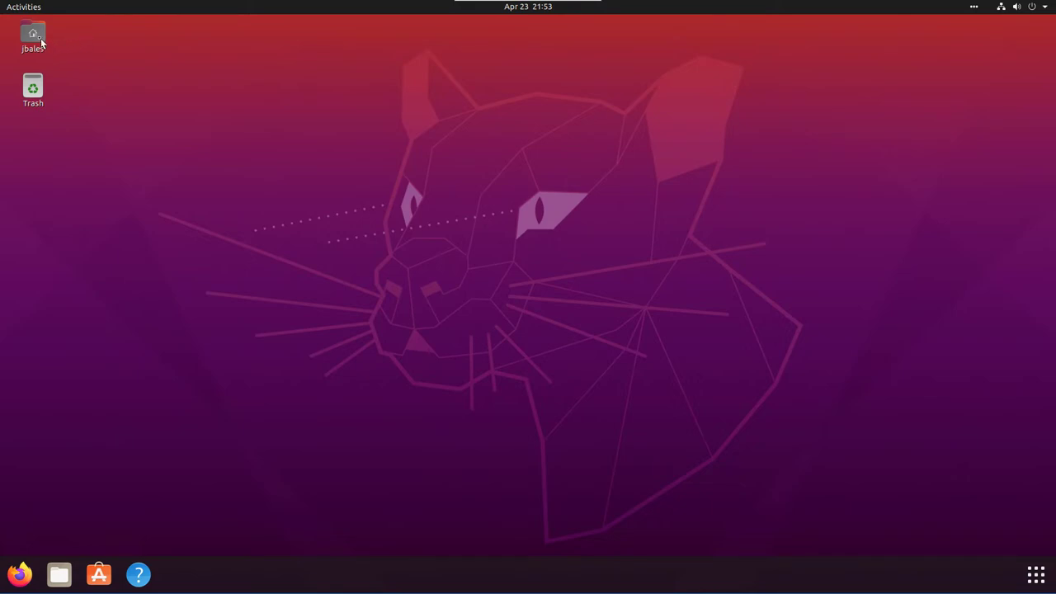
mouse_move(353, 86)
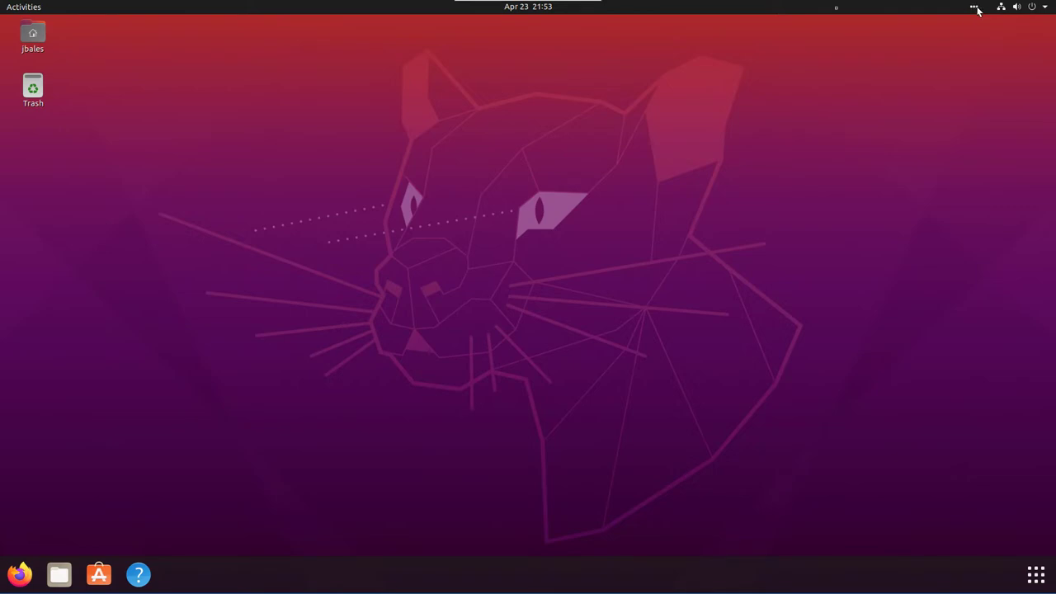
left_click(528, 7)
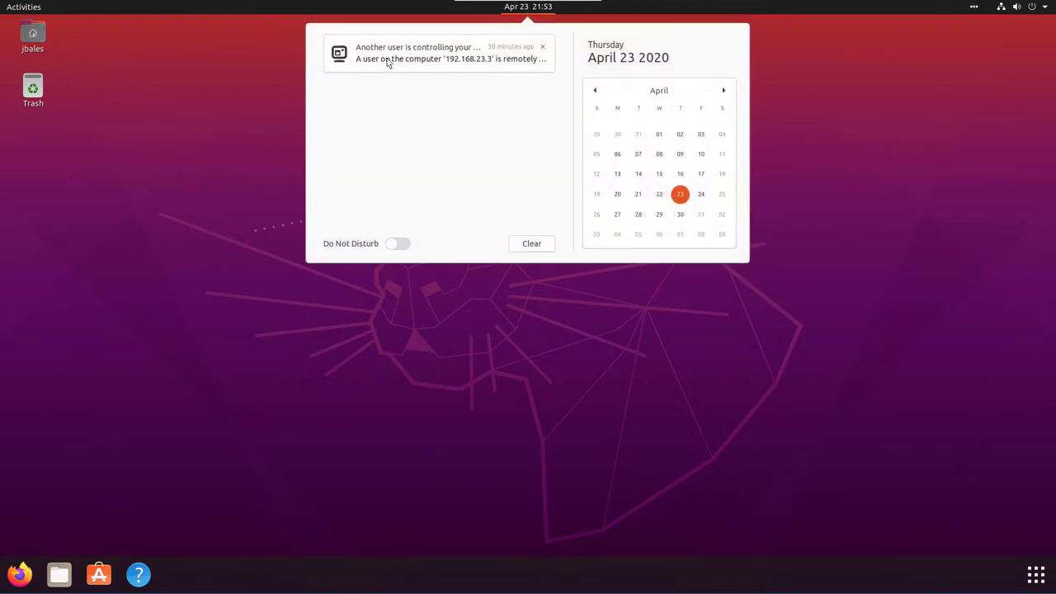
left_click(531, 244)
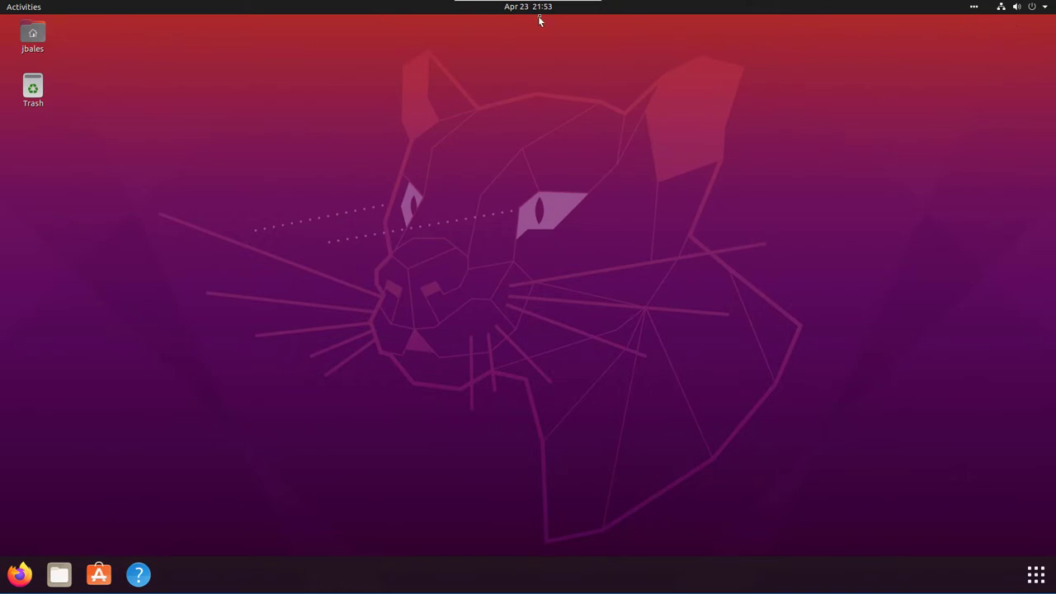
mouse_move(19, 18)
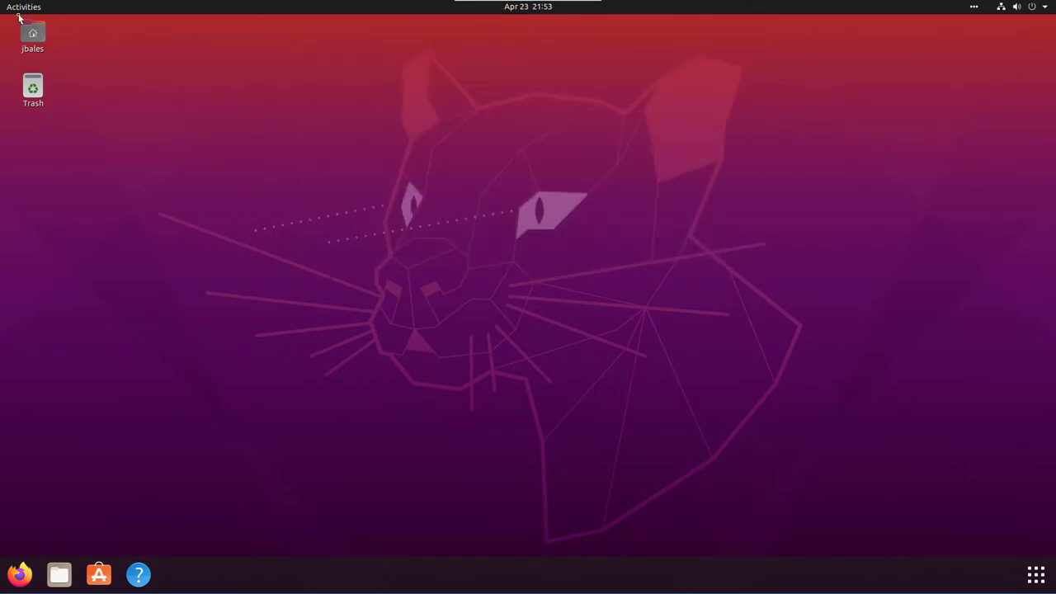
Search for 's' in the overview to launch Settings on the Sharing panel
left_click(23, 6)
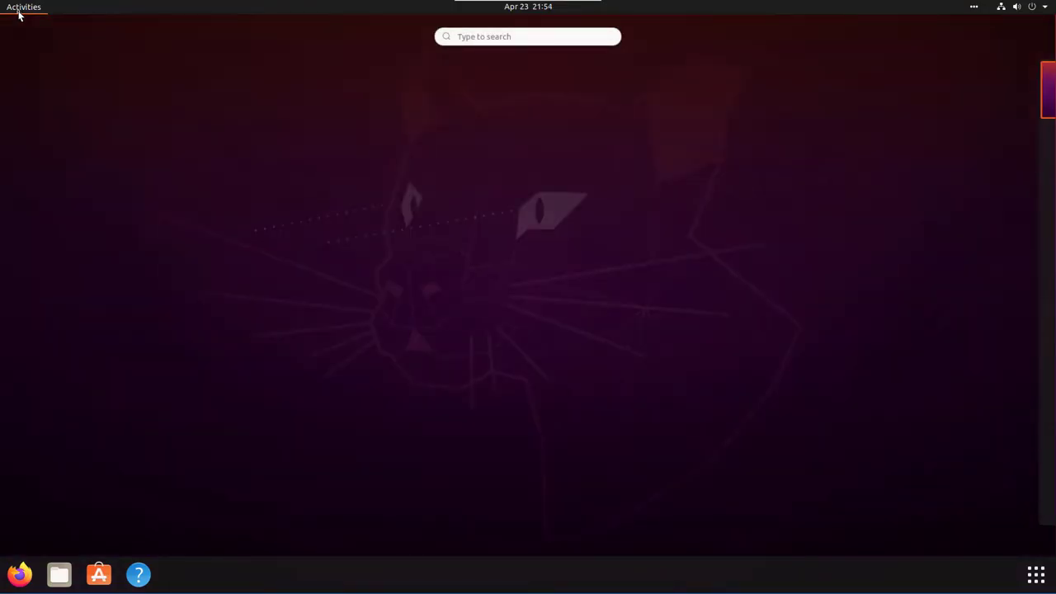
type("s")
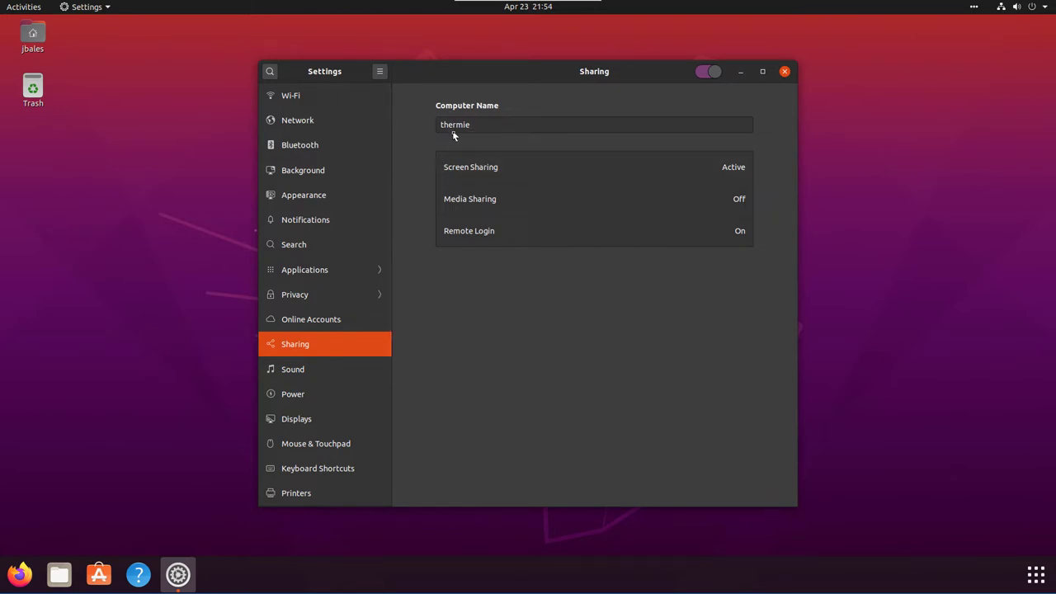
mouse_move(477, 254)
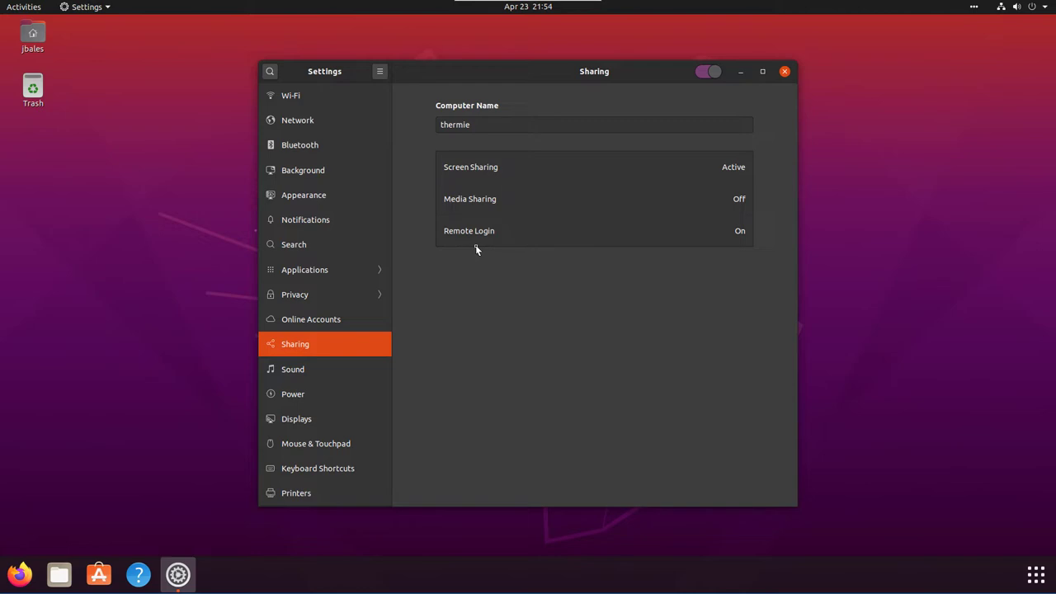
mouse_move(472, 247)
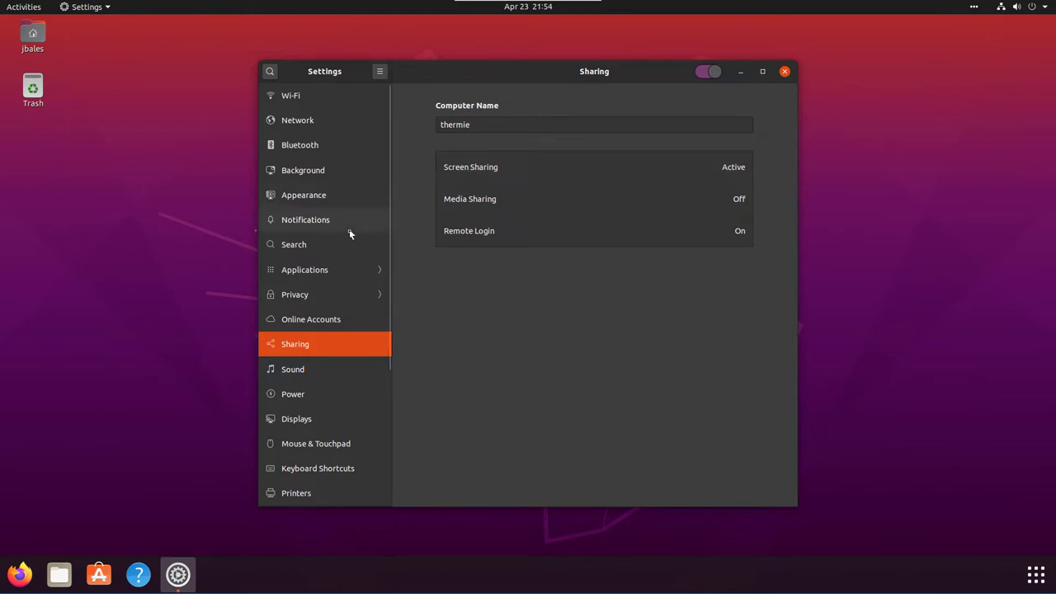
mouse_move(347, 162)
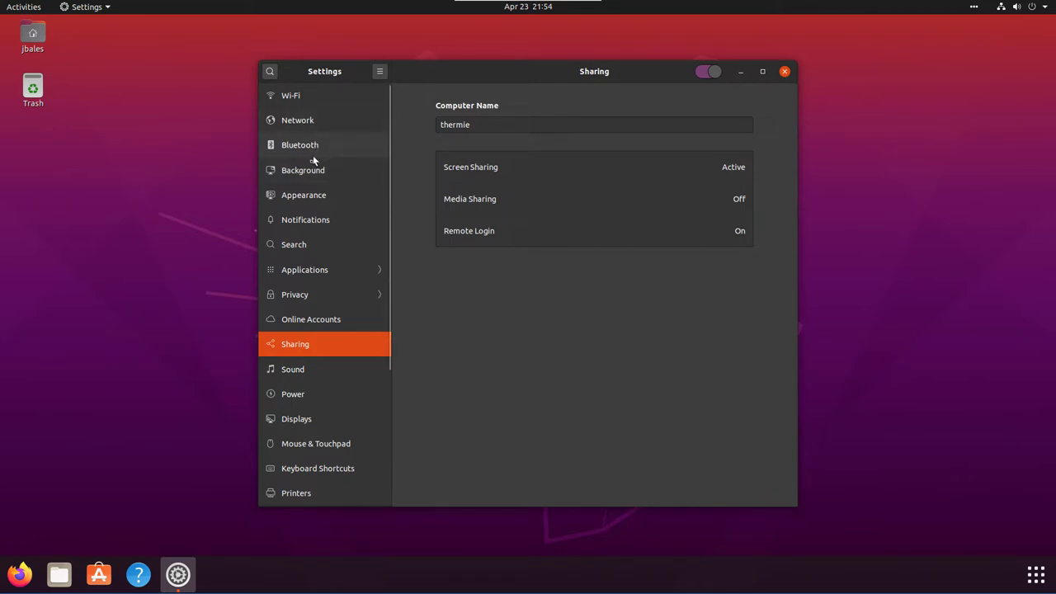
mouse_move(310, 174)
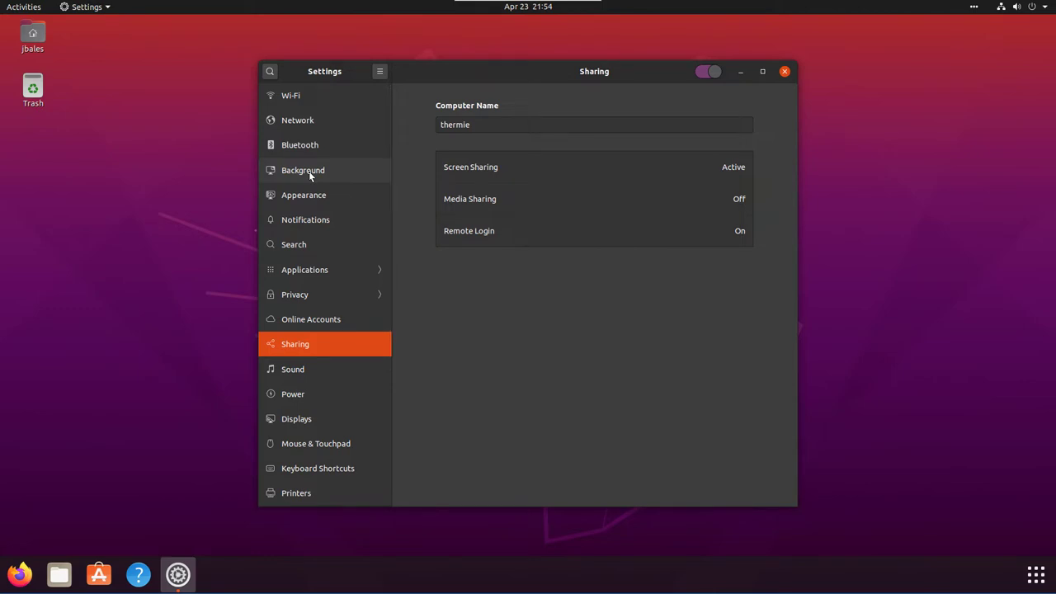
mouse_move(300, 102)
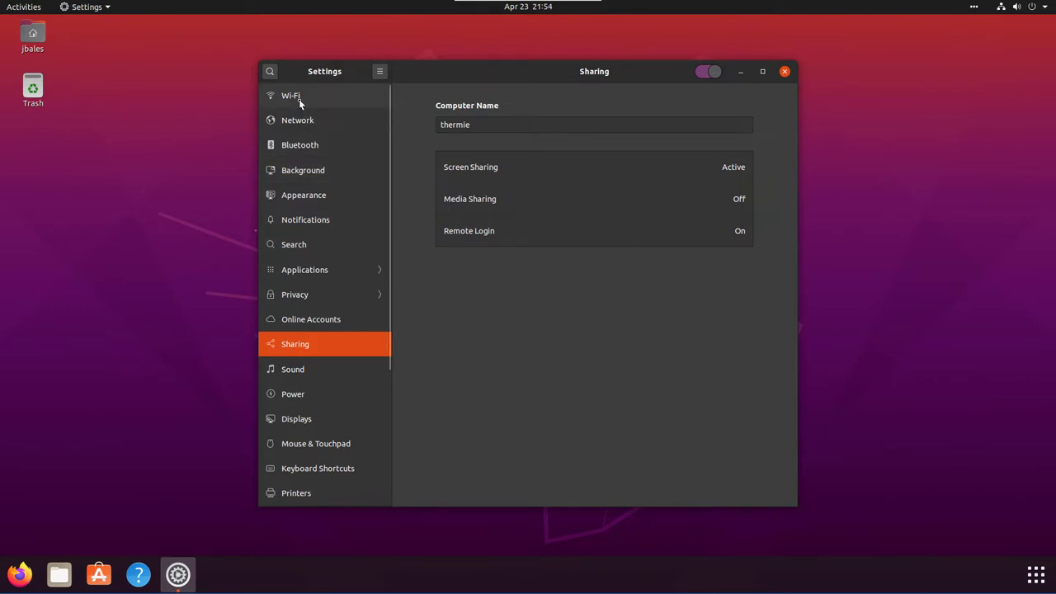
mouse_move(304, 96)
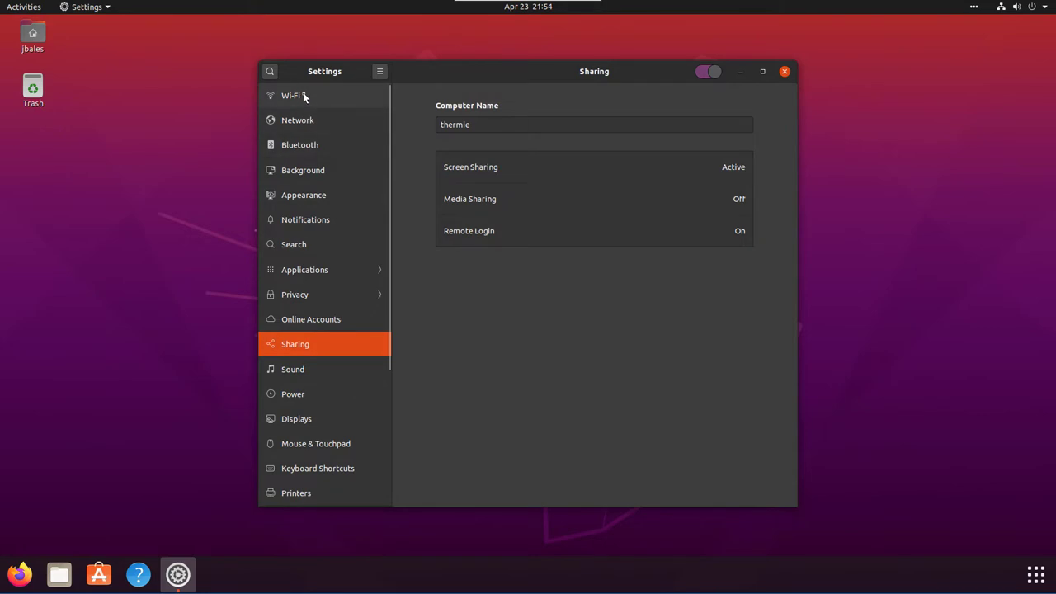
Visit the Wi-Fi, Network and Background pages, finishing on Appearance with Dark colors and icon size 48
left_click(290, 94)
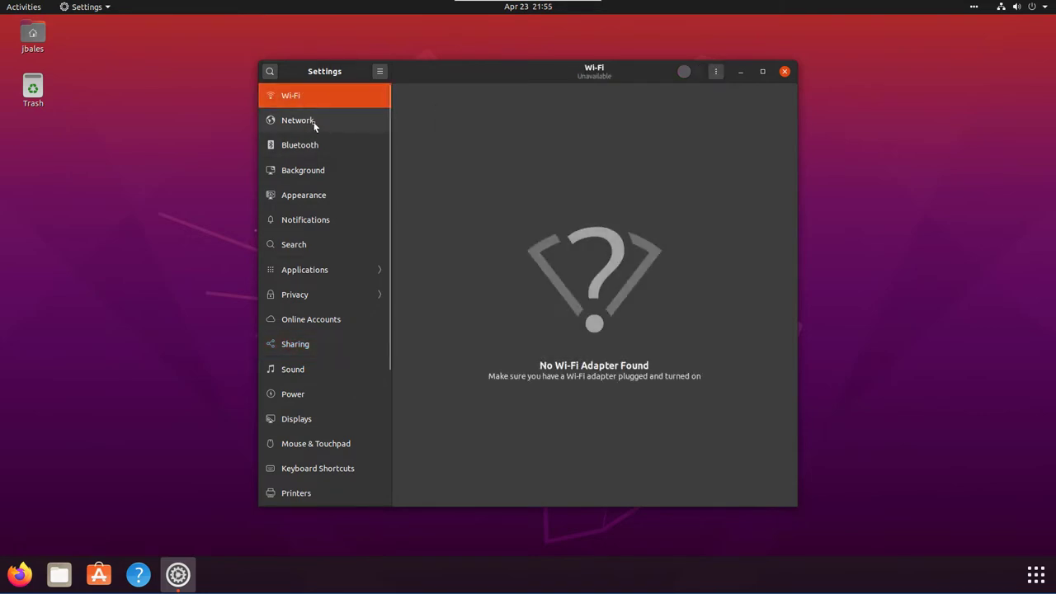
left_click(297, 119)
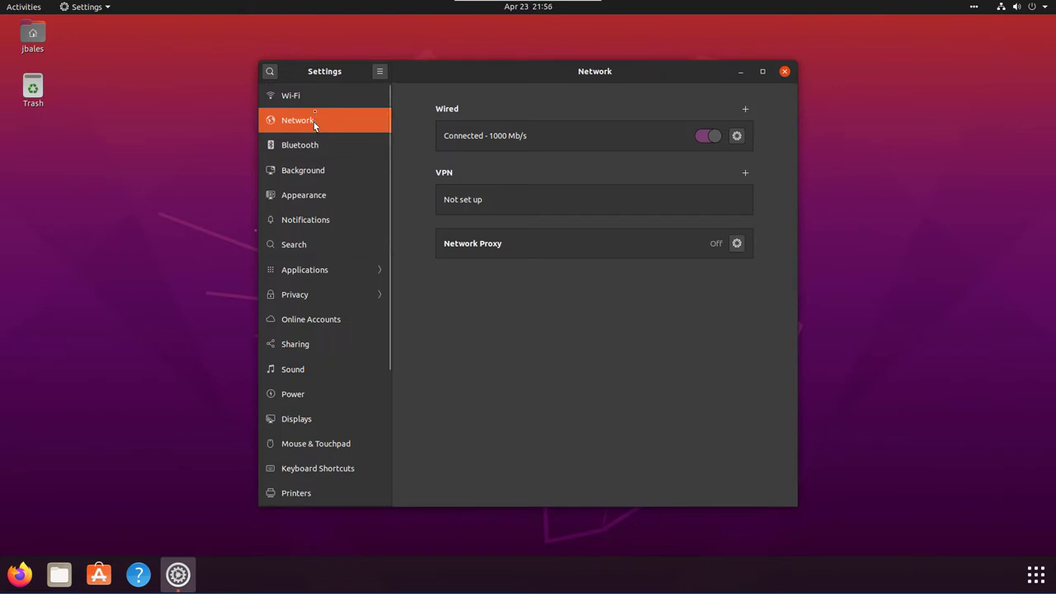
mouse_move(334, 138)
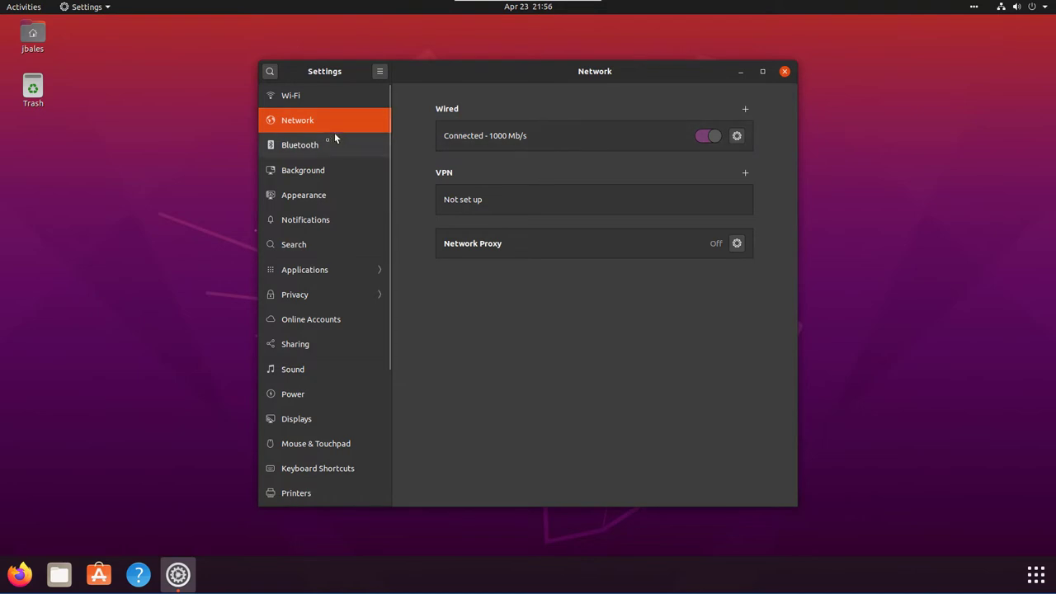
left_click(304, 170)
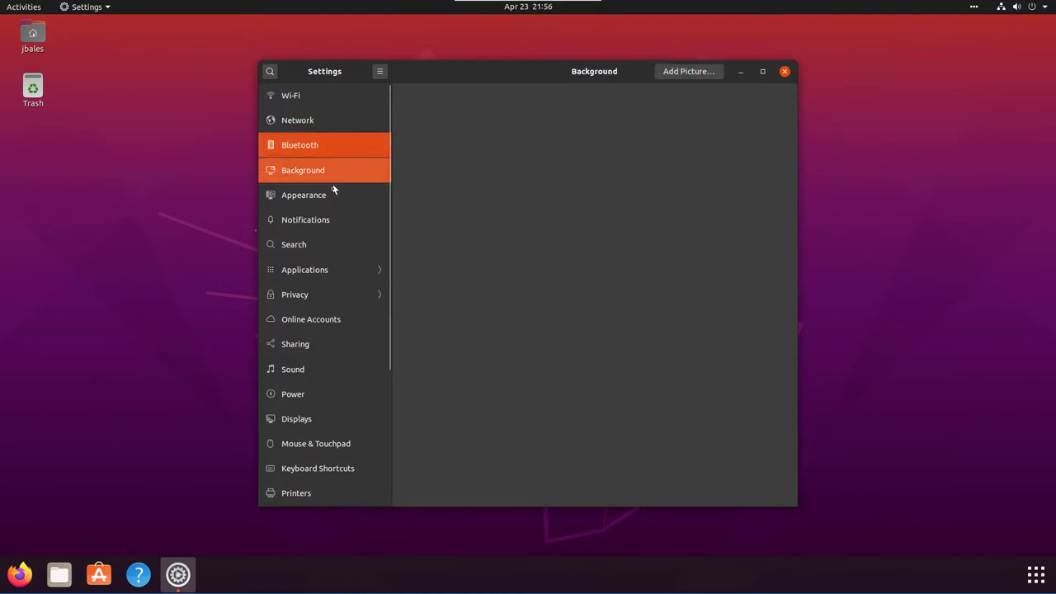
left_click(304, 194)
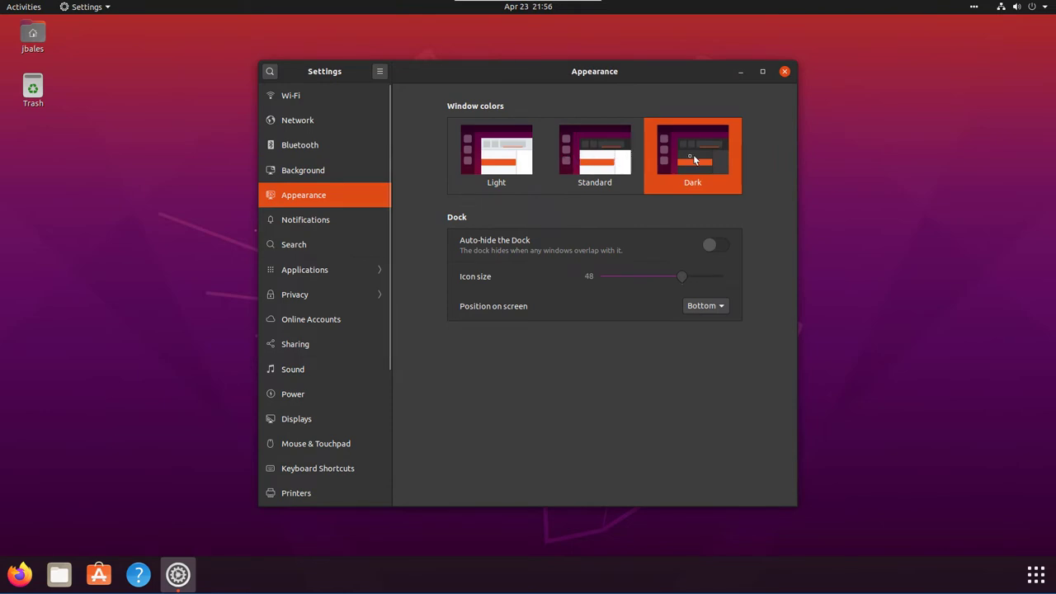
left_click(594, 155)
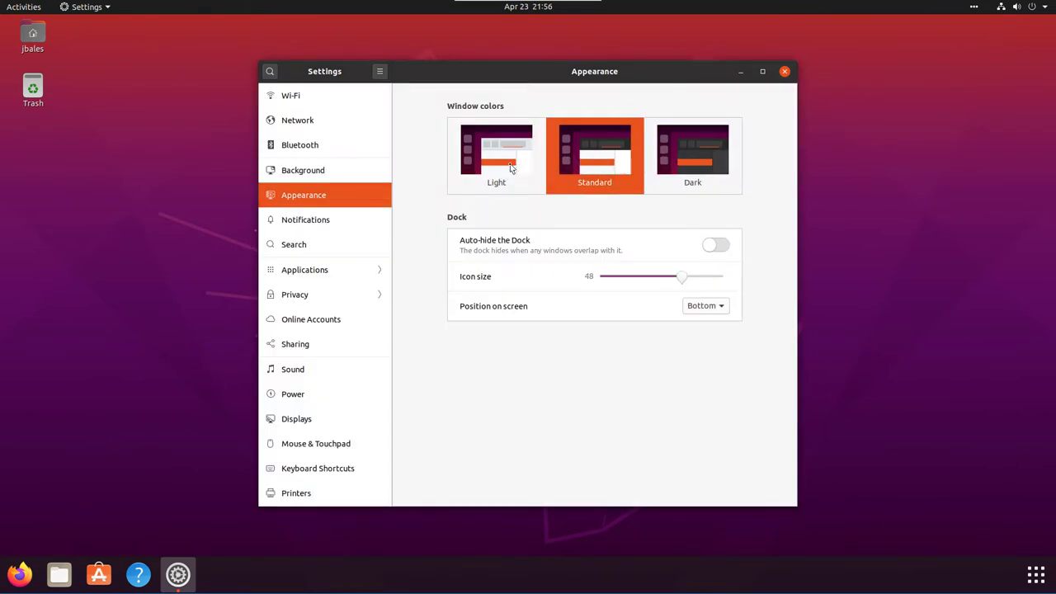
left_click(495, 155)
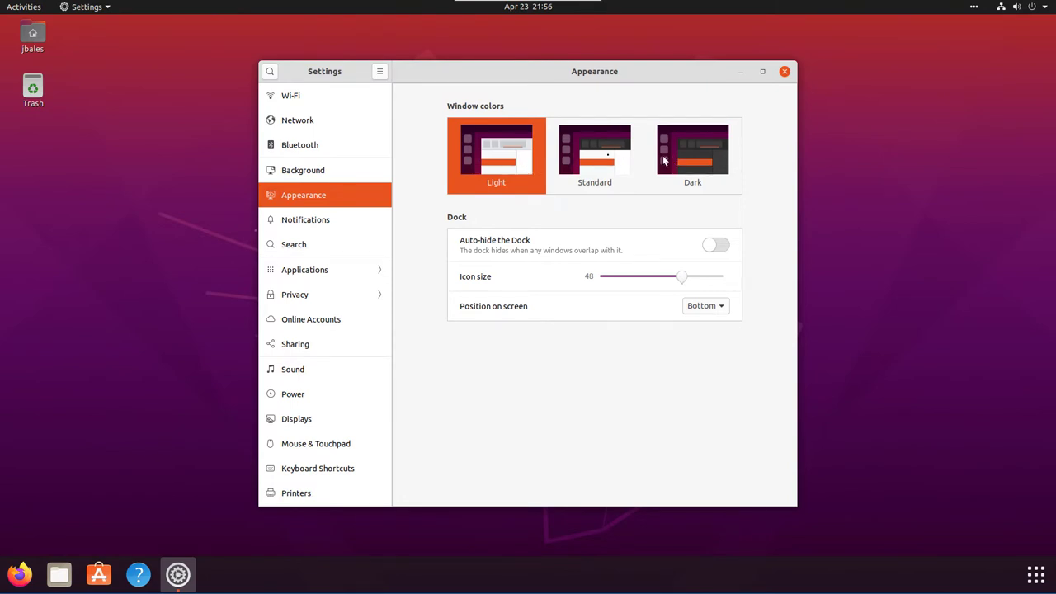
left_click(594, 152)
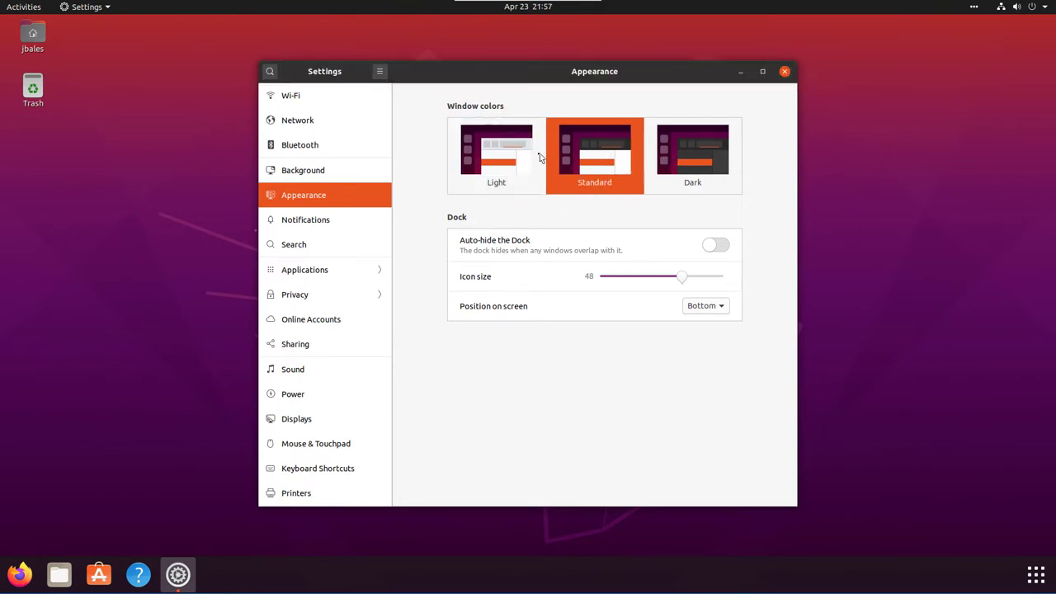
left_click(495, 152)
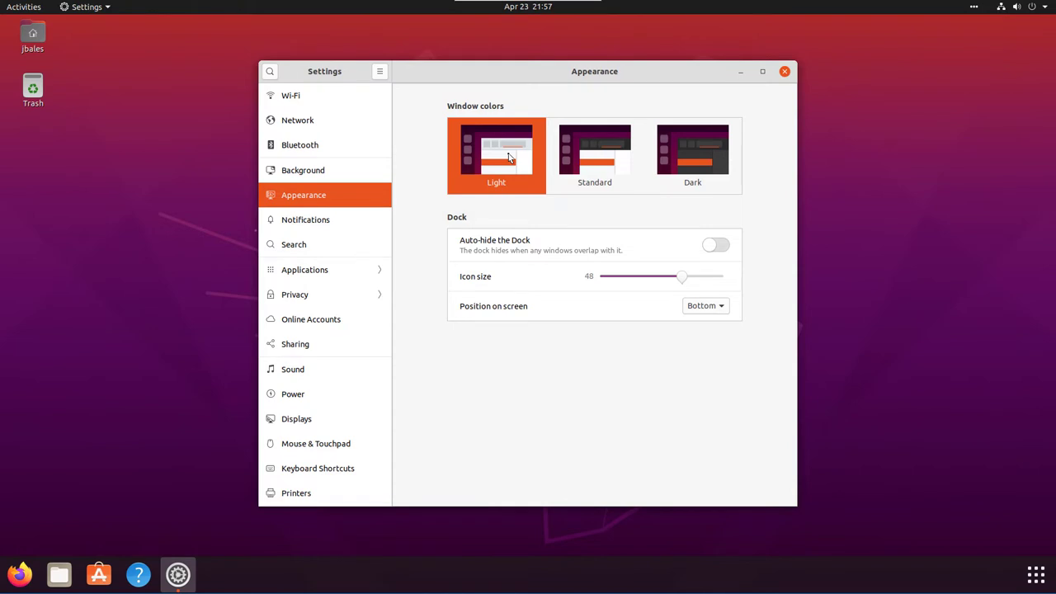
left_click(594, 156)
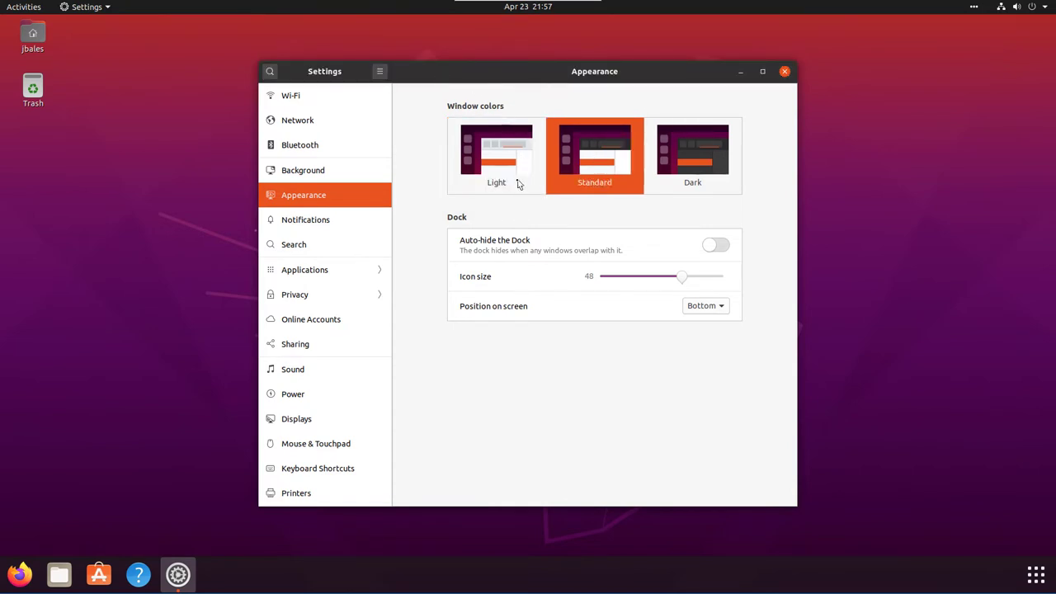
left_click(693, 155)
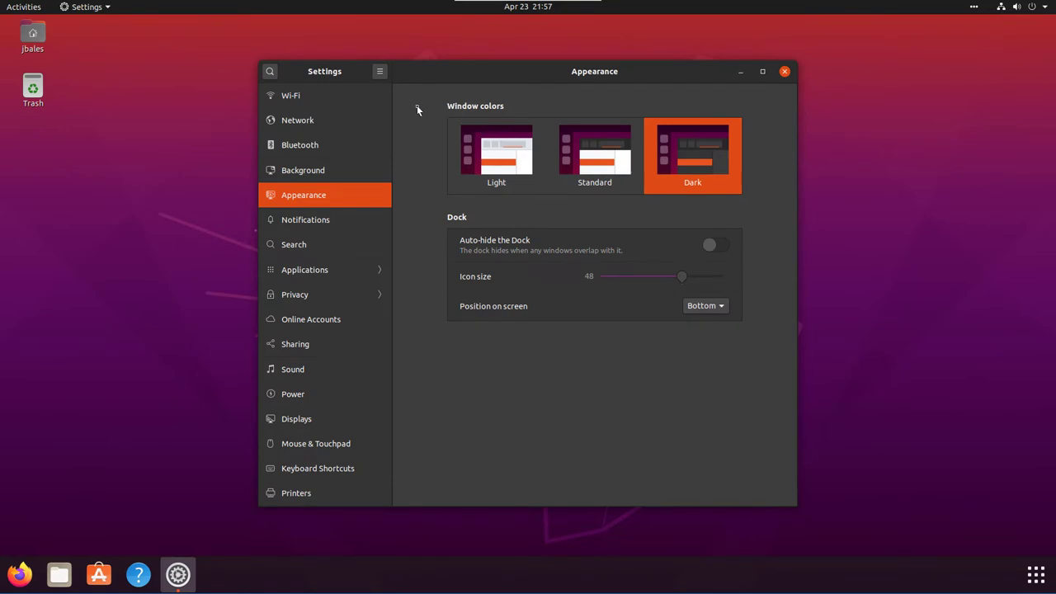
mouse_move(515, 18)
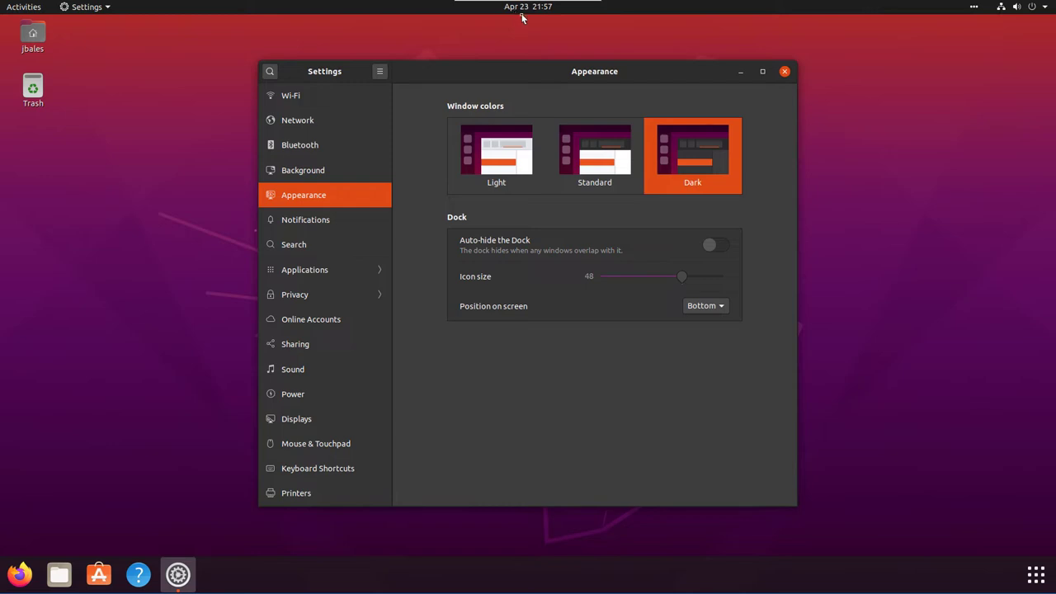
mouse_move(522, 18)
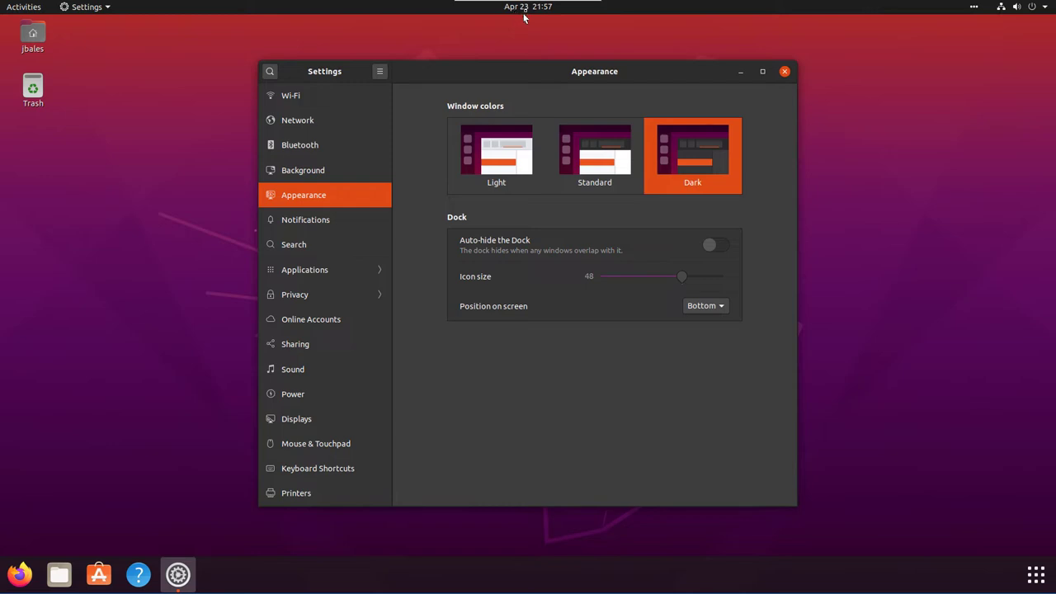
mouse_move(526, 14)
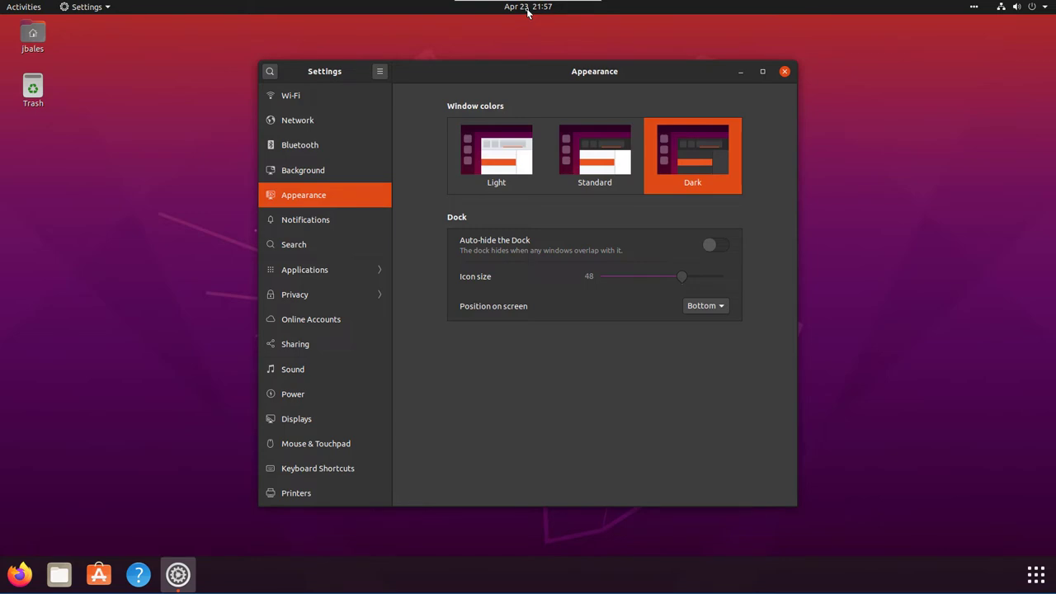
left_click(528, 7)
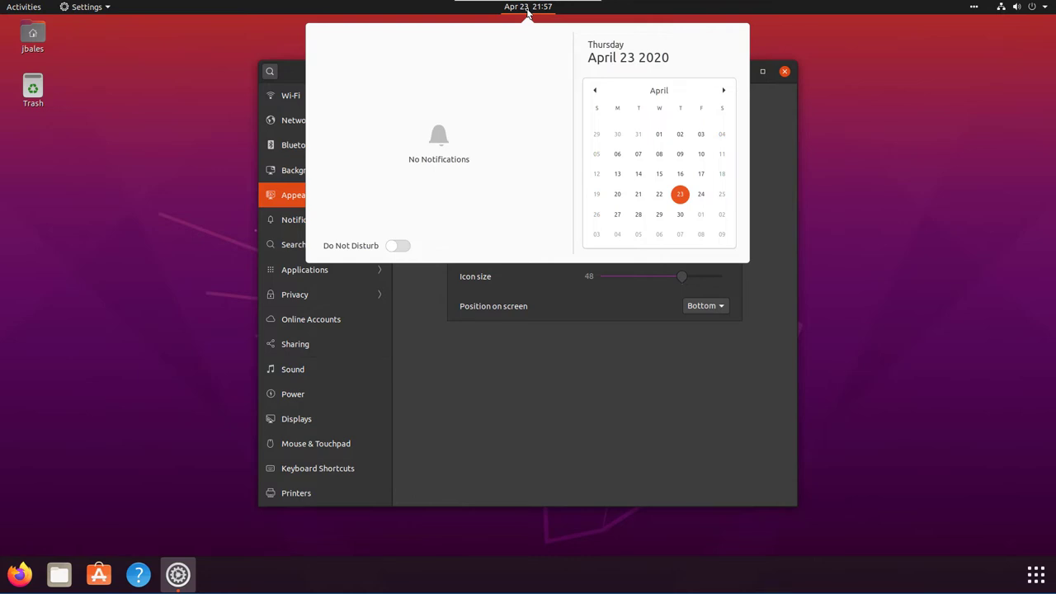
left_click(528, 6)
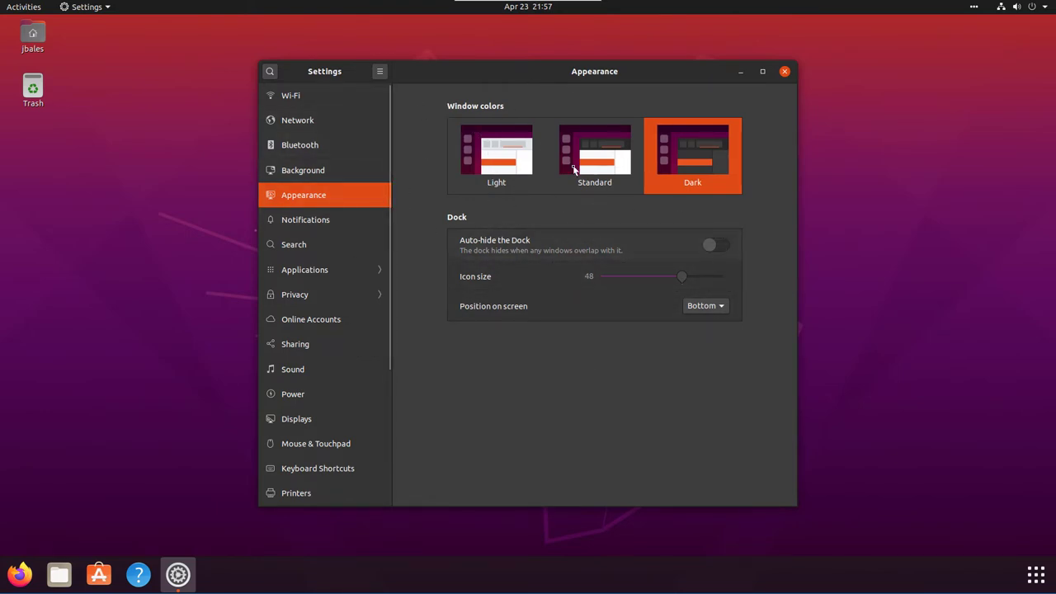
mouse_move(338, 227)
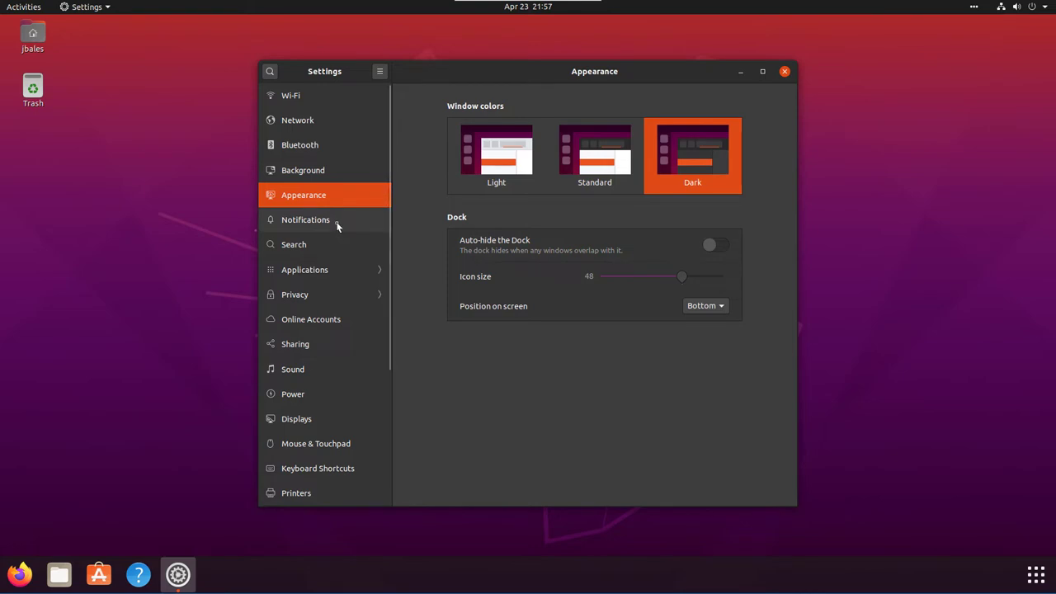
Look through the Notifications, Online Accounts, Appearance and Displays pages
left_click(305, 219)
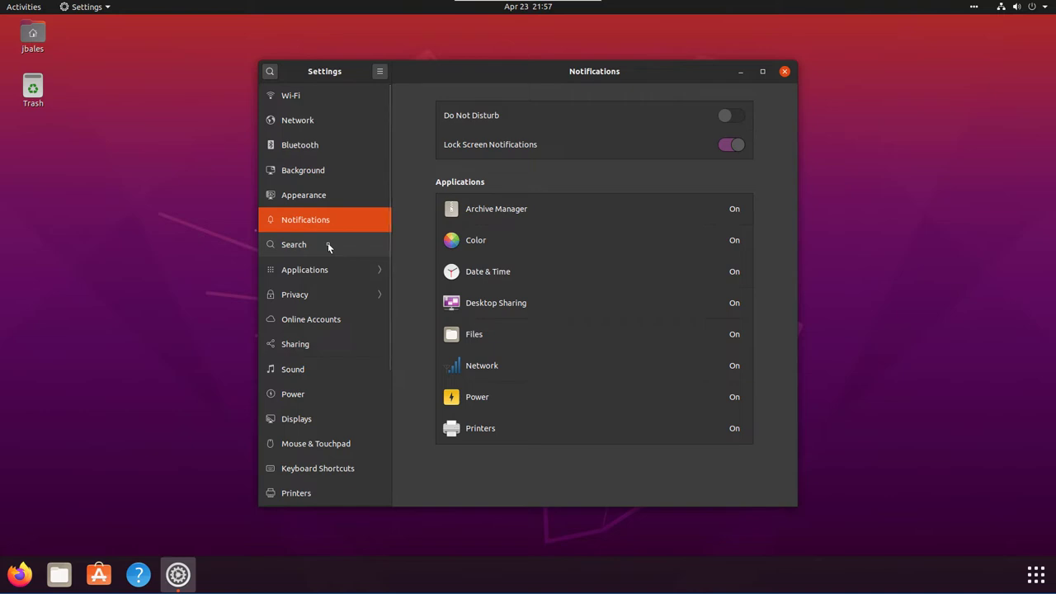
mouse_move(327, 248)
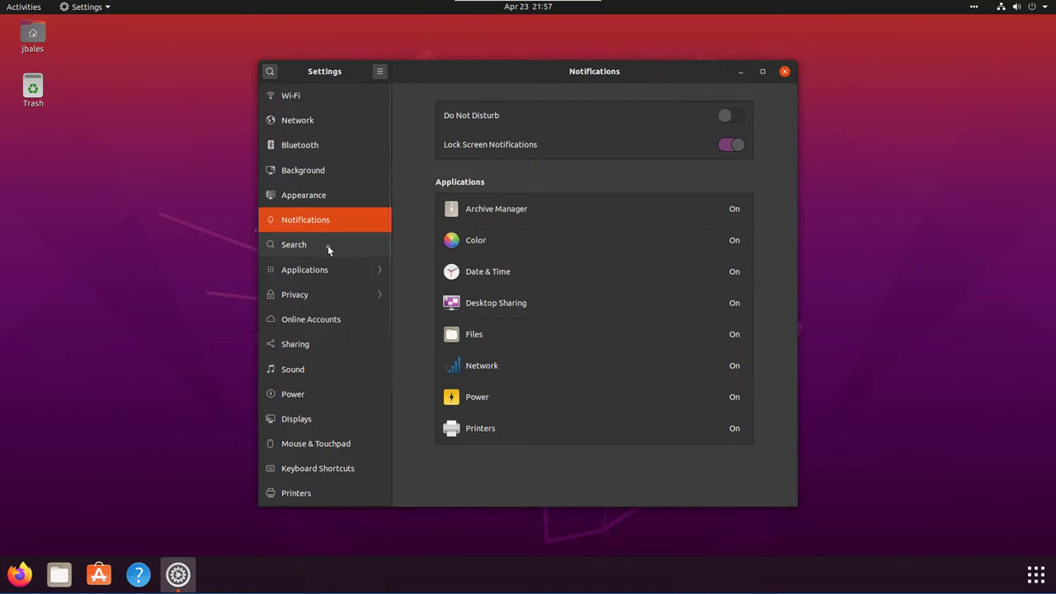
mouse_move(330, 247)
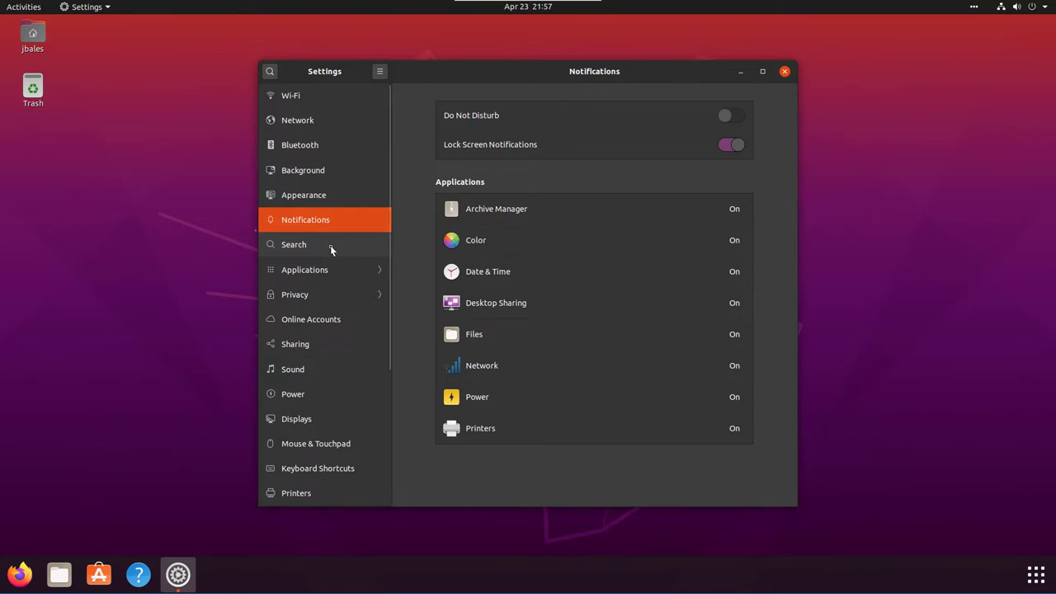
mouse_move(511, 480)
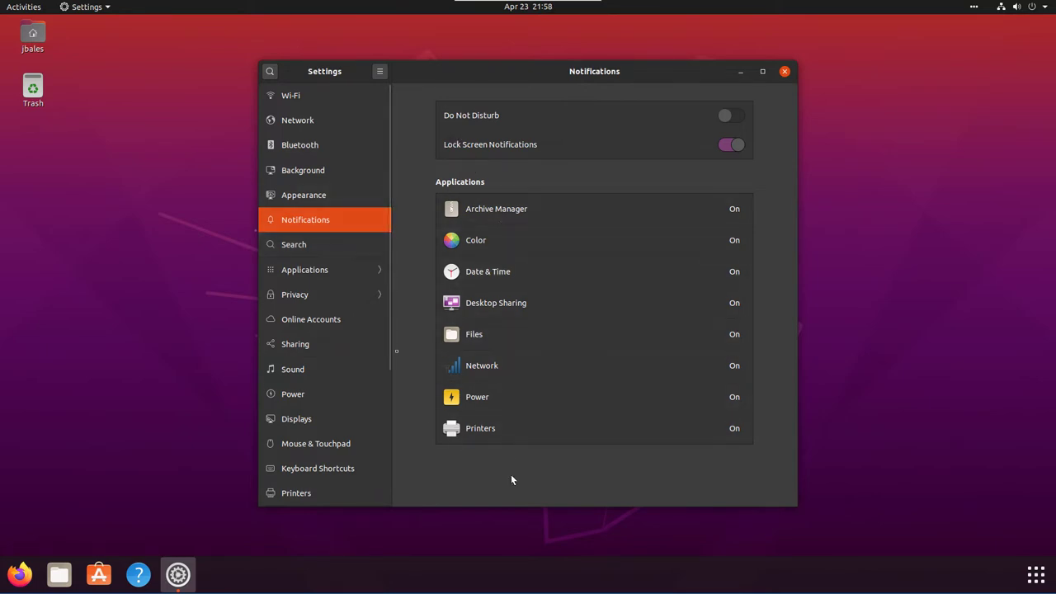
left_click(310, 320)
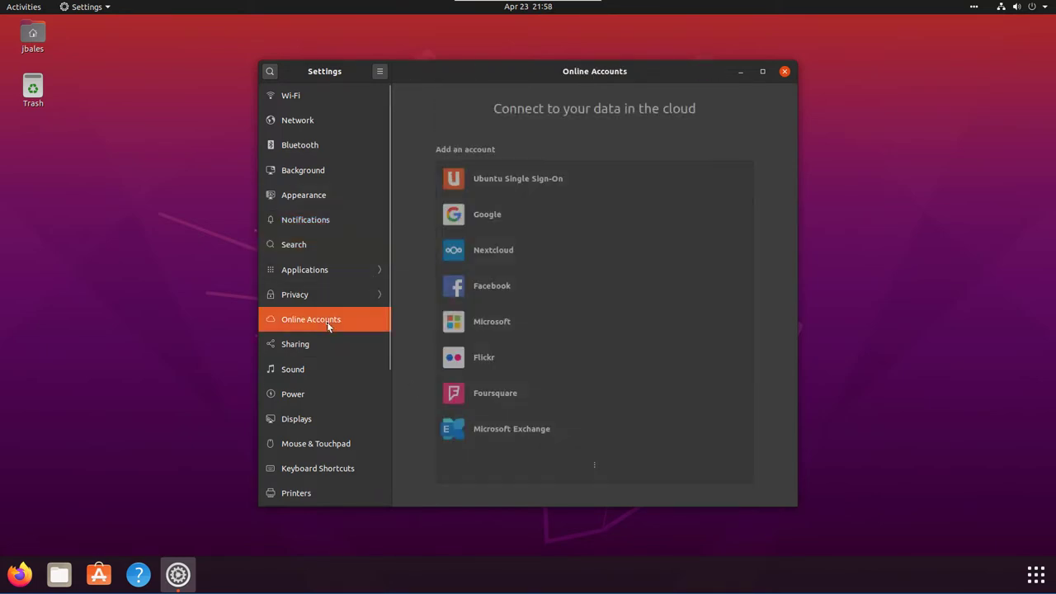
left_click(303, 194)
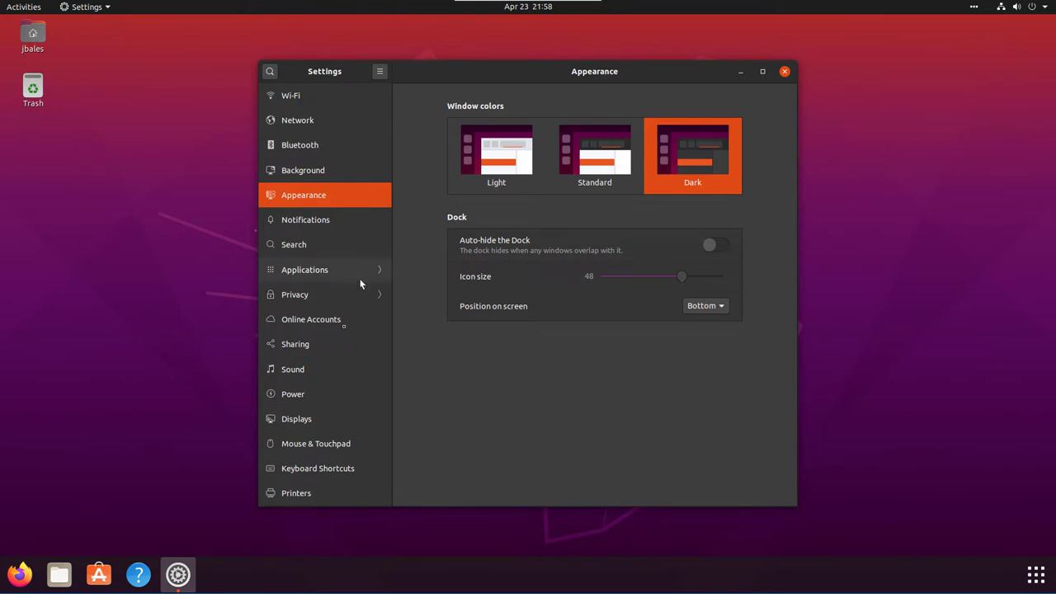
left_click(297, 419)
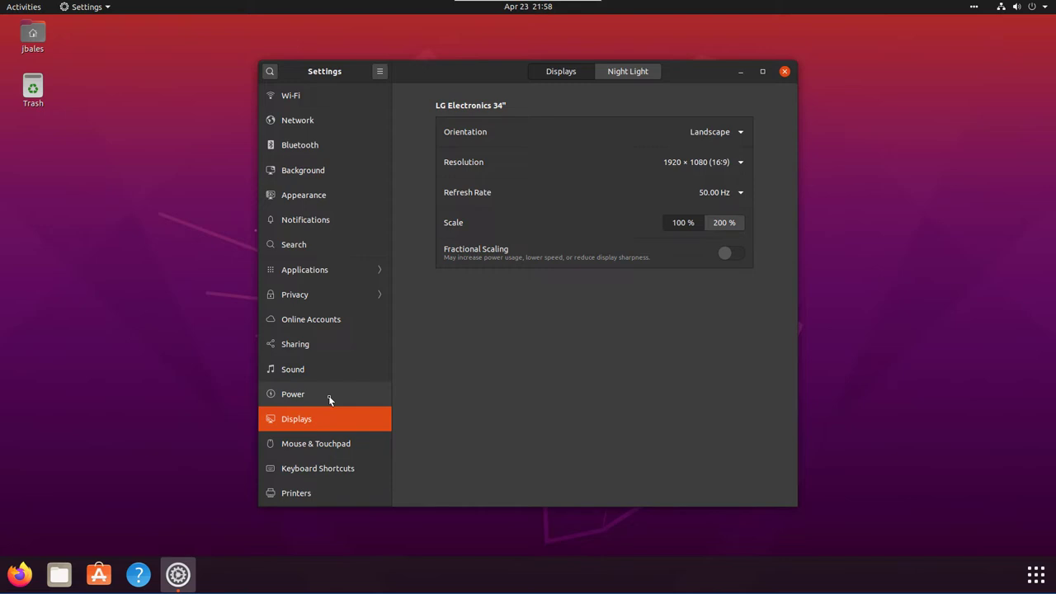
mouse_move(338, 409)
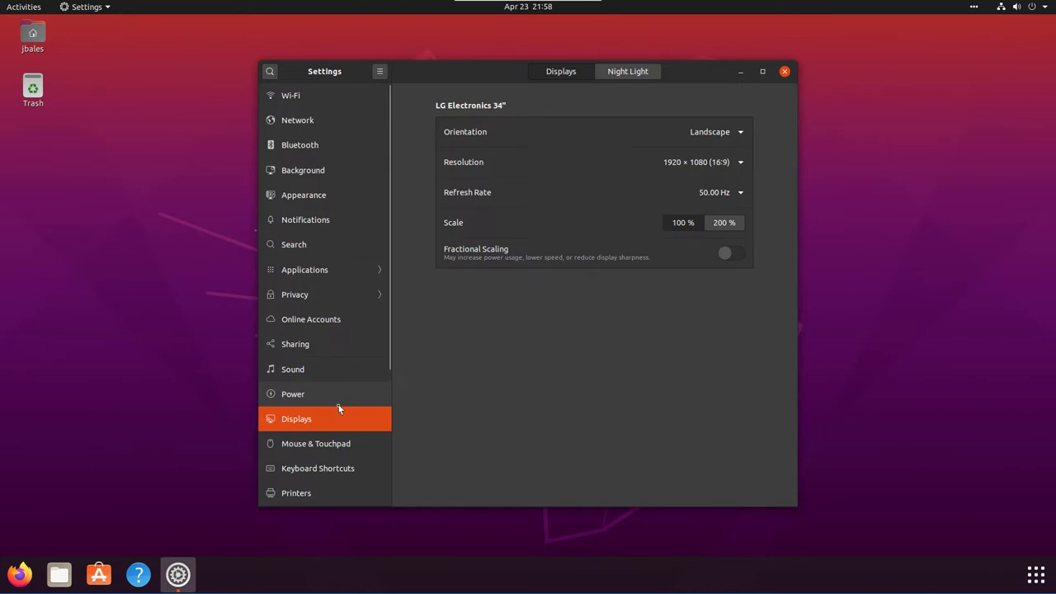
scroll("down", 3)
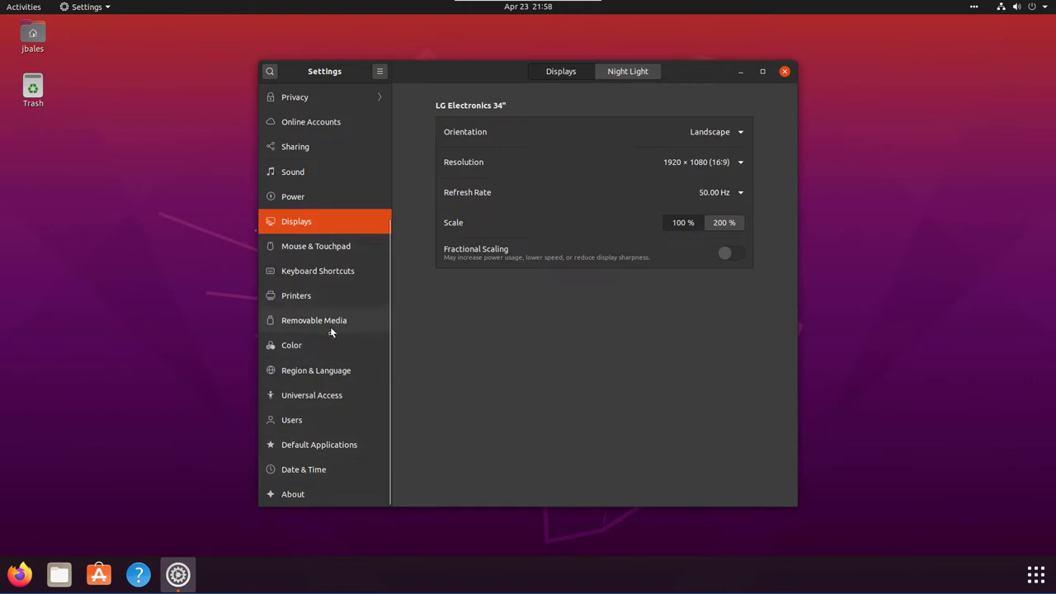
left_click(297, 295)
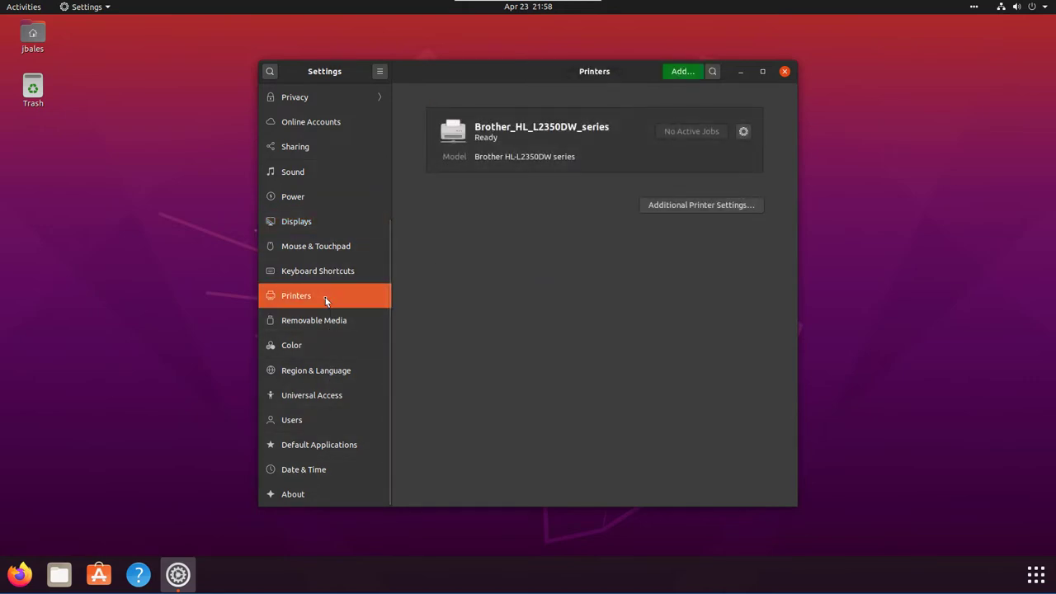
mouse_move(320, 370)
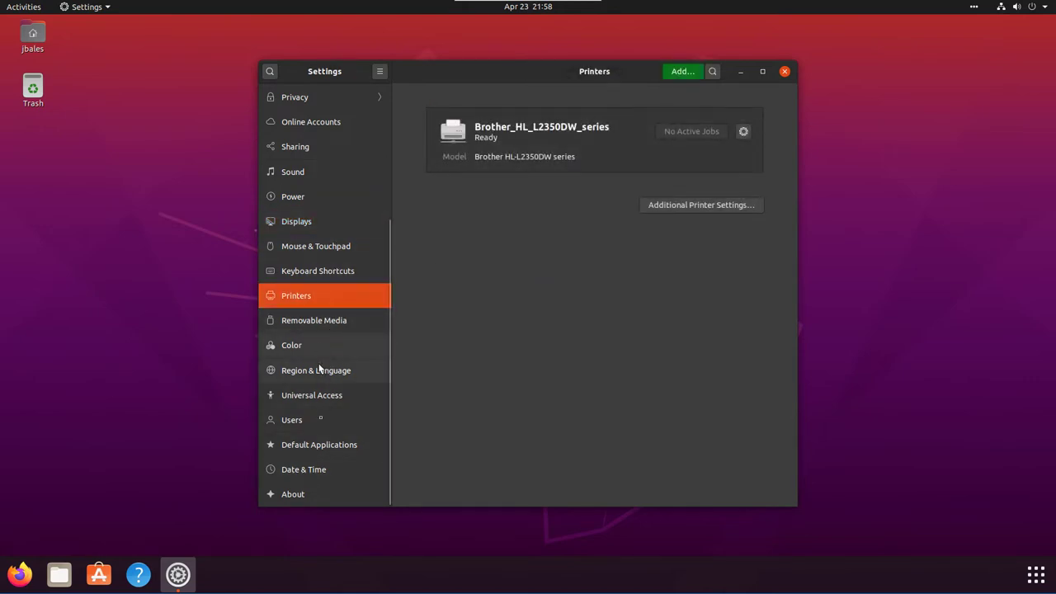
mouse_move(313, 487)
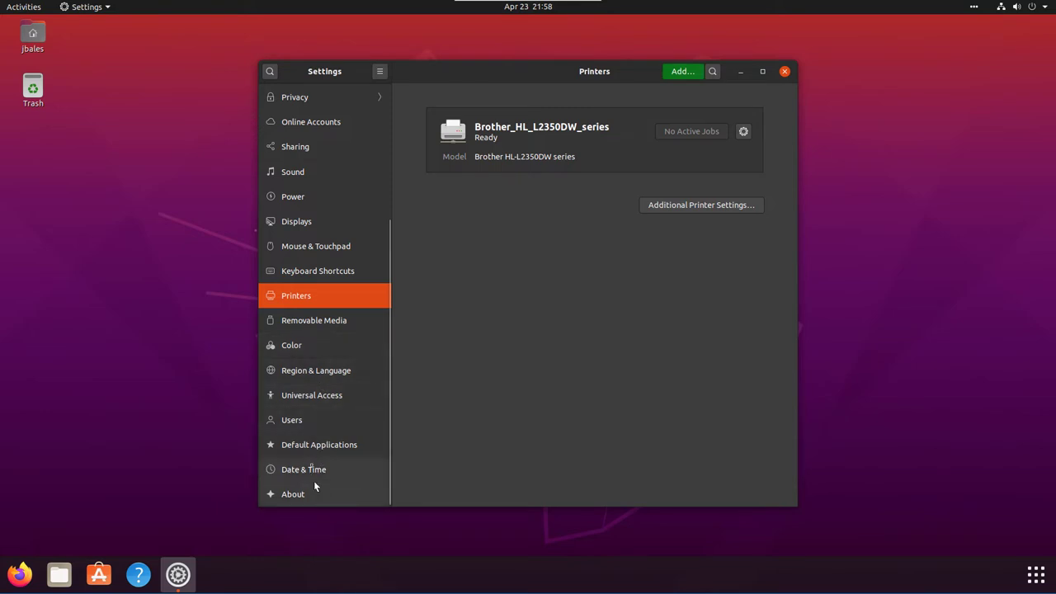
left_click(290, 419)
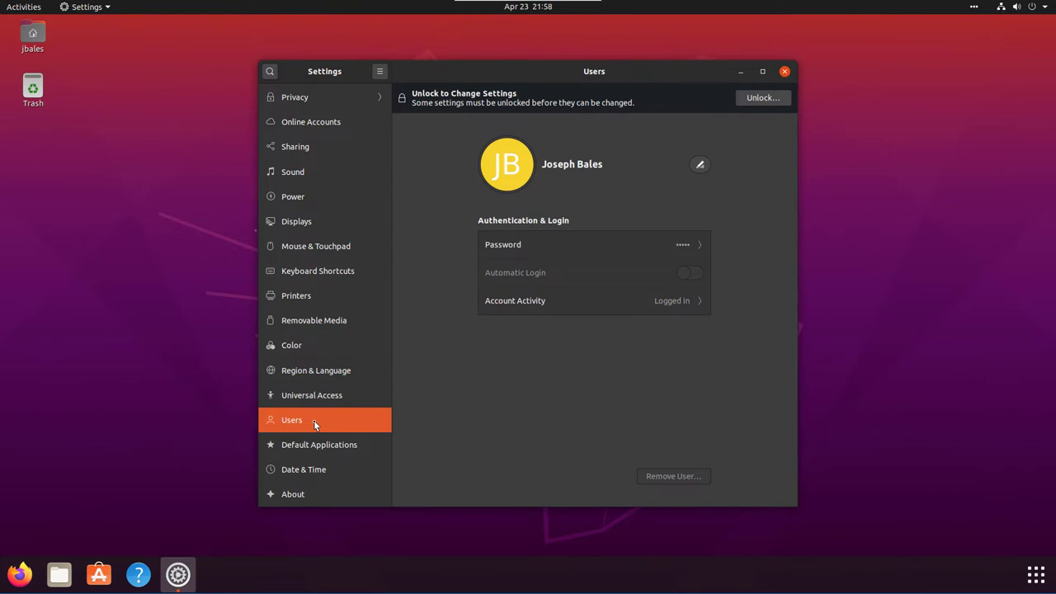
mouse_move(561, 96)
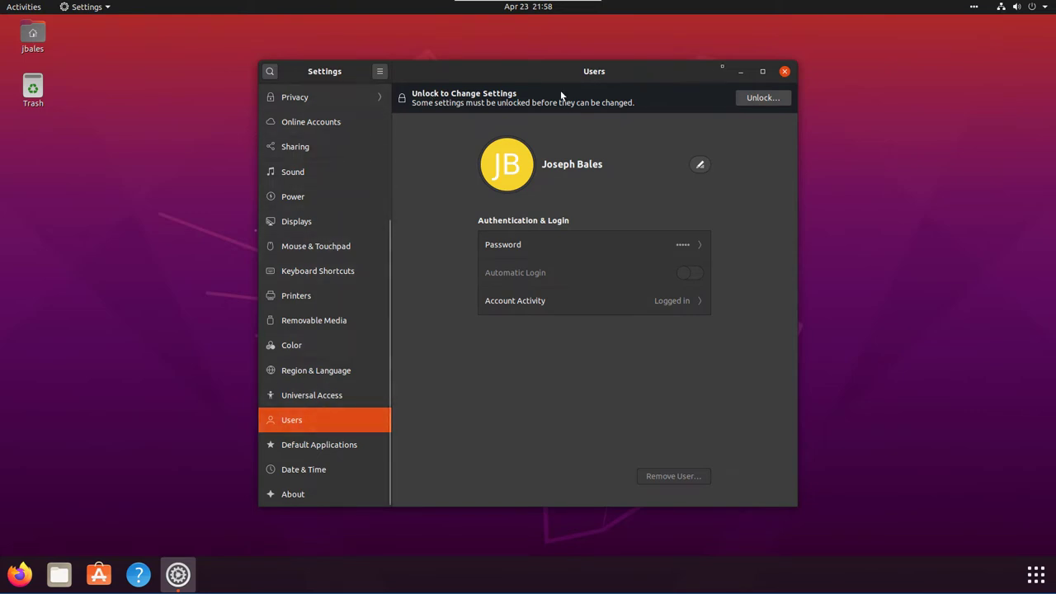
Close Settings and bring up Files, moved toward the screen centre
left_click(782, 71)
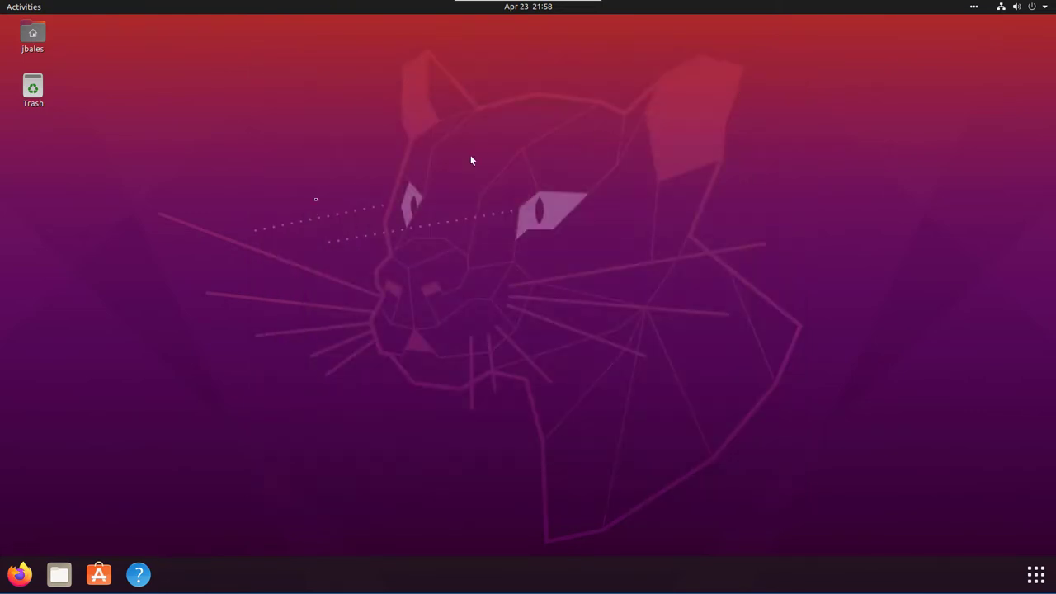
mouse_move(59, 574)
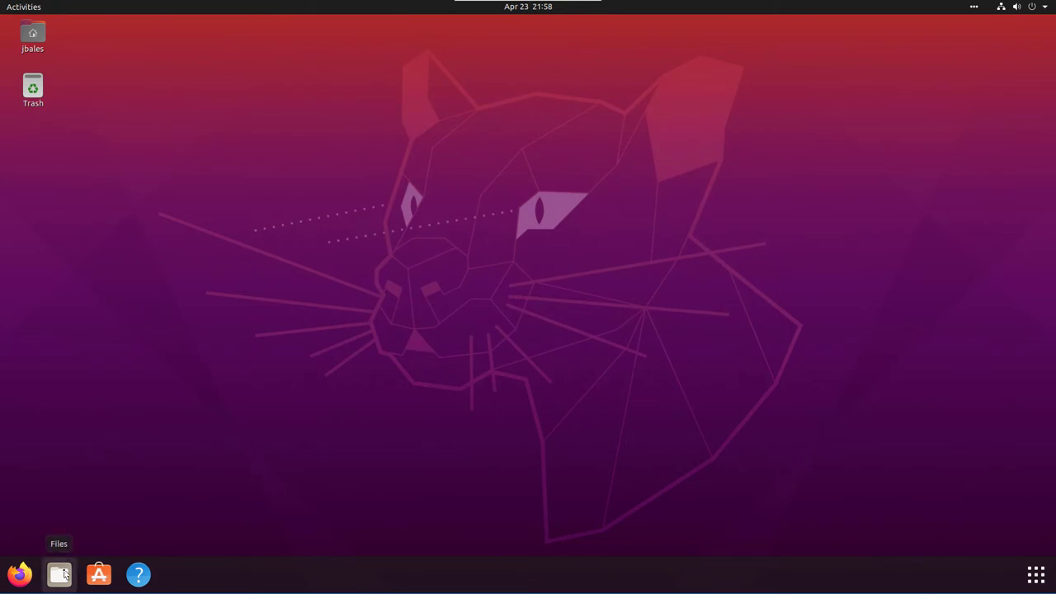
left_click(59, 574)
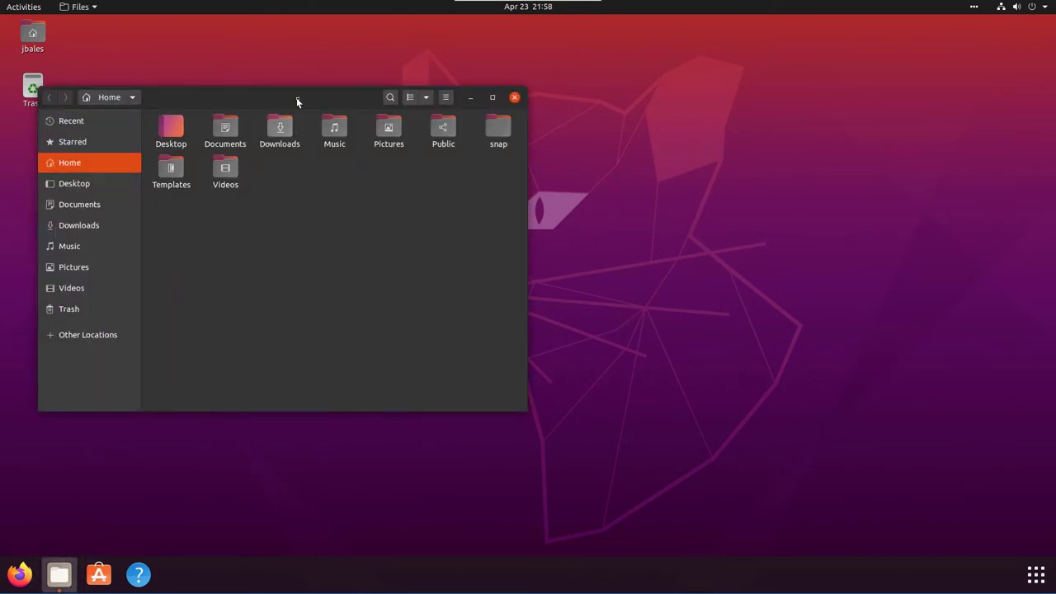
left_click_drag(297, 98, 498, 101)
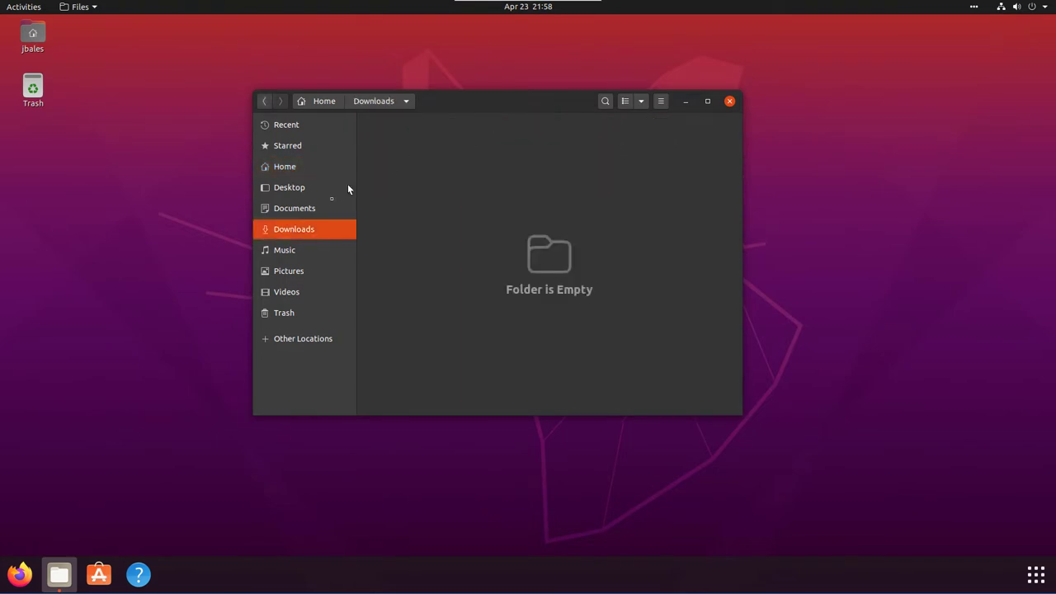
mouse_move(294, 208)
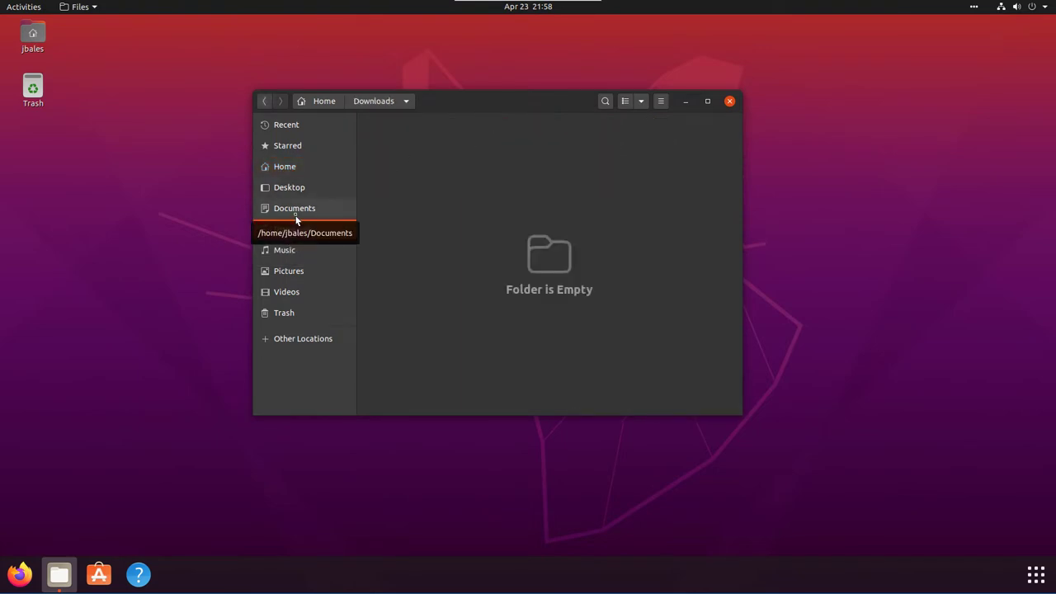
Visit Documents and Home, then enter the snap folder holding remmina and snap-store
left_click(294, 208)
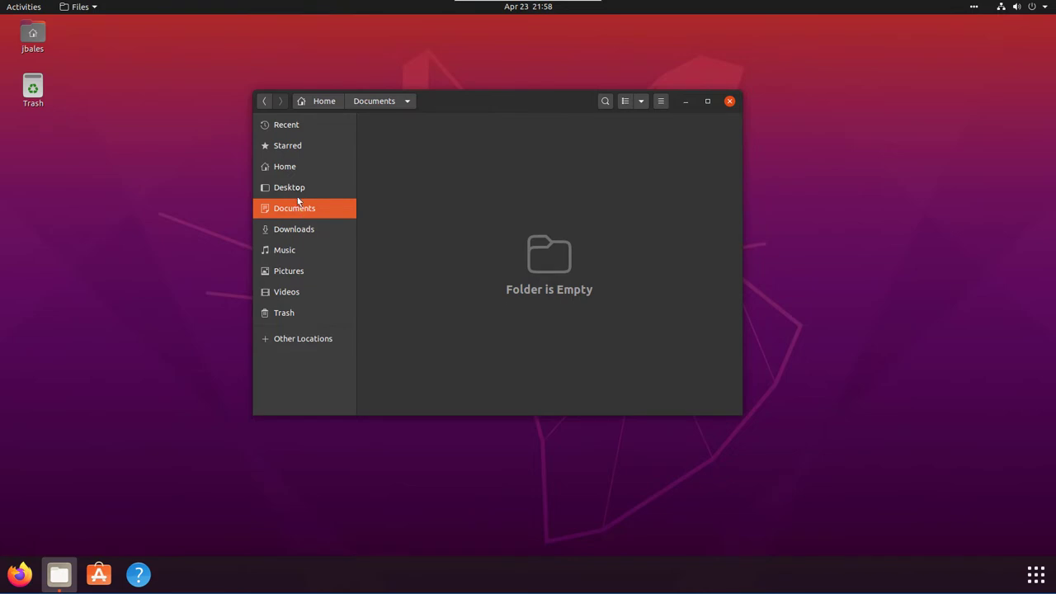
left_click(283, 165)
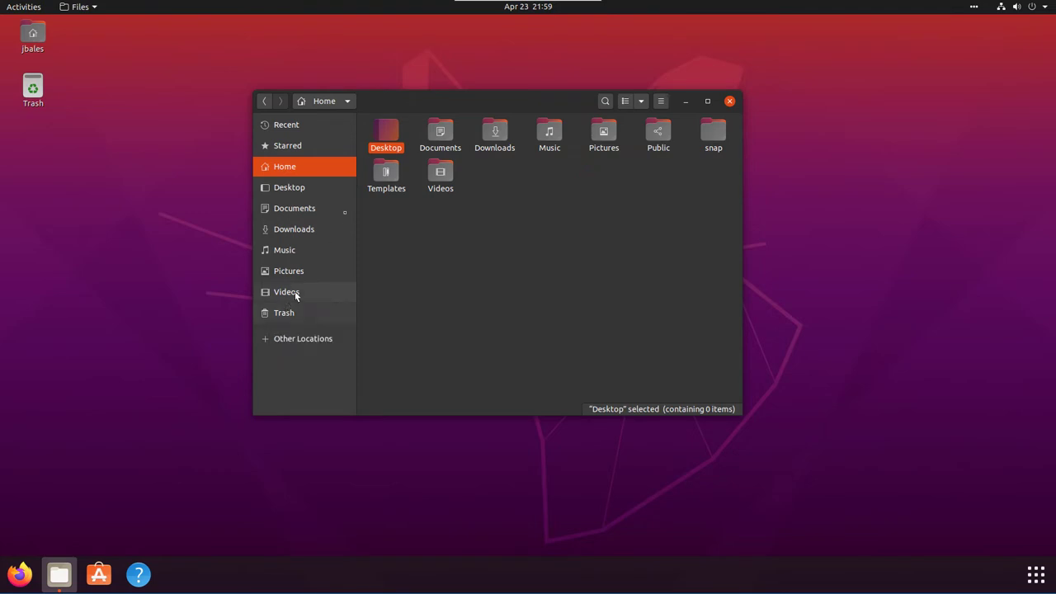
double_click(712, 132)
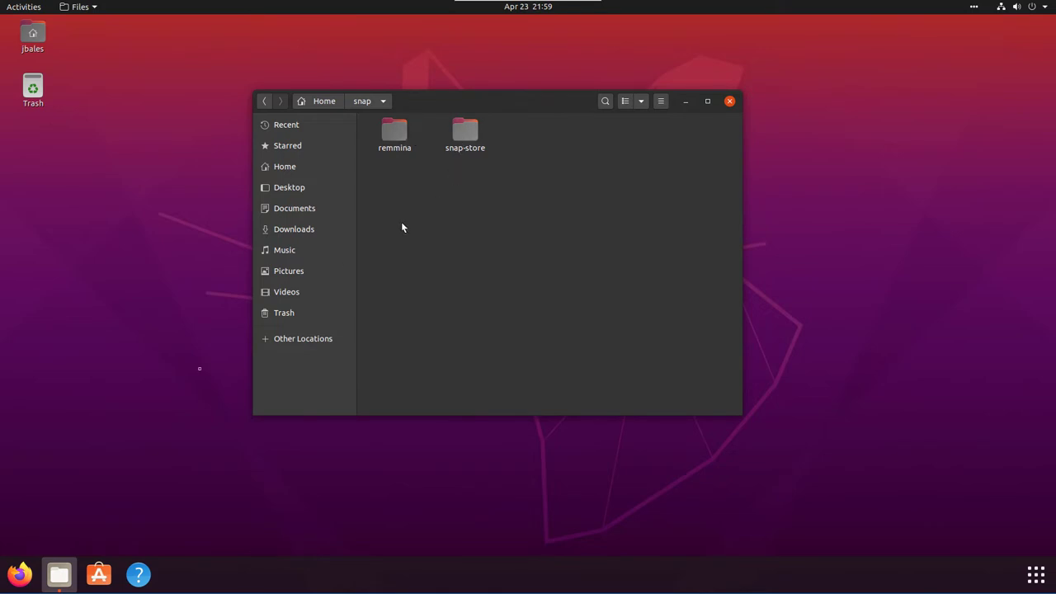
mouse_move(99, 574)
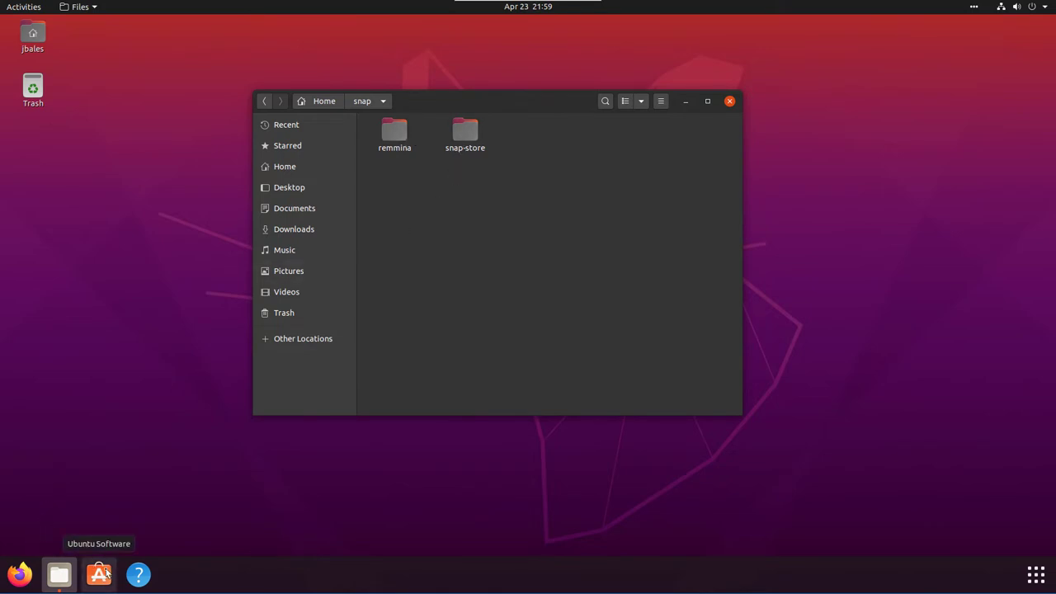
mouse_move(142, 522)
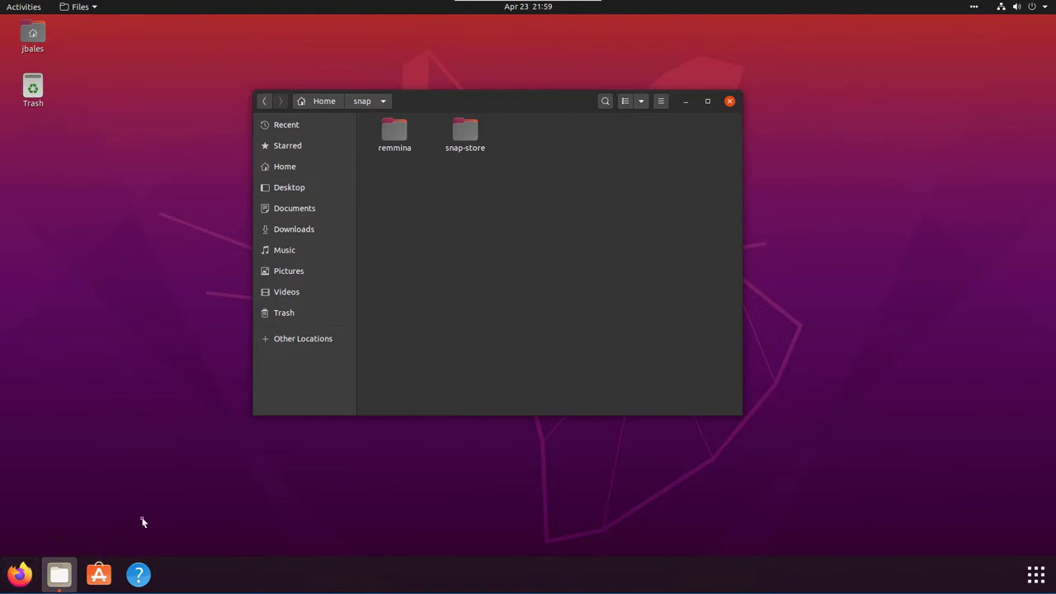
mouse_move(162, 501)
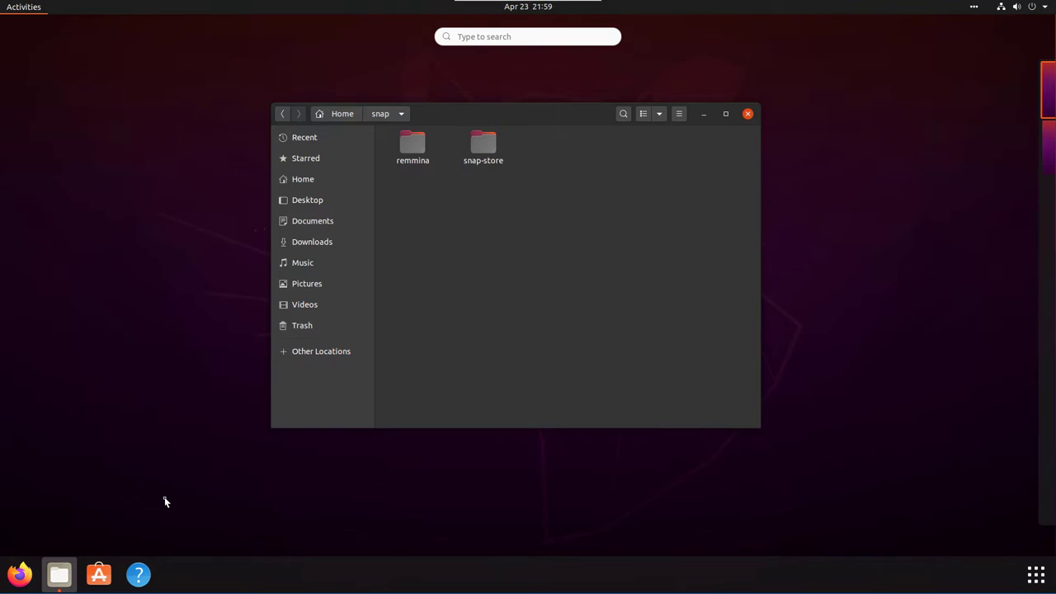
type("snap")
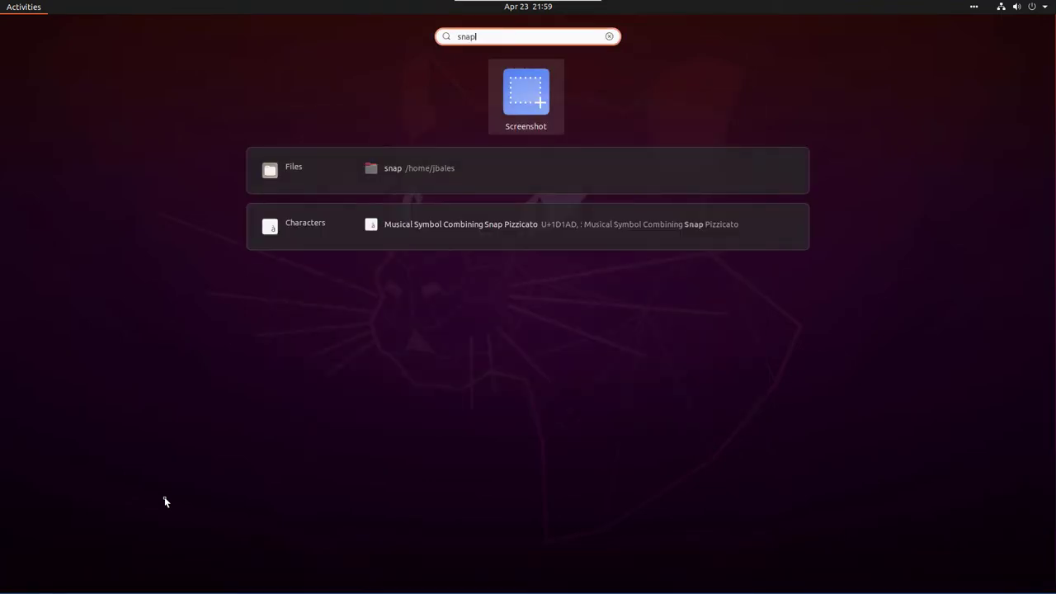
left_click(609, 36)
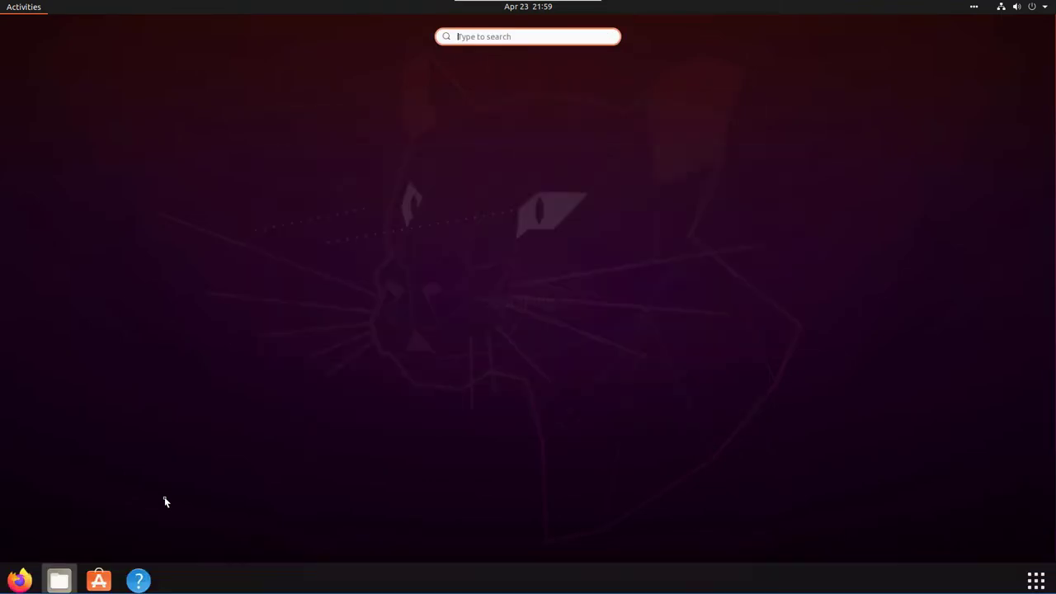
left_click(60, 581)
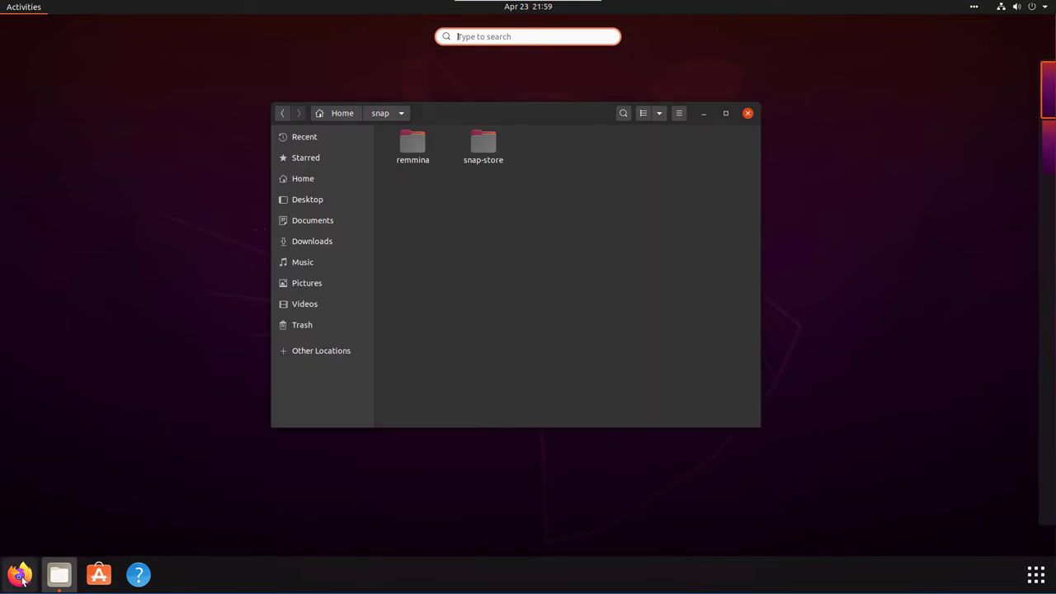
left_click(20, 574)
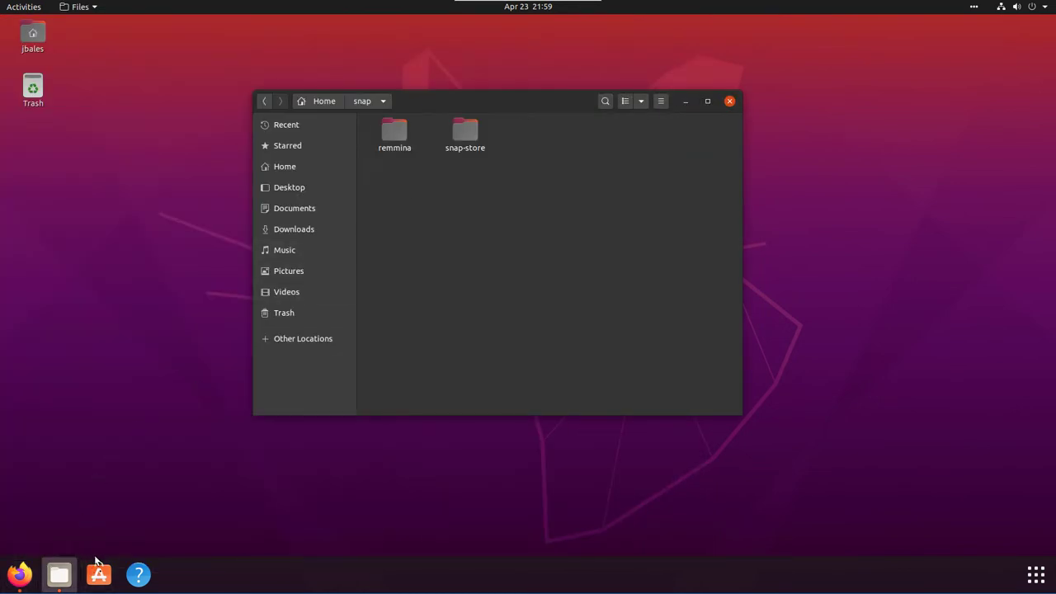
Launch Ubuntu Software, glance at the Installed list with remmina, and return to Explore
left_click(99, 575)
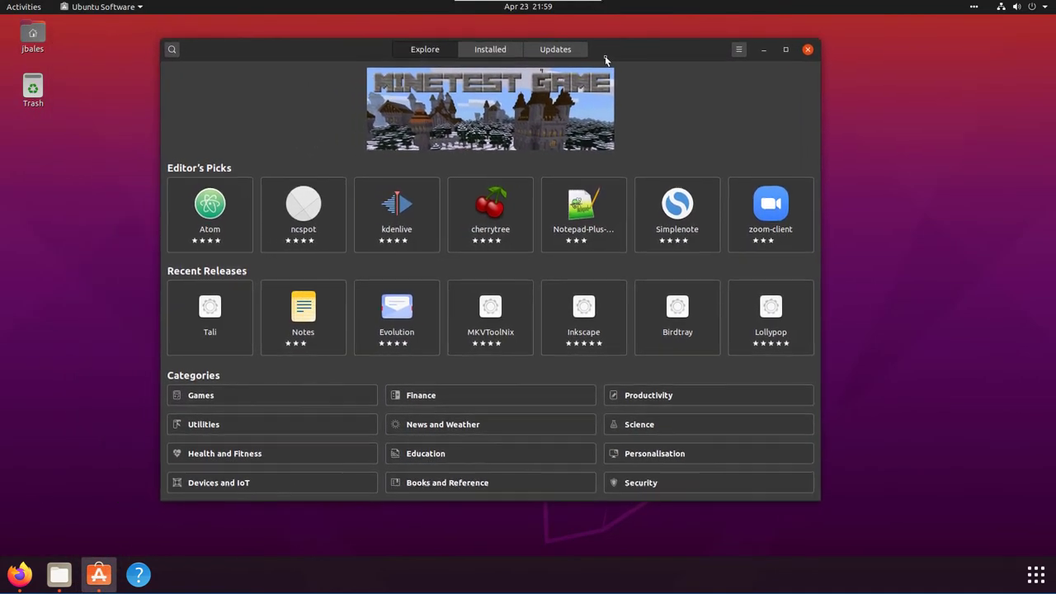
mouse_move(693, 136)
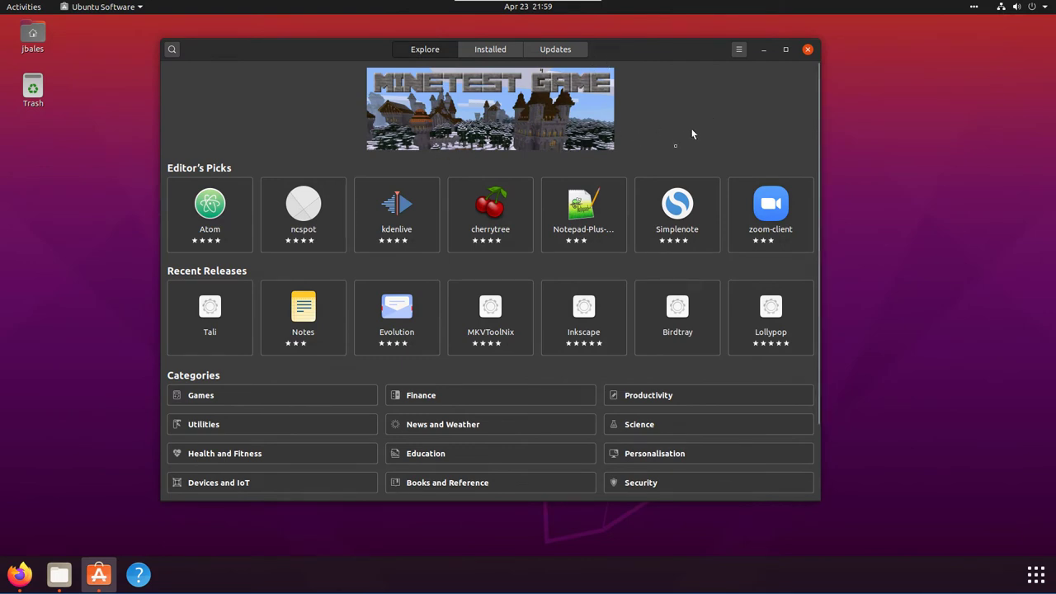
scroll("down", 3)
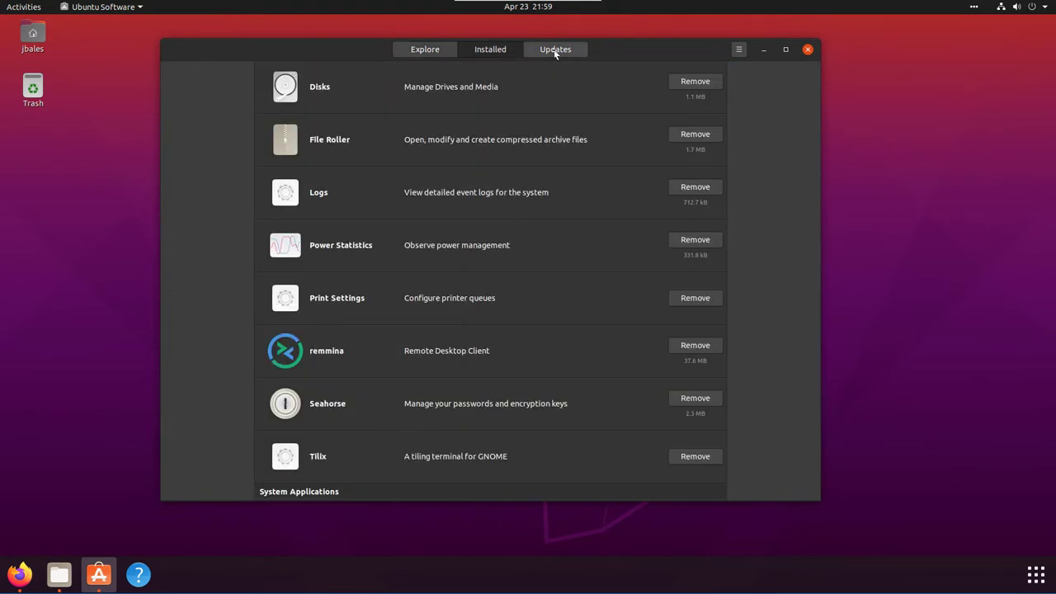
left_click(426, 49)
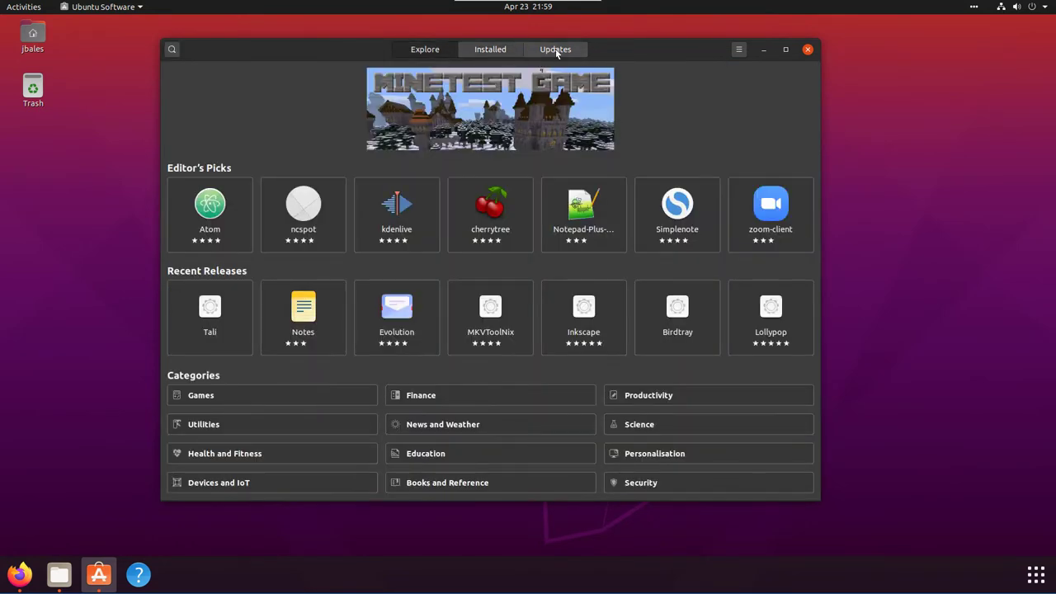
left_click(490, 50)
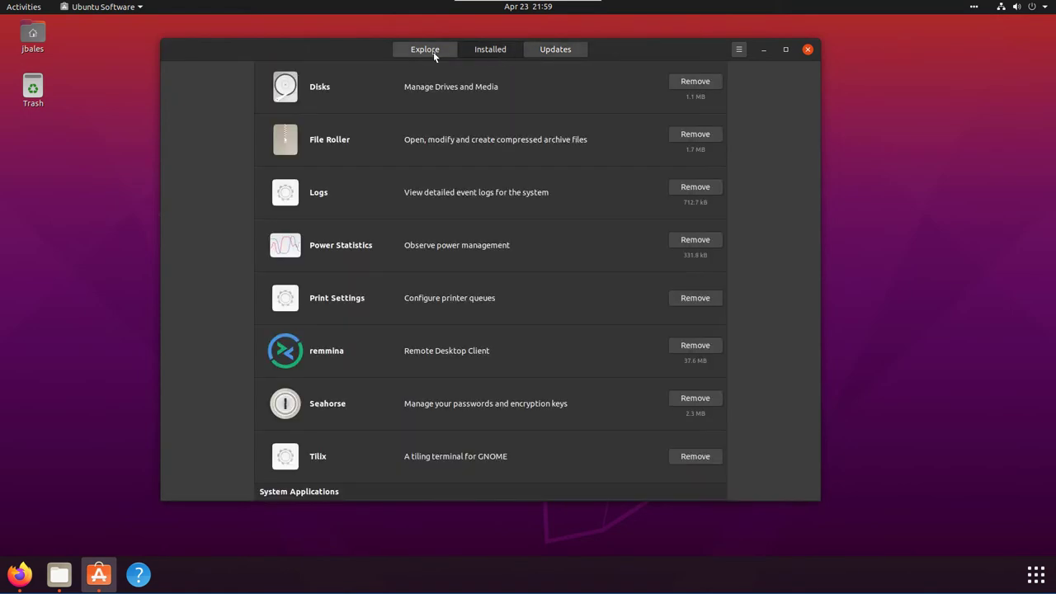
left_click(425, 49)
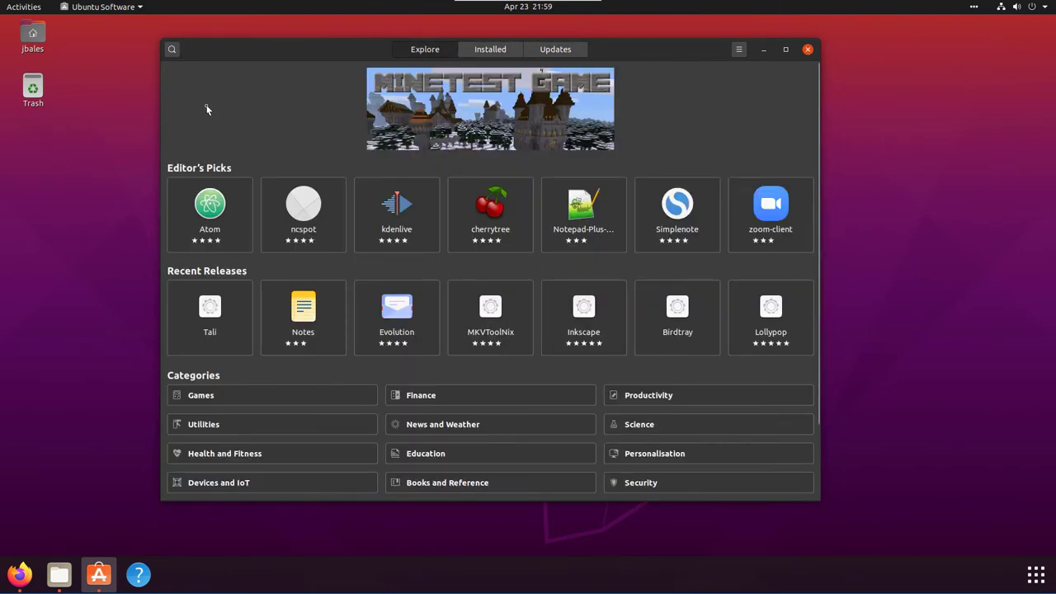
mouse_move(240, 113)
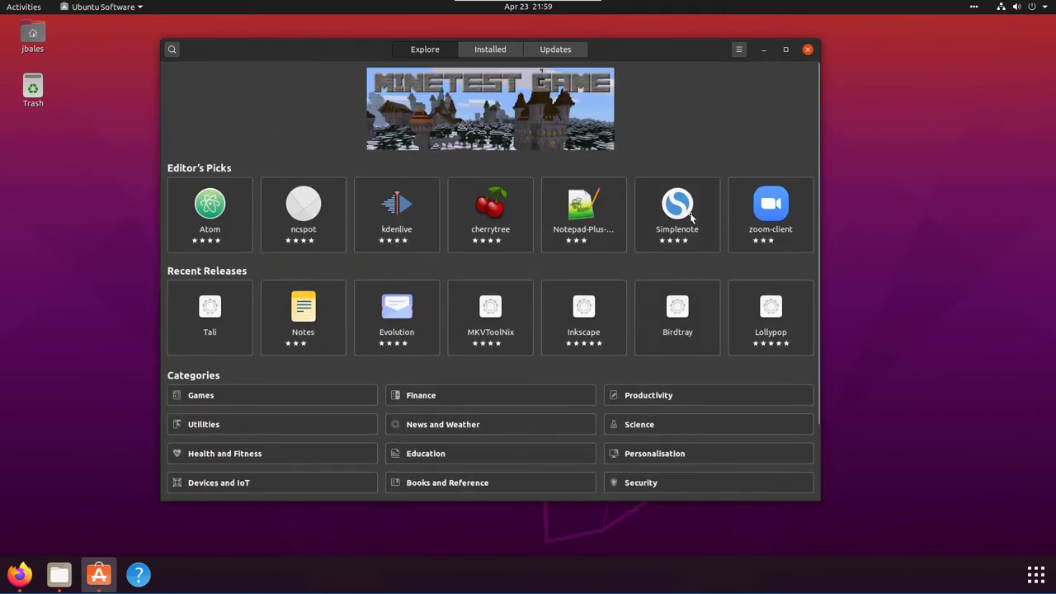
mouse_move(673, 152)
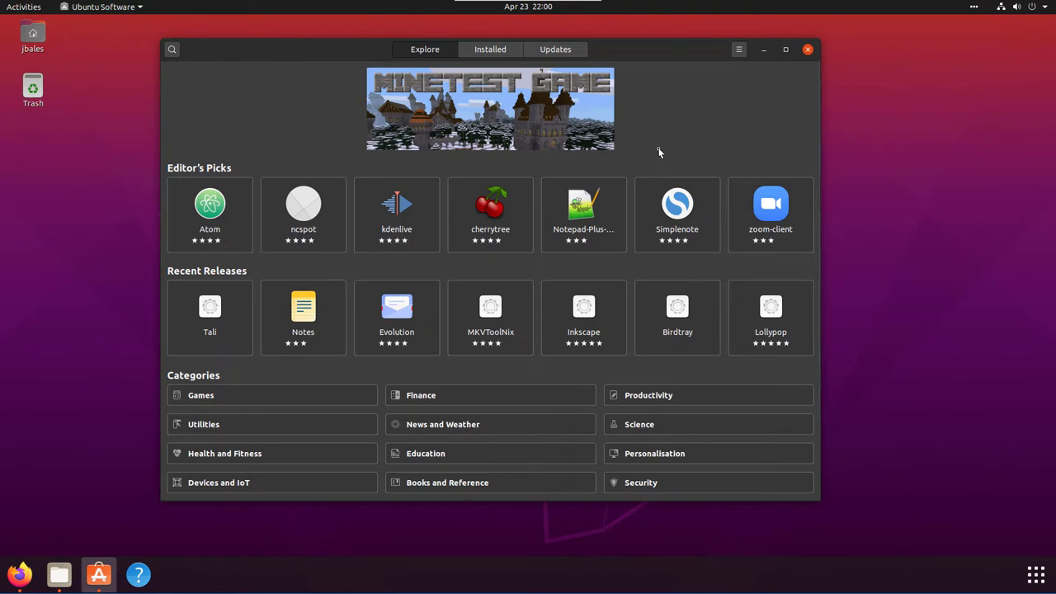
mouse_move(624, 446)
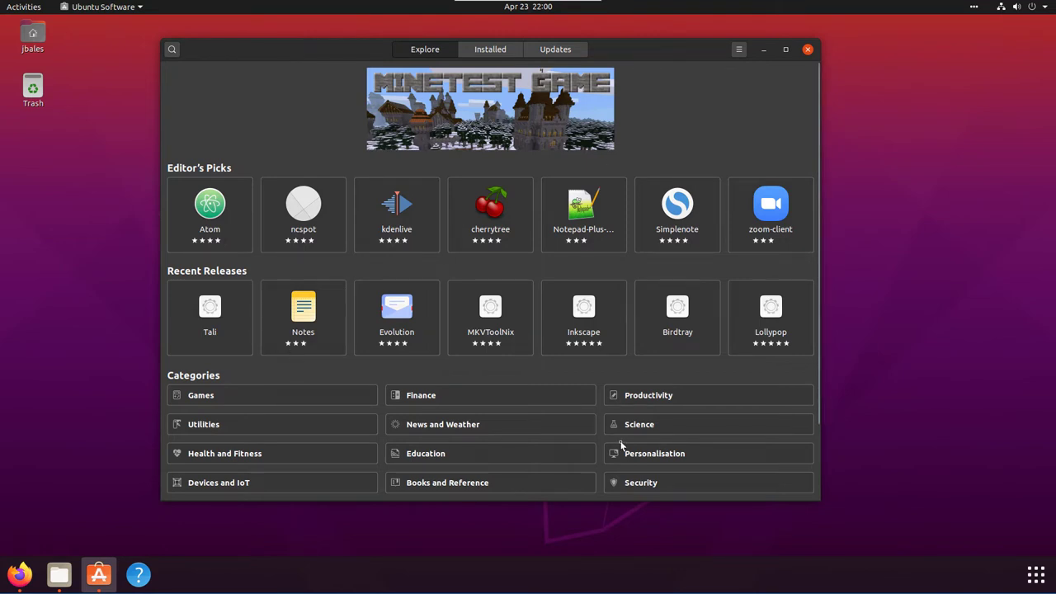
mouse_move(241, 225)
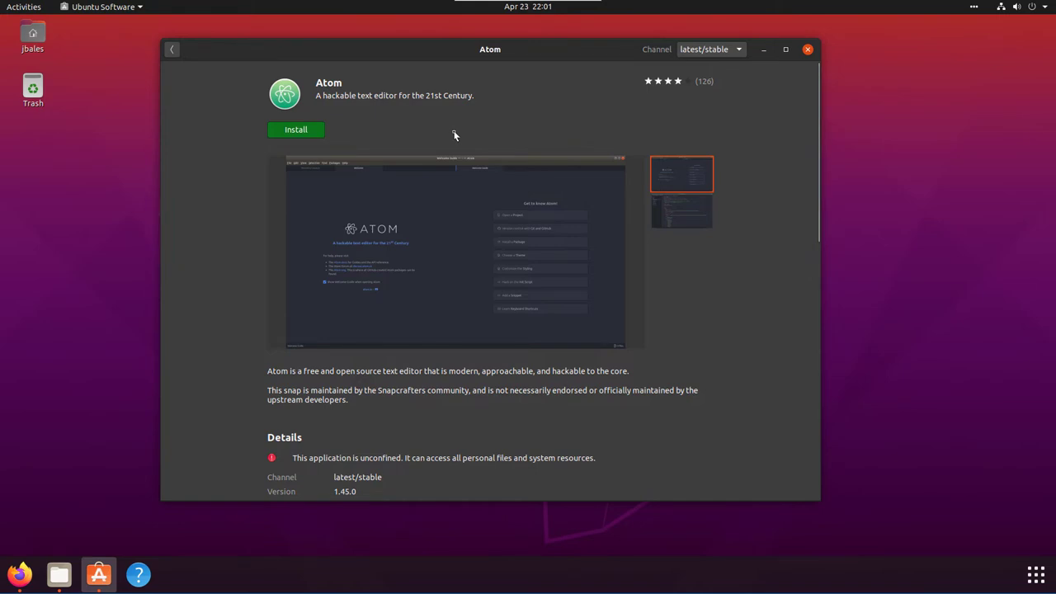
mouse_move(724, 290)
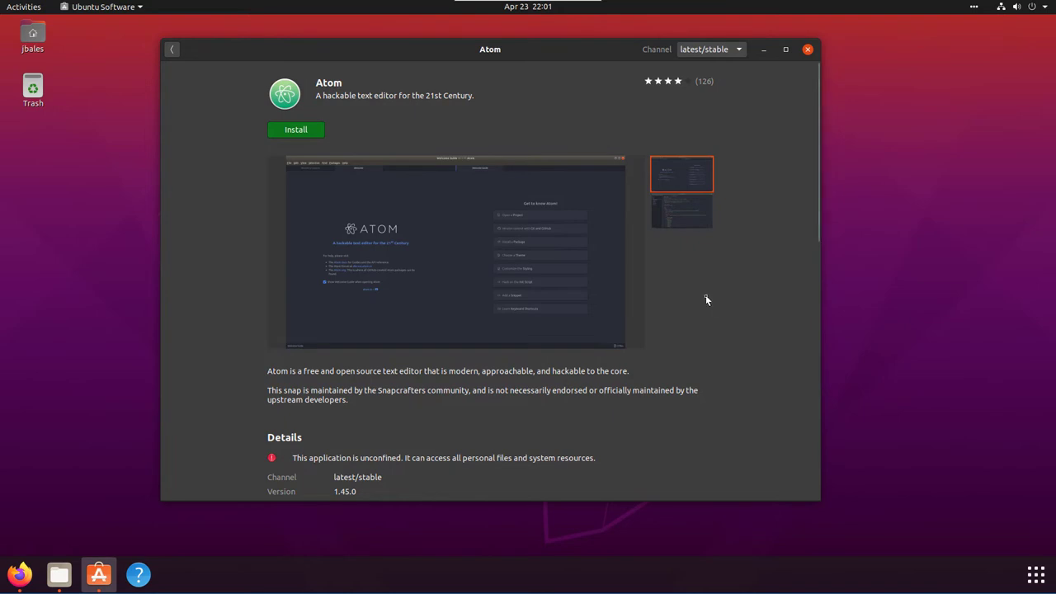
Read down Atom's page: version 1.45.0, Snapcrafters, 228.4 MB download, and user reviews
scroll("down", 3)
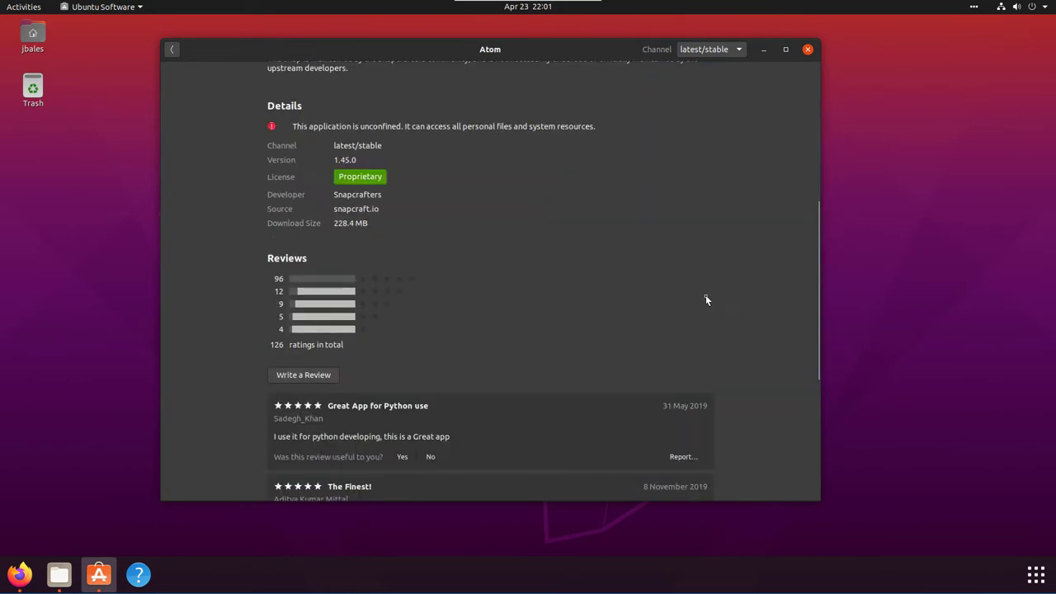
scroll("down", 3)
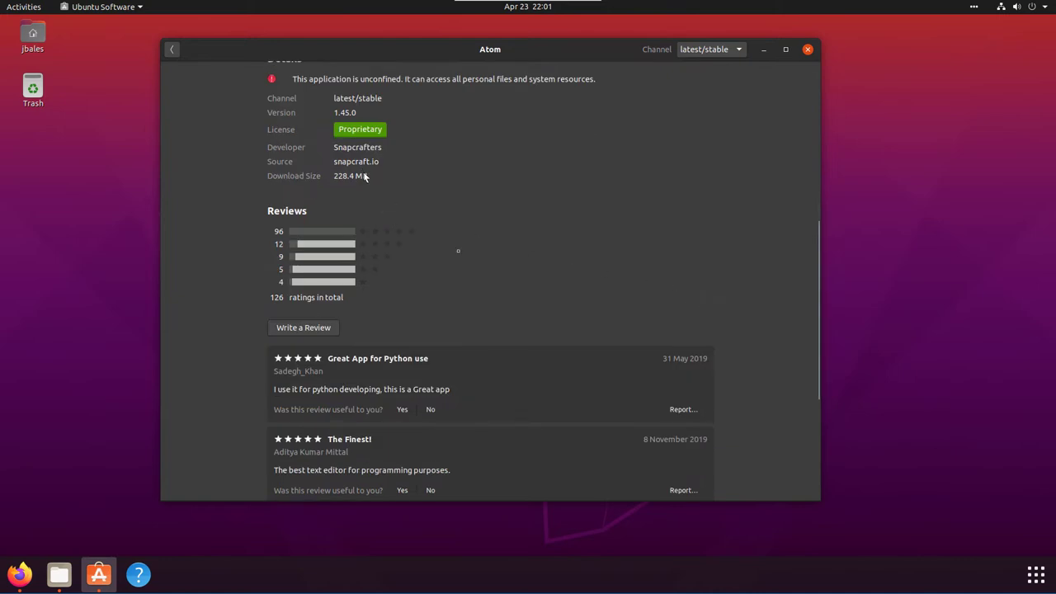
scroll("down", 3)
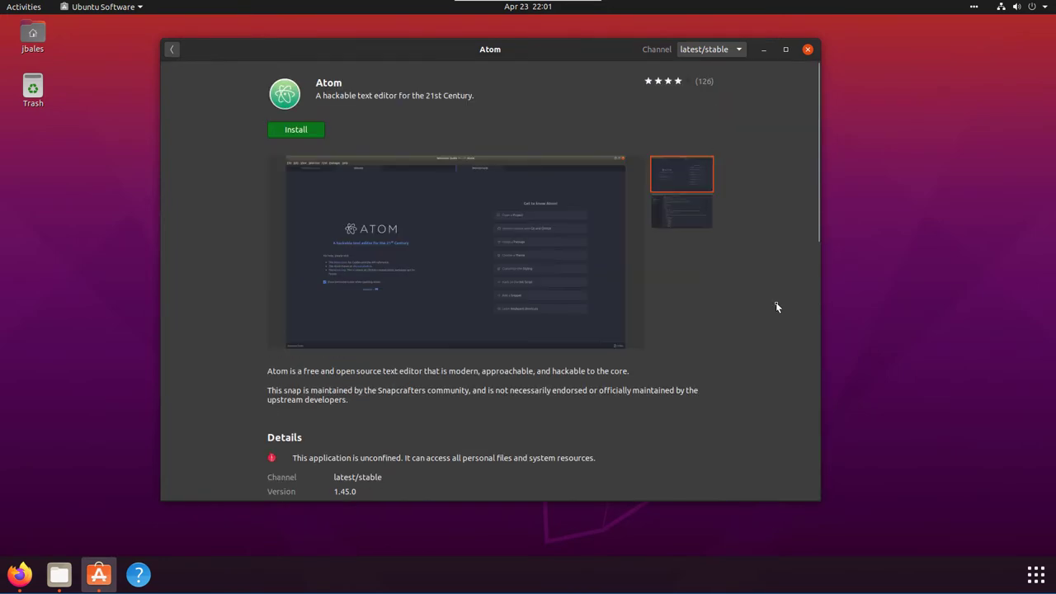
mouse_move(767, 303)
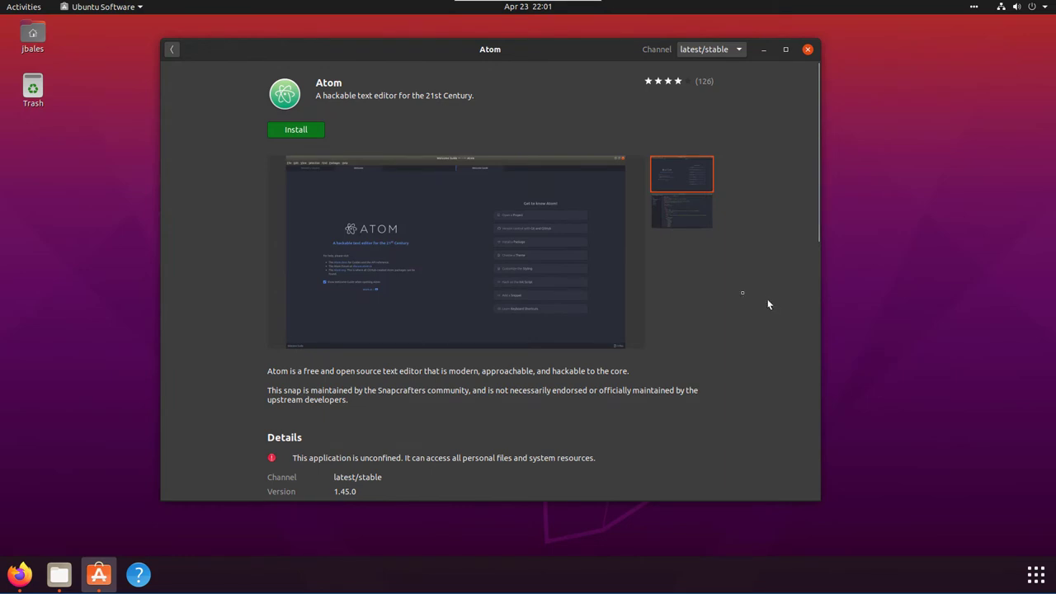
scroll("down", 3)
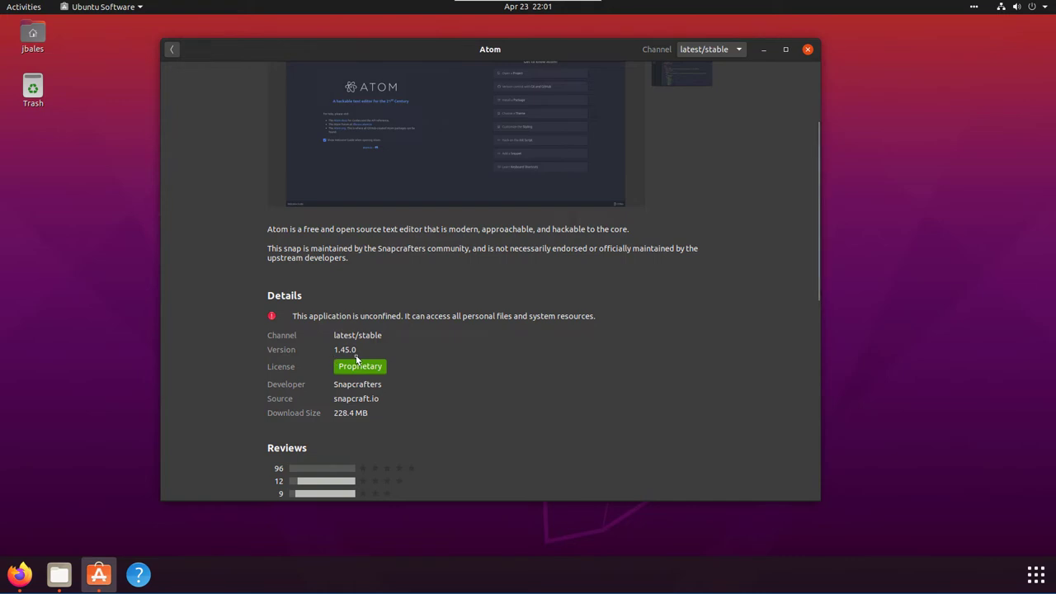
mouse_move(381, 333)
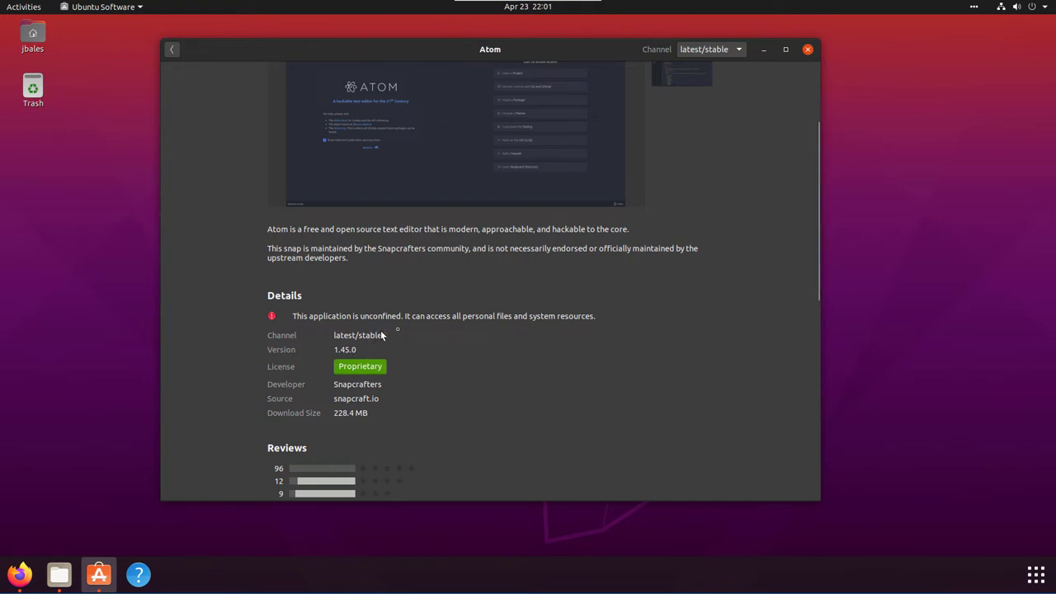
mouse_move(386, 388)
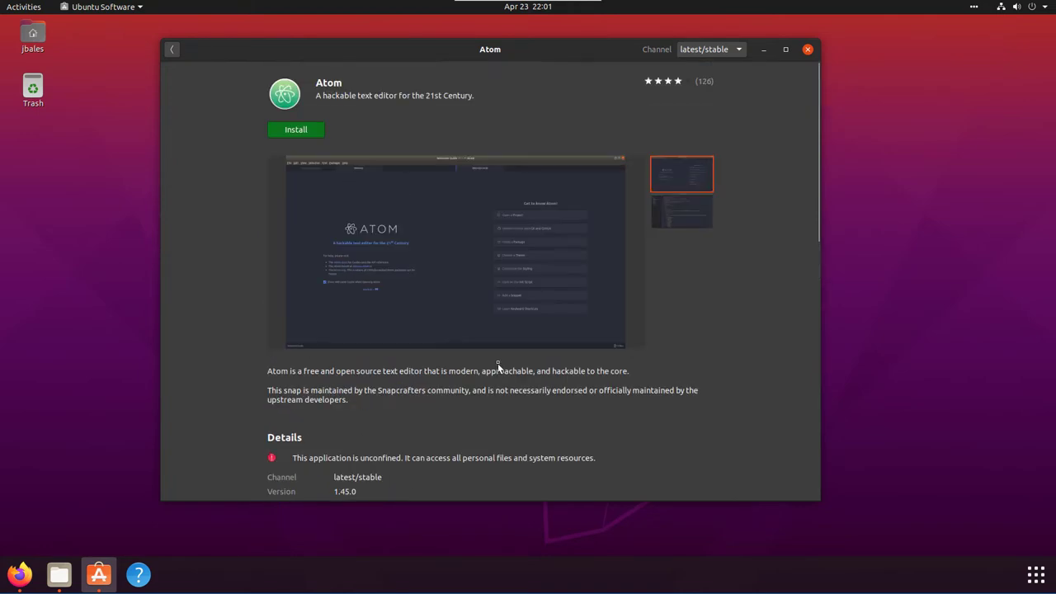
scroll("down", 3)
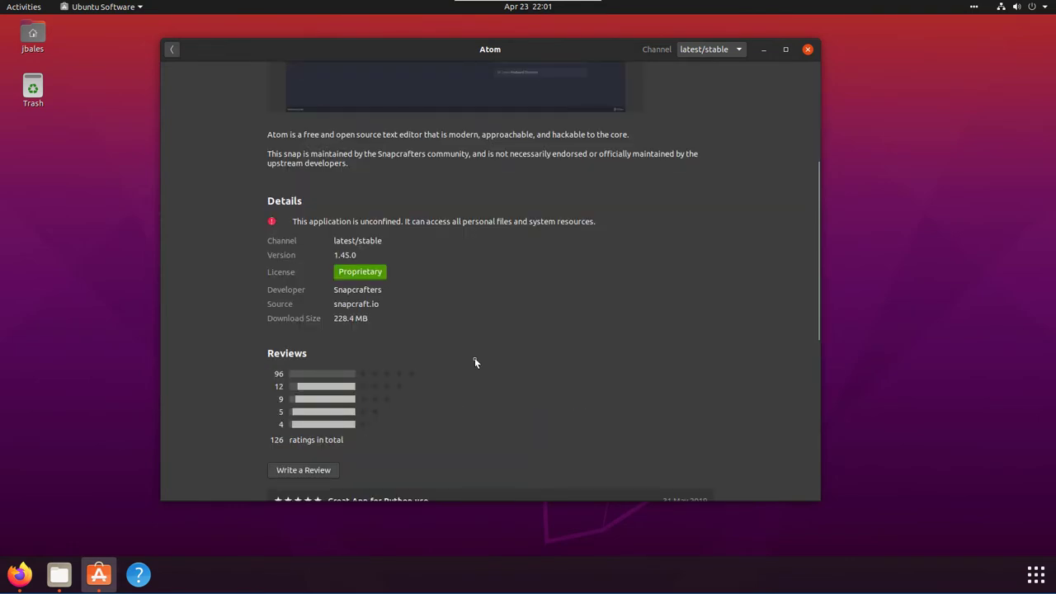
scroll("down", 3)
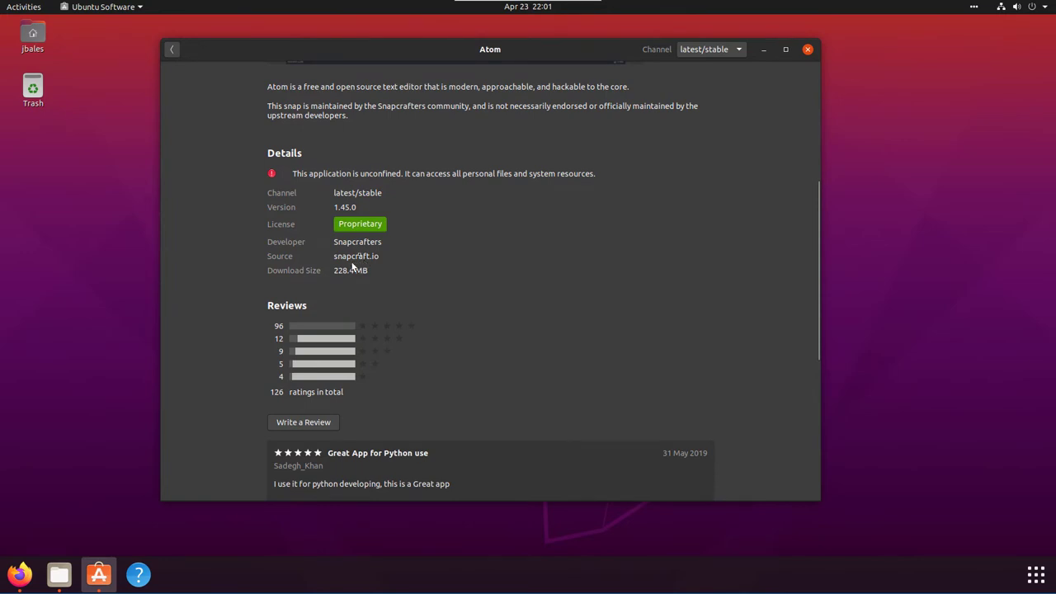
Return to Explore, then close Ubuntu Software and the snap folder window
left_click(171, 49)
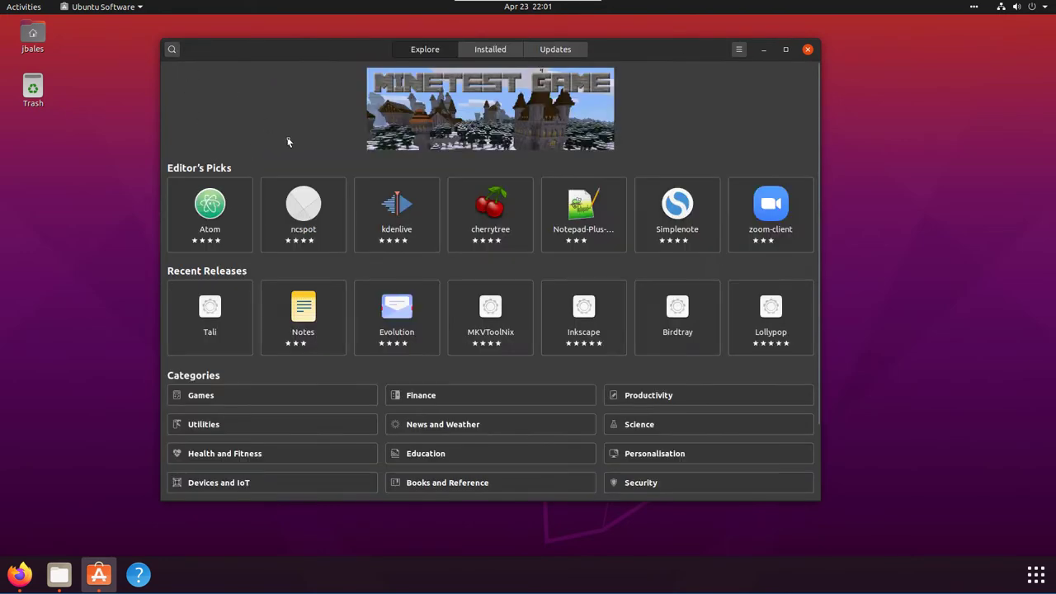
mouse_move(677, 155)
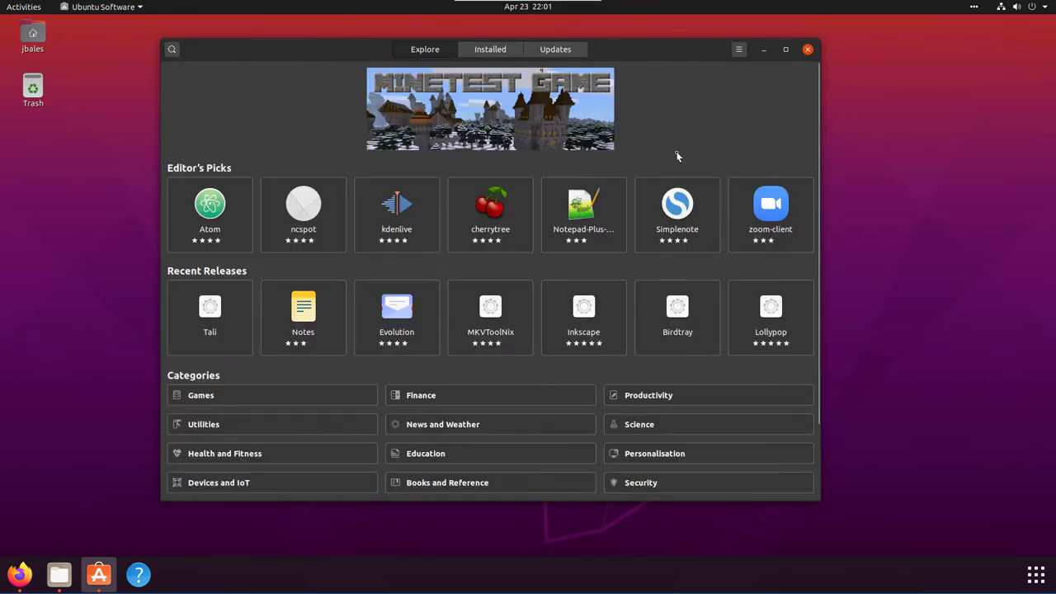
mouse_move(673, 163)
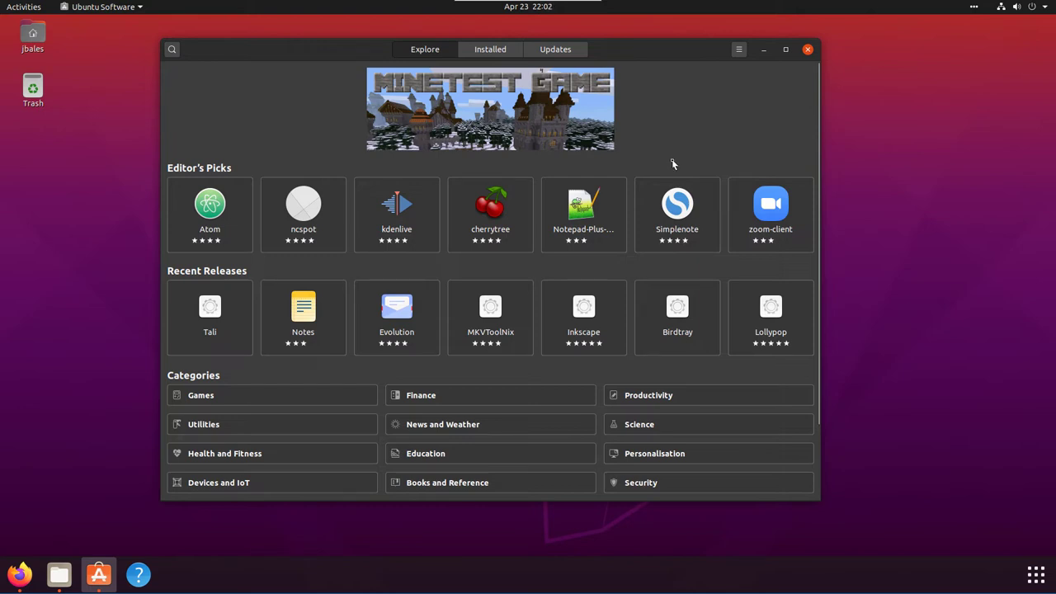
mouse_move(796, 112)
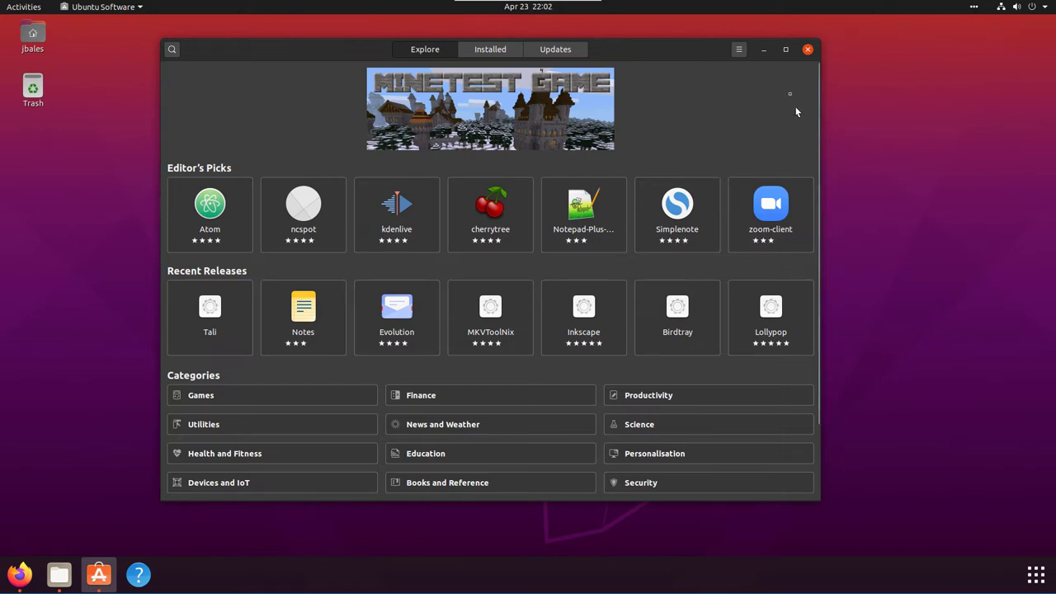
left_click(59, 575)
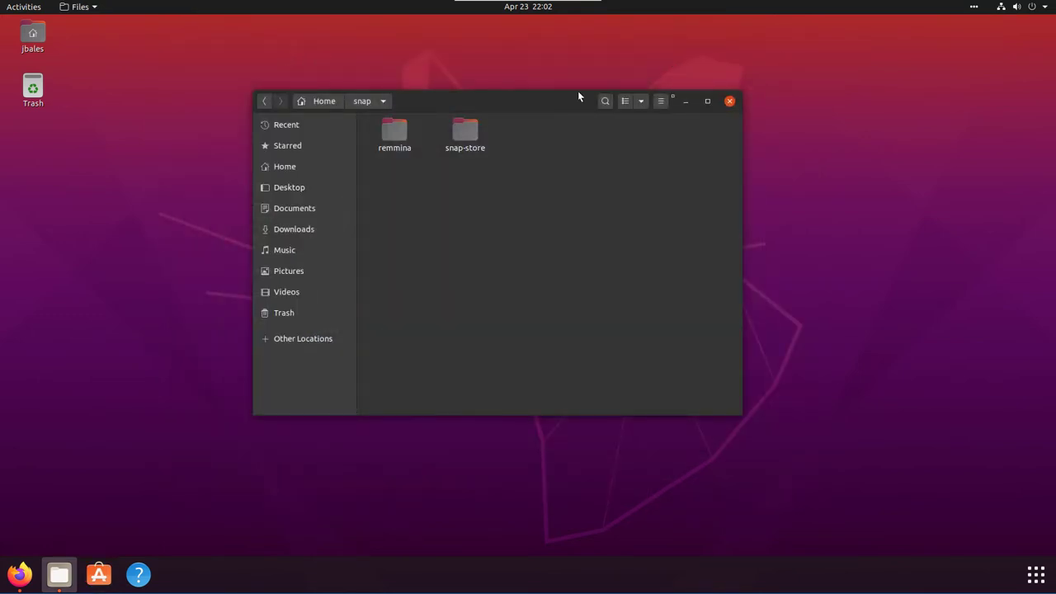
left_click(729, 101)
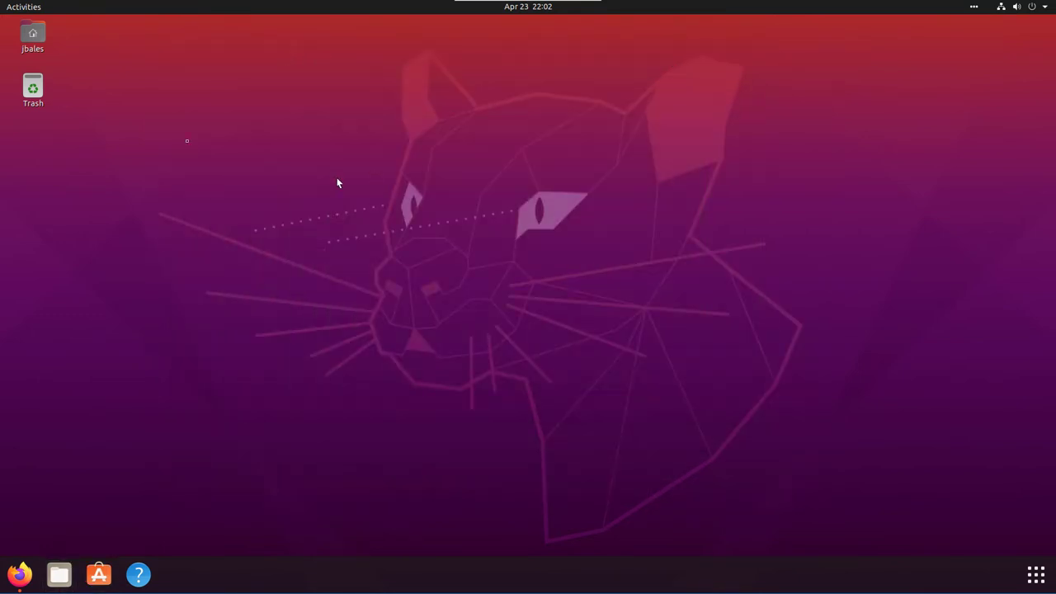
left_click(33, 36)
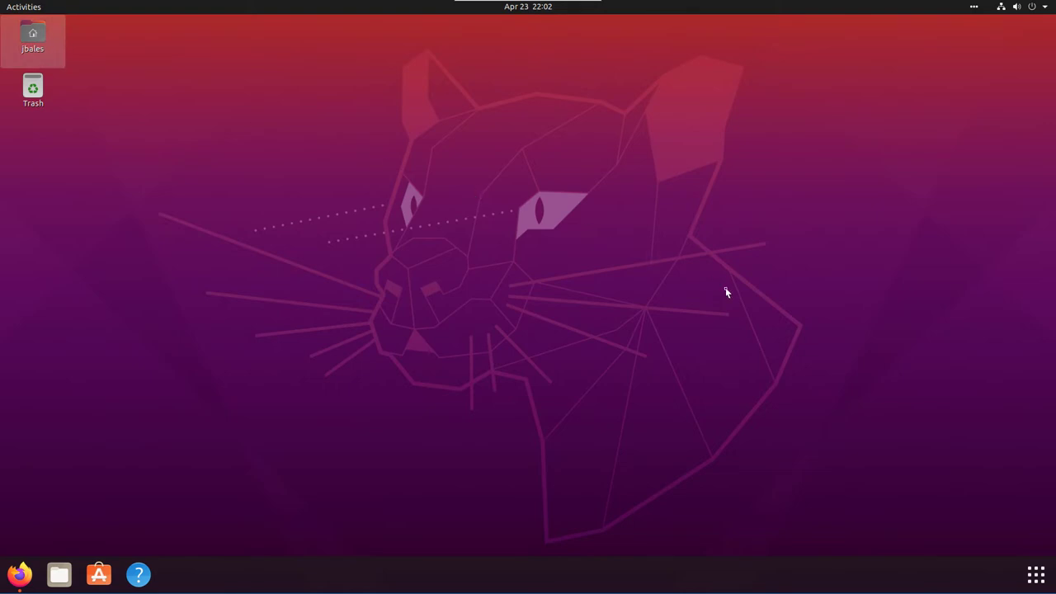
mouse_move(723, 294)
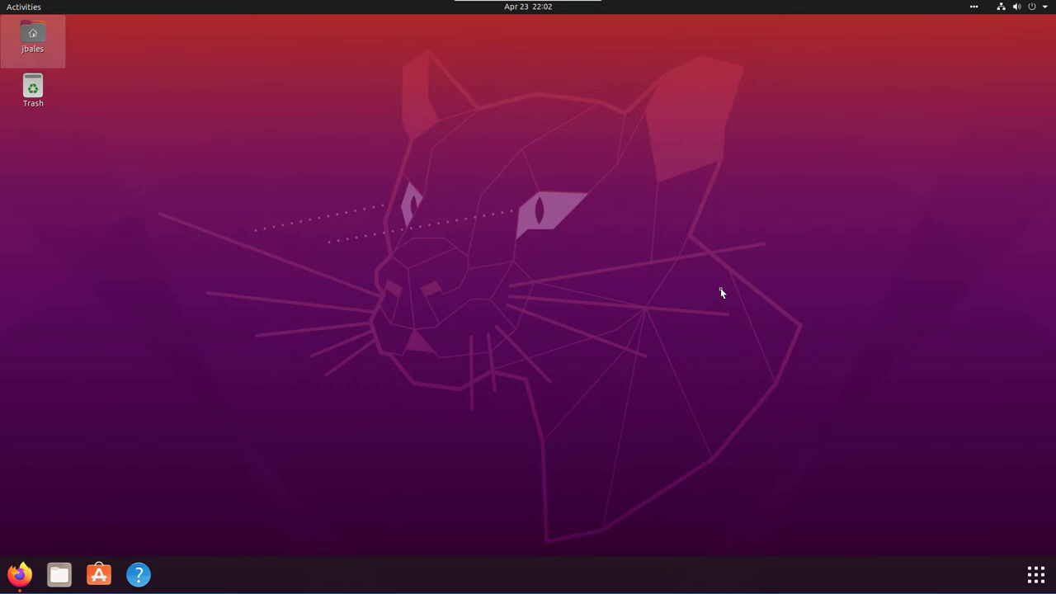
mouse_move(167, 498)
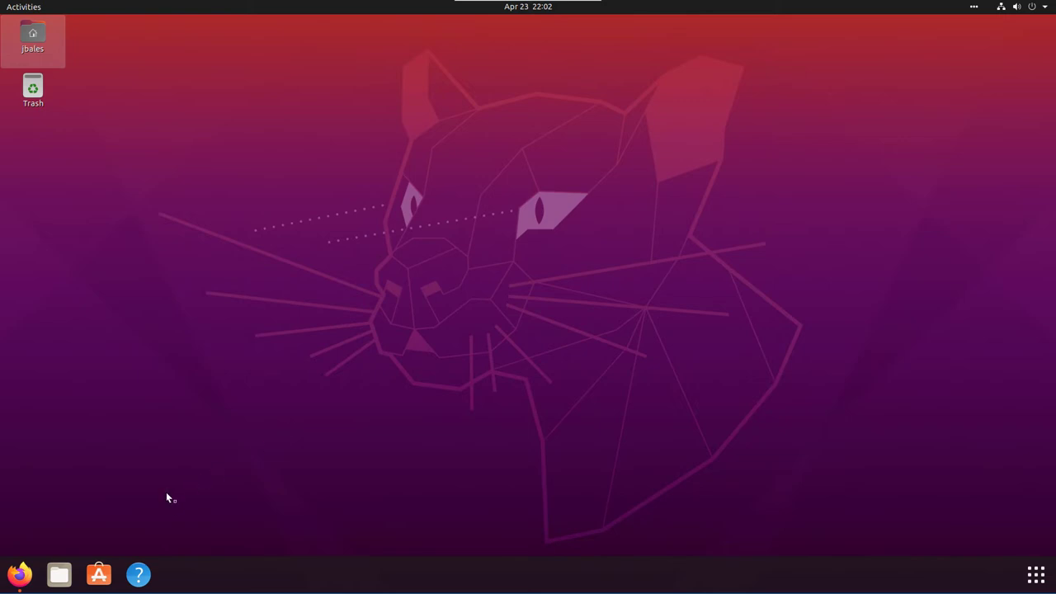
mouse_move(175, 505)
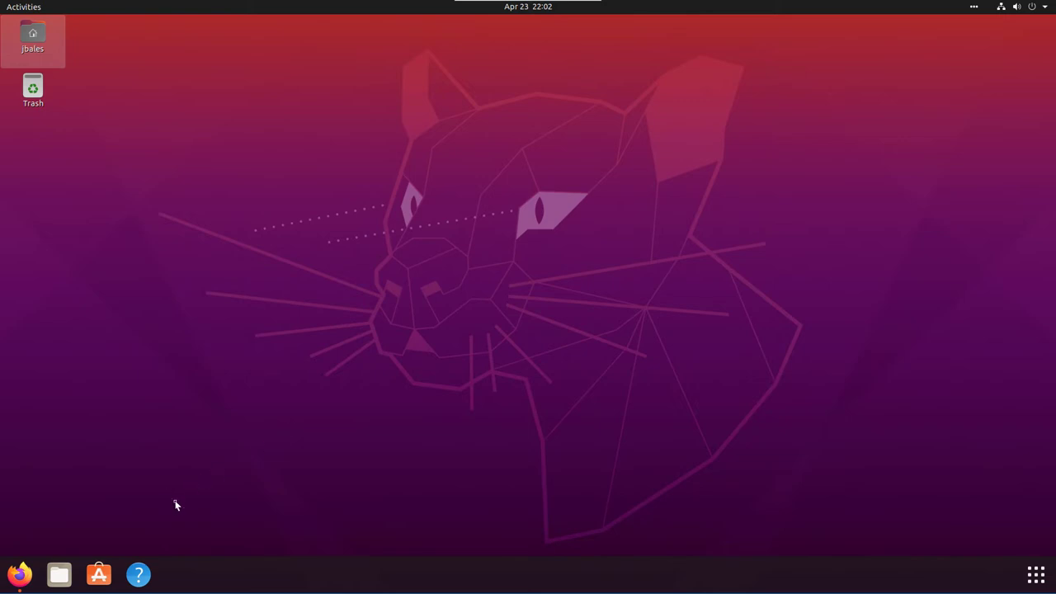
mouse_move(169, 512)
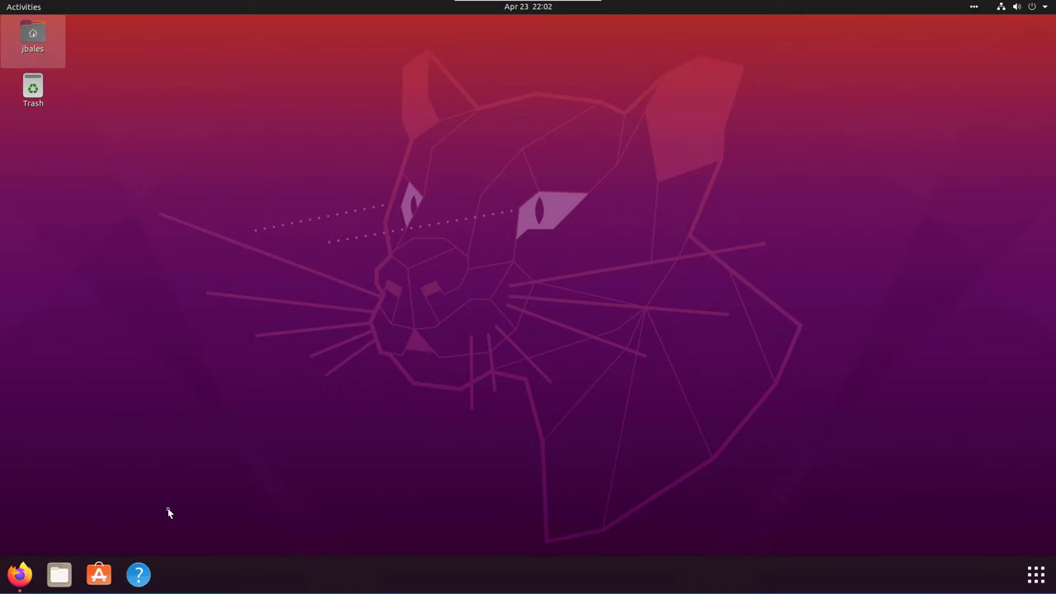
mouse_move(89, 546)
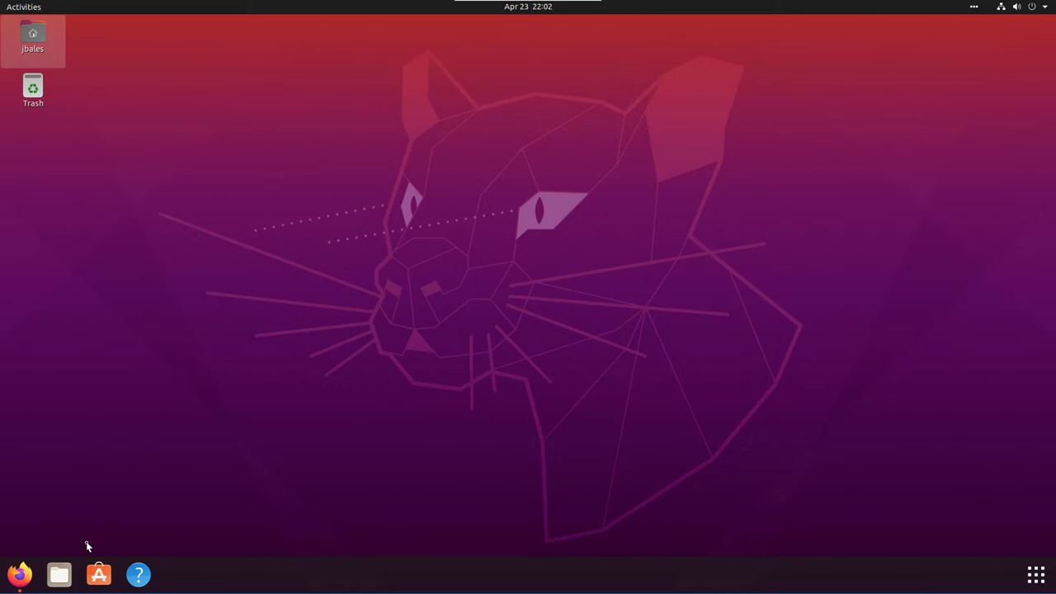
mouse_move(446, 72)
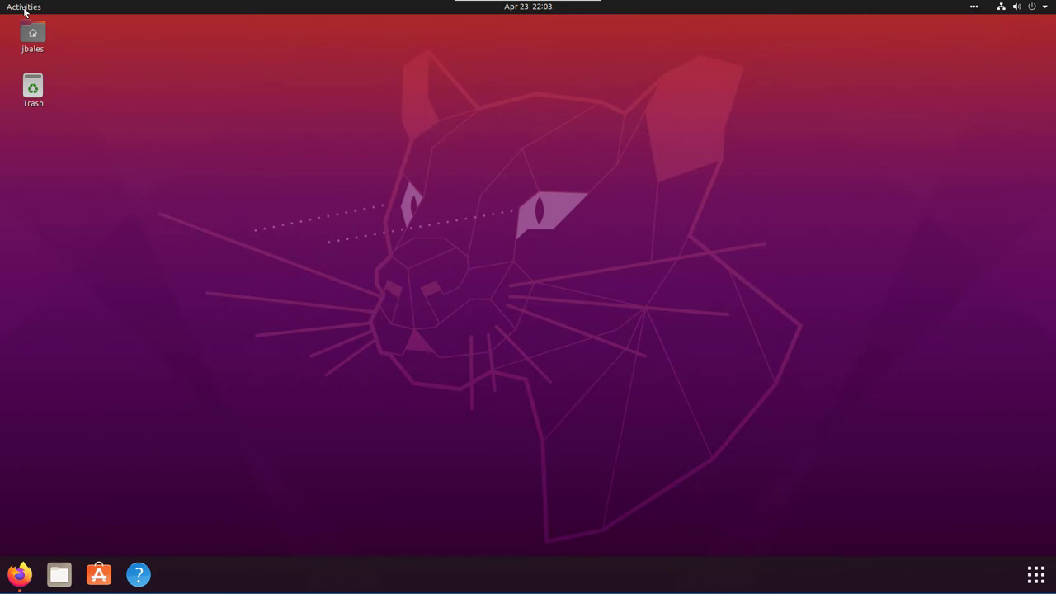
mouse_move(1026, 72)
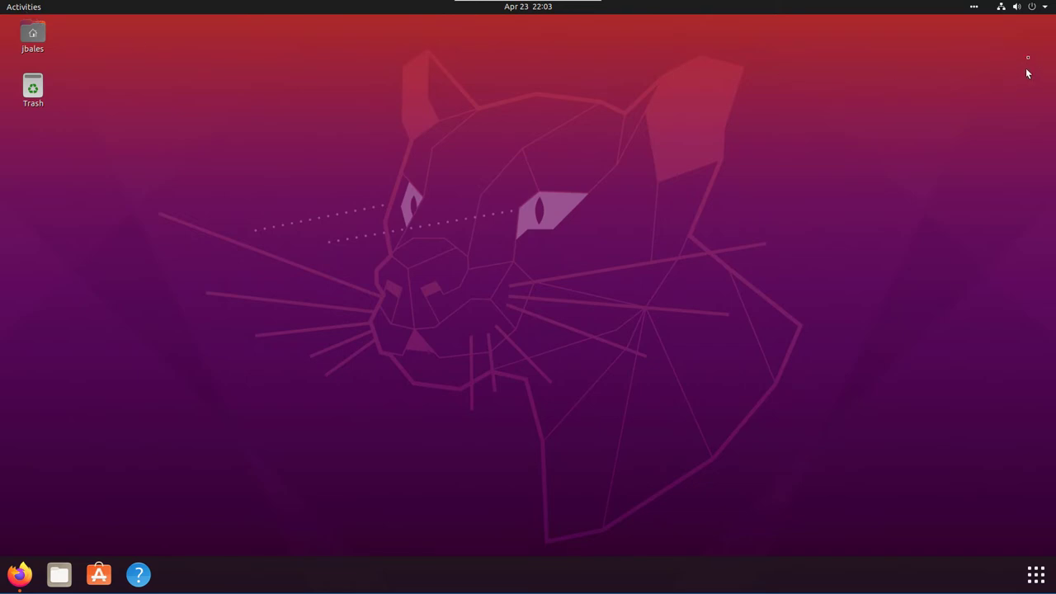
mouse_move(105, 40)
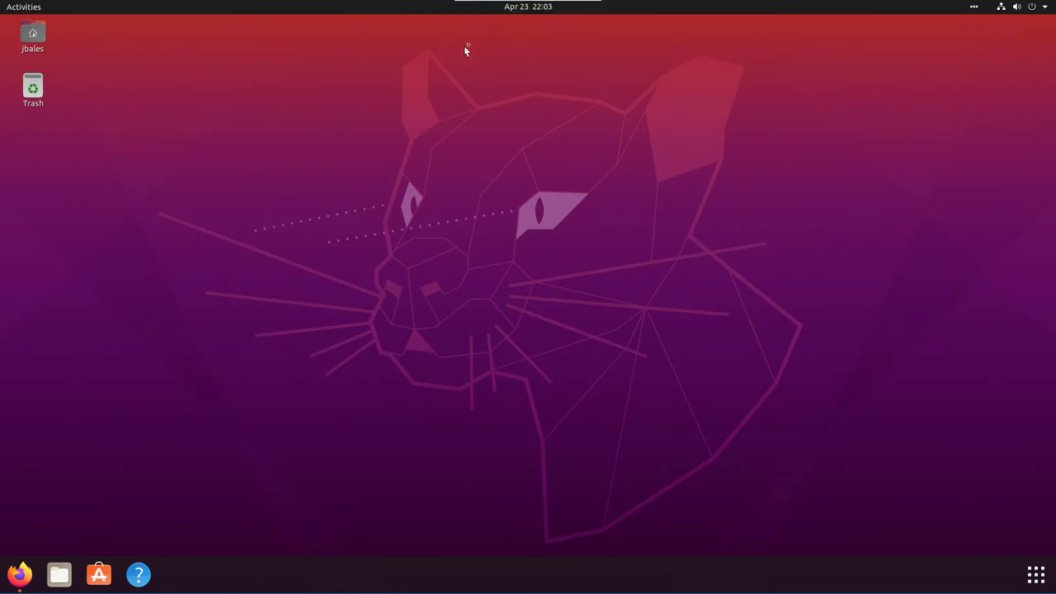
mouse_move(610, 195)
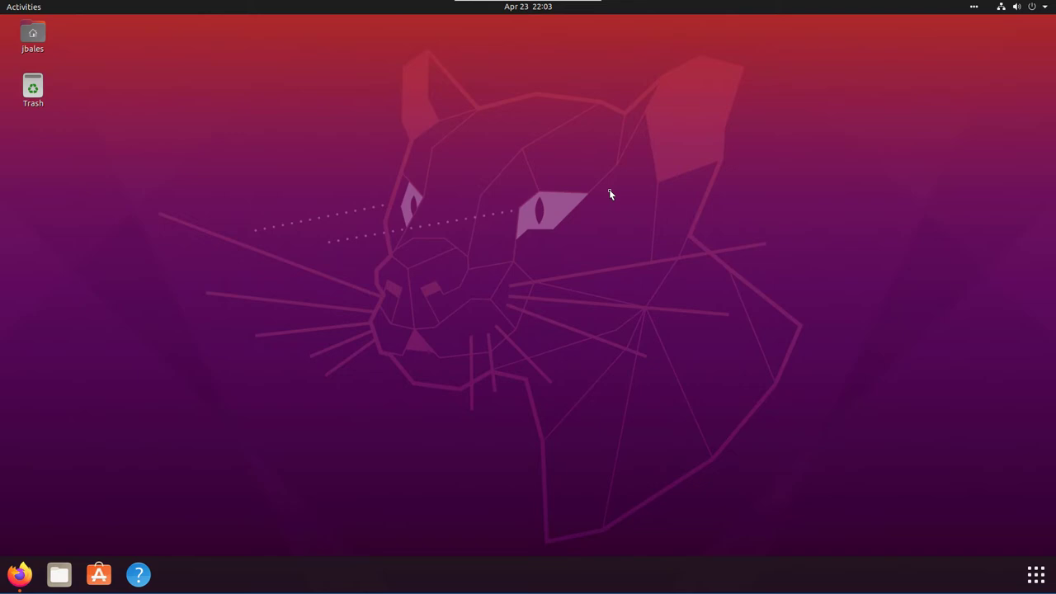
mouse_move(591, 107)
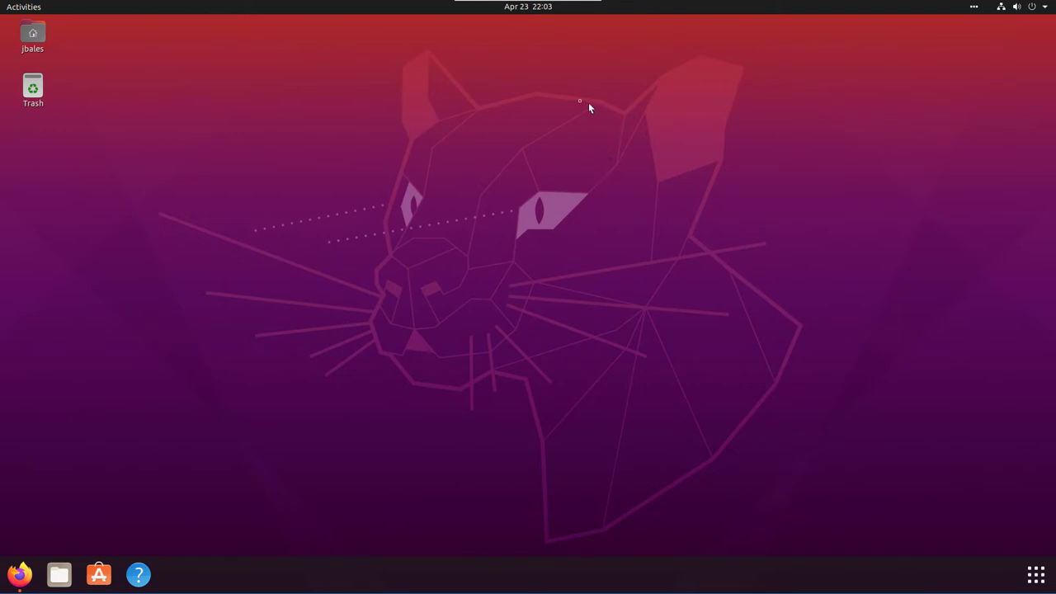
mouse_move(581, 105)
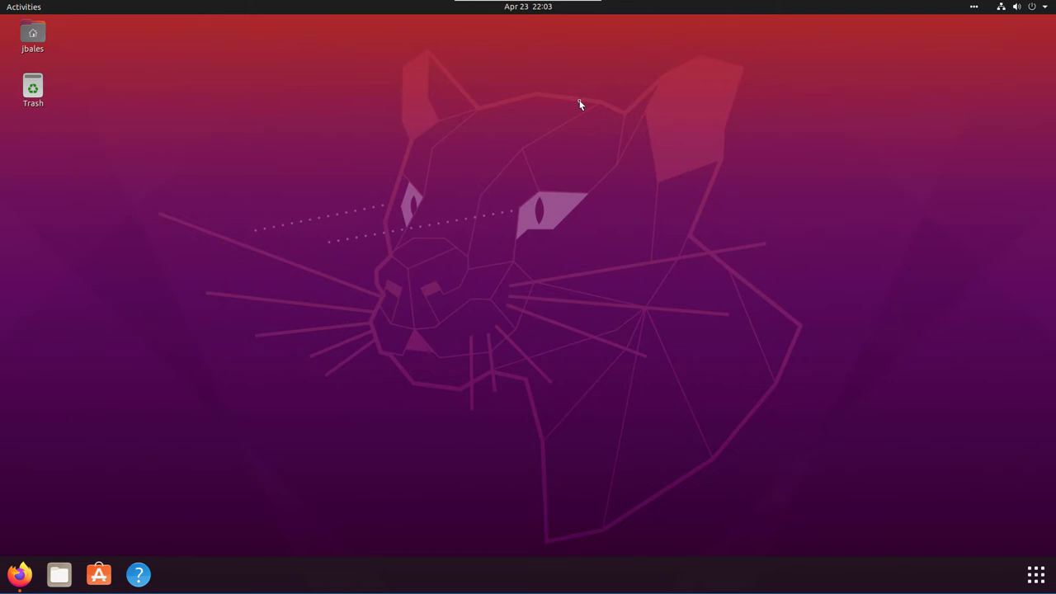
Show the Frequent app grid listing Settings, Firefox, Remmina, Tilix and Software Updater
left_click(1036, 574)
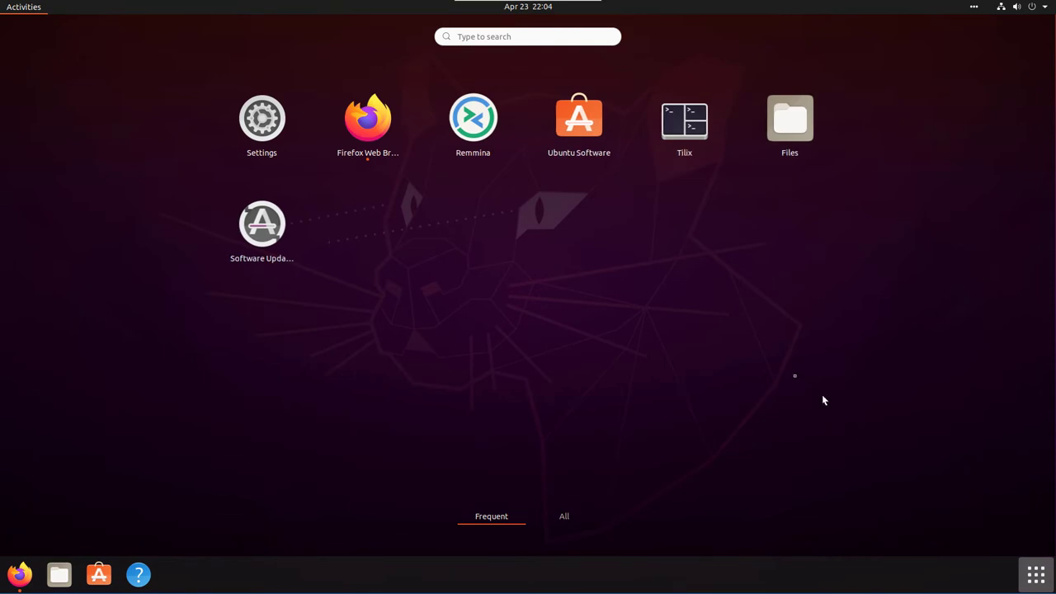
mouse_move(472, 119)
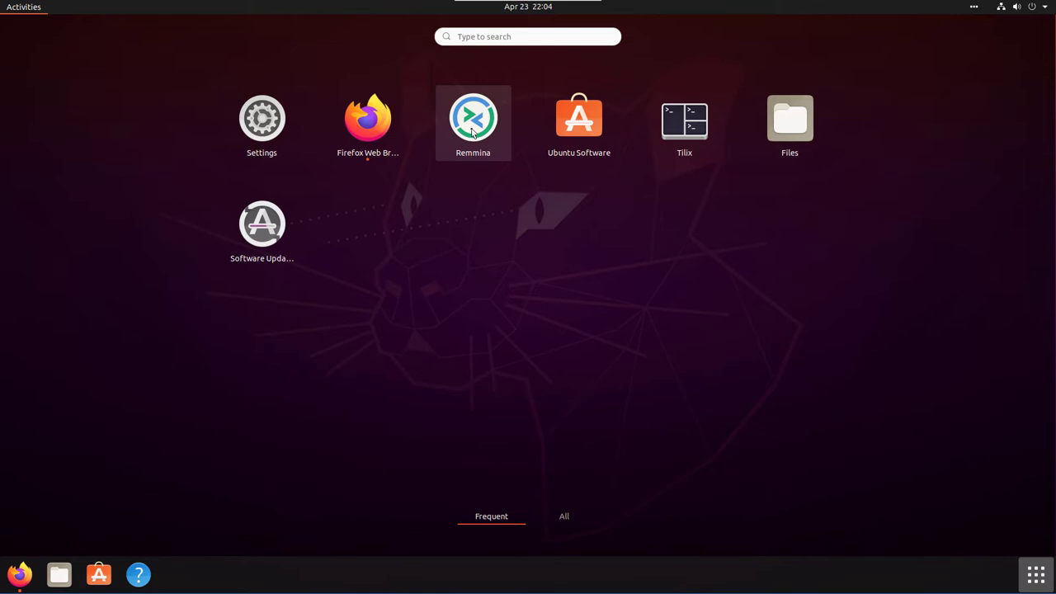
mouse_move(402, 202)
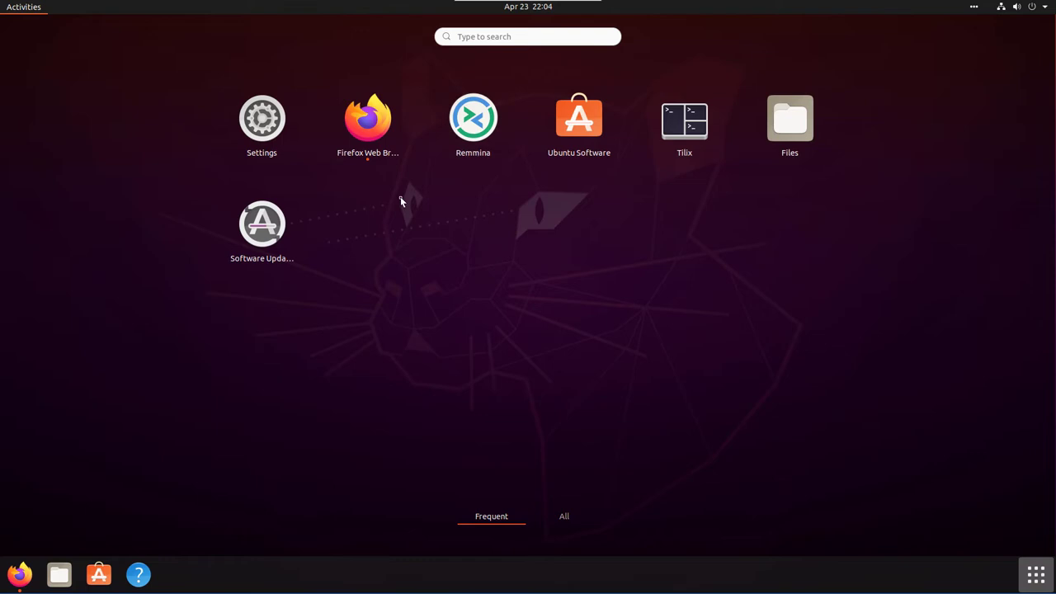
mouse_move(260, 240)
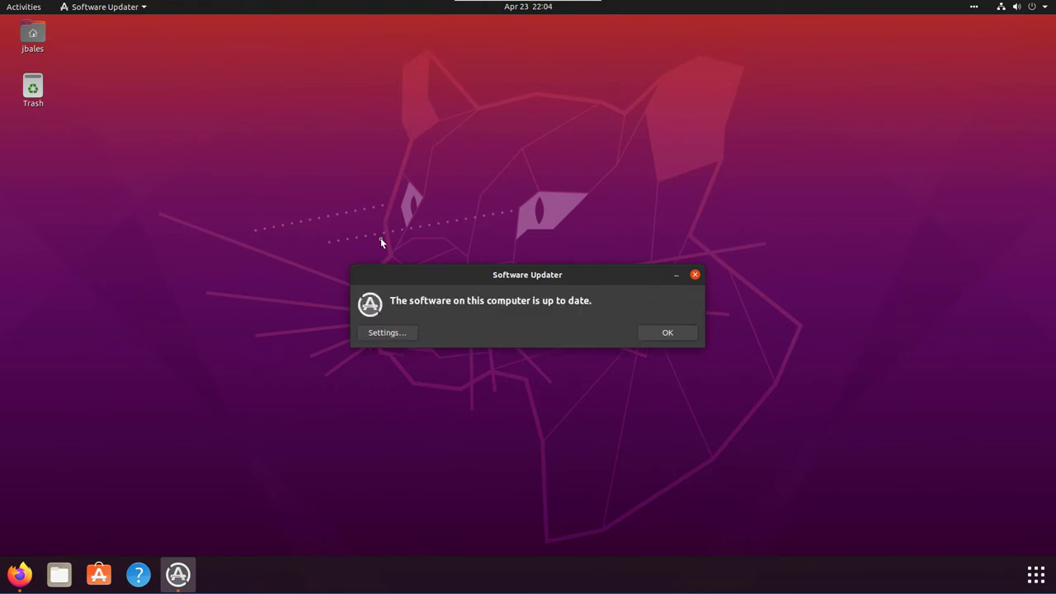
Acknowledge the software up-to-date notice and reopen the applications grid
left_click(666, 334)
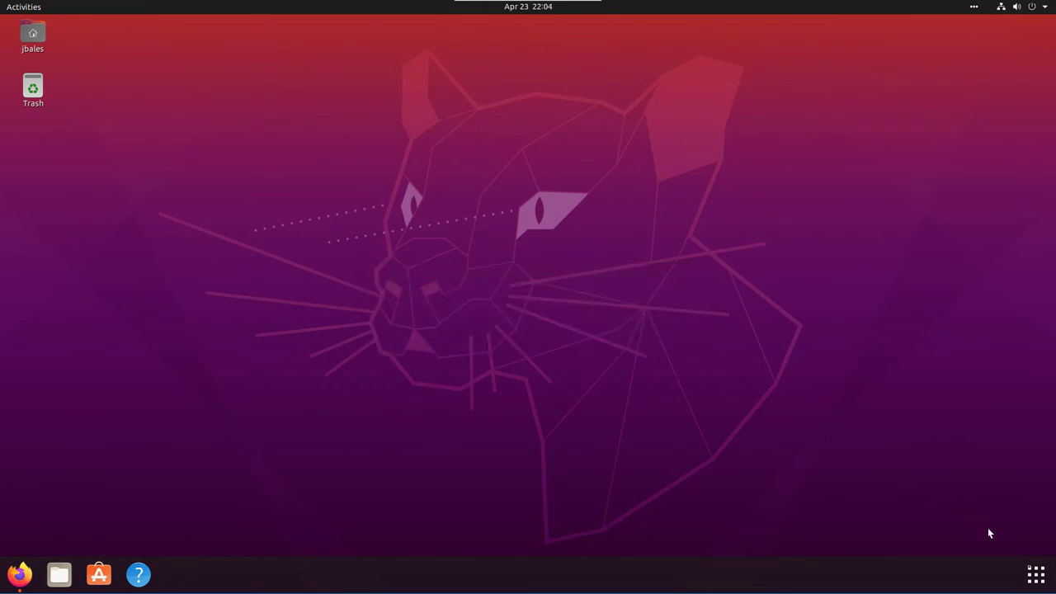
left_click(1036, 574)
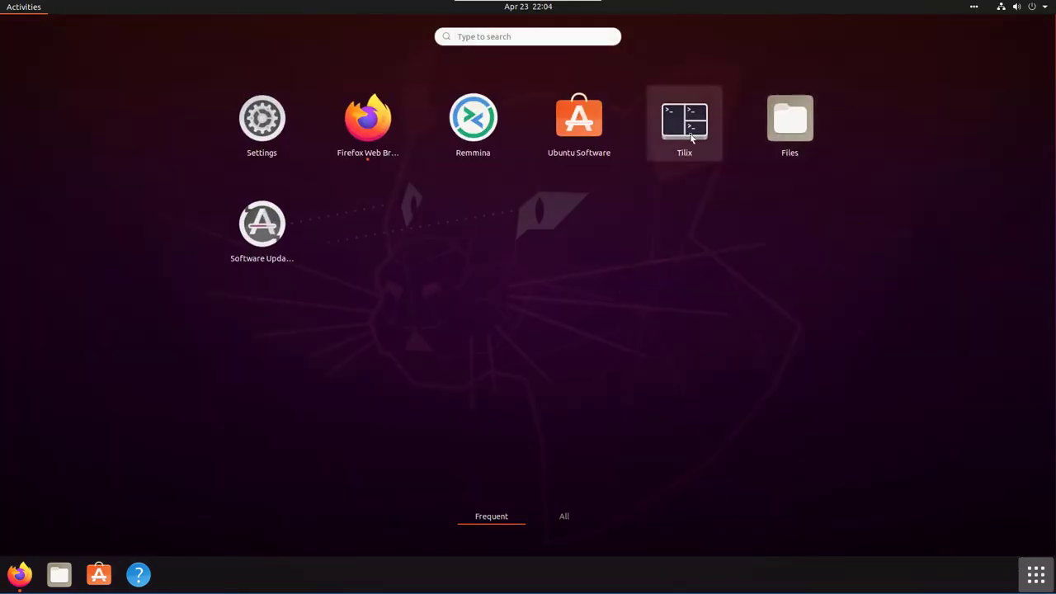
mouse_move(609, 152)
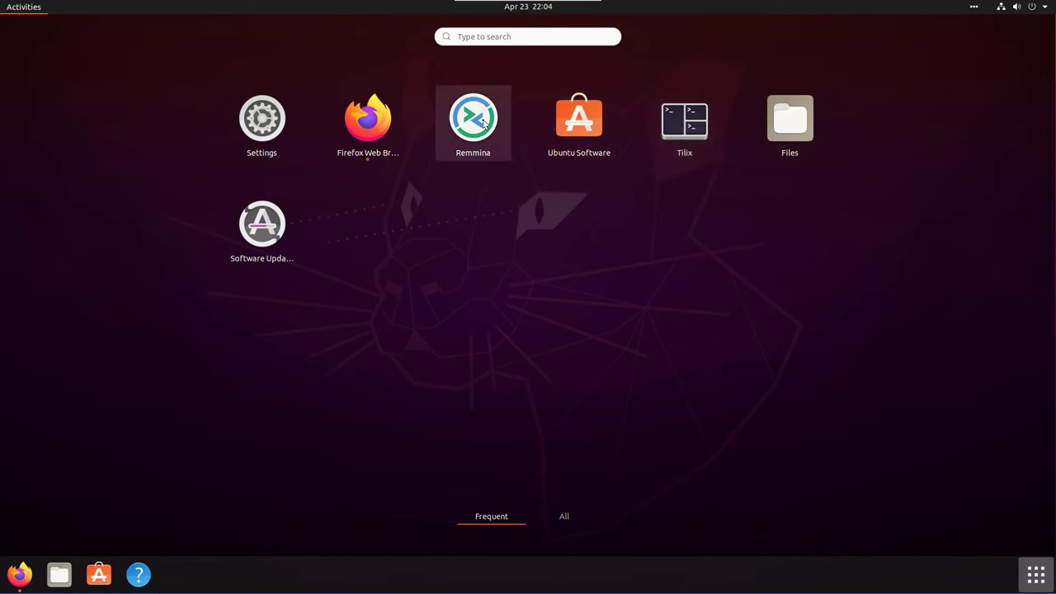
mouse_move(484, 159)
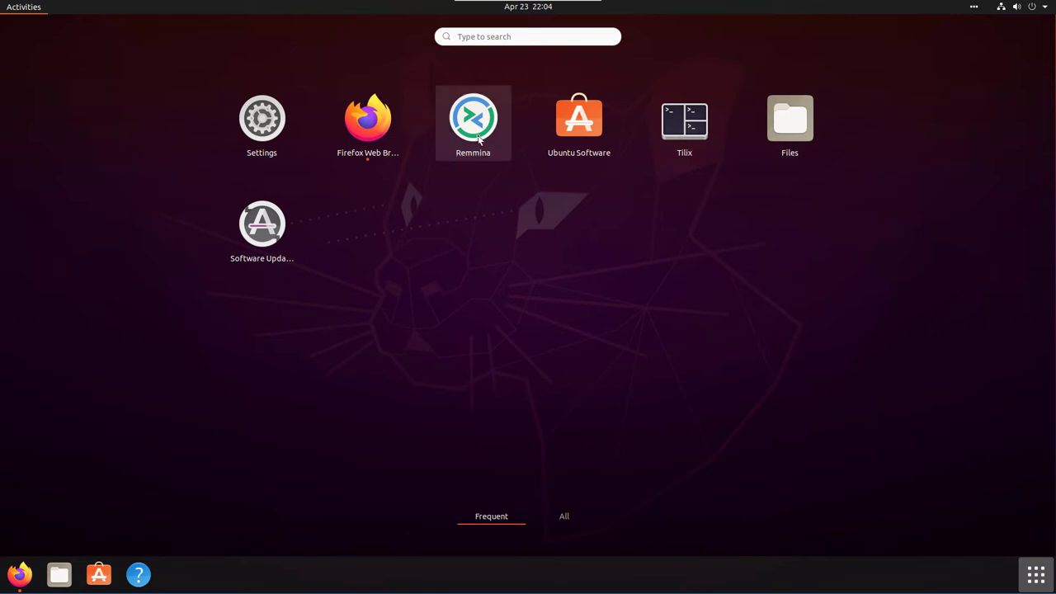
mouse_move(683, 123)
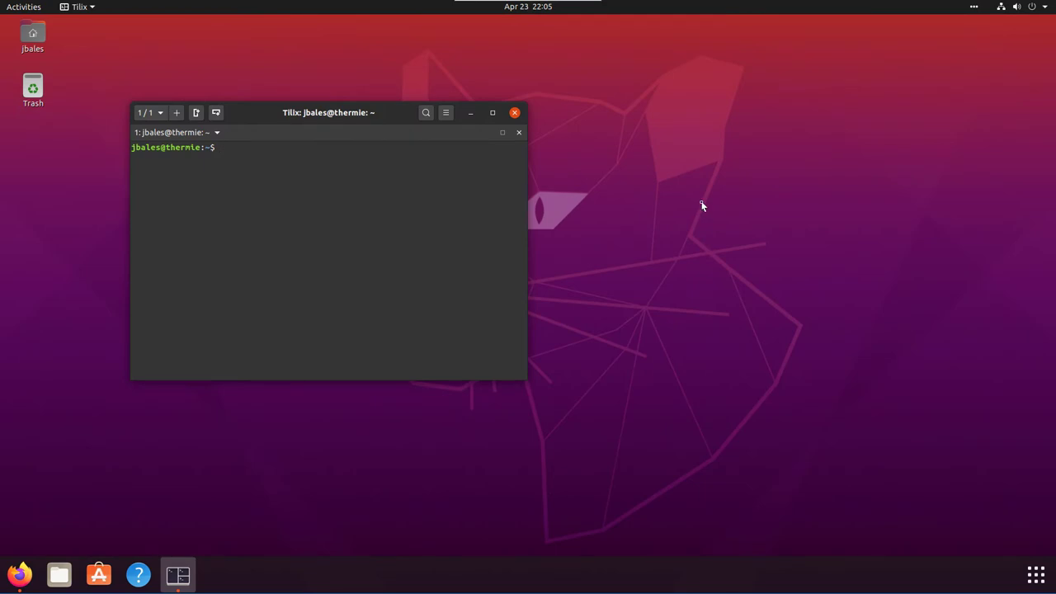
mouse_move(238, 120)
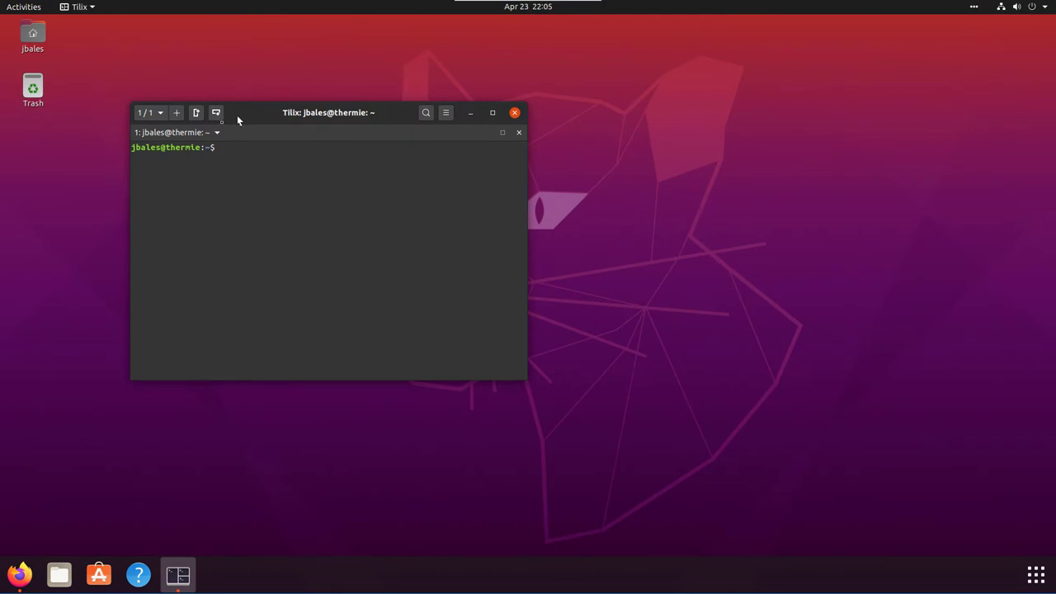
Split Tilix into top/bottom then side-by-side panes, and close the extra panes again
left_click(216, 112)
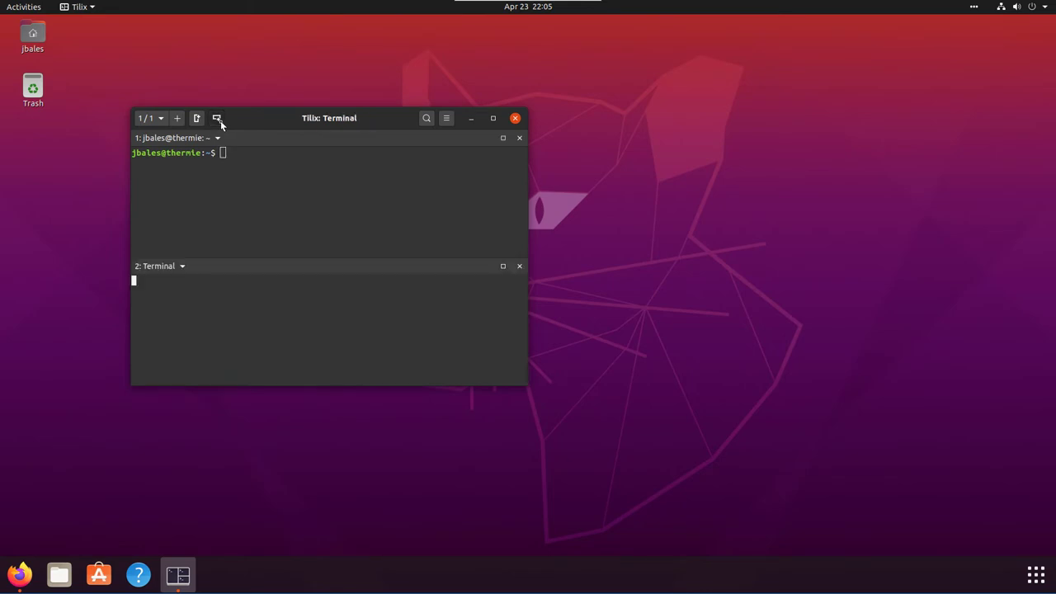
left_click(197, 118)
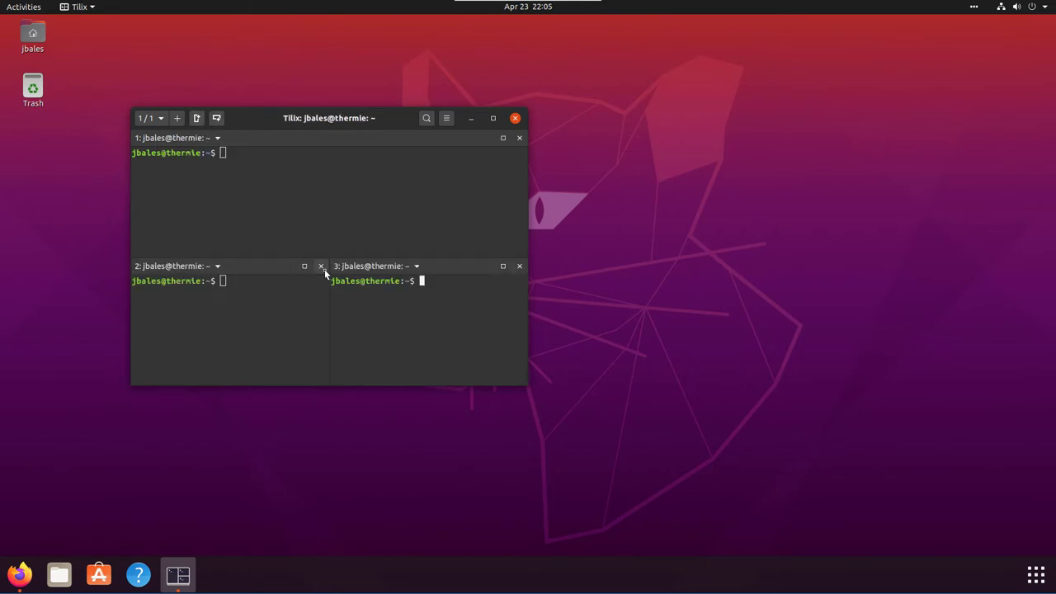
left_click(520, 265)
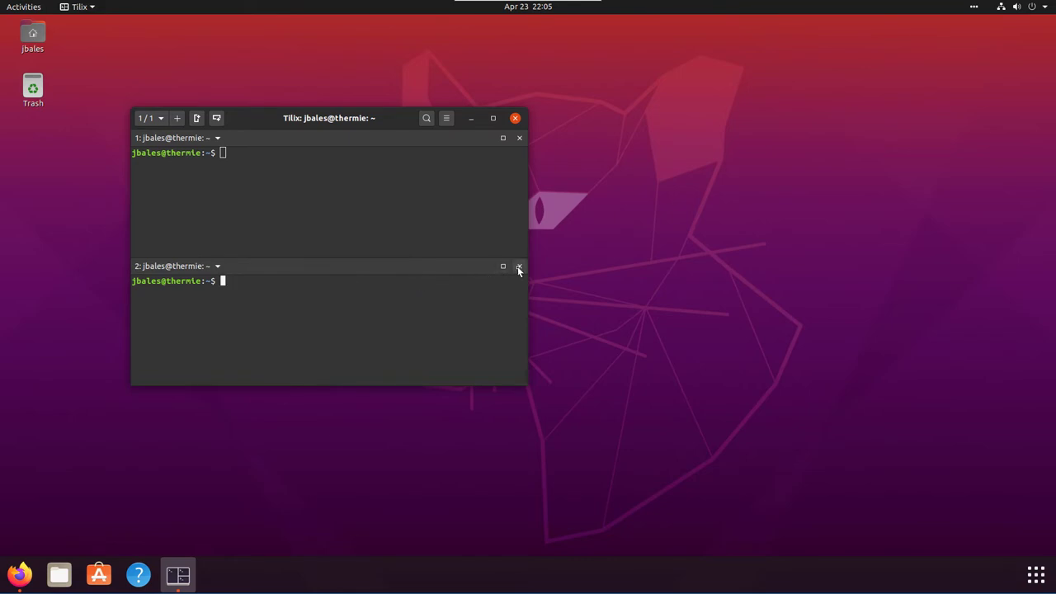
left_click(520, 266)
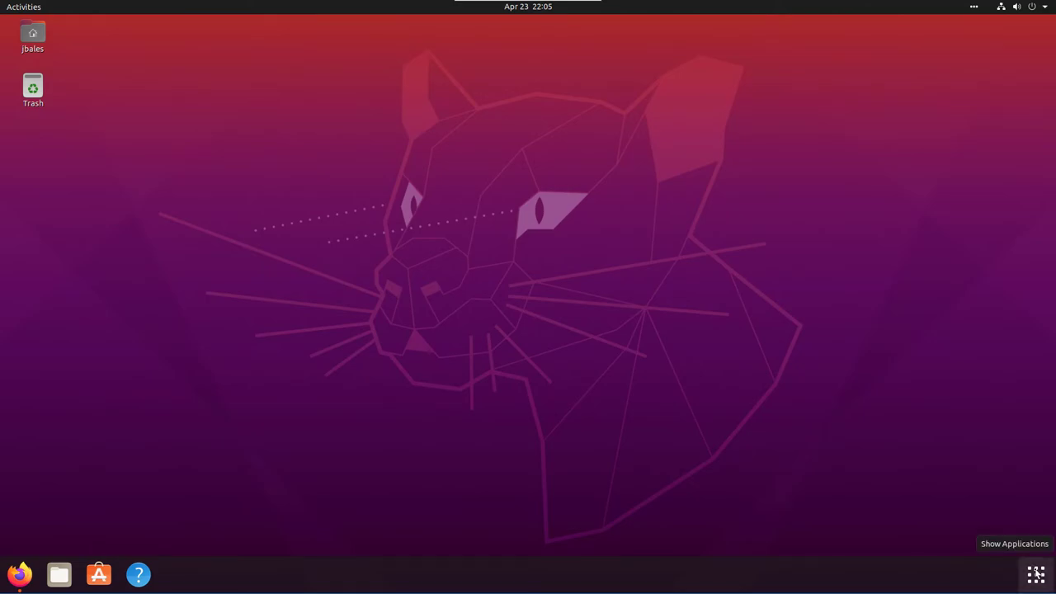
Launch Terminal from the app search 'termi' and drag the window down and right
left_click(1036, 574)
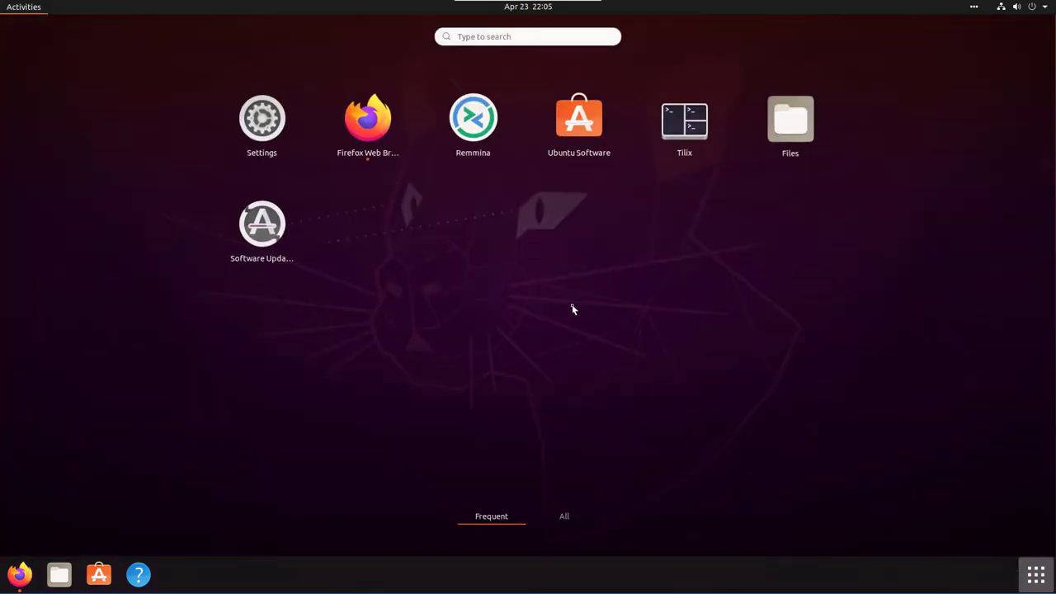
type("termi")
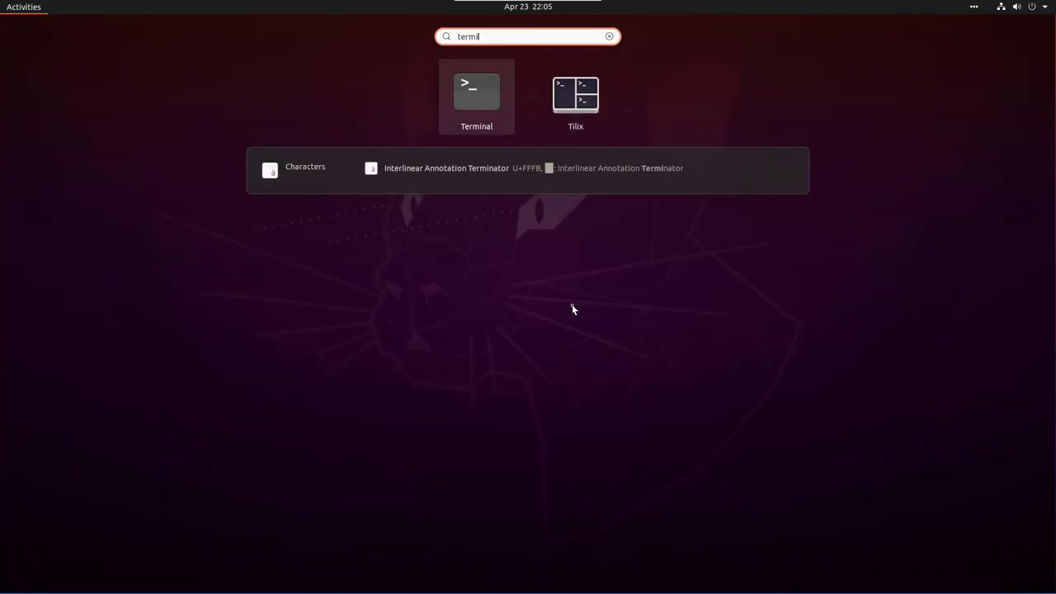
left_click(475, 90)
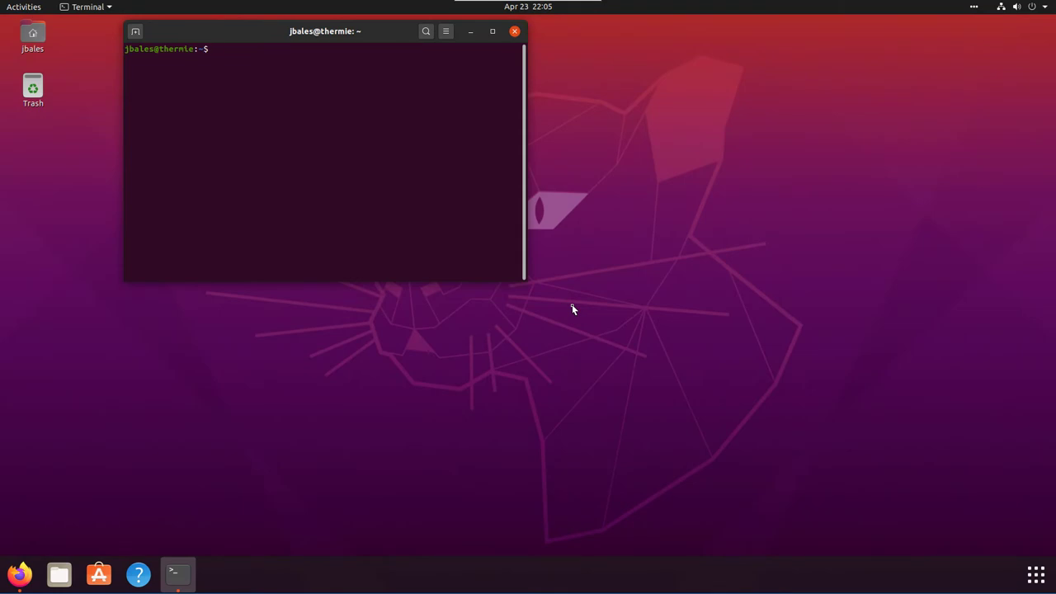
left_click_drag(323, 31, 306, 57)
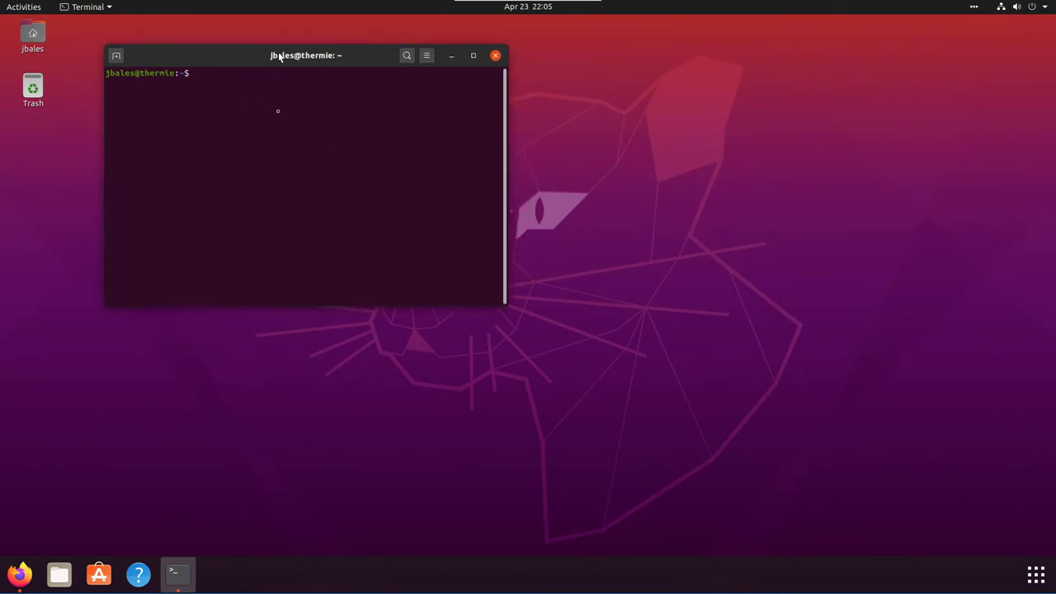
left_click_drag(305, 56, 364, 137)
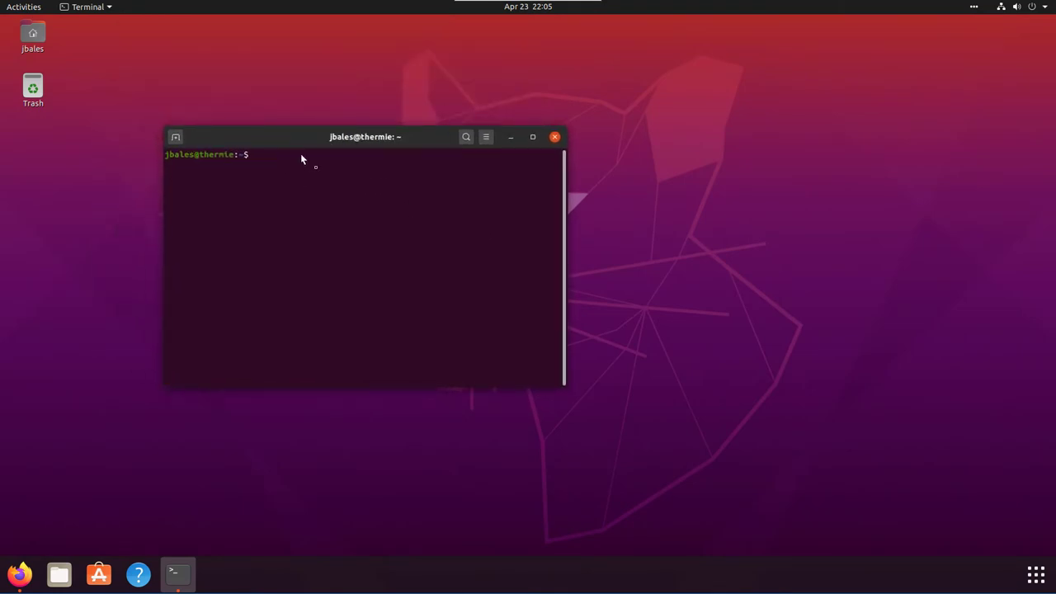
mouse_move(390, 159)
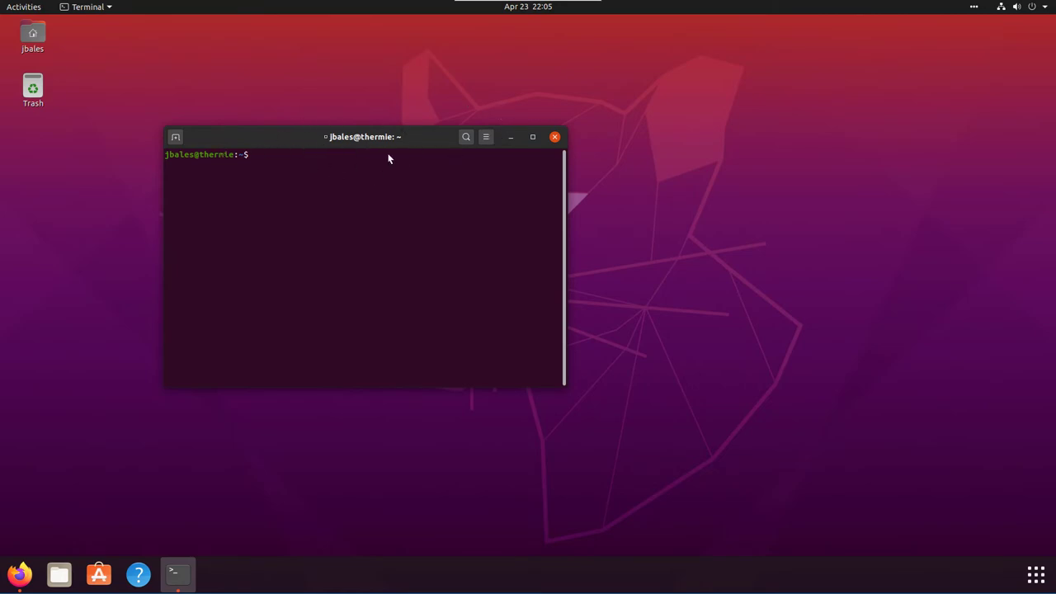
mouse_move(578, 163)
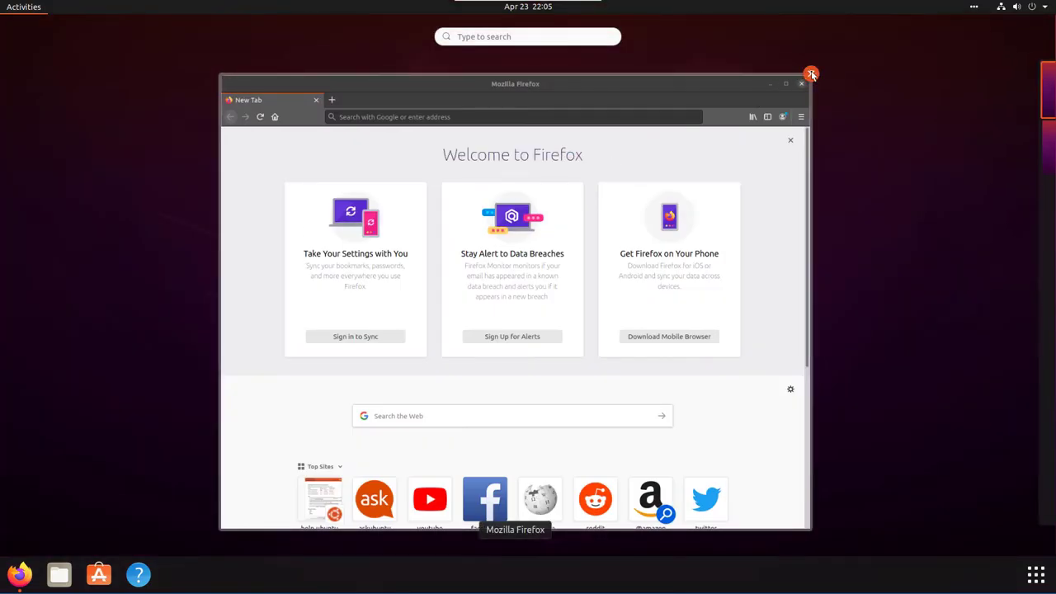
Close Firefox from Activities and search 't' to launch Tilix
left_click(811, 74)
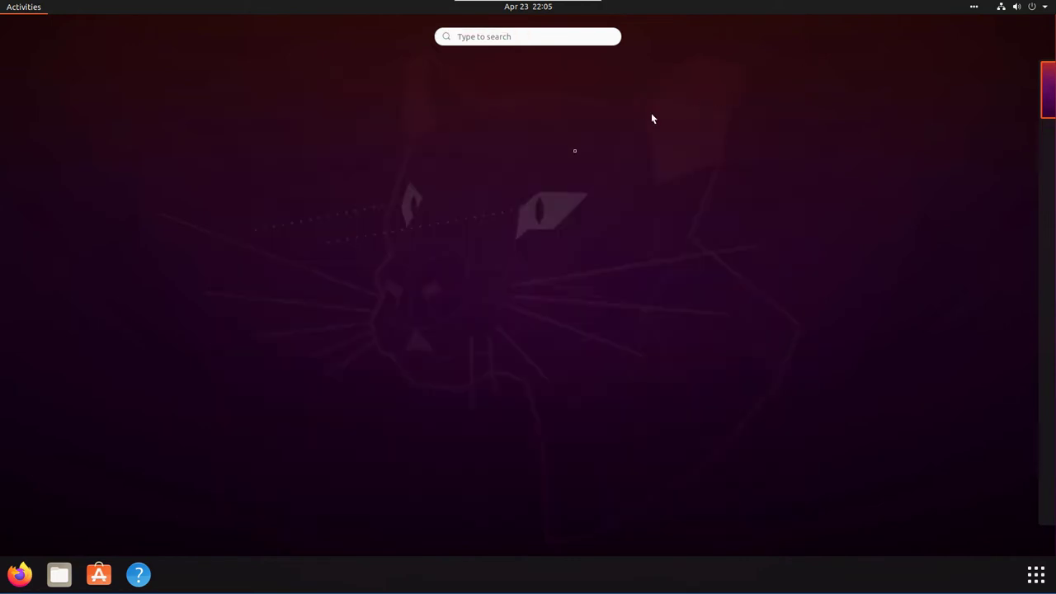
type("t")
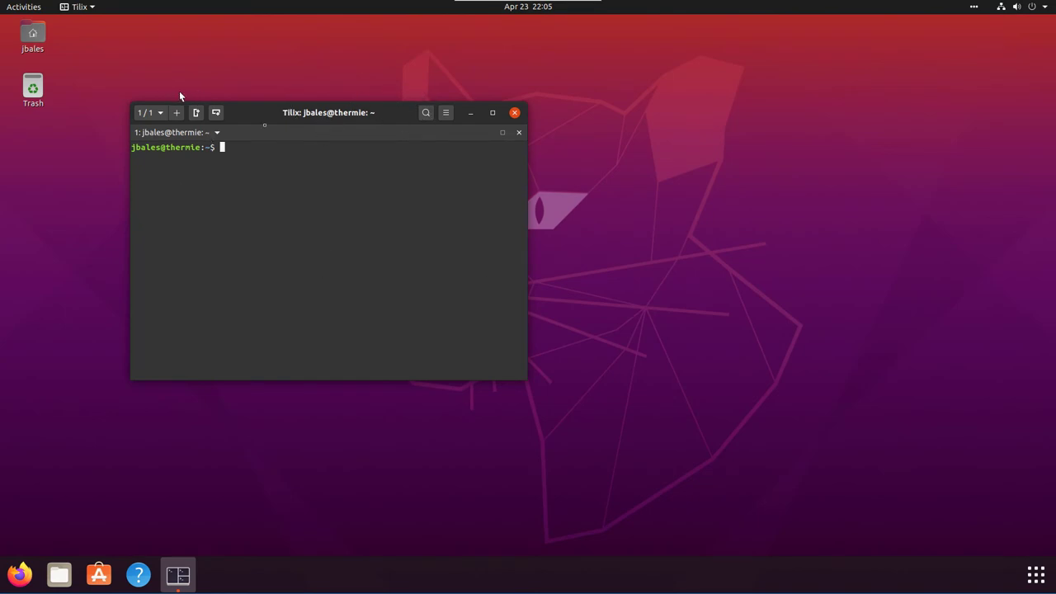
Maximize the Tilix window so it fills the screen
left_click(492, 112)
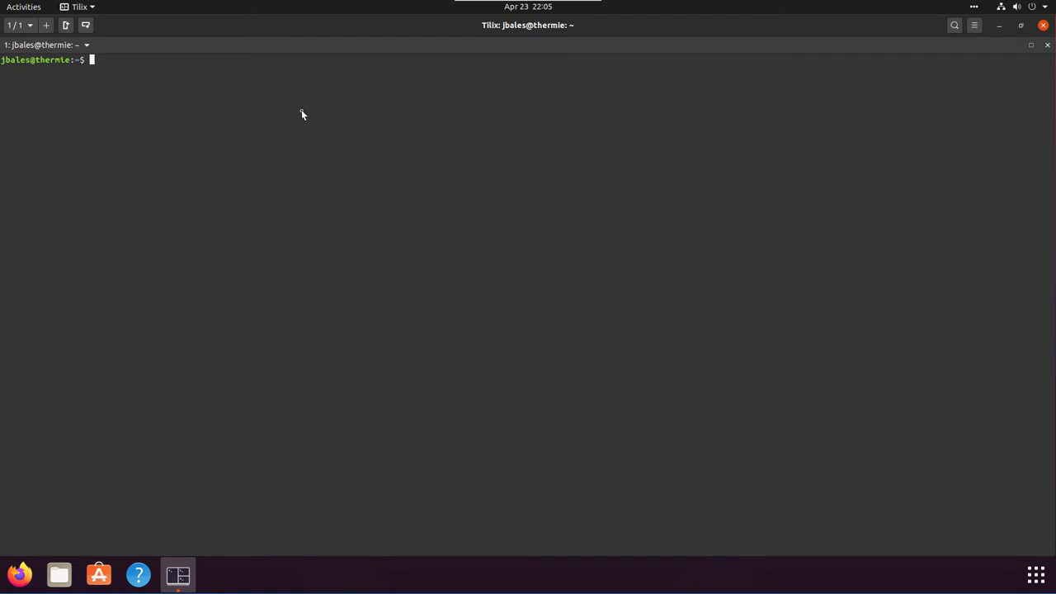
mouse_move(356, 577)
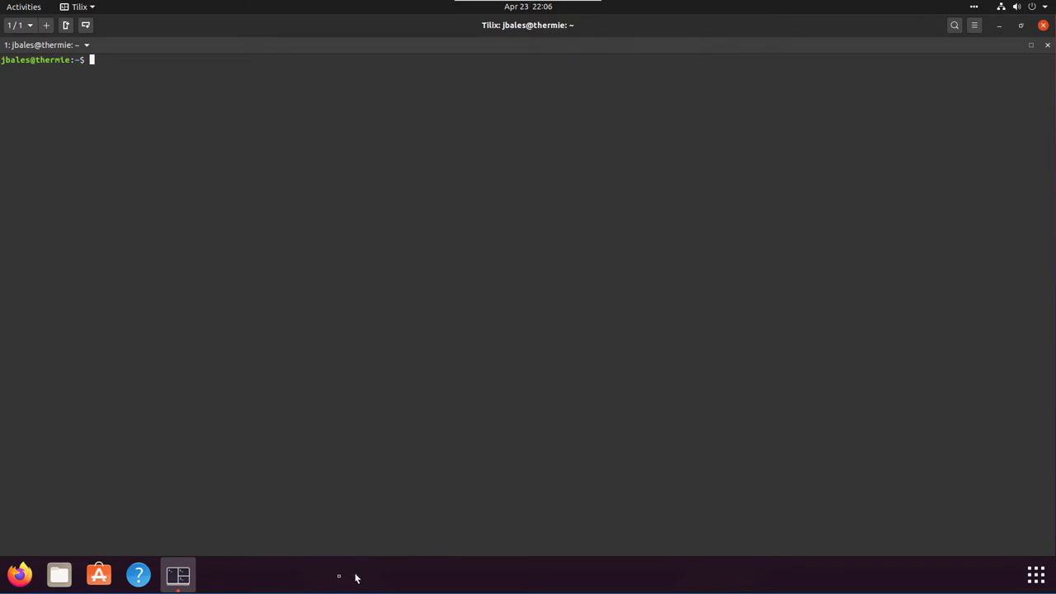
mouse_move(359, 581)
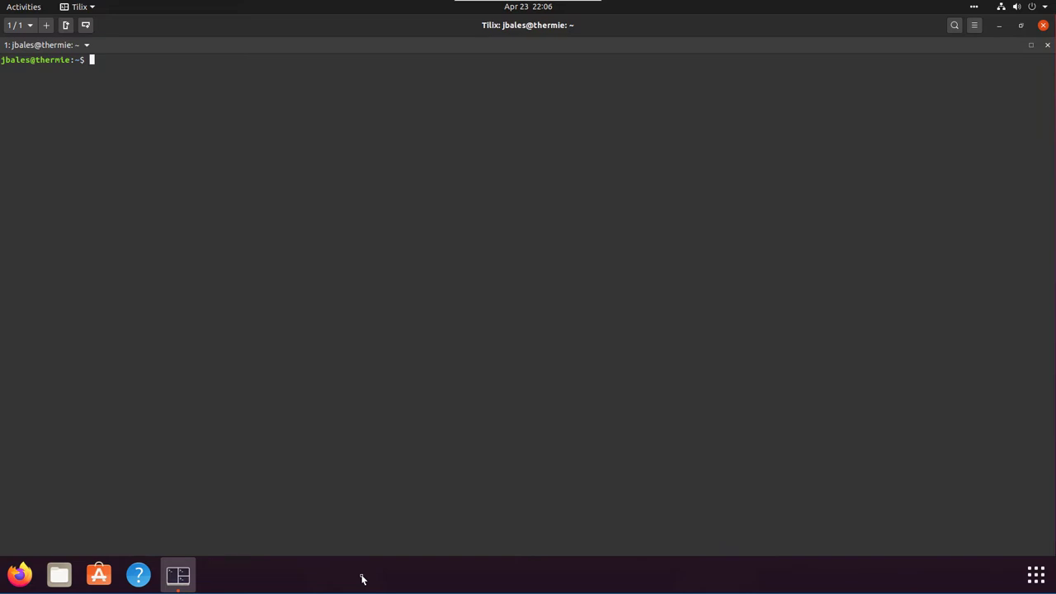
mouse_move(216, 23)
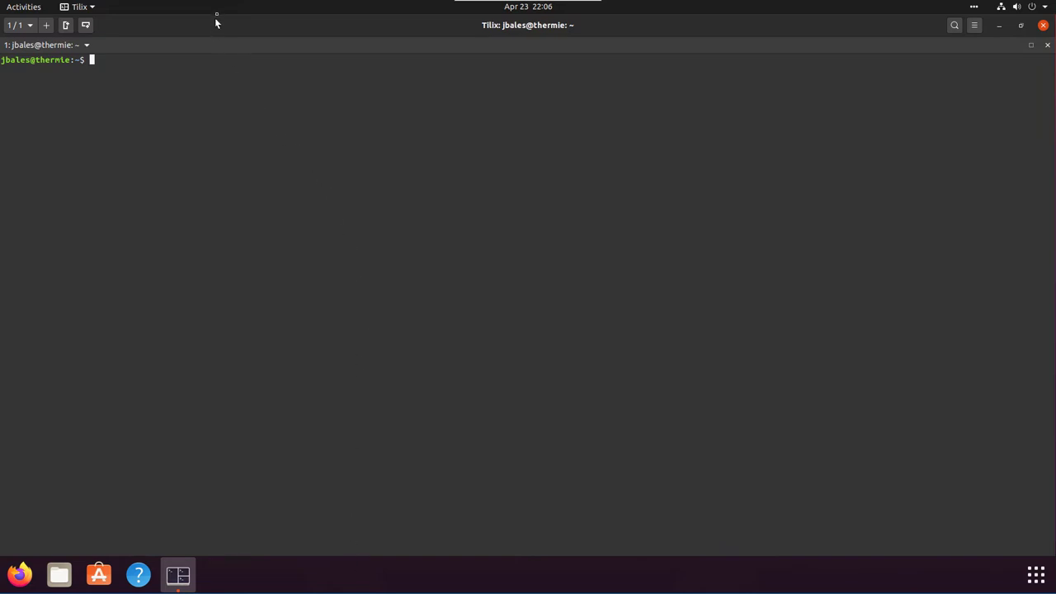
left_click(81, 6)
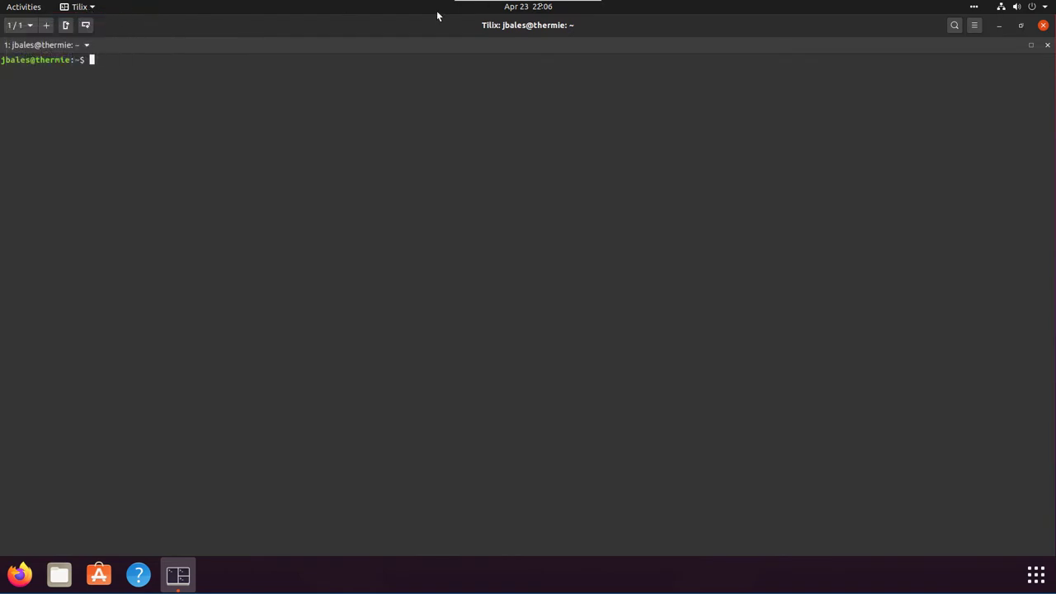
mouse_move(879, 12)
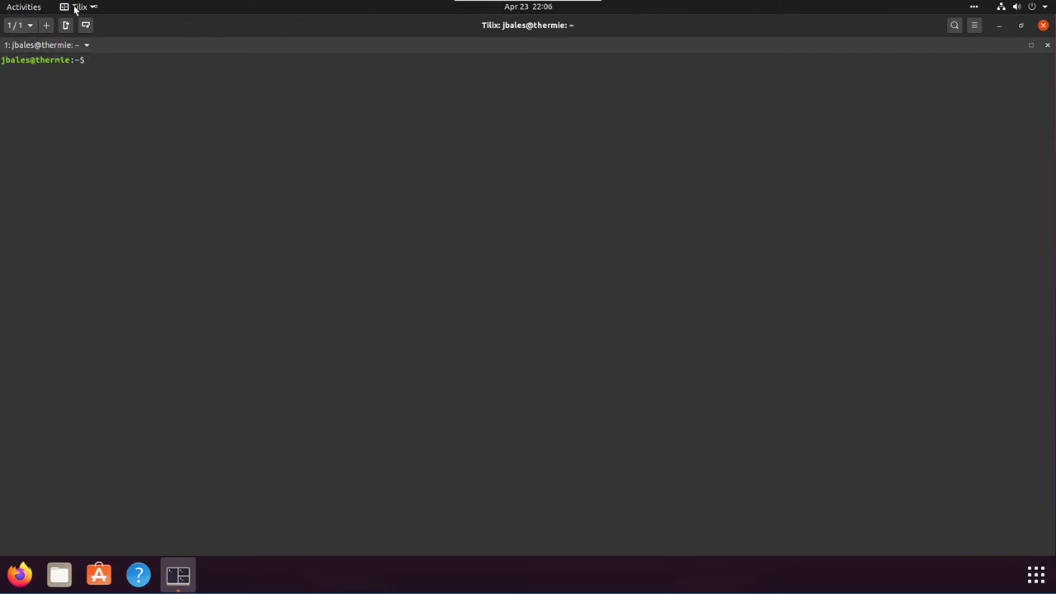
mouse_move(743, 20)
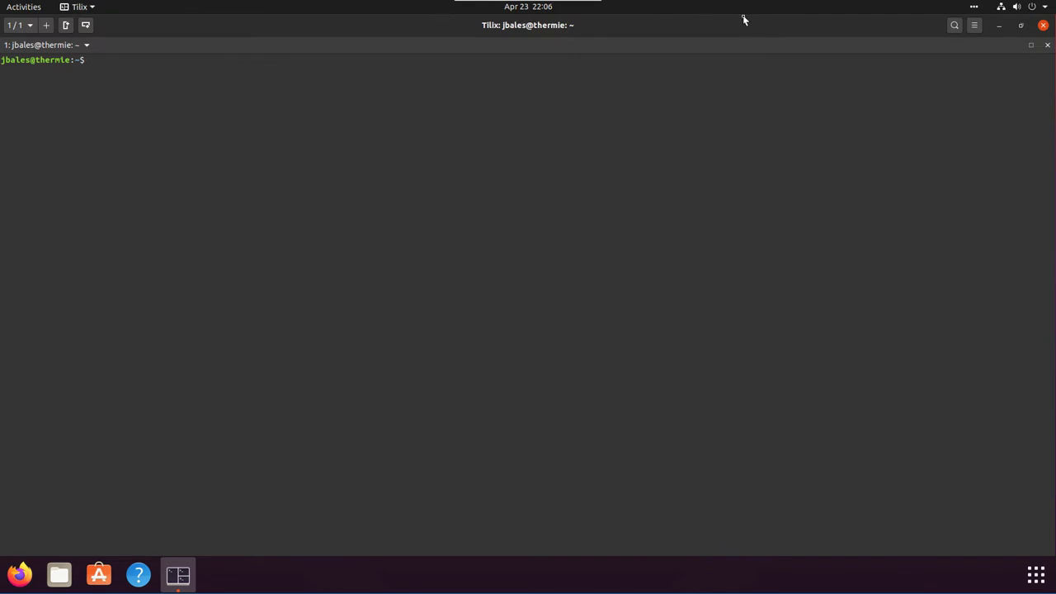
mouse_move(729, 17)
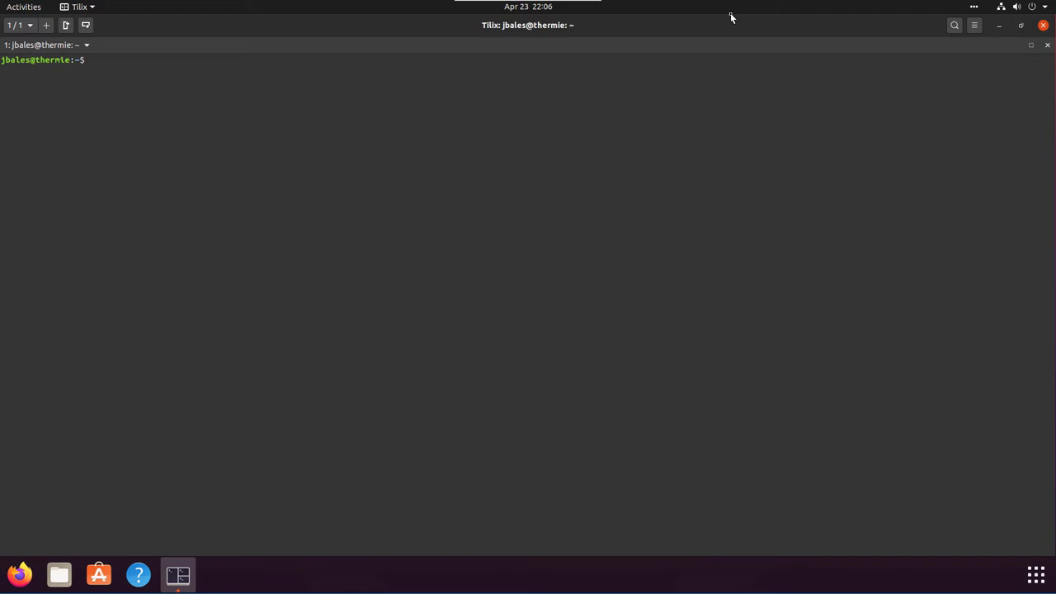
mouse_move(631, 32)
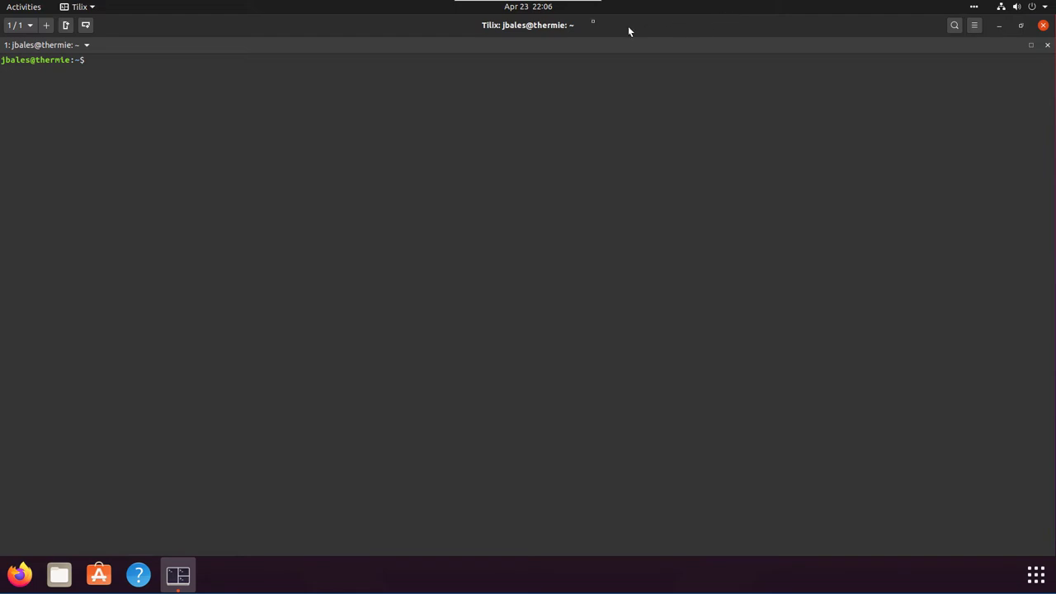
mouse_move(310, 36)
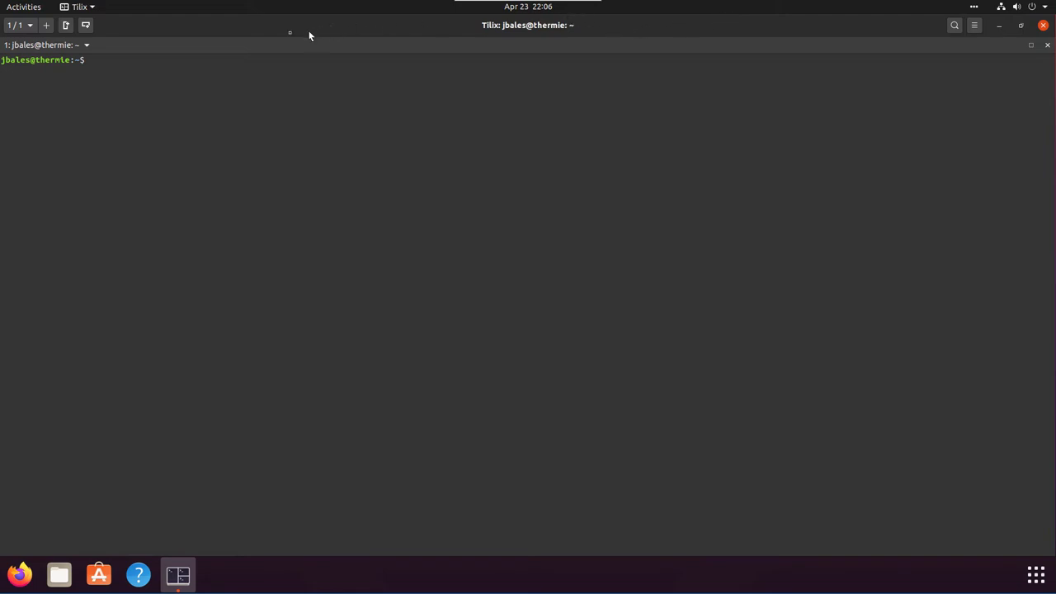
mouse_move(142, 20)
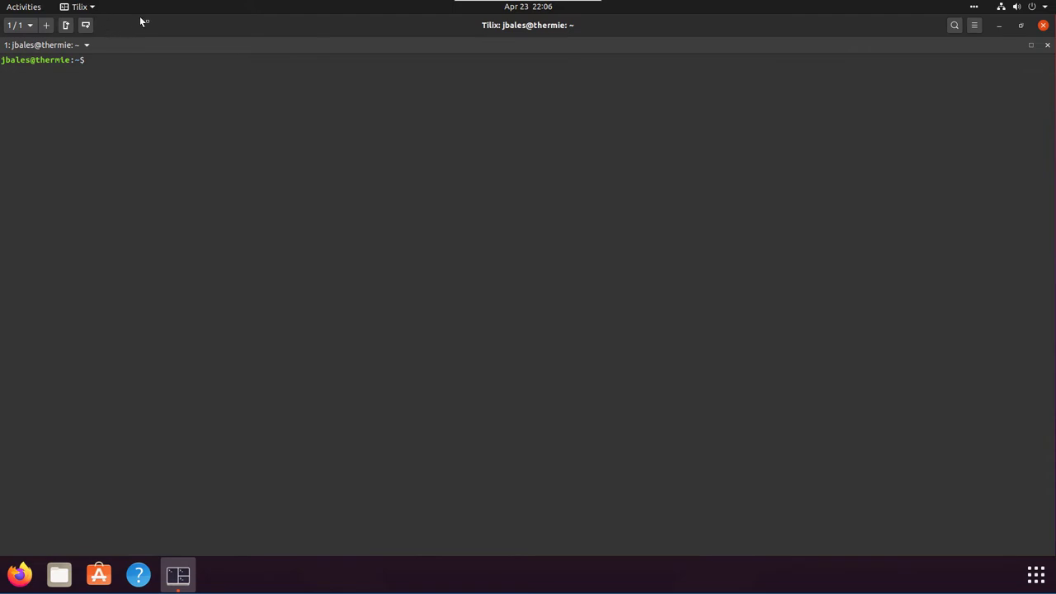
mouse_move(218, 28)
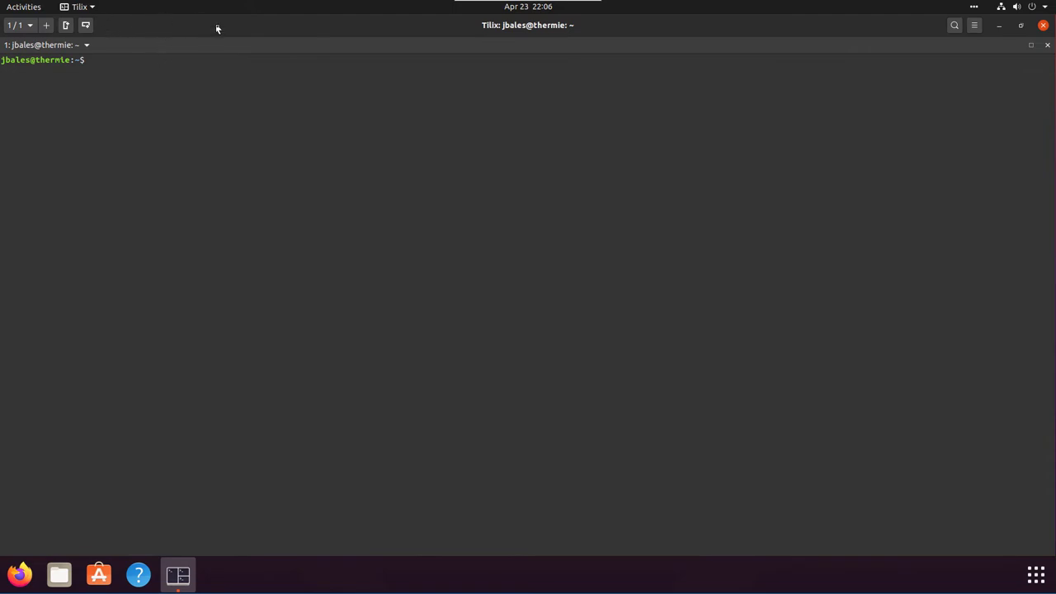
mouse_move(761, 47)
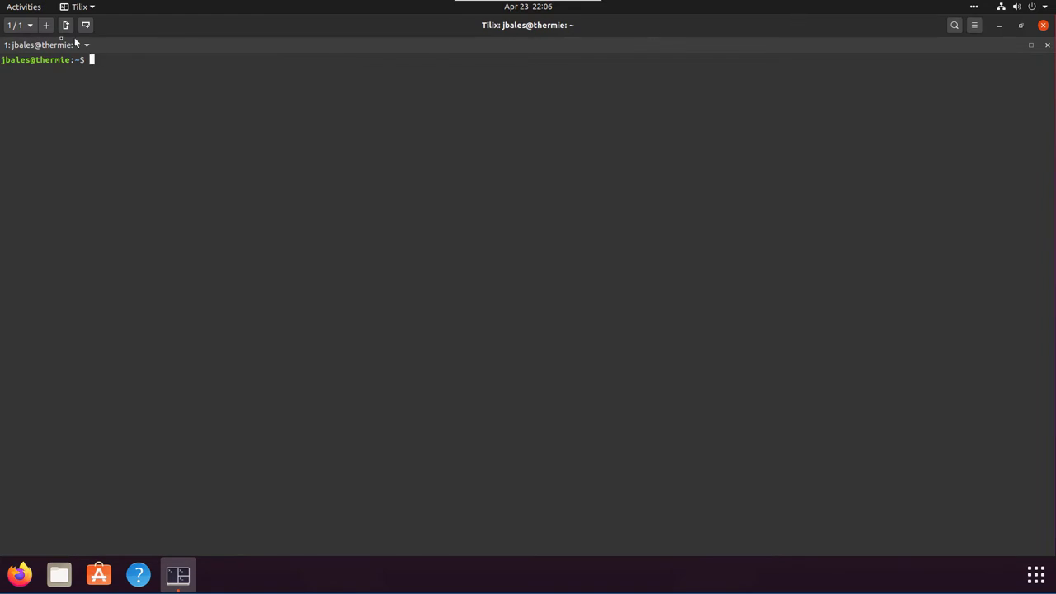
mouse_move(237, 67)
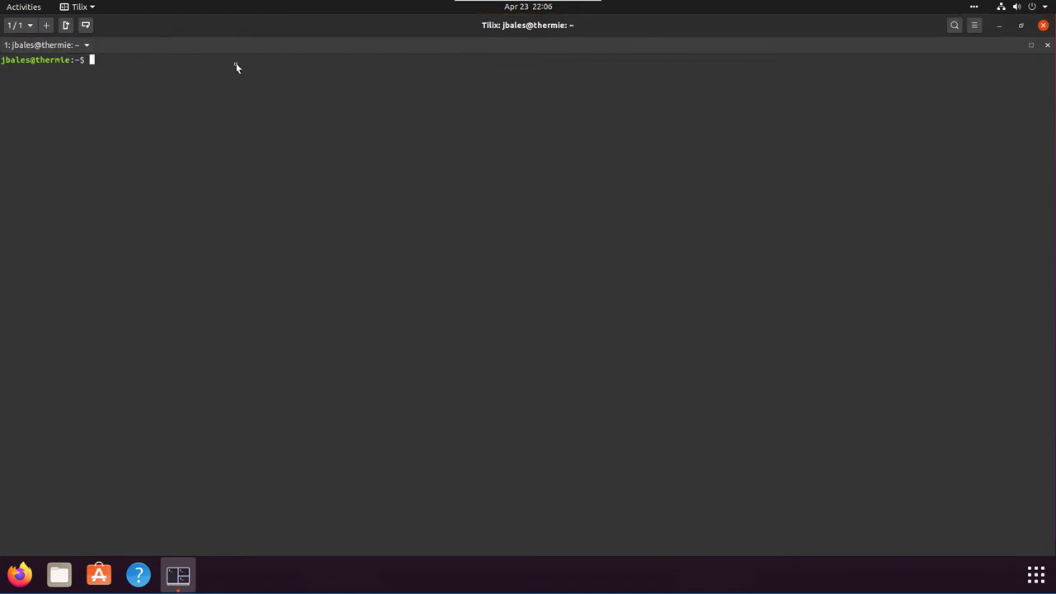
mouse_move(9, 56)
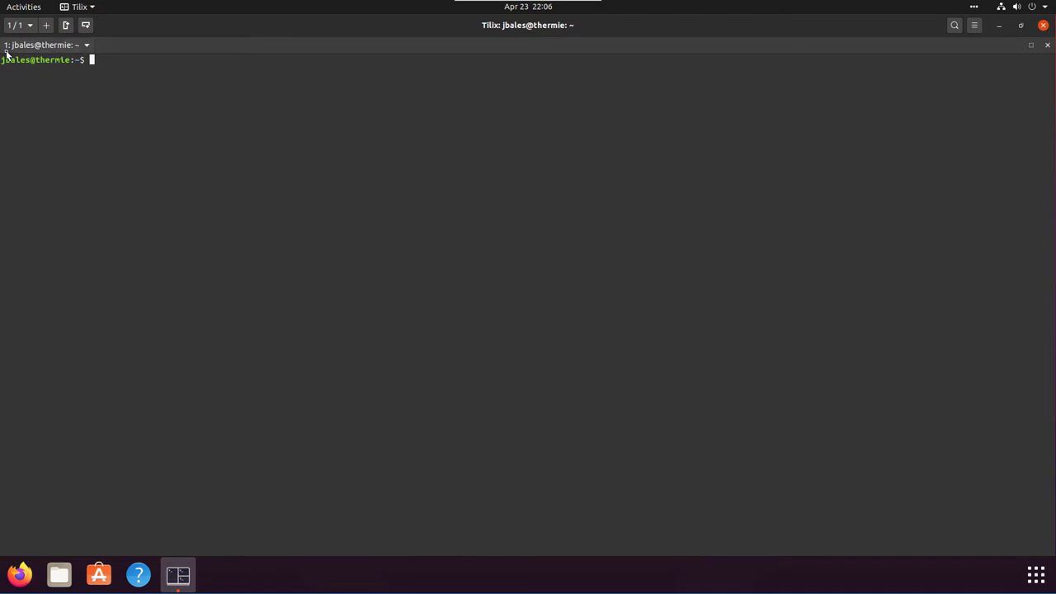
mouse_move(402, 46)
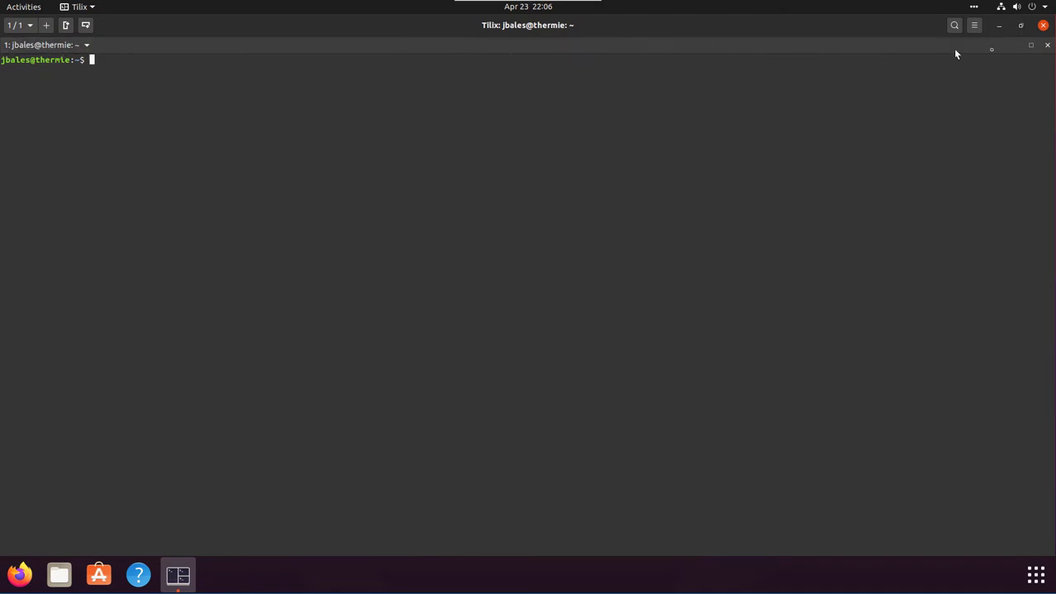
mouse_move(930, 119)
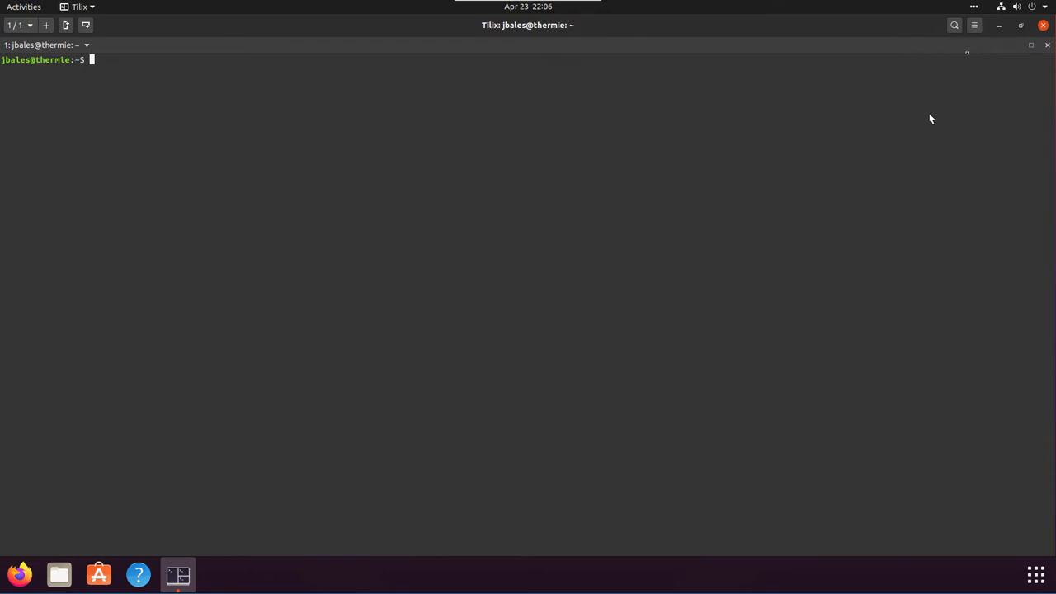
mouse_move(43, 19)
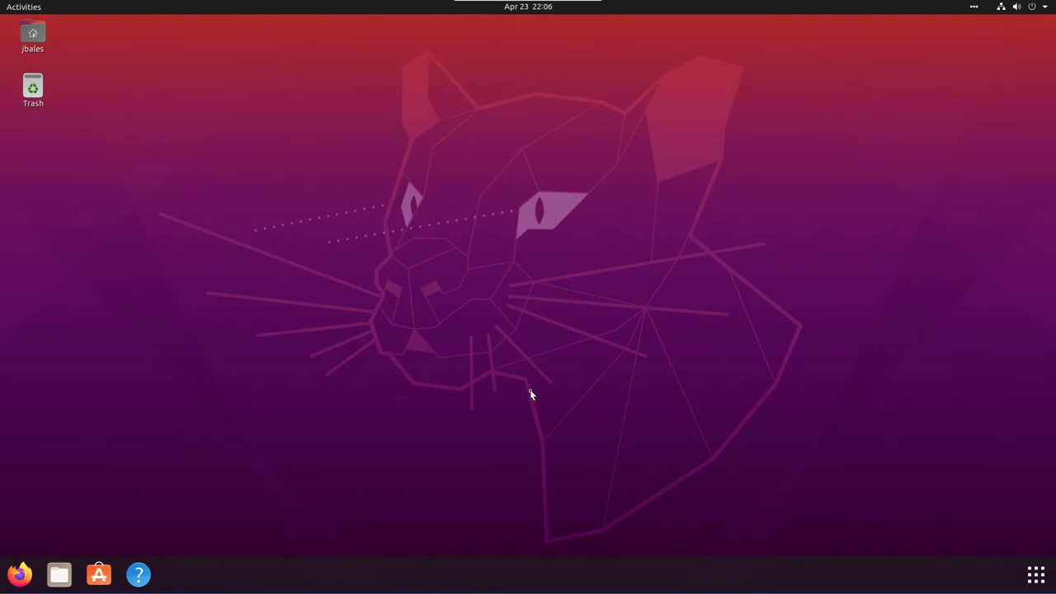
Launch Terminal via search 'term' and add a second tab
type("term")
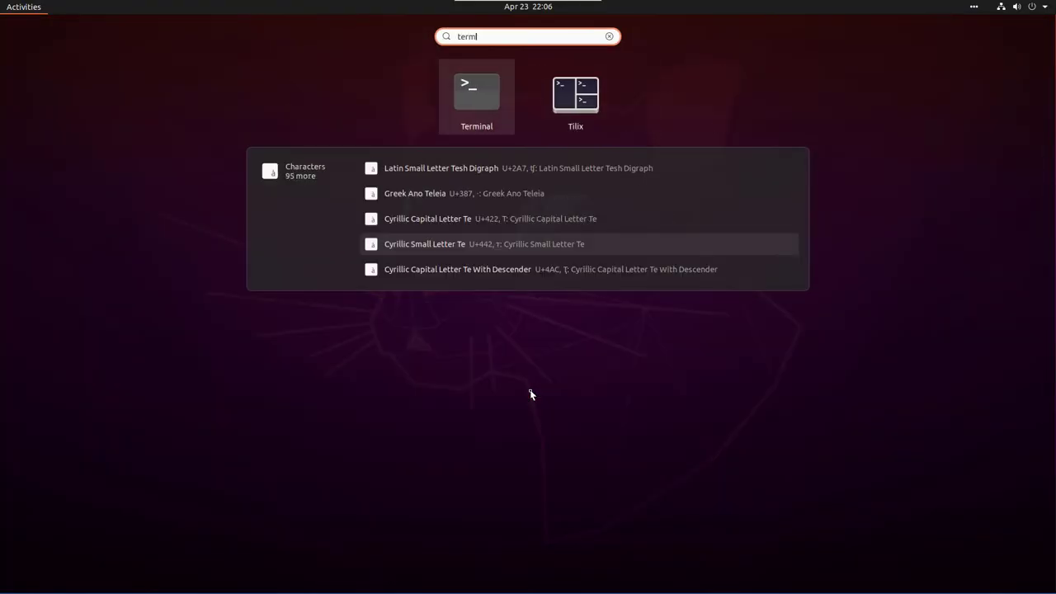
left_click(475, 91)
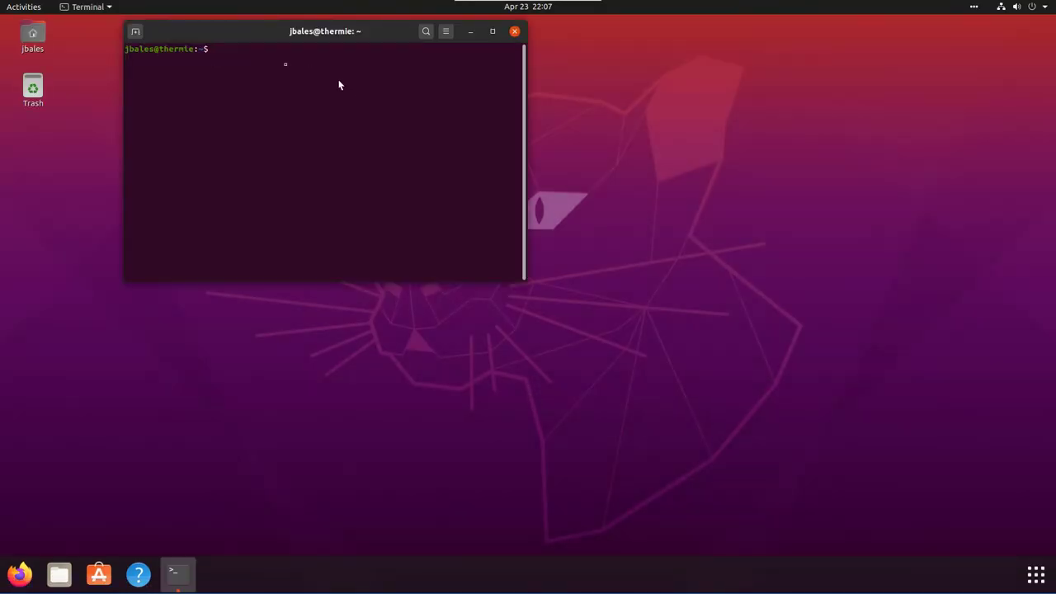
left_click(135, 31)
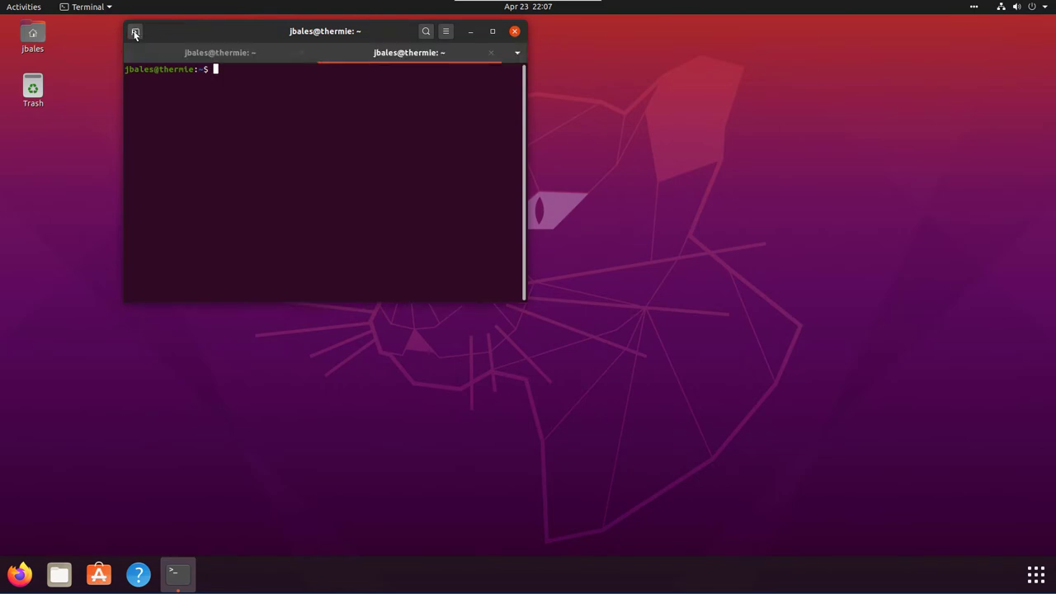
mouse_move(139, 37)
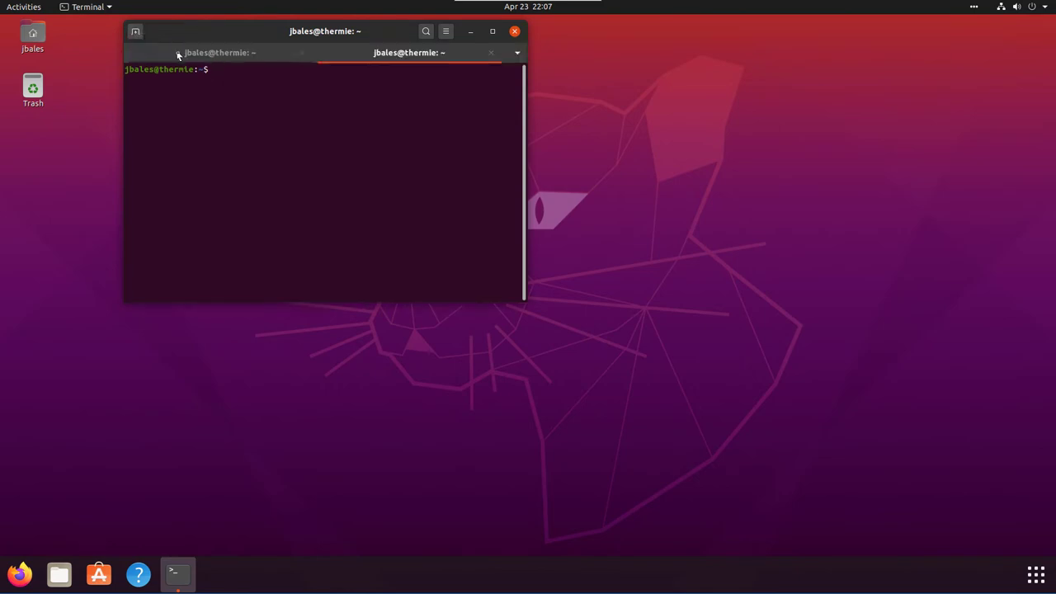
left_click(409, 51)
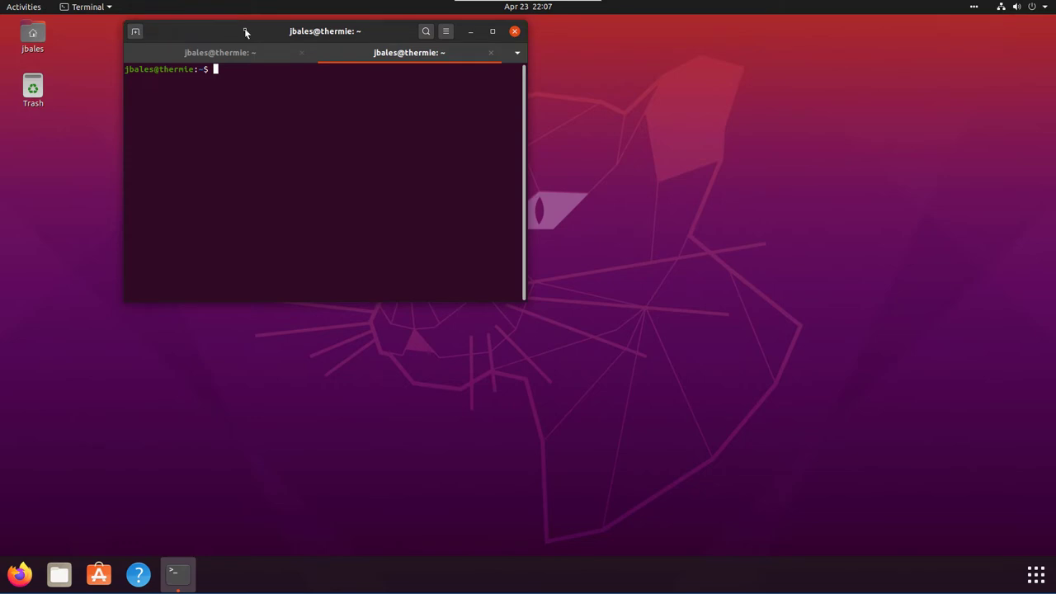
mouse_move(288, 36)
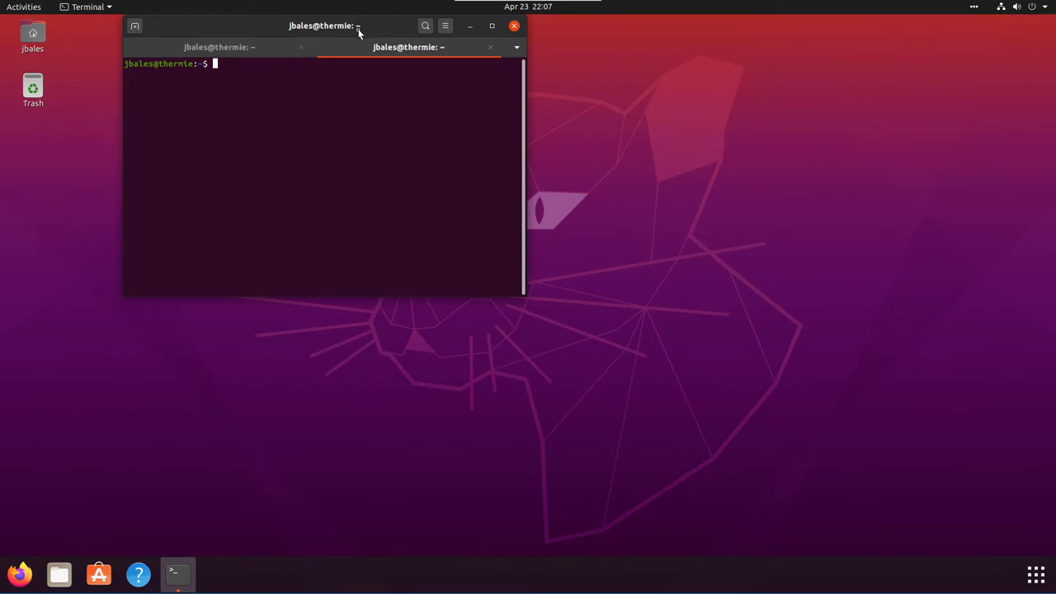
mouse_move(359, 16)
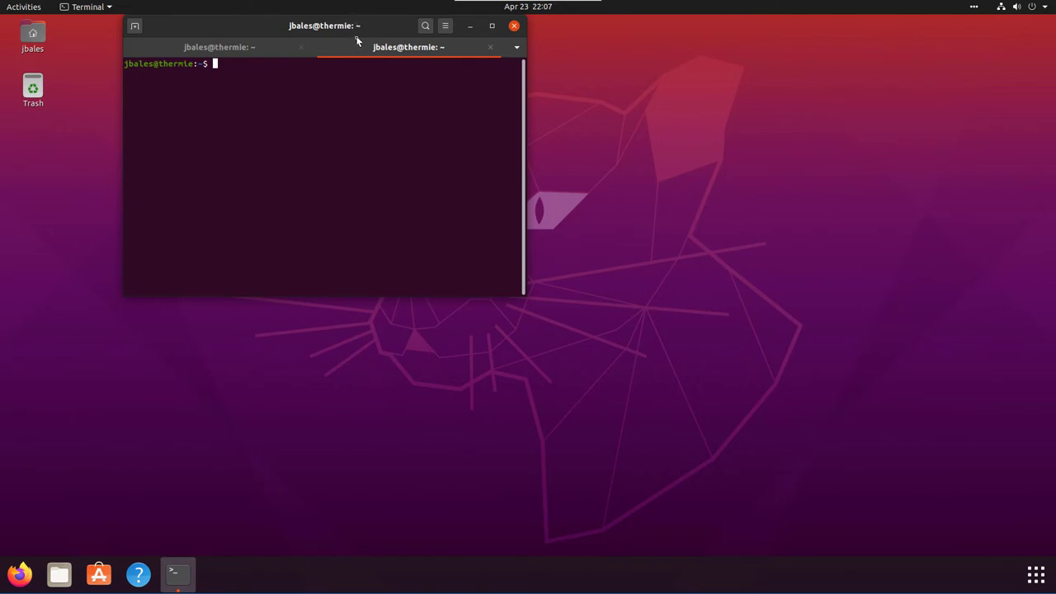
mouse_move(362, 5)
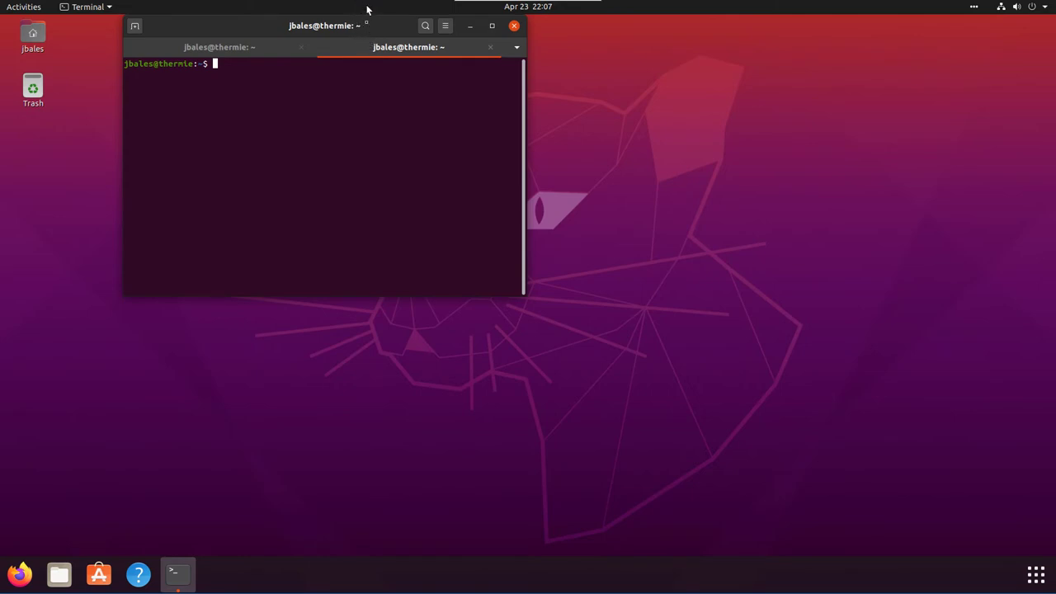
mouse_move(359, 6)
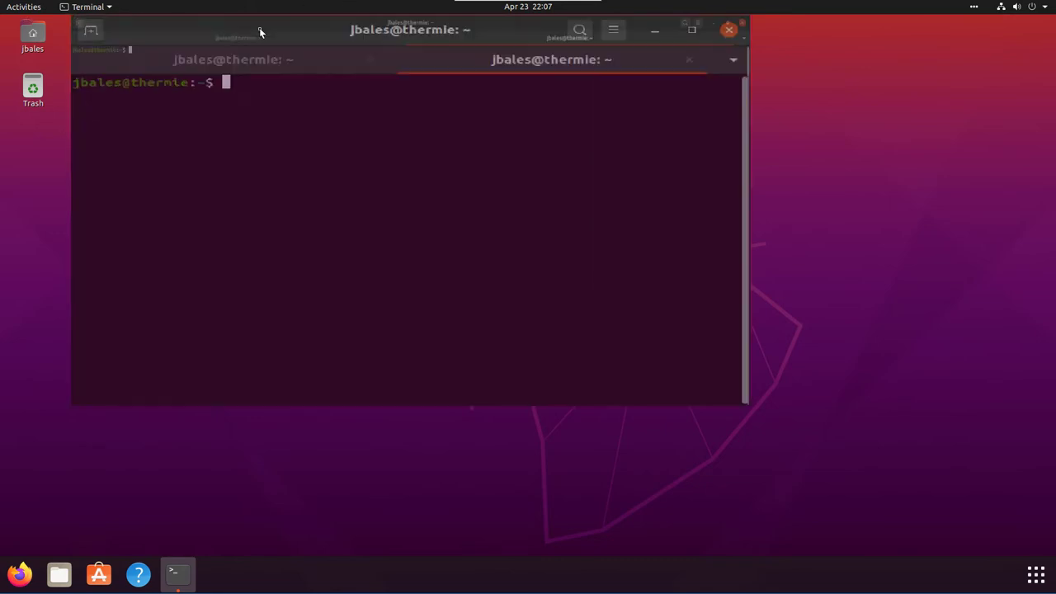
Maximize the two-tab Terminal window, then close it to leave the bare desktop
left_click(693, 30)
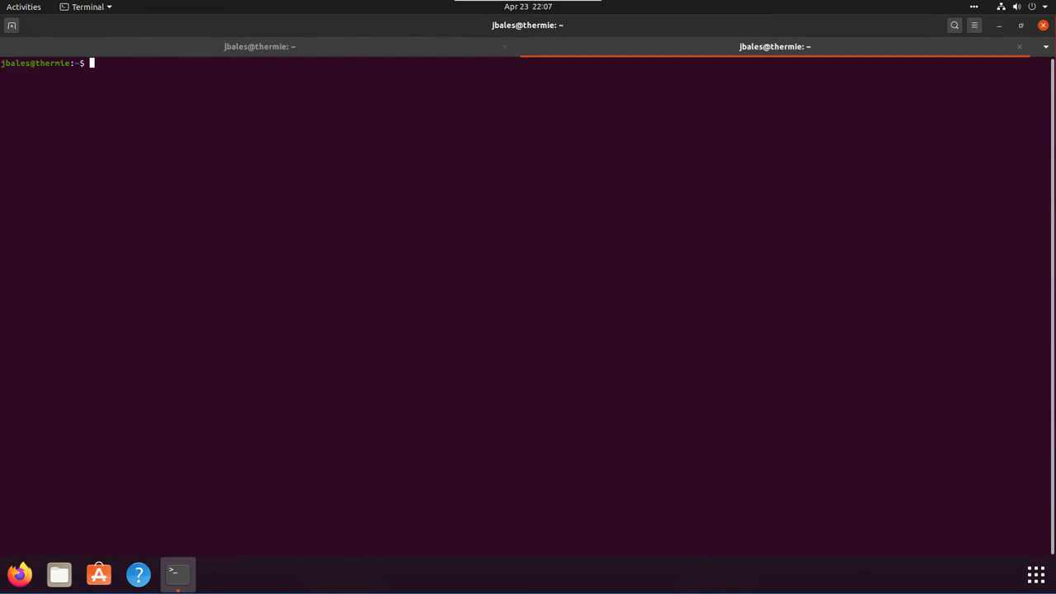
mouse_move(763, 5)
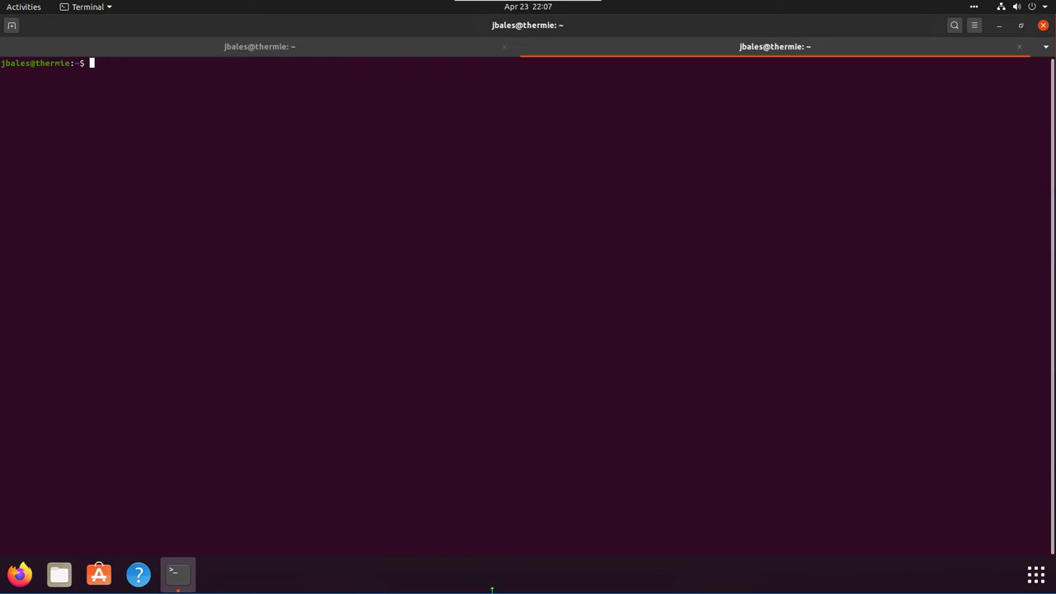
mouse_move(46, 333)
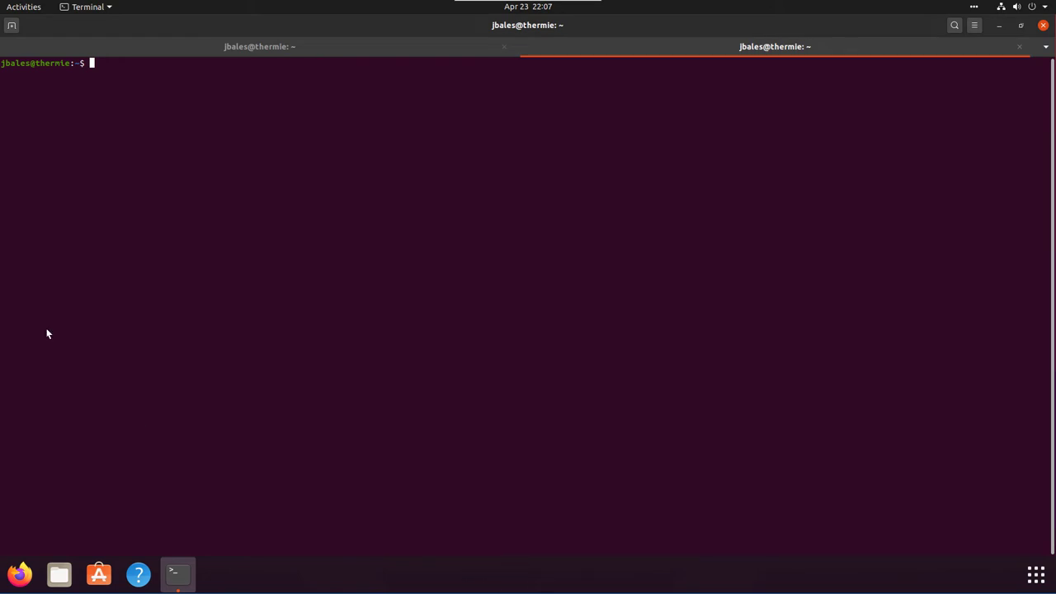
mouse_move(509, 489)
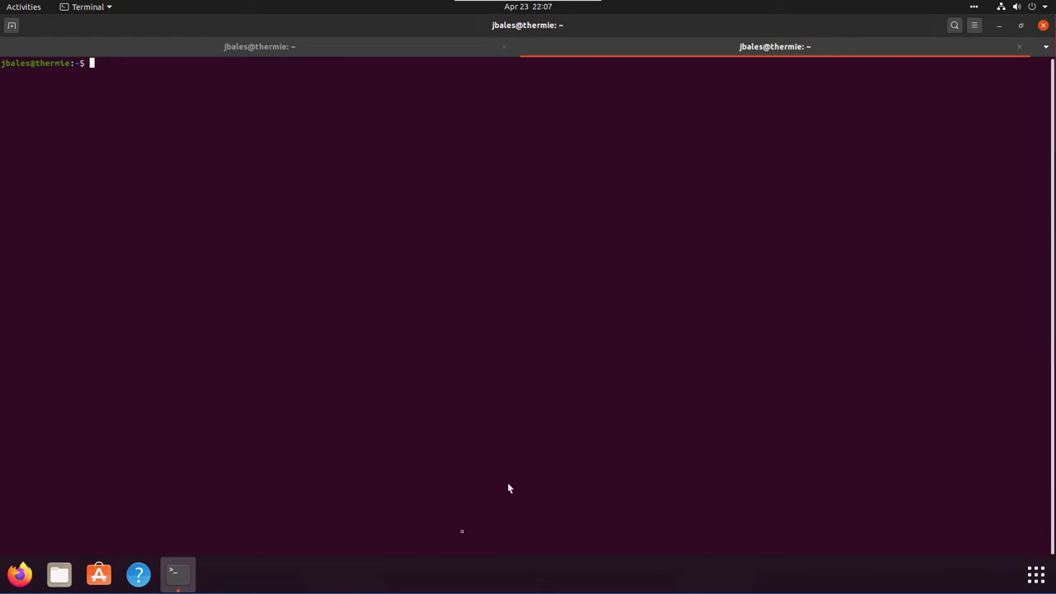
mouse_move(554, 573)
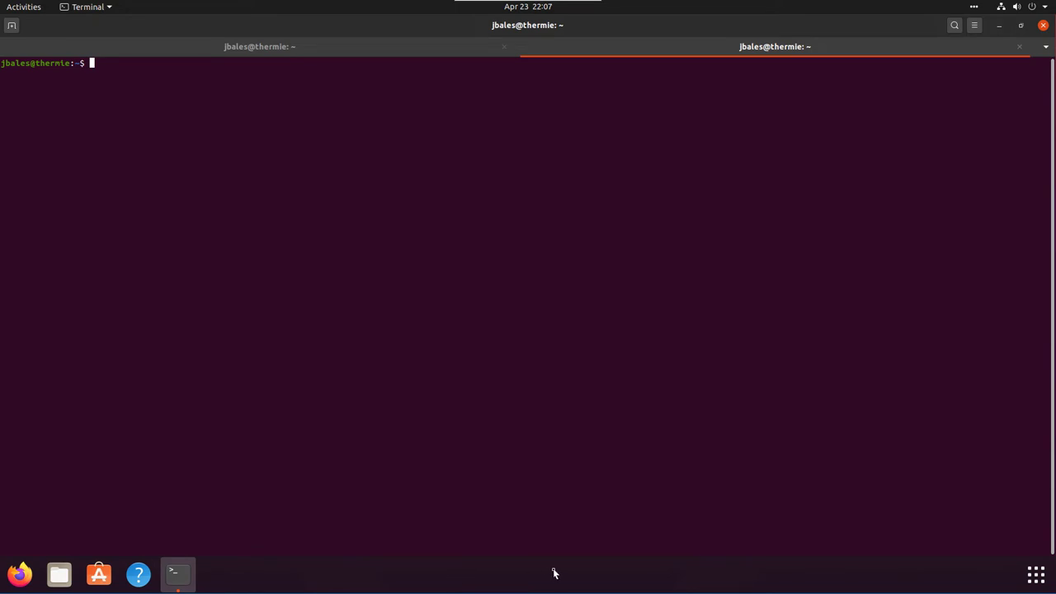
mouse_move(542, 569)
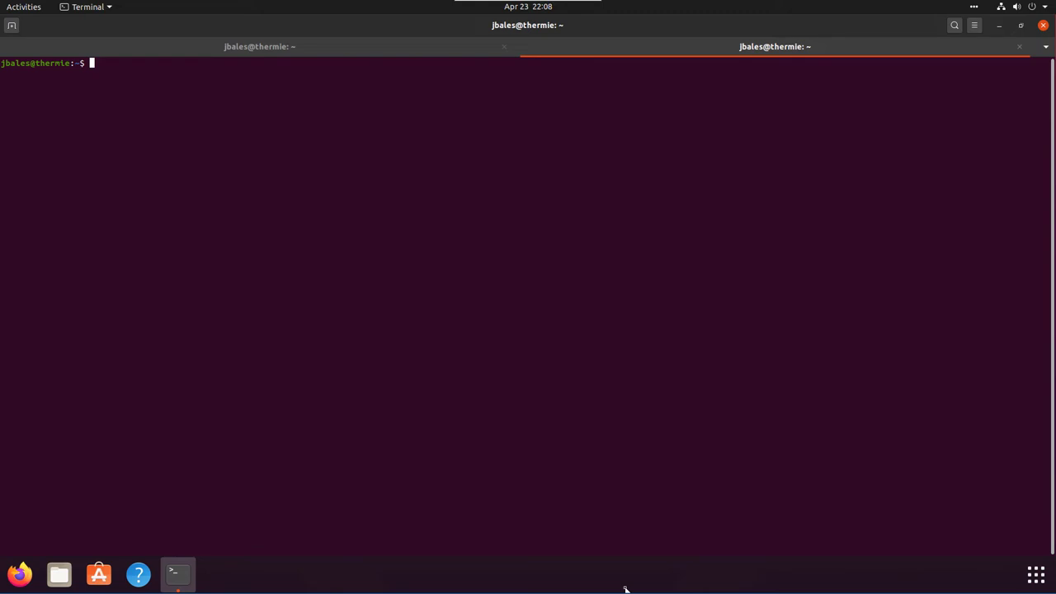
mouse_move(40, 20)
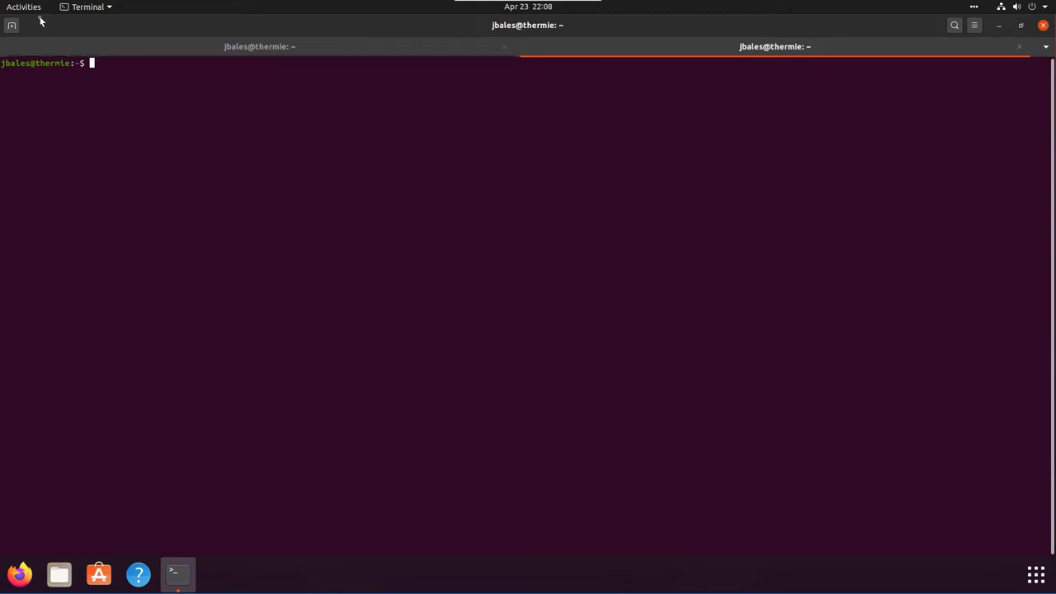
left_click(23, 7)
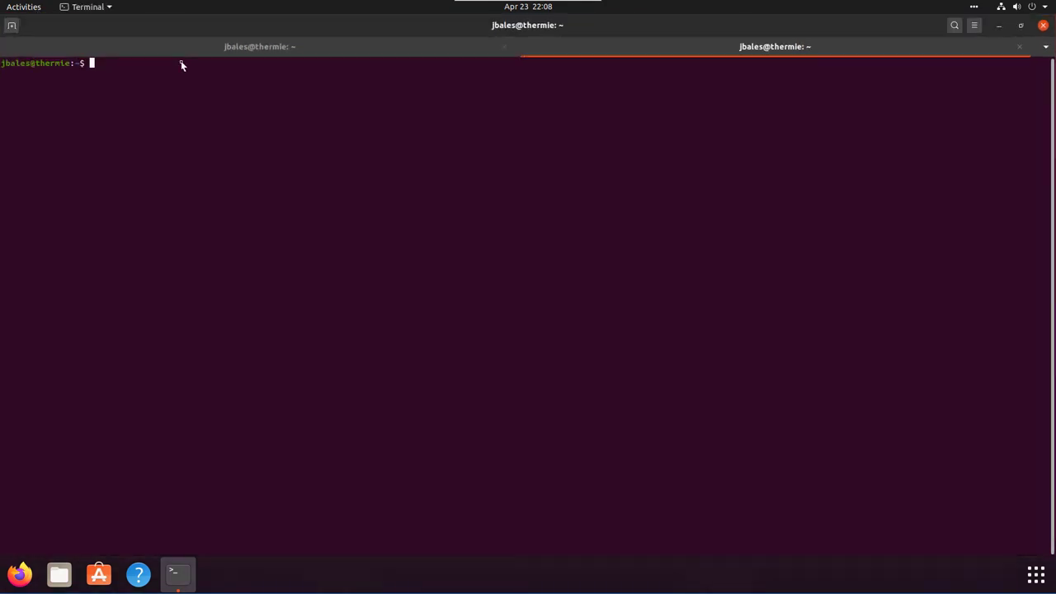
left_click(23, 7)
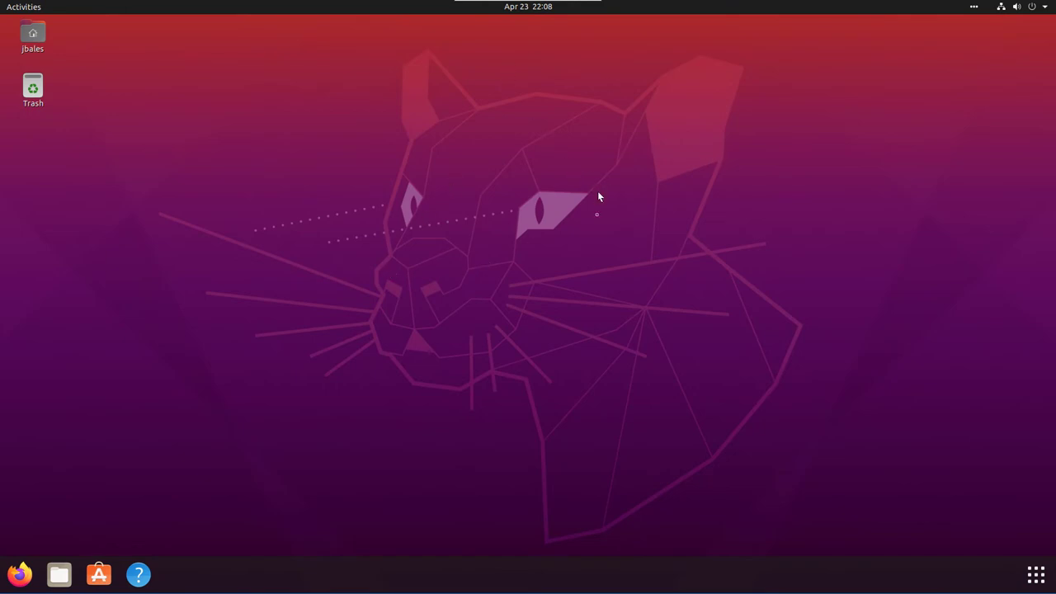
mouse_move(474, 264)
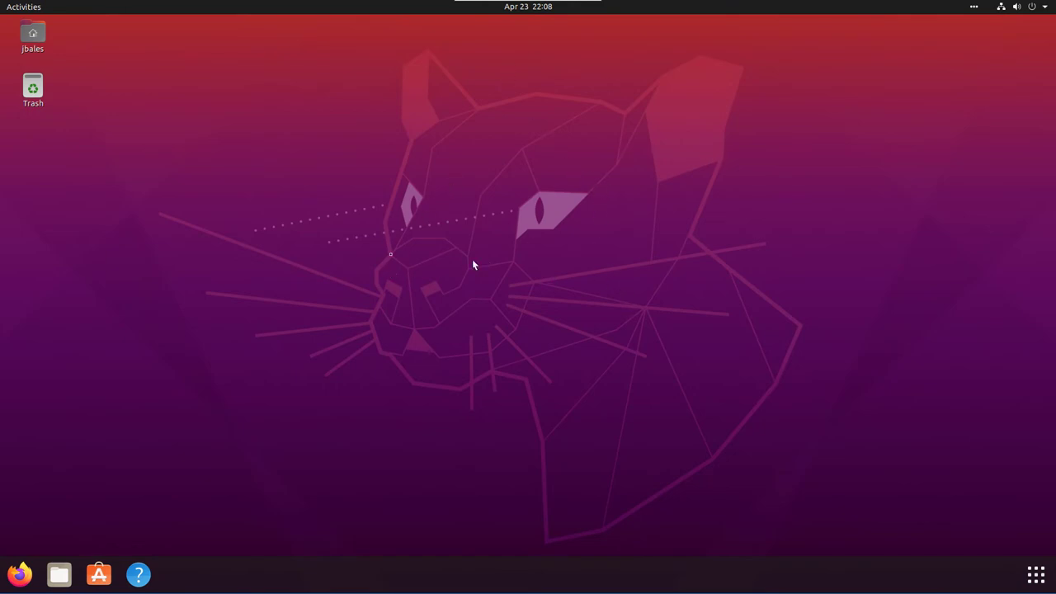
mouse_move(895, 155)
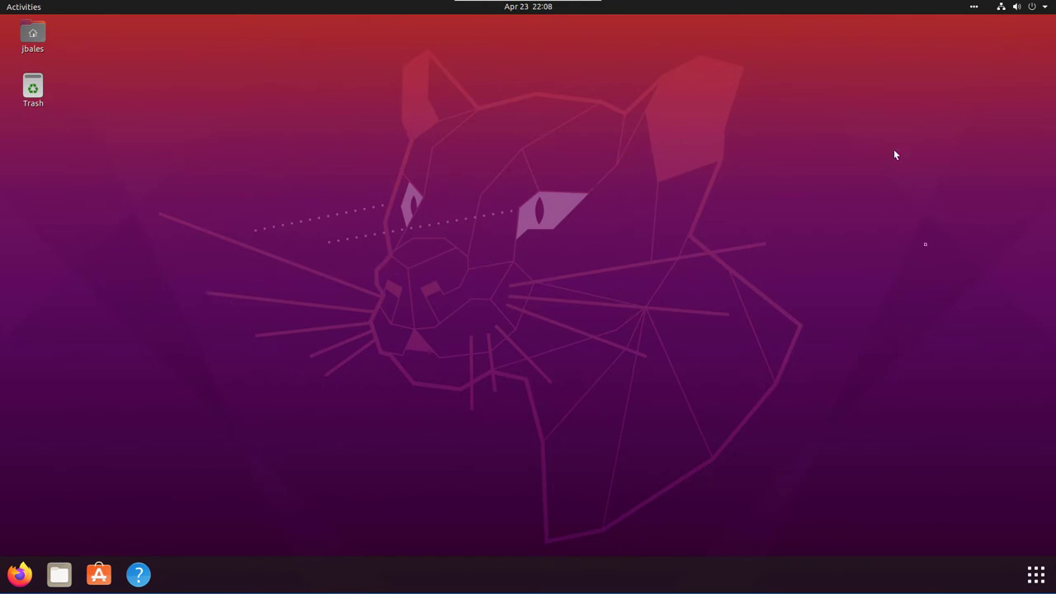
mouse_move(920, 407)
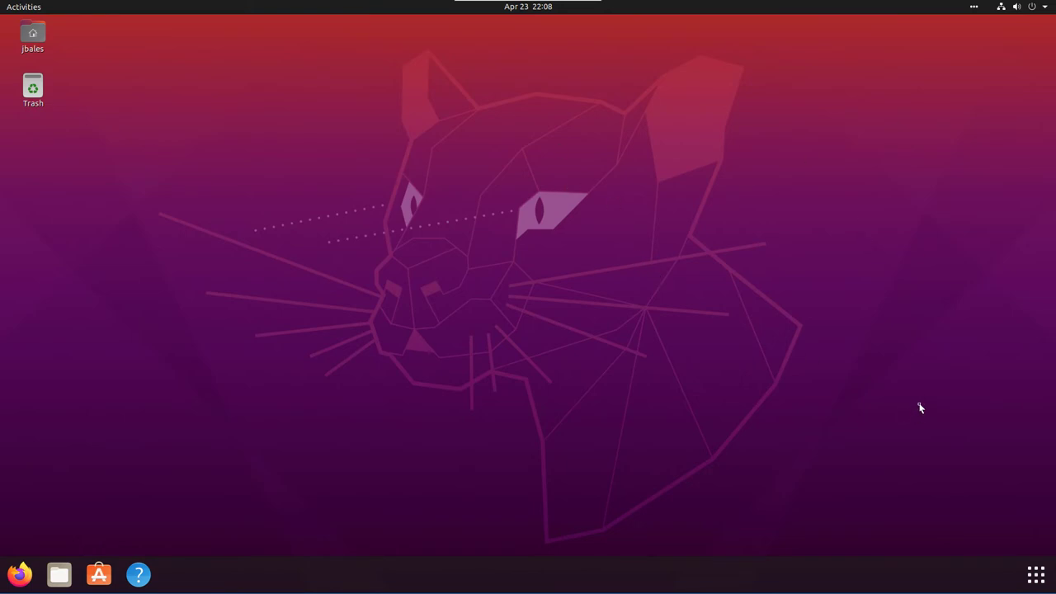
mouse_move(162, 114)
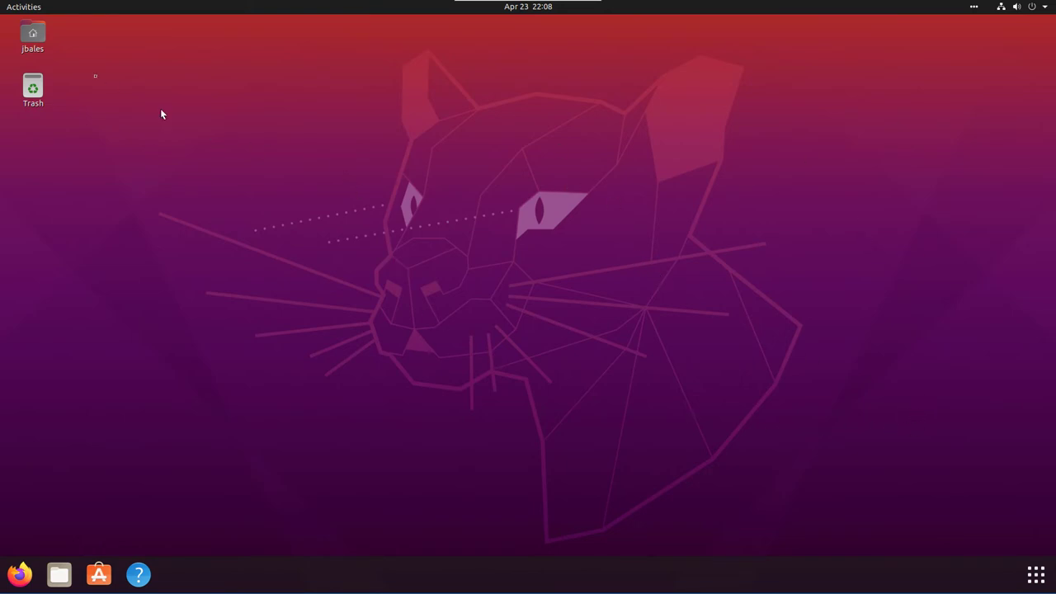
Select the Home folder icon on the empty desktop
left_click(33, 36)
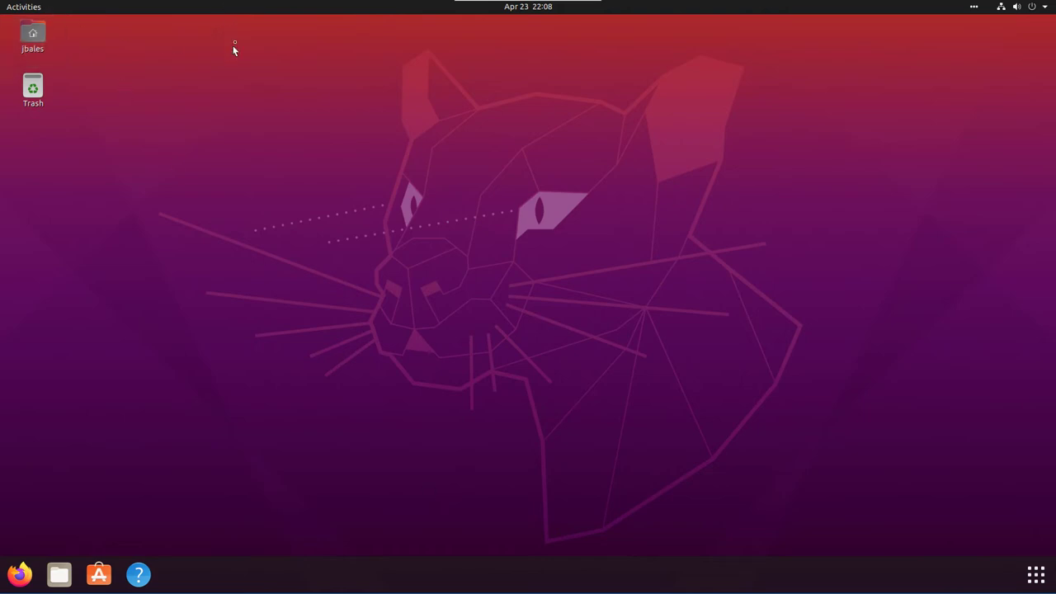
mouse_move(241, 41)
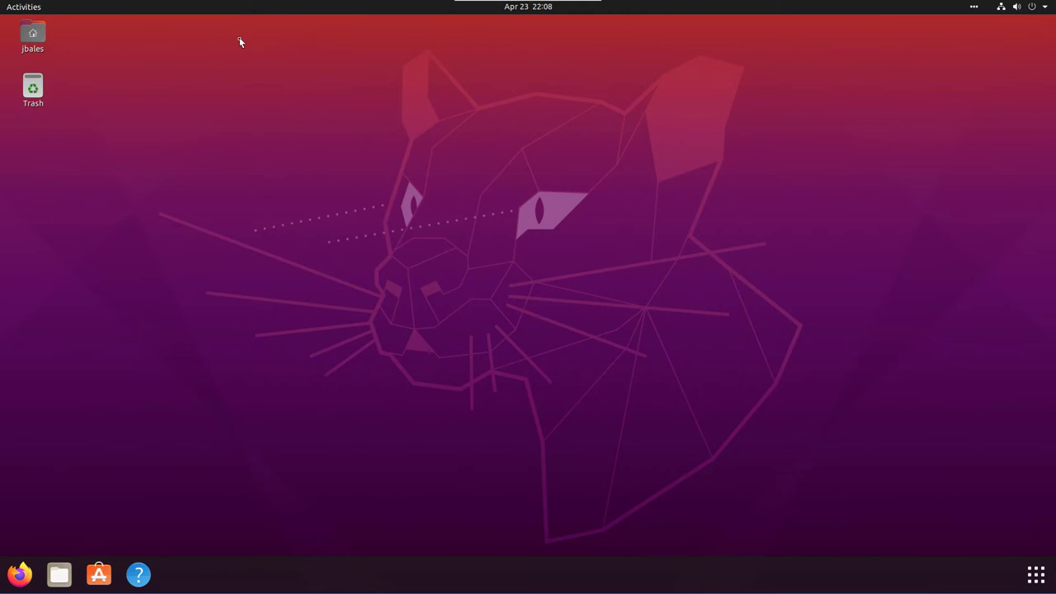
mouse_move(239, 39)
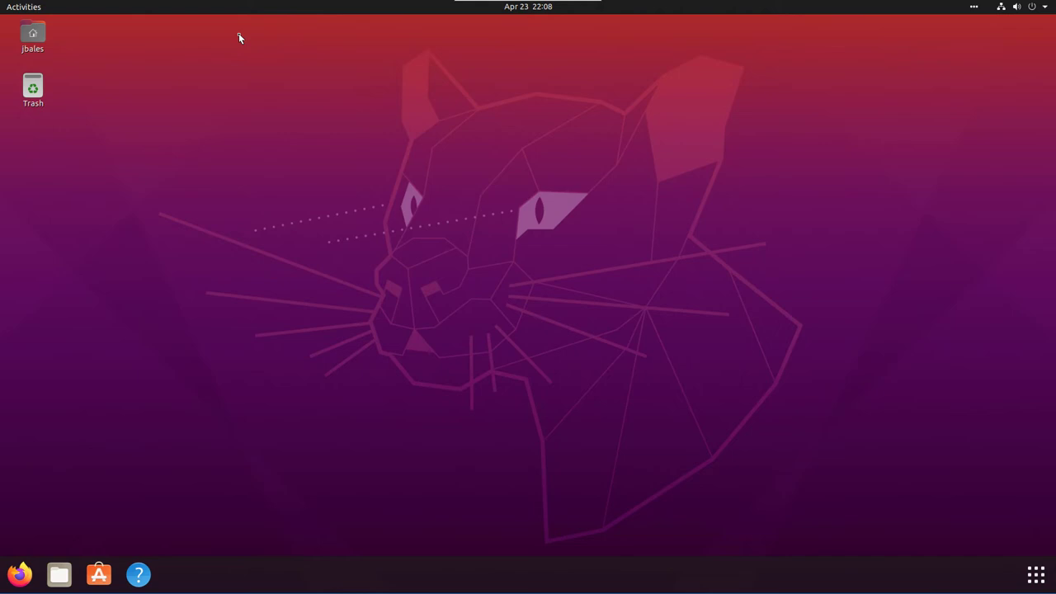
mouse_move(370, 142)
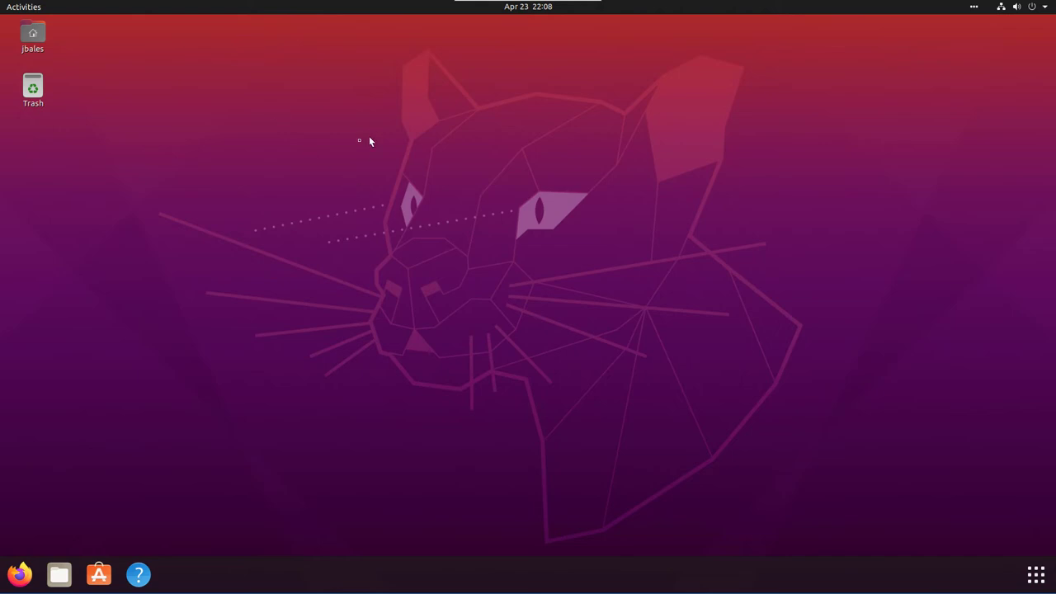
left_click(33, 36)
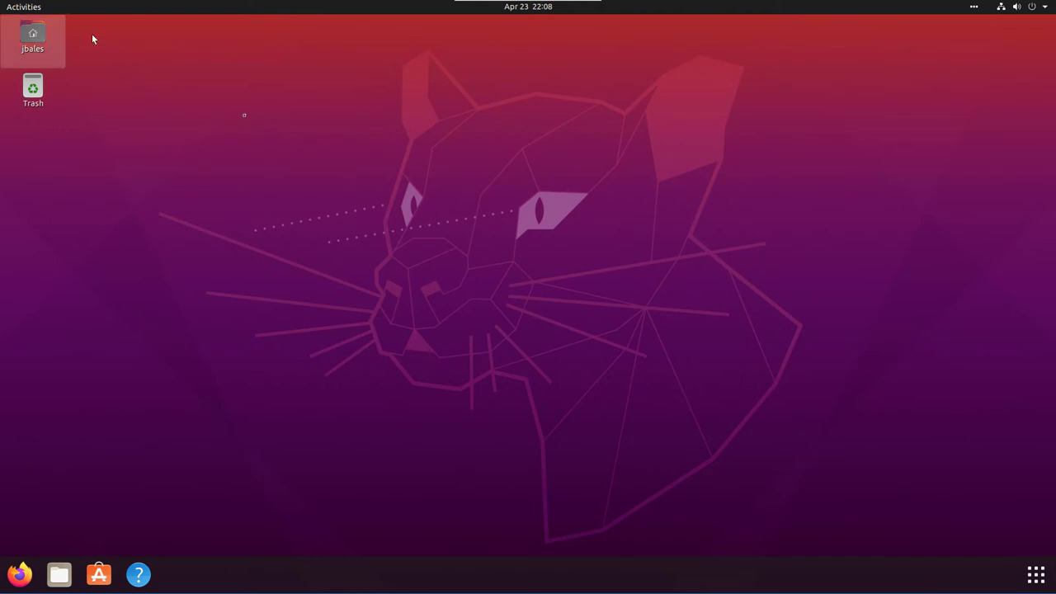
mouse_move(739, 19)
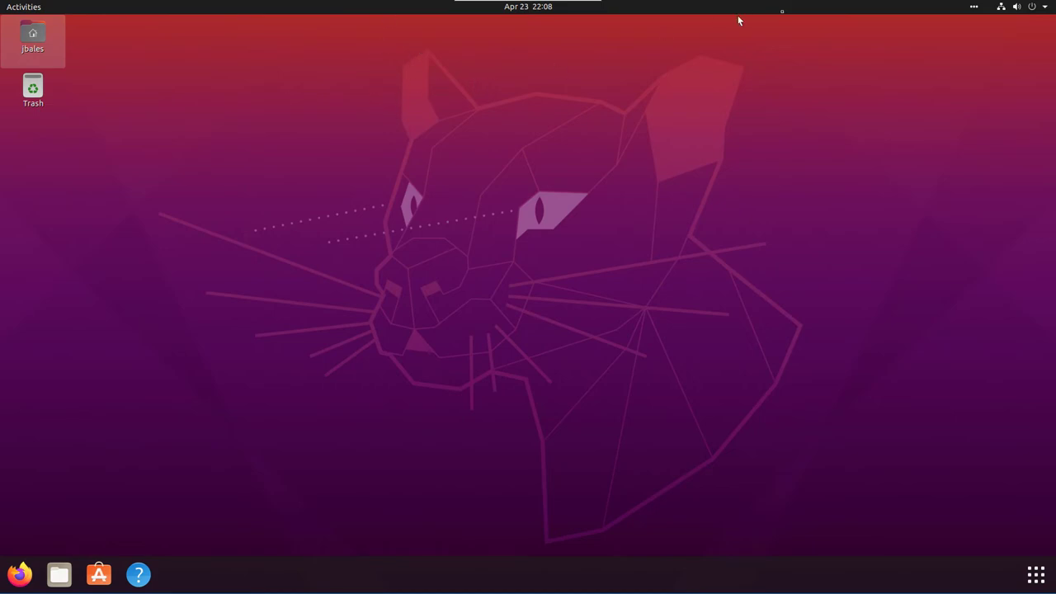
mouse_move(518, 15)
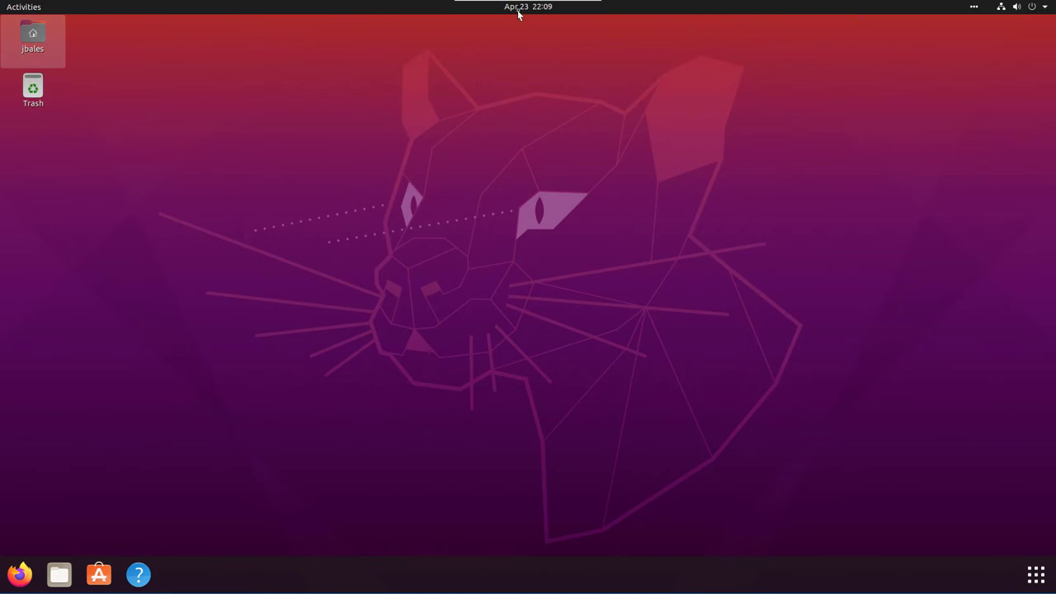
mouse_move(983, 120)
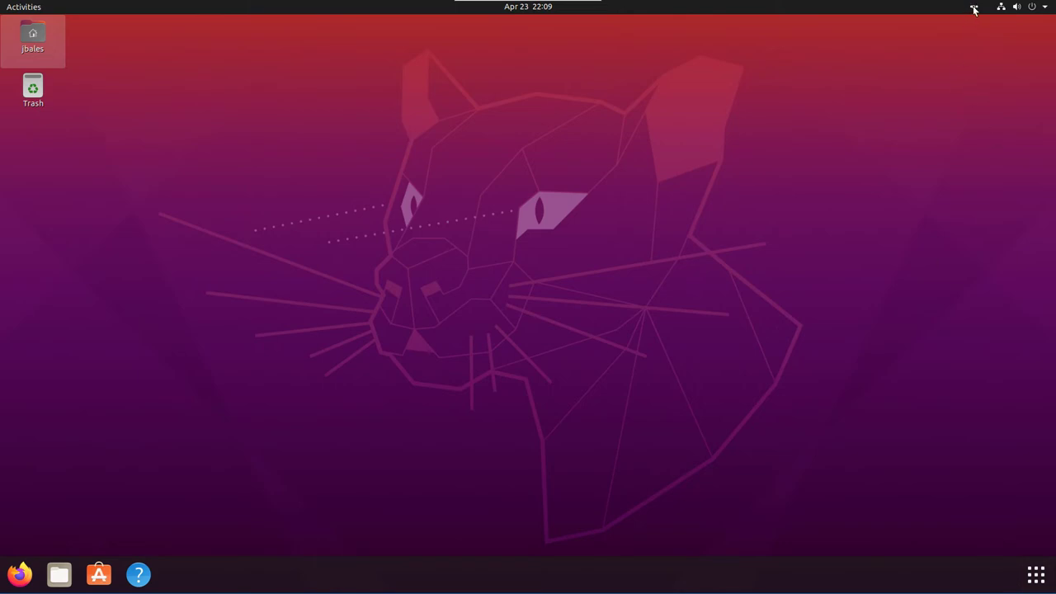
mouse_move(975, 10)
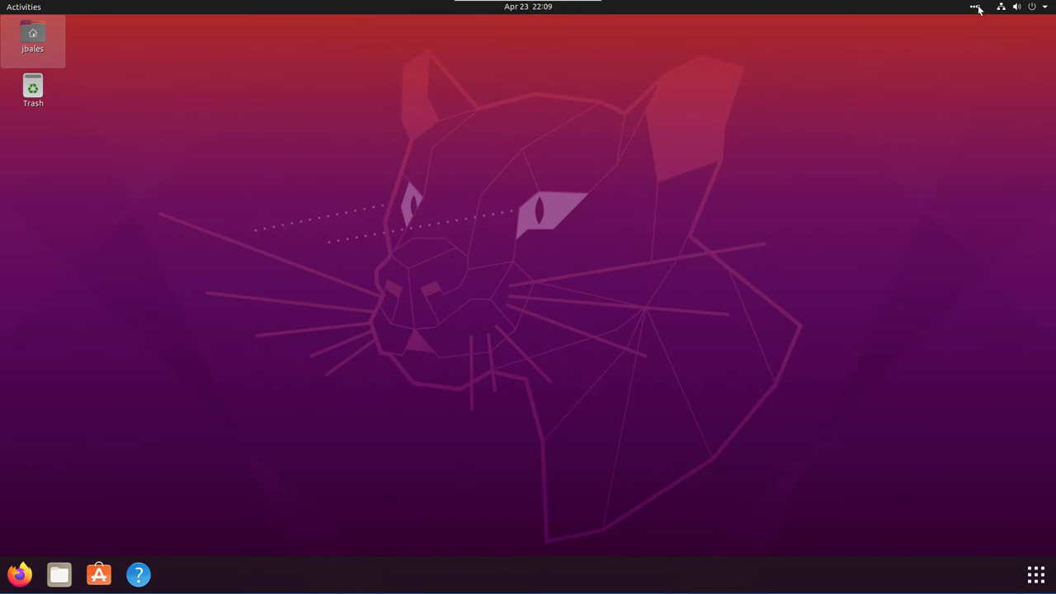
left_click(1000, 6)
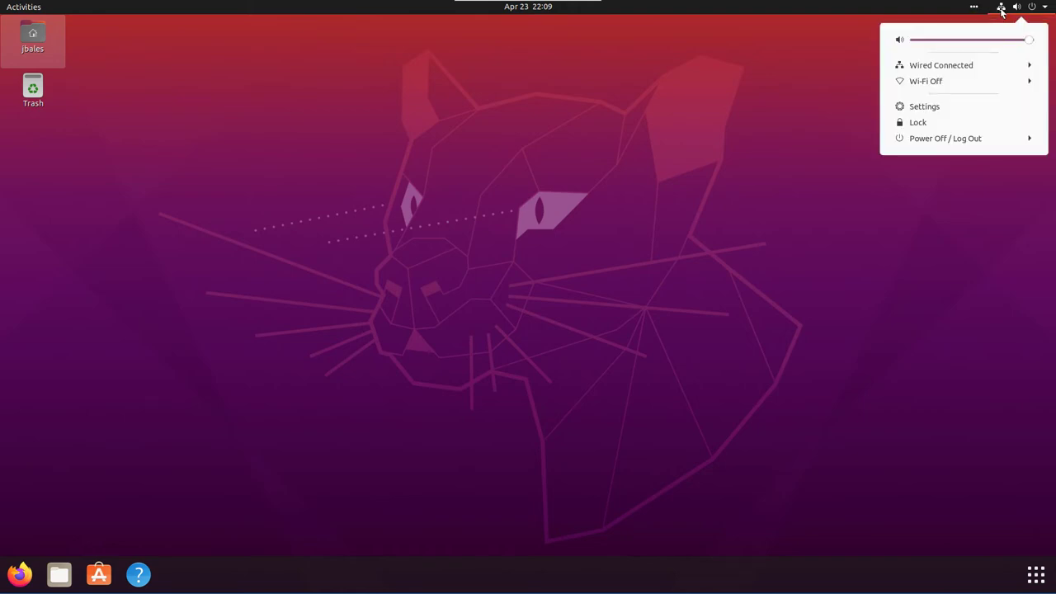
left_click(66, 347)
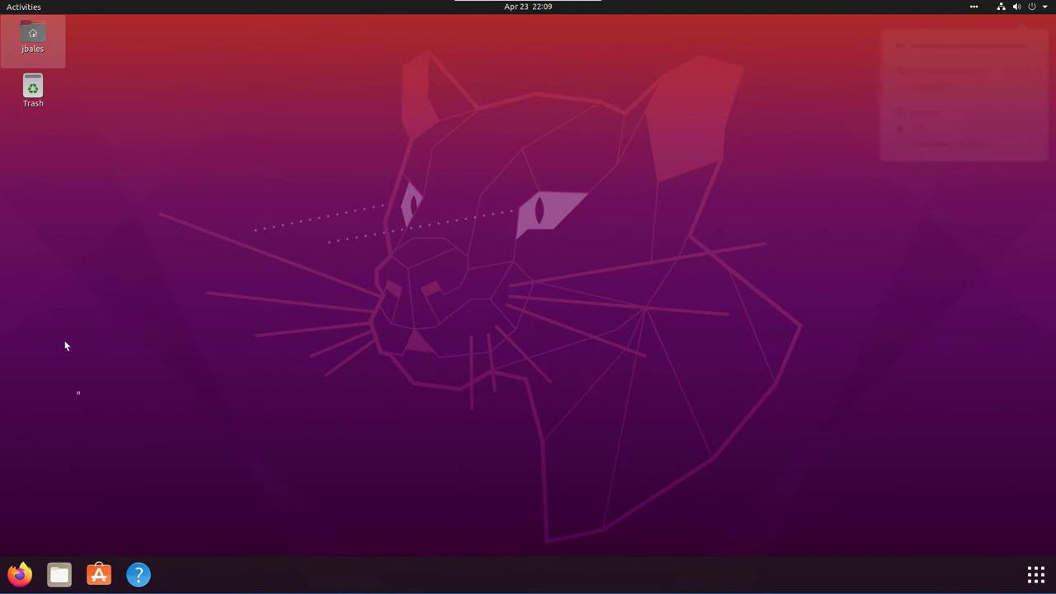
double_click(33, 89)
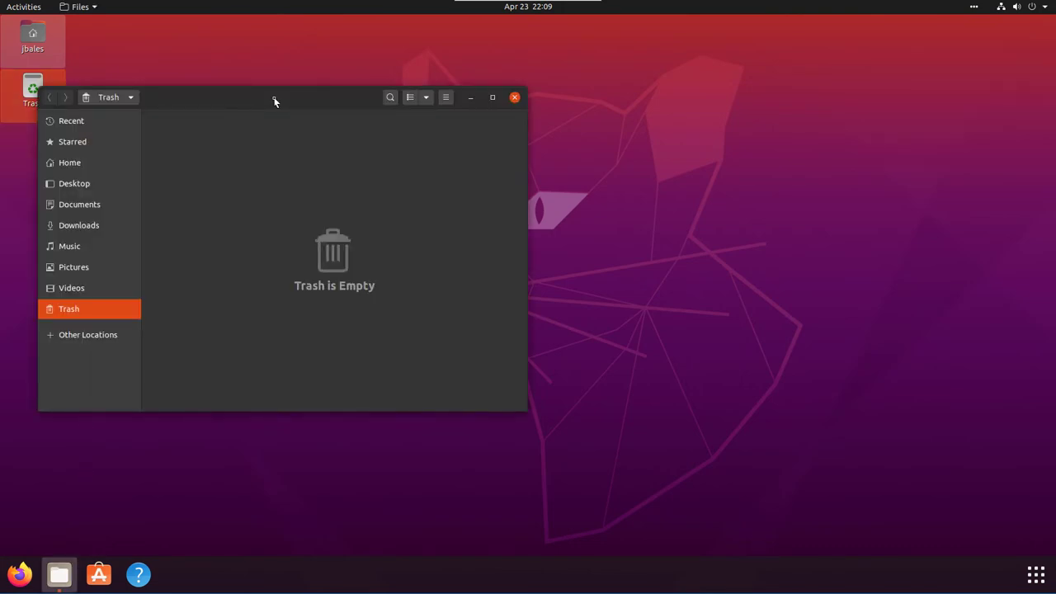
left_click(515, 97)
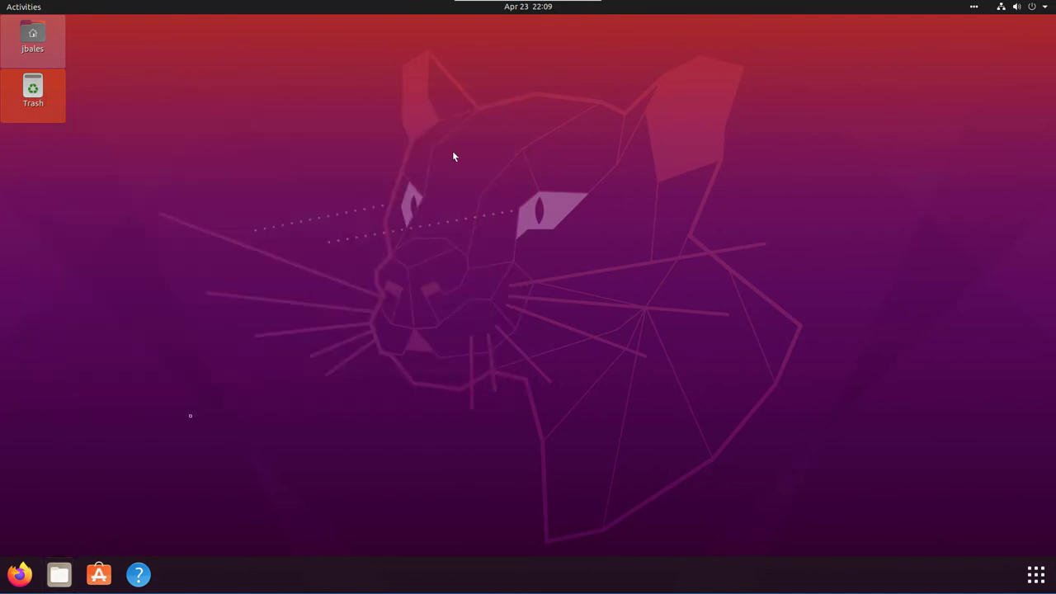
mouse_move(874, 586)
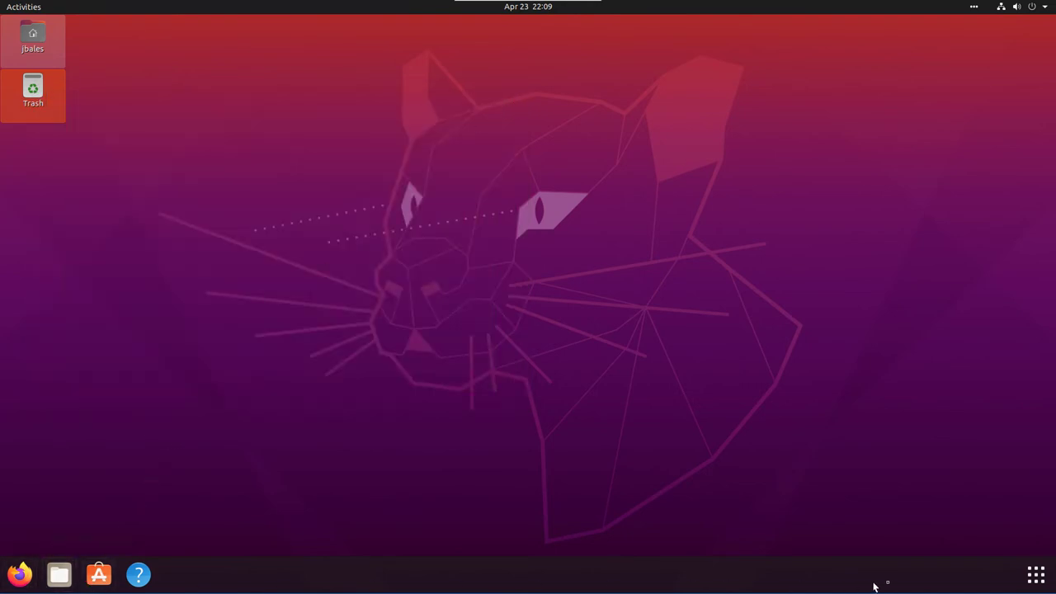
left_click(138, 574)
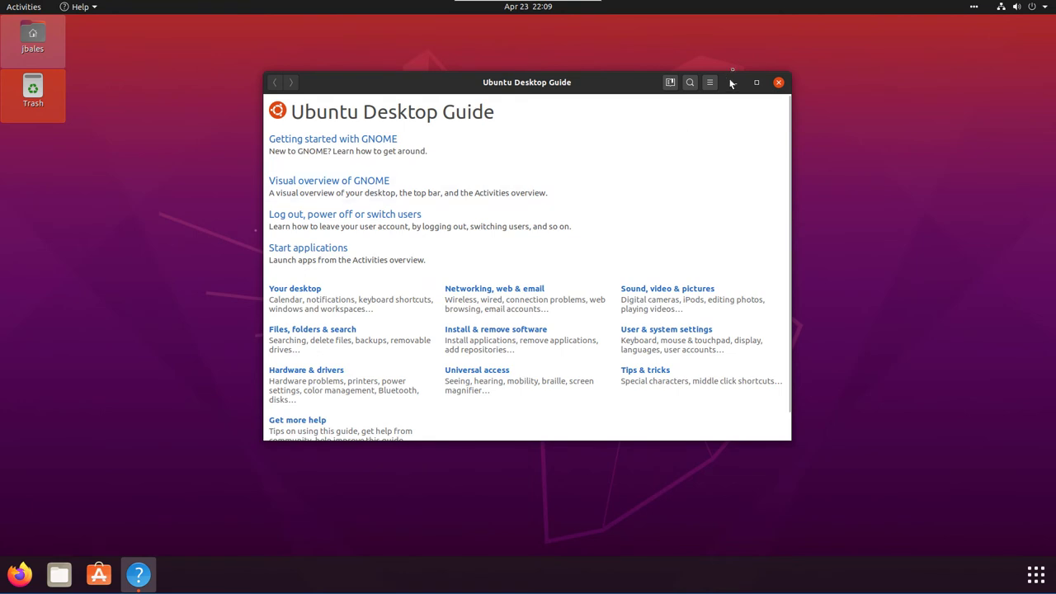
mouse_move(545, 186)
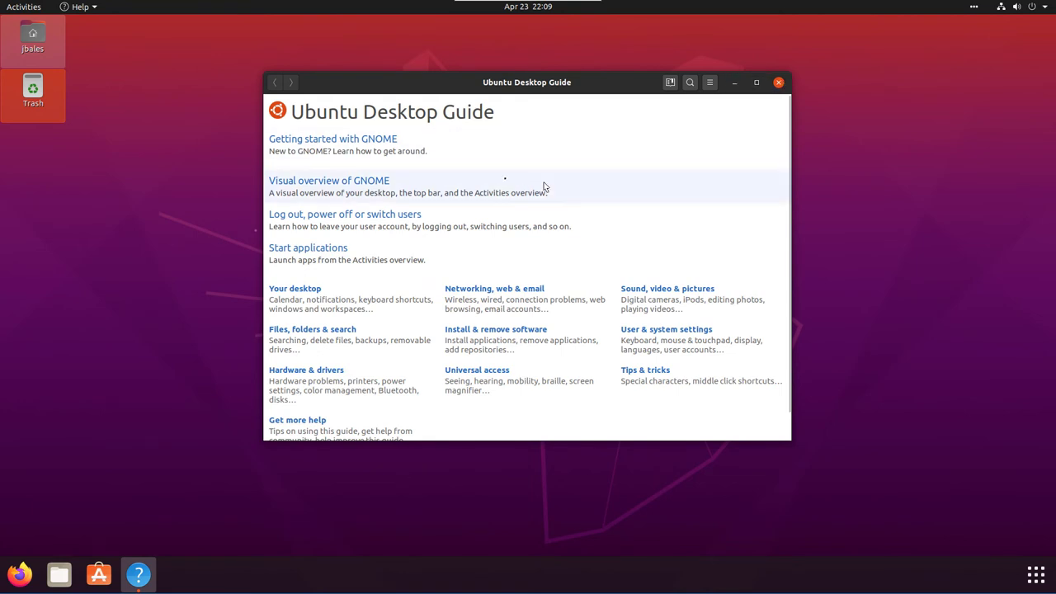
mouse_move(515, 223)
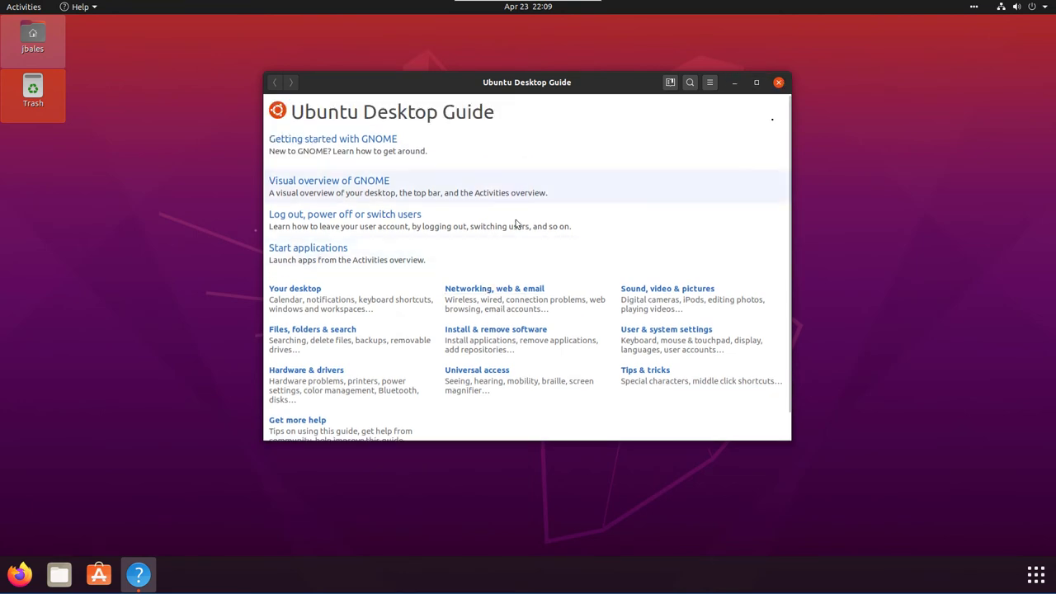
left_click(777, 82)
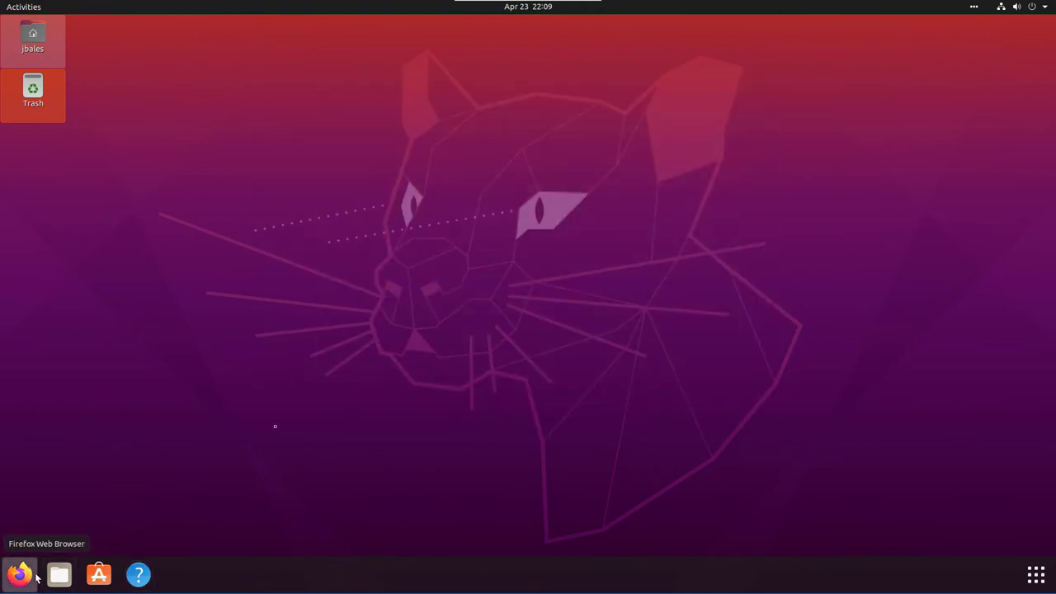
Launch Firefox from the dock and scroll through the Welcome new-tab page
left_click(20, 574)
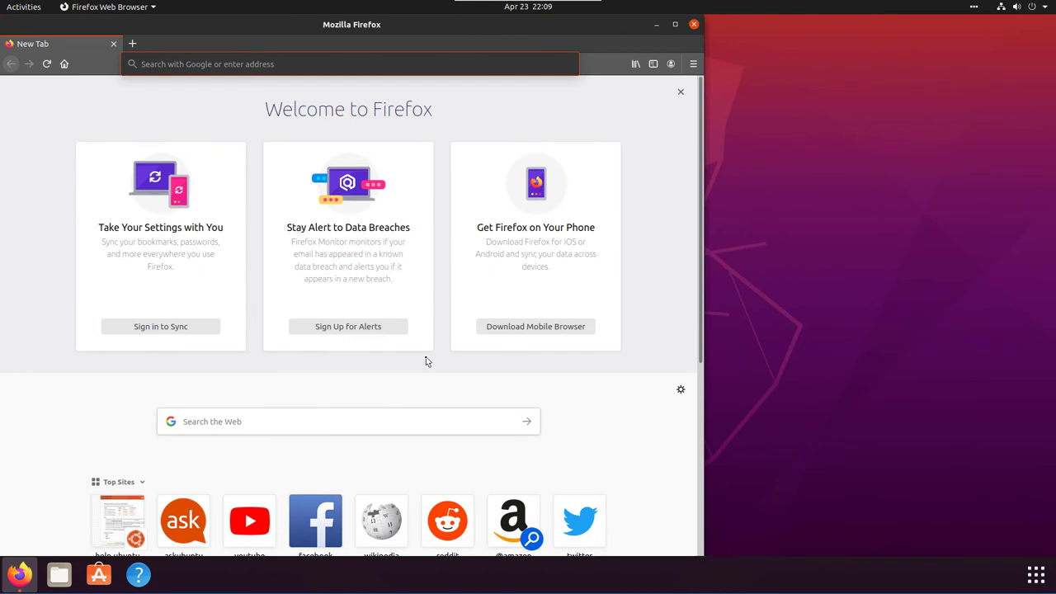
scroll("down", 3)
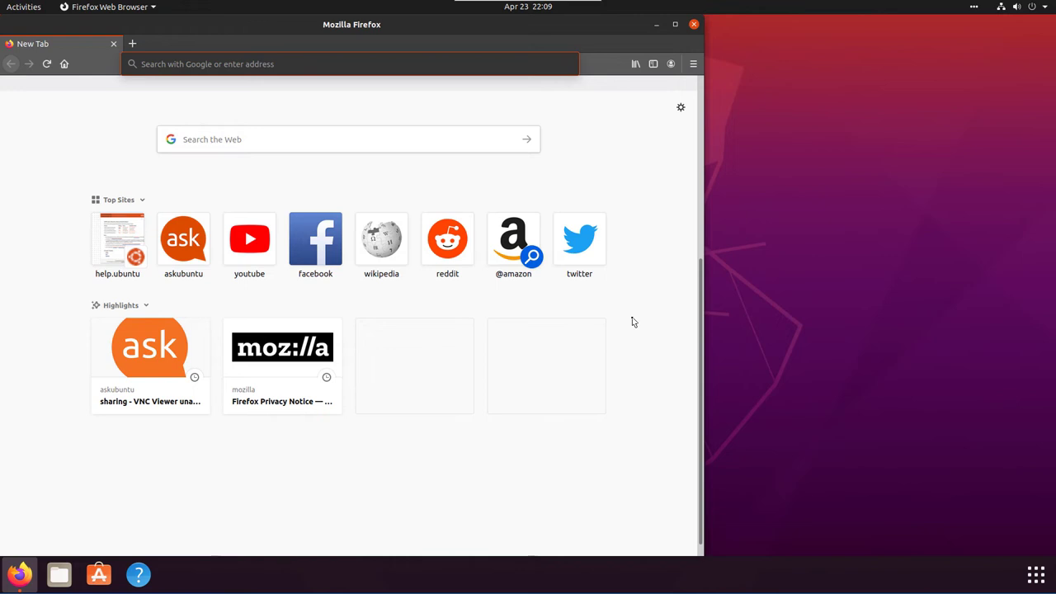
mouse_move(636, 221)
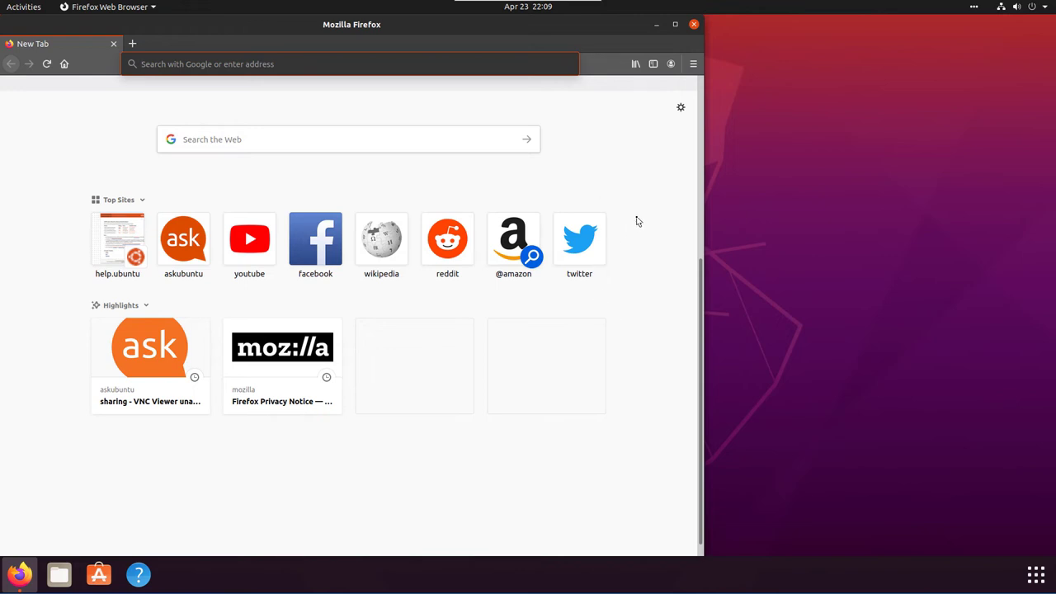
scroll("down", 3)
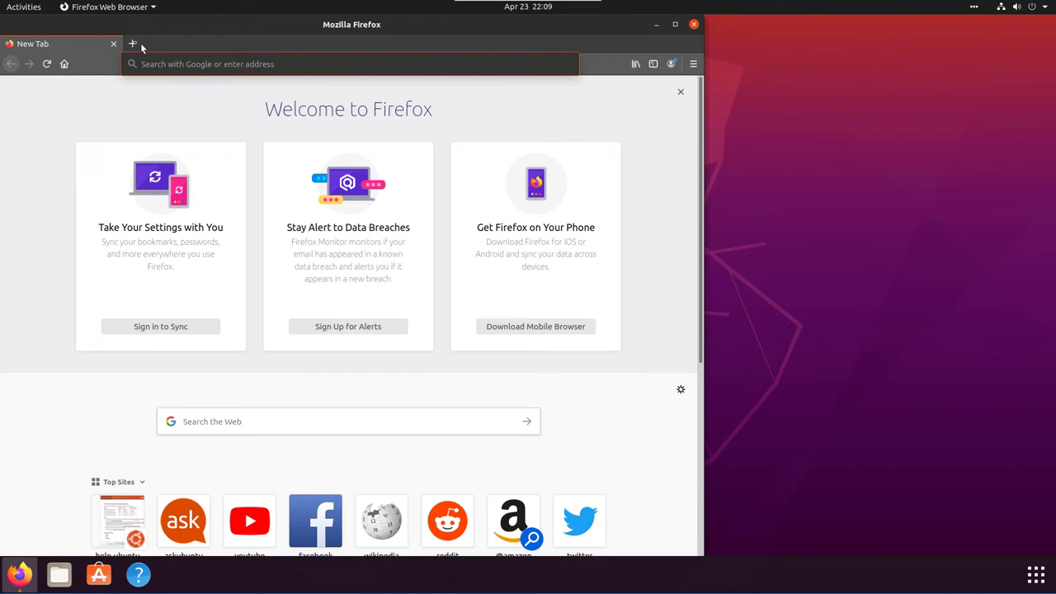
left_click(132, 43)
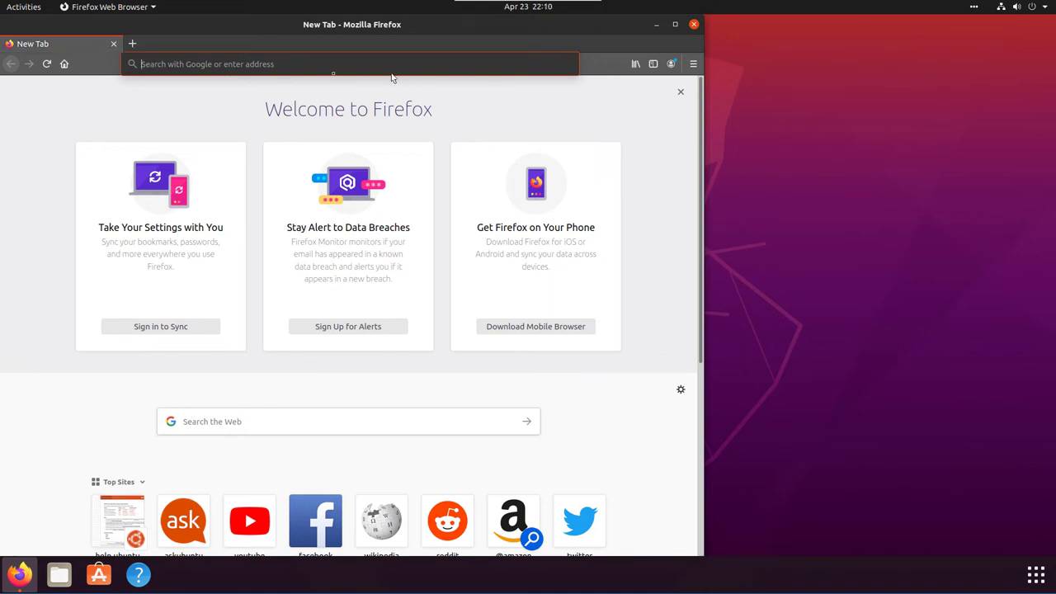
mouse_move(65, 62)
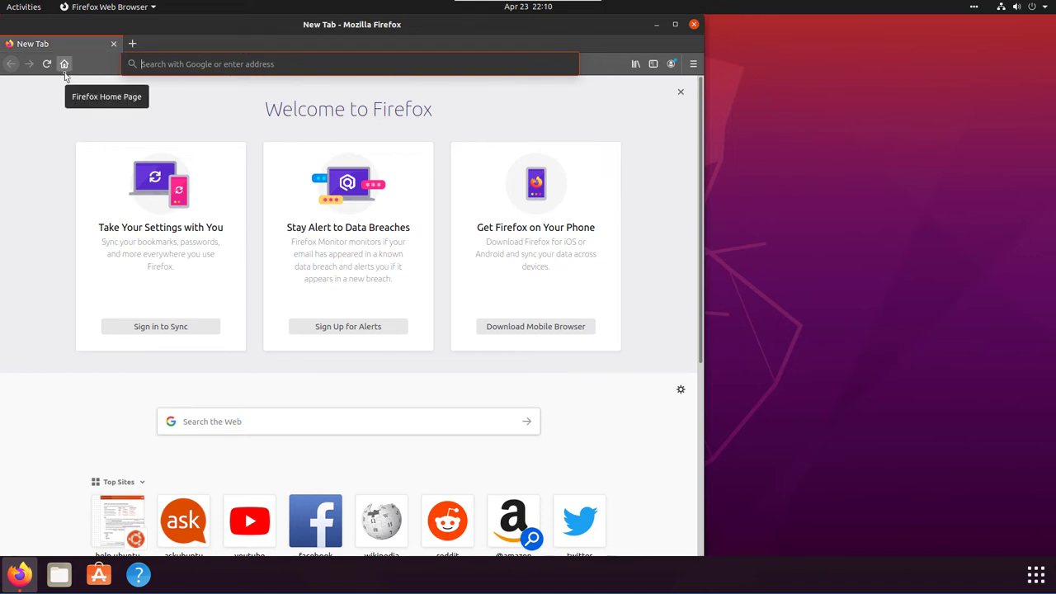
mouse_move(672, 63)
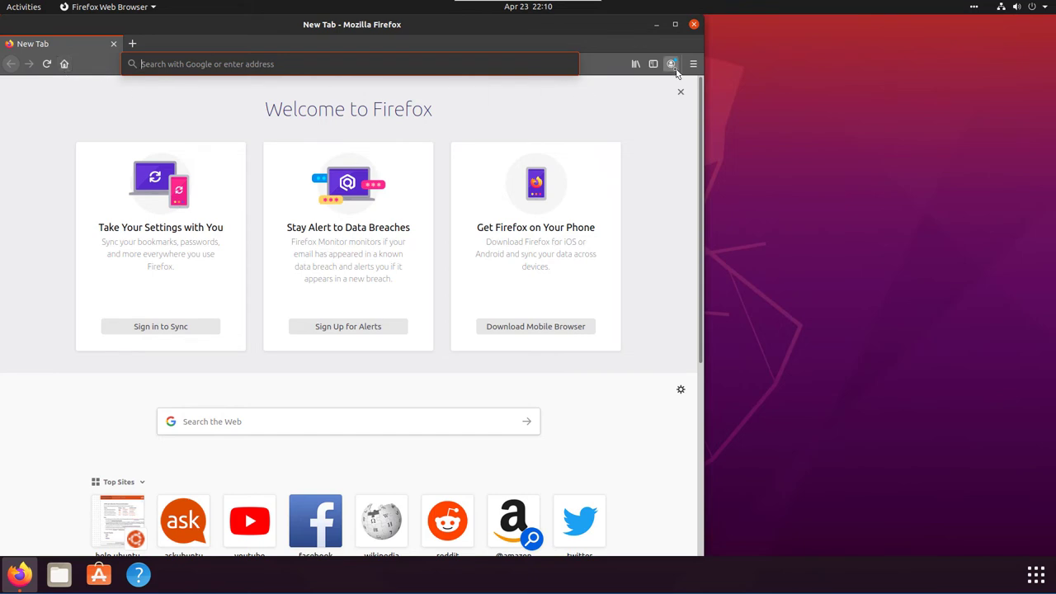
left_click(670, 63)
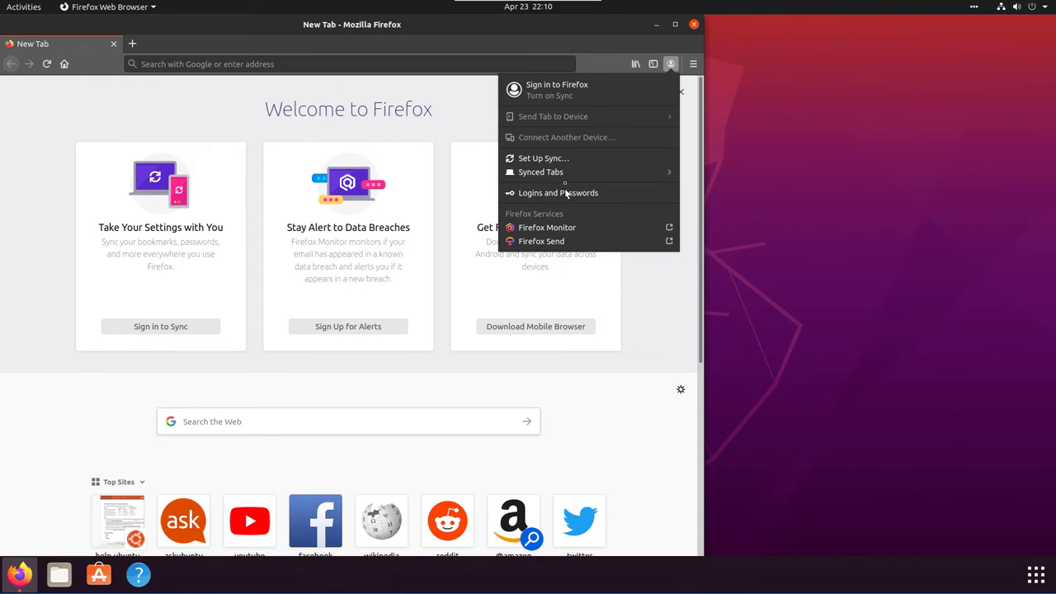
mouse_move(543, 159)
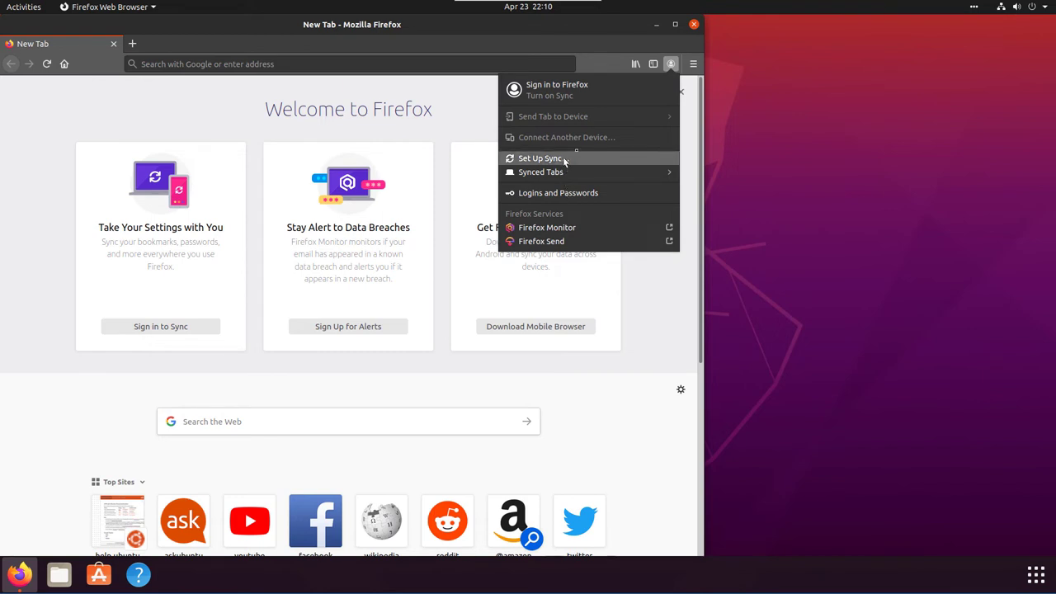
left_click(693, 62)
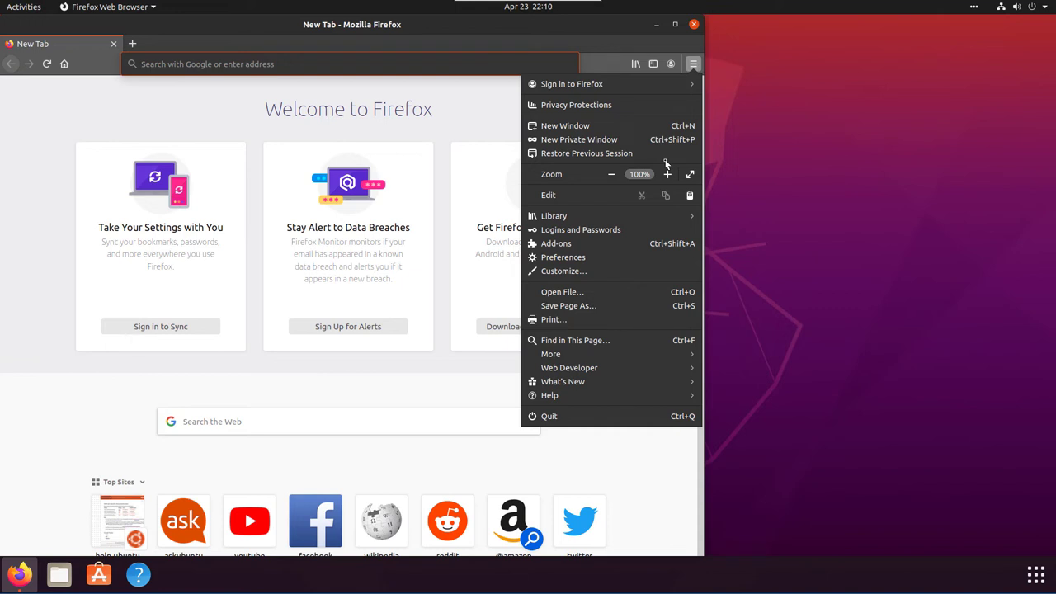
mouse_move(634, 346)
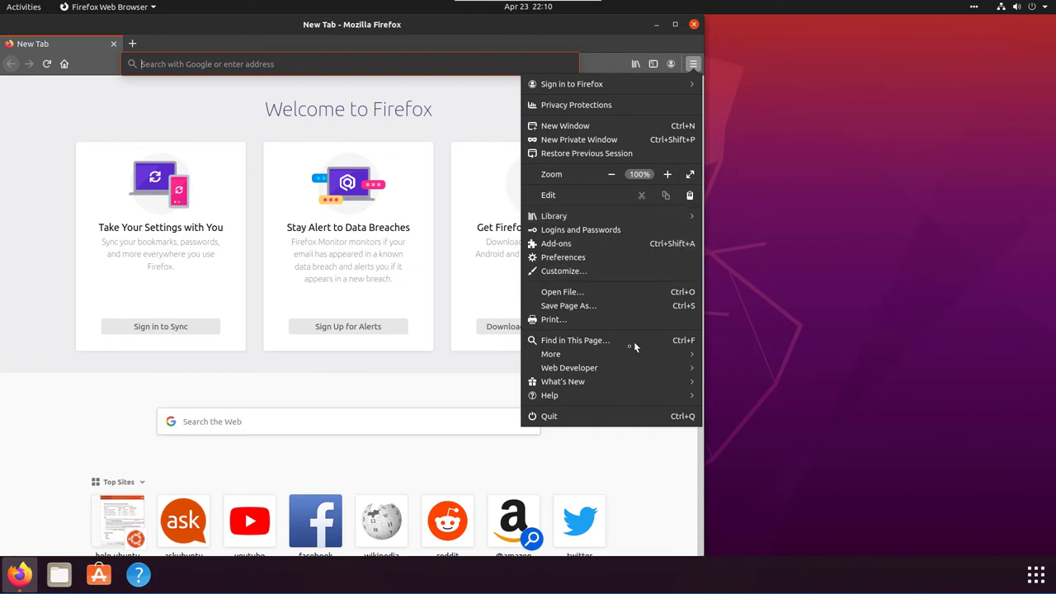
mouse_move(592, 292)
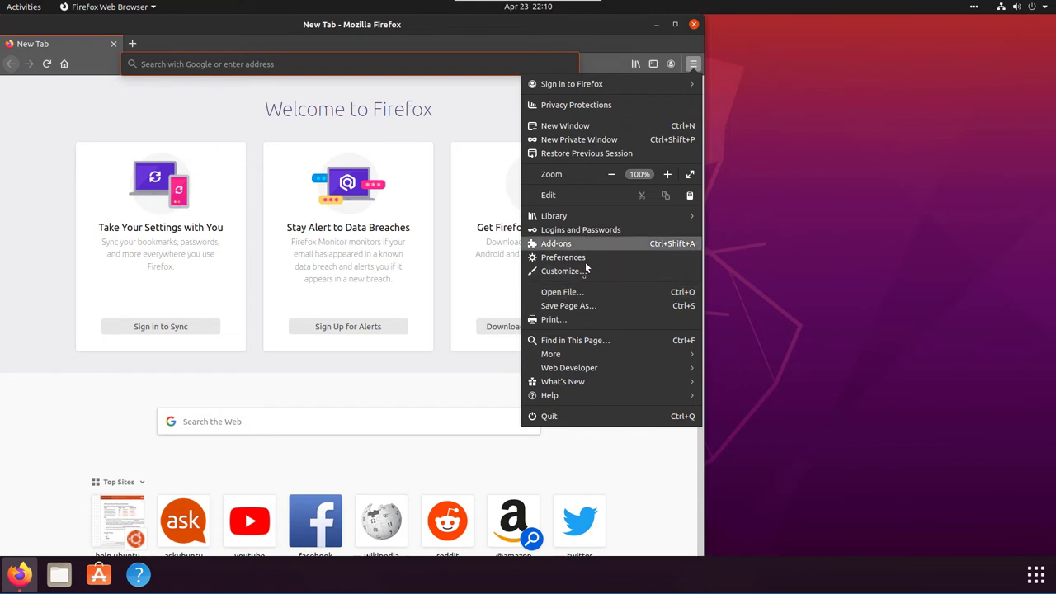
left_click(570, 367)
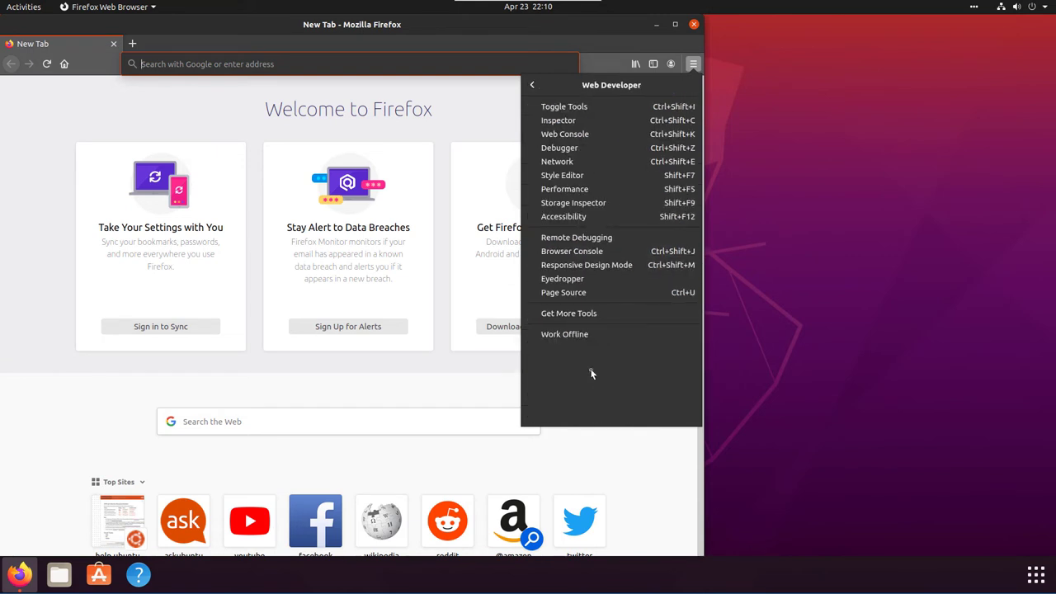
left_click(455, 122)
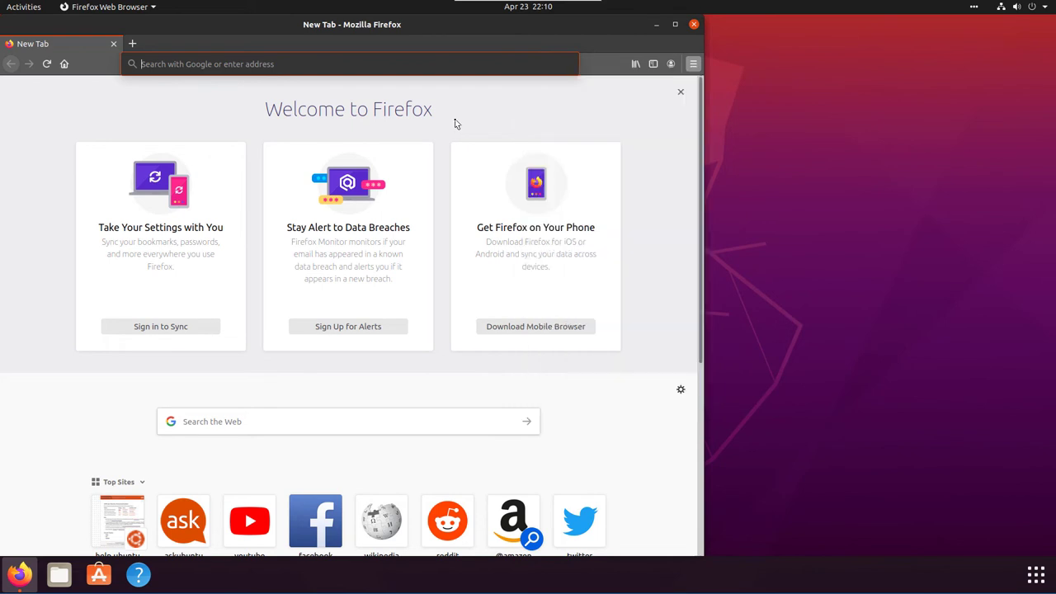
Open Developer Tools with F12 and move them into a Separate Window
key("F12")
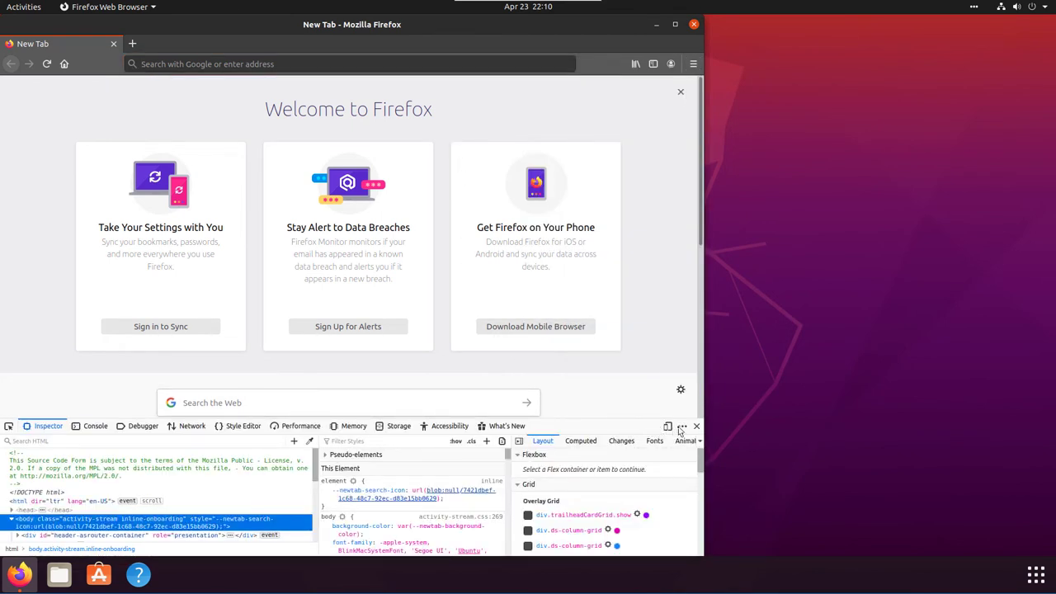
mouse_move(683, 426)
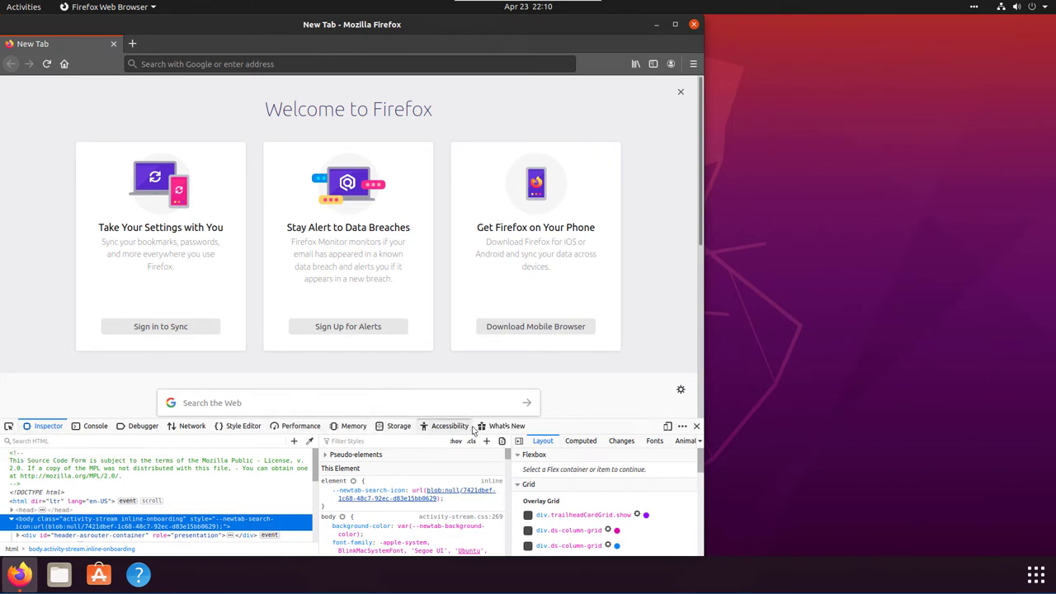
left_click(683, 426)
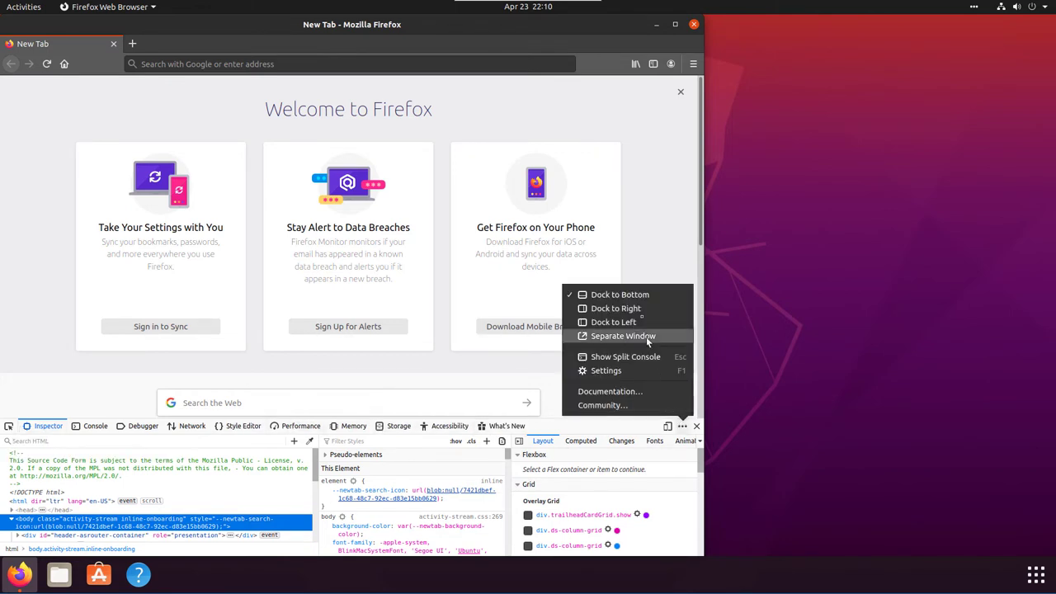
left_click(623, 336)
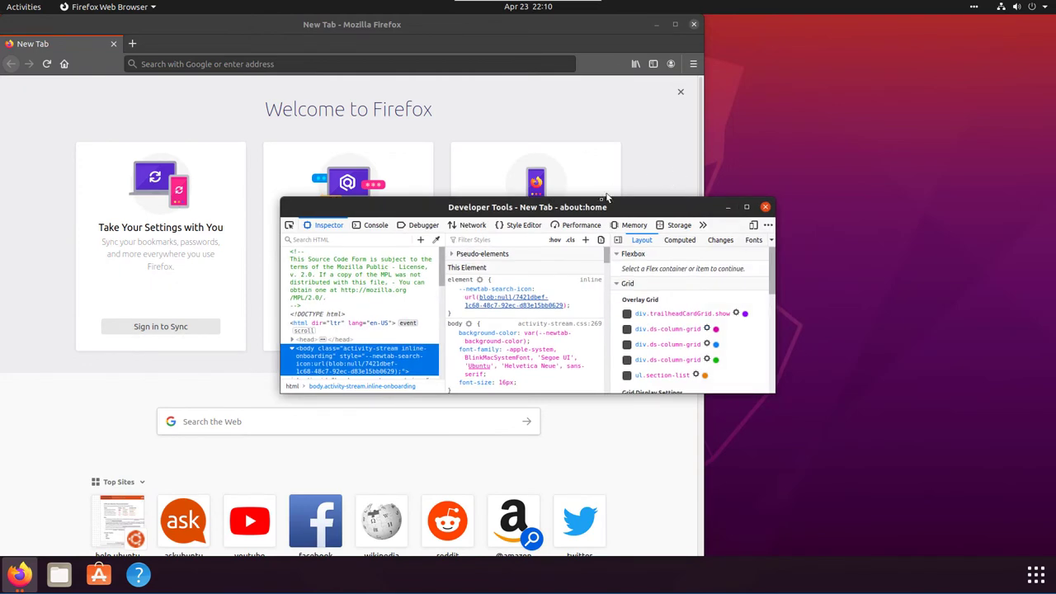
Resize the Developer Tools window and scroll the Inspector's HTML view
left_click(746, 206)
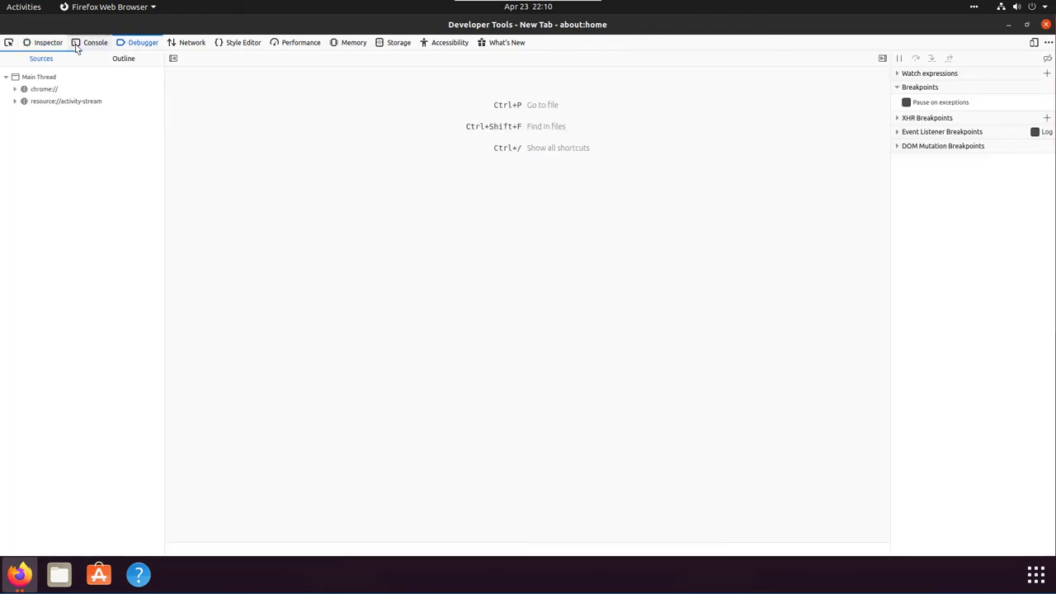
left_click(48, 43)
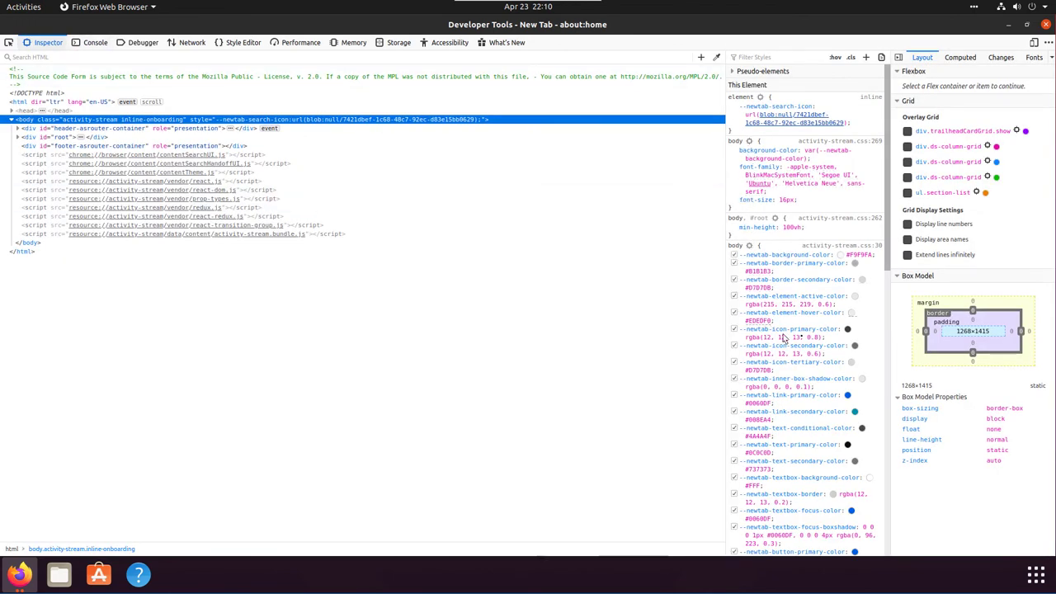
scroll("down", 3)
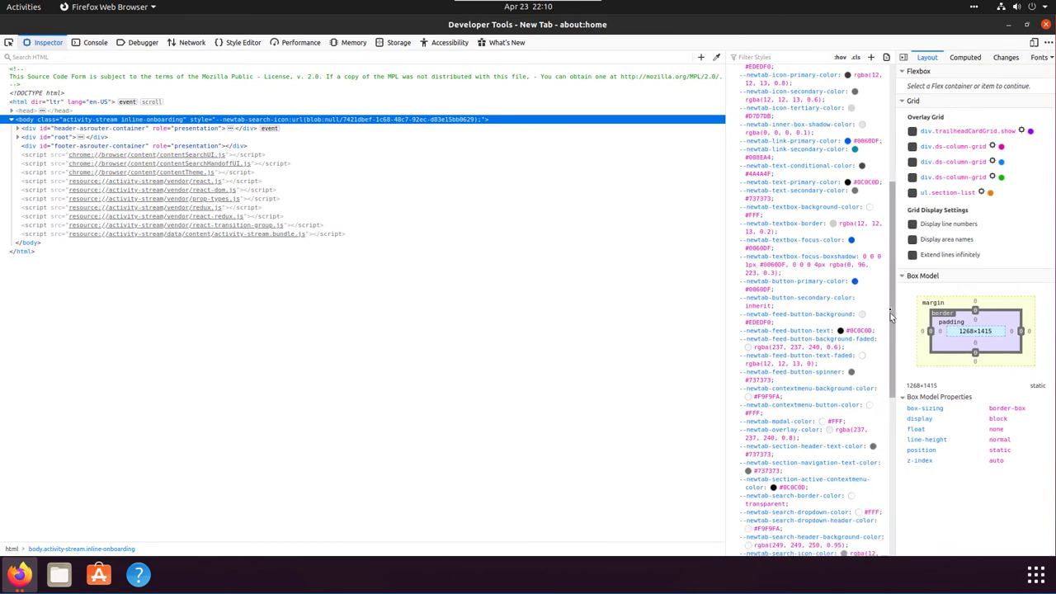
scroll("down", 3)
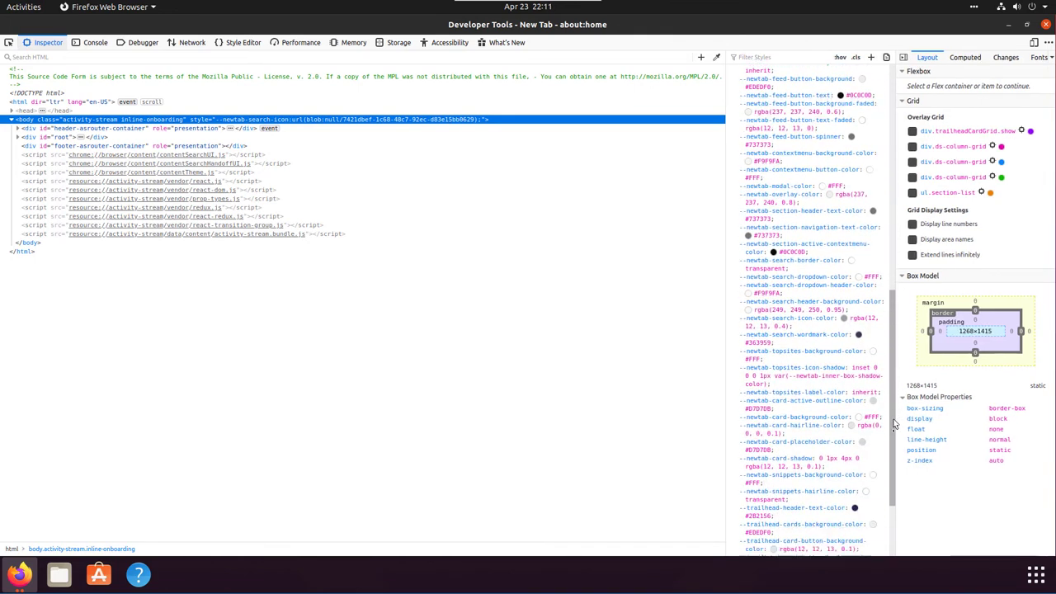
scroll("down", 3)
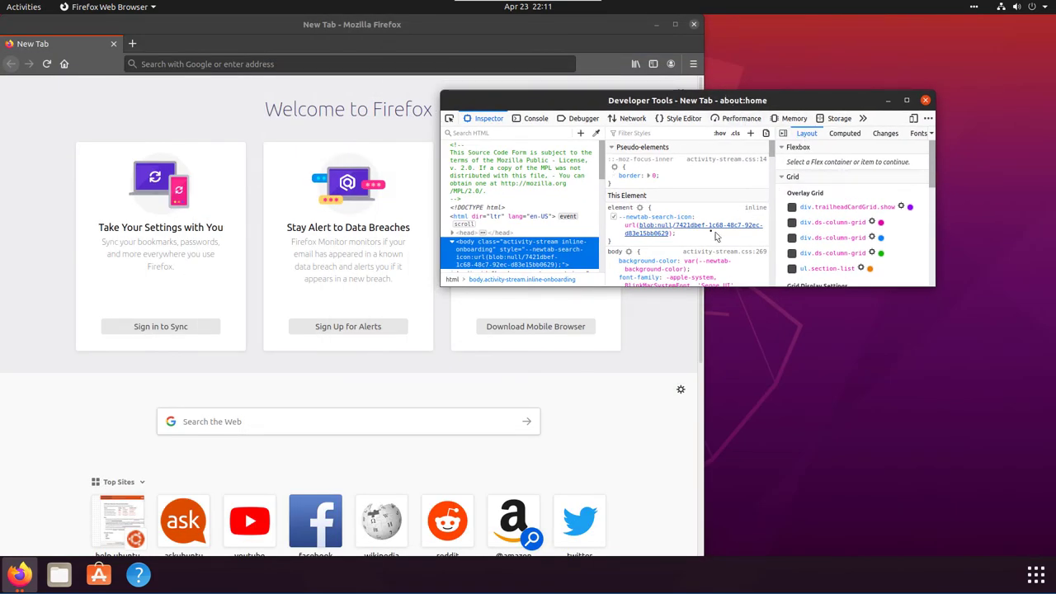
Drag the Developer Tools window lower and right to reveal the Welcome page
scroll("down", 3)
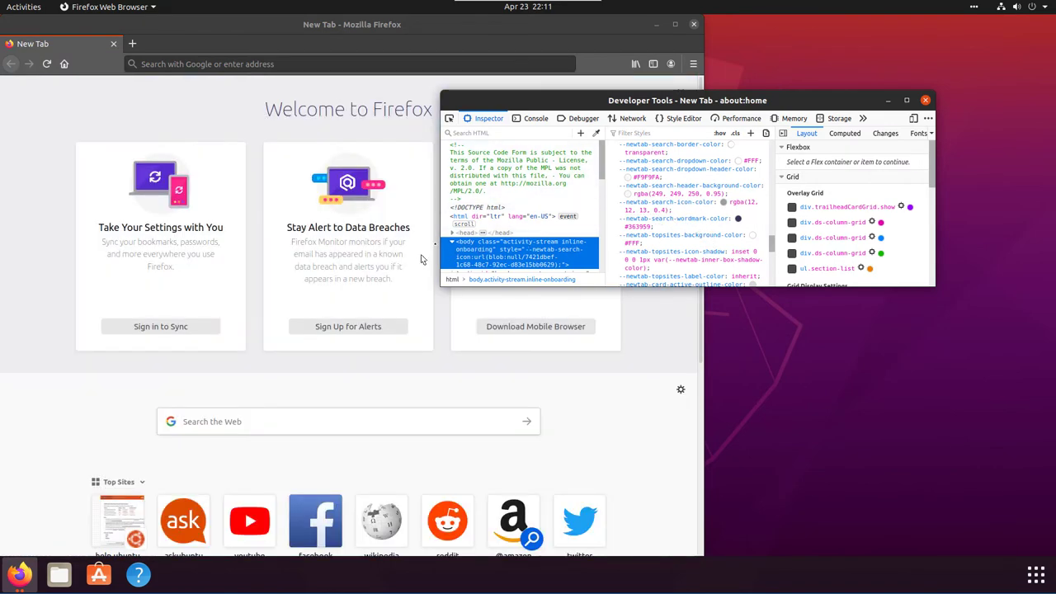
left_click_drag(687, 100, 777, 101)
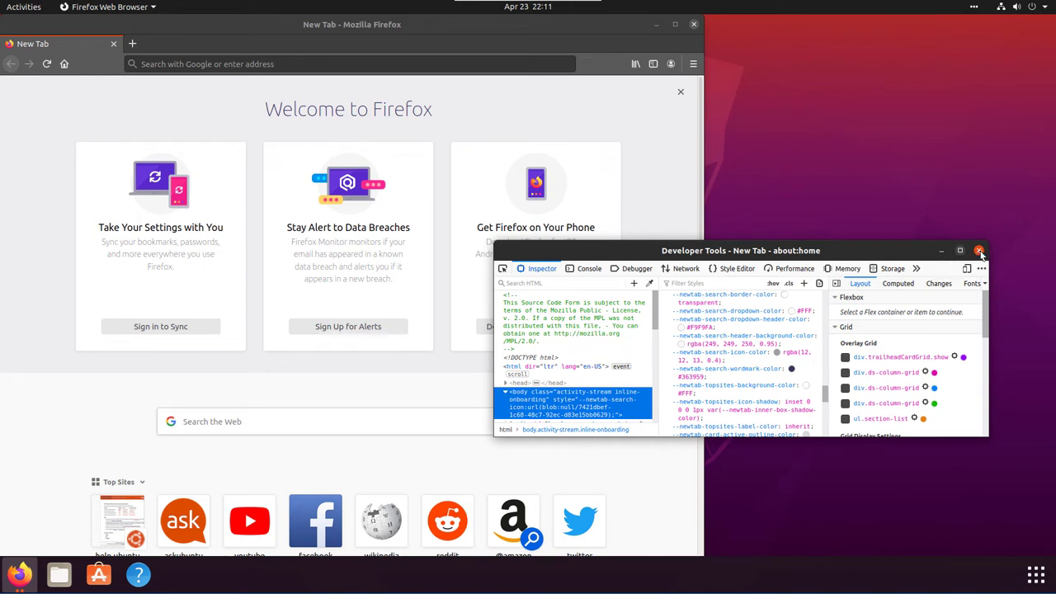
mouse_move(972, 257)
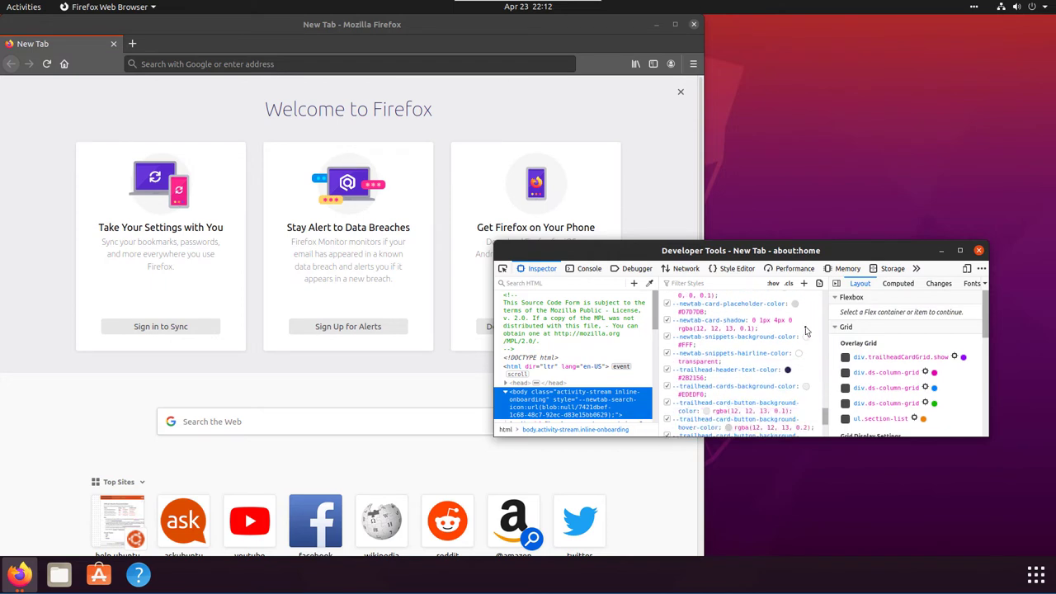
Scroll through the Inspector's Rules pane and move the DevTools window higher over the Welcome page
scroll("down", 3)
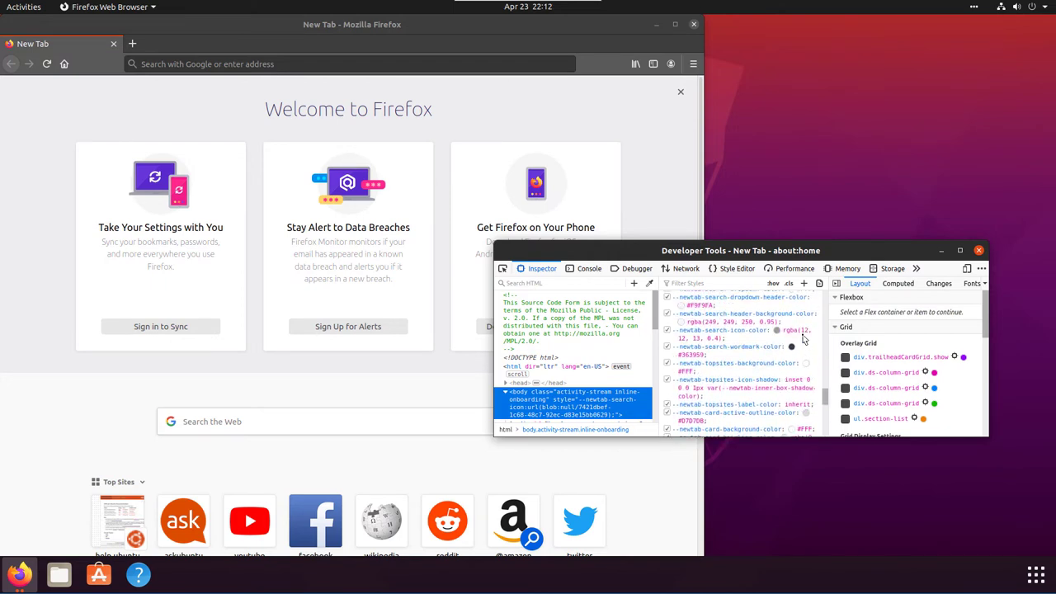
scroll("down", 3)
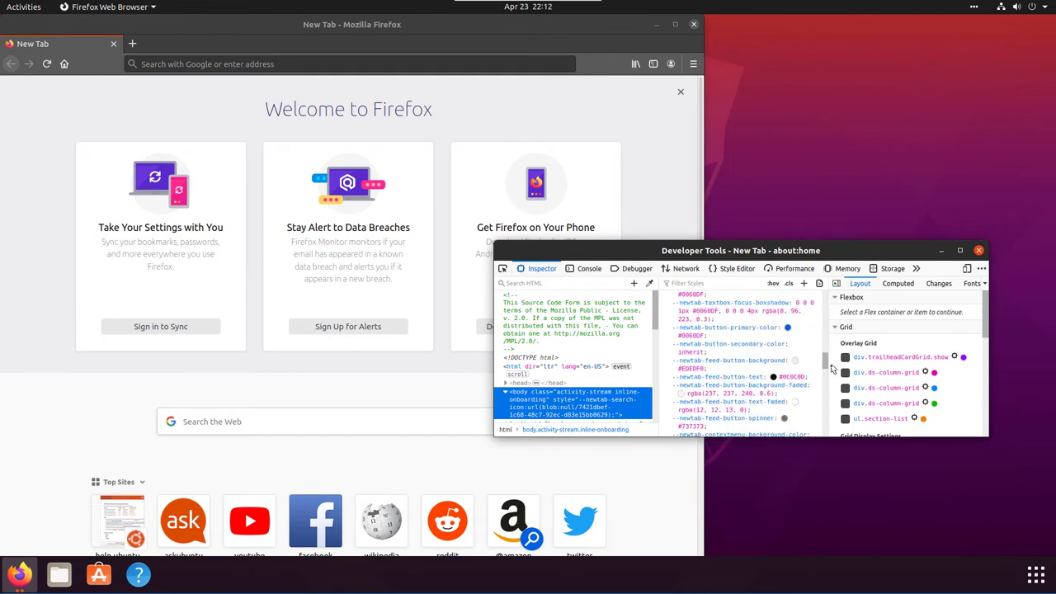
scroll("down", 3)
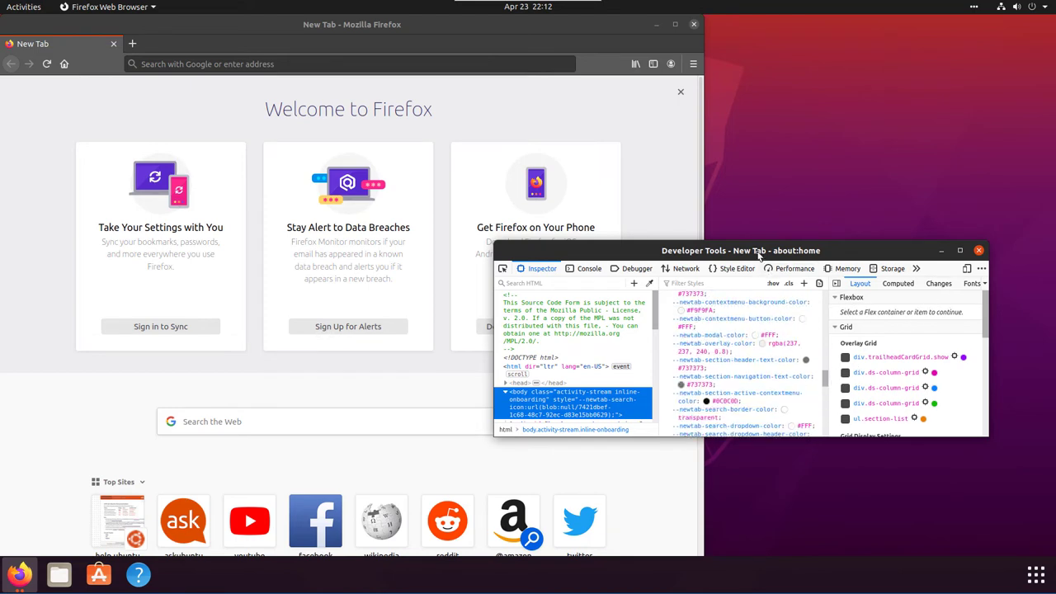
left_click_drag(739, 251, 751, 122)
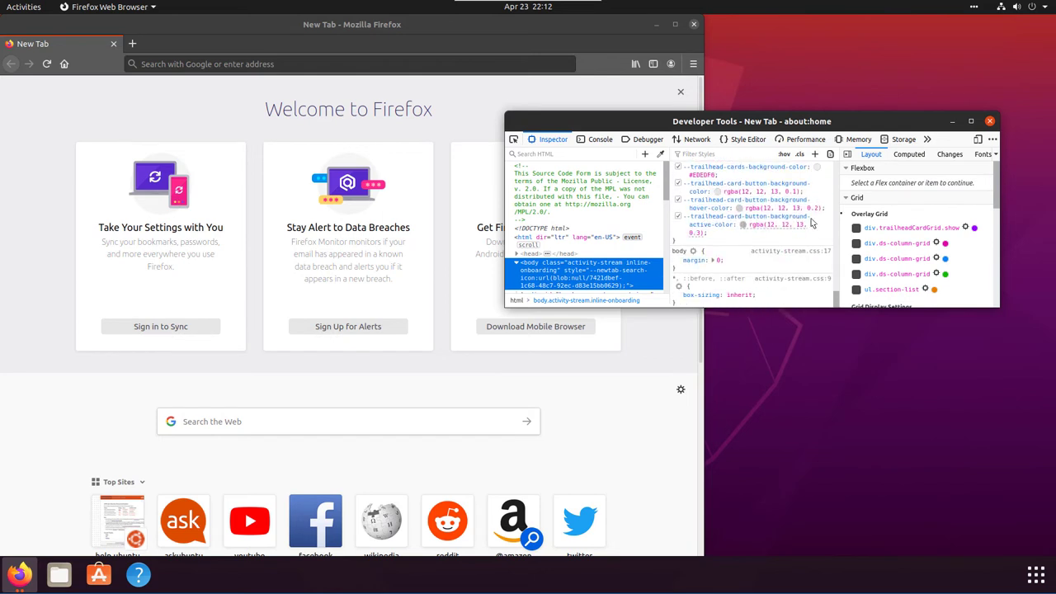
mouse_move(832, 218)
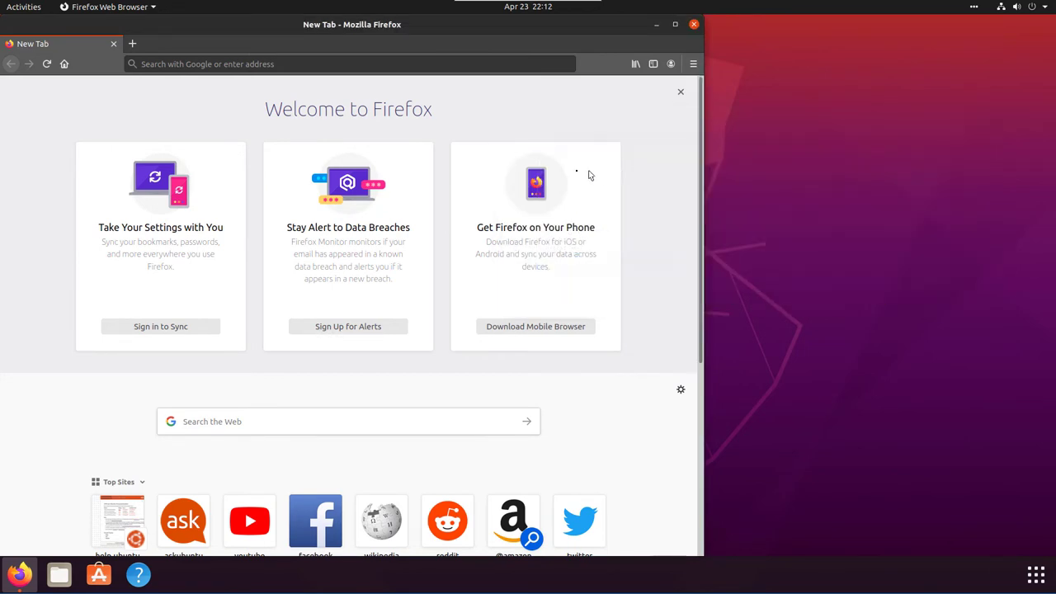
mouse_move(400, 185)
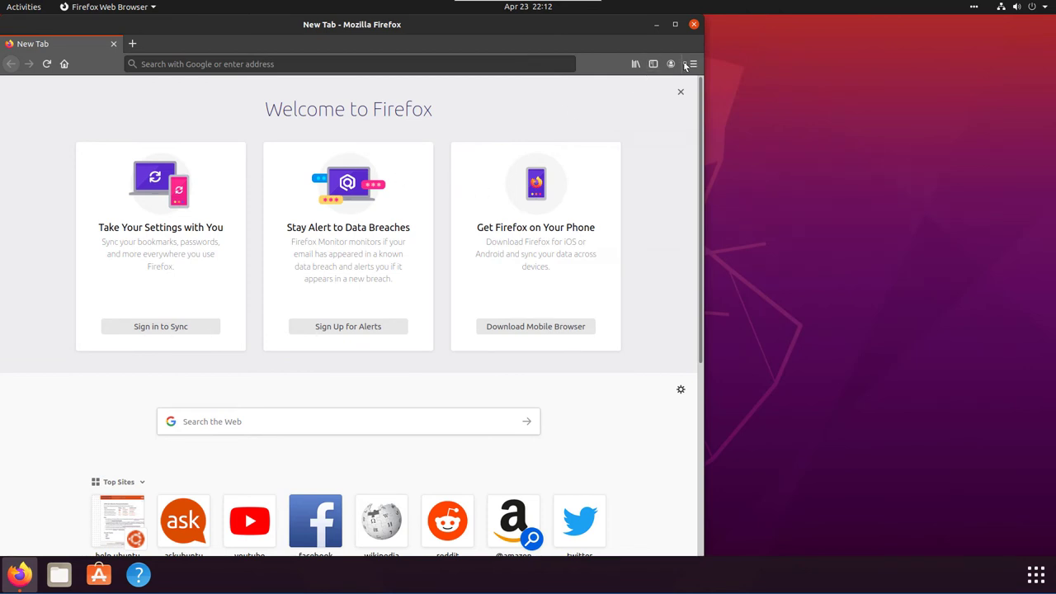
left_click(693, 62)
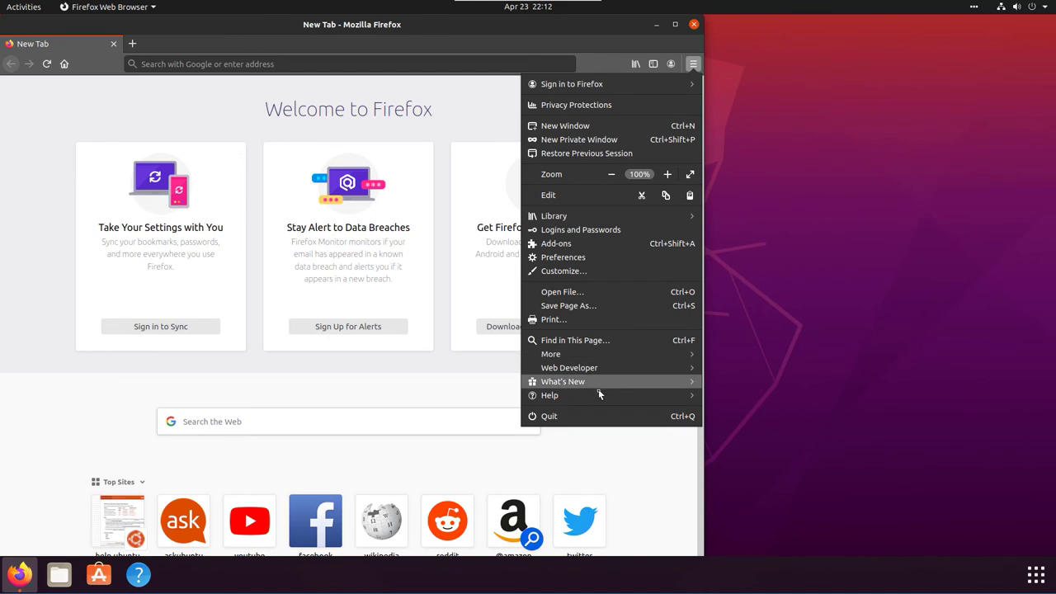
mouse_move(597, 401)
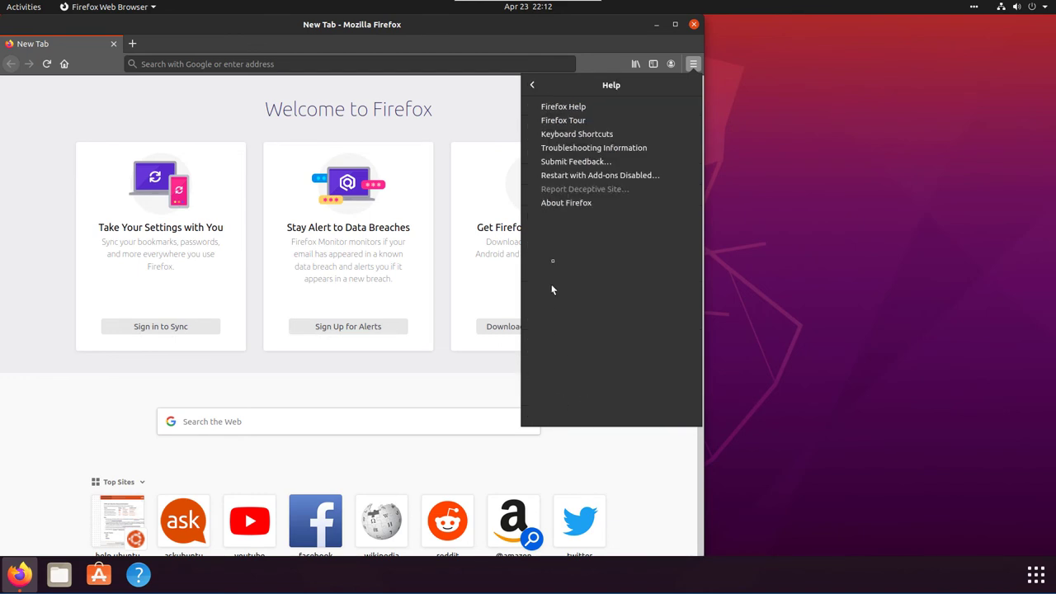
left_click(566, 202)
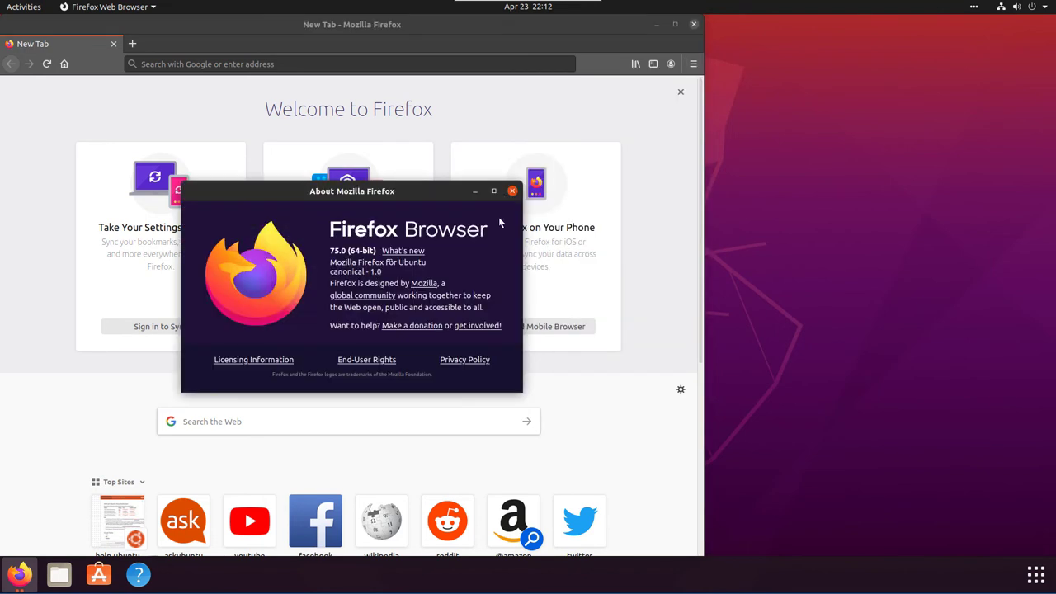
mouse_move(461, 241)
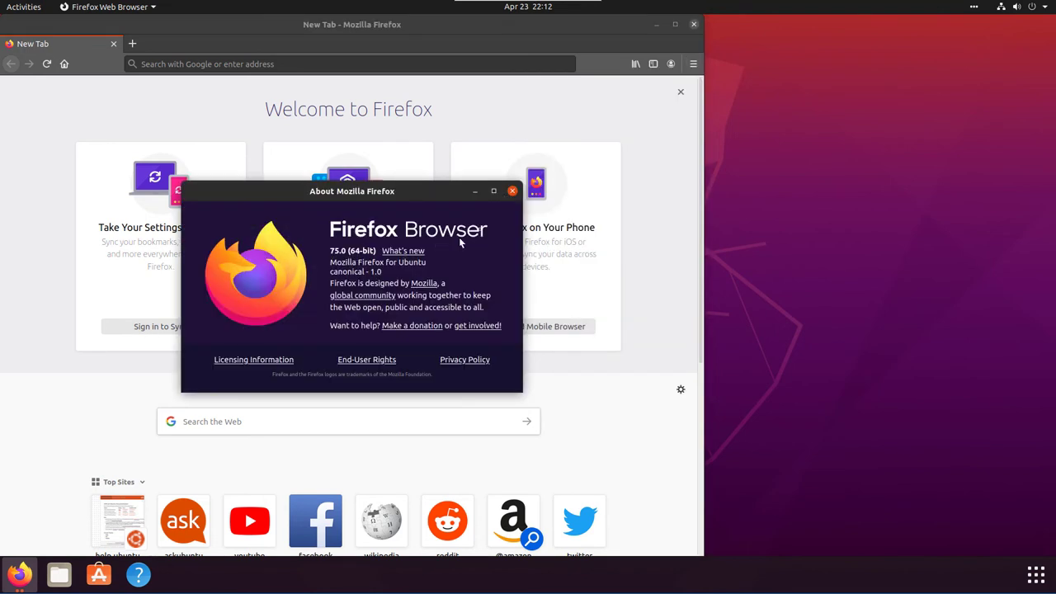
mouse_move(366, 303)
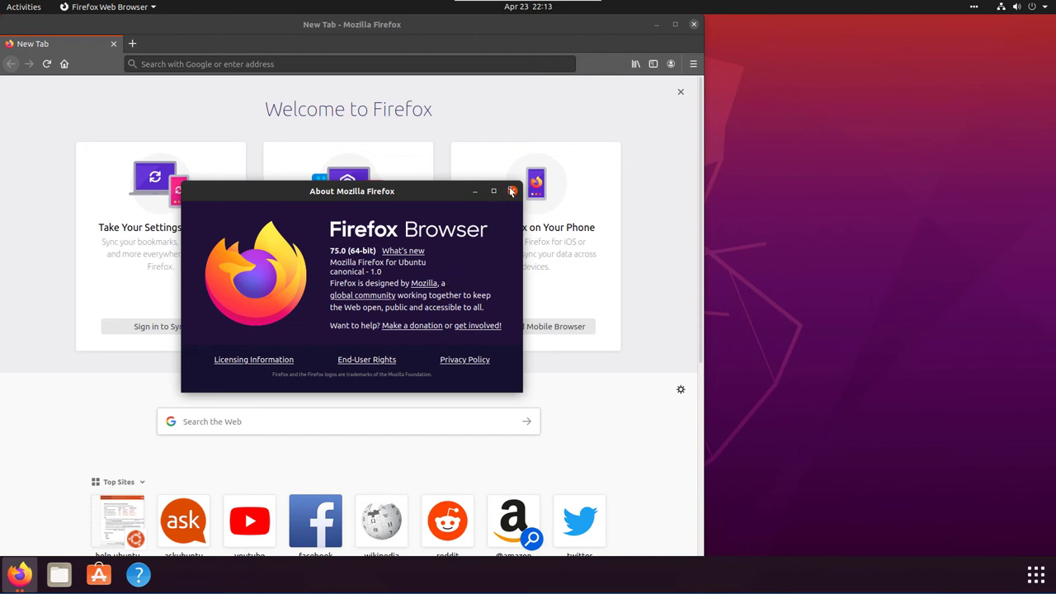
left_click(509, 192)
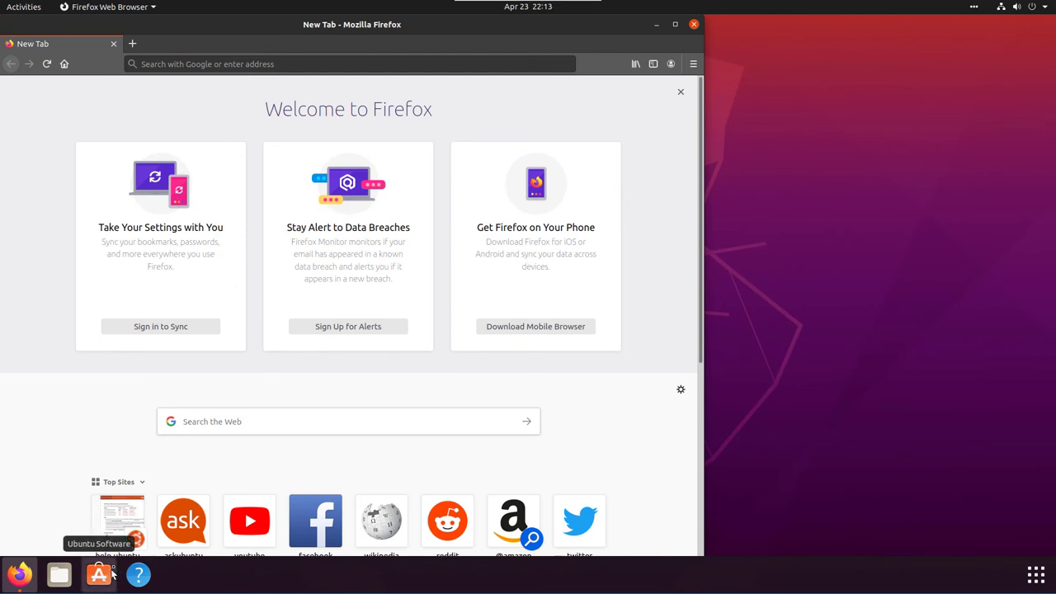
Search the Ubuntu Software catalogue for 'firefox'
left_click(99, 574)
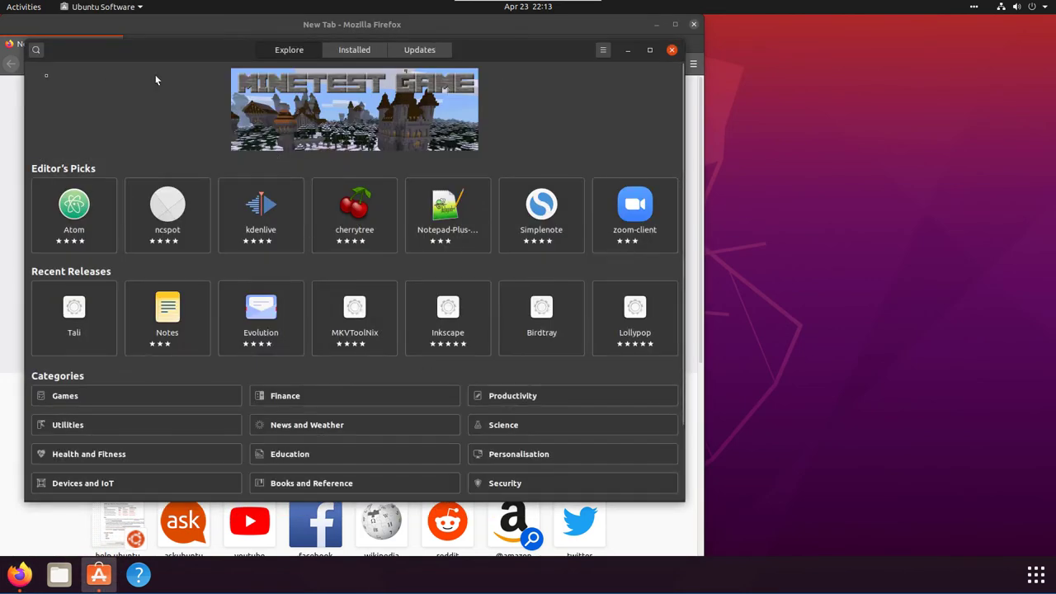
left_click(37, 50)
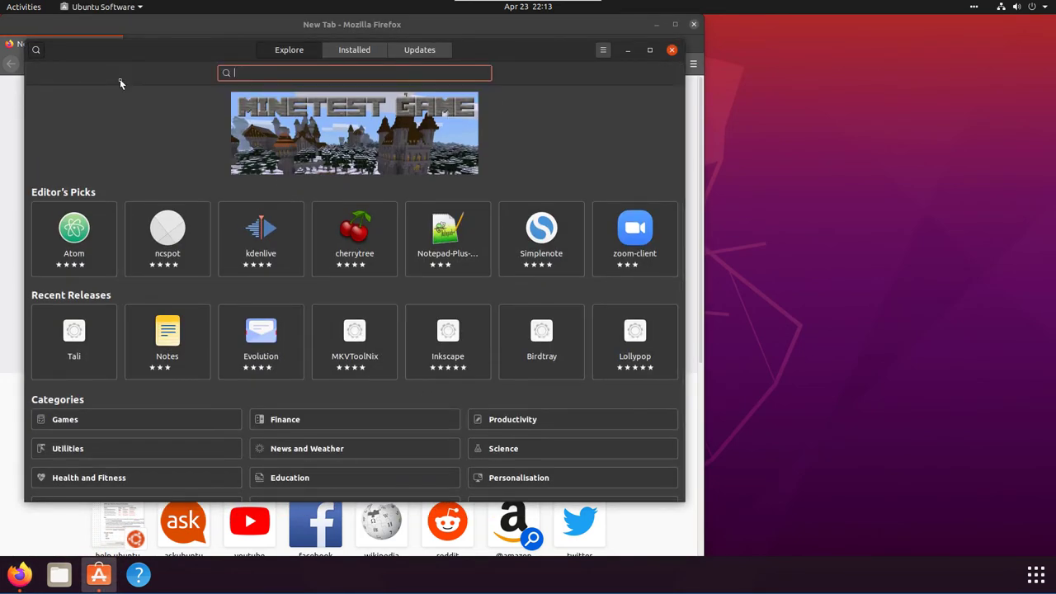
type("firefox")
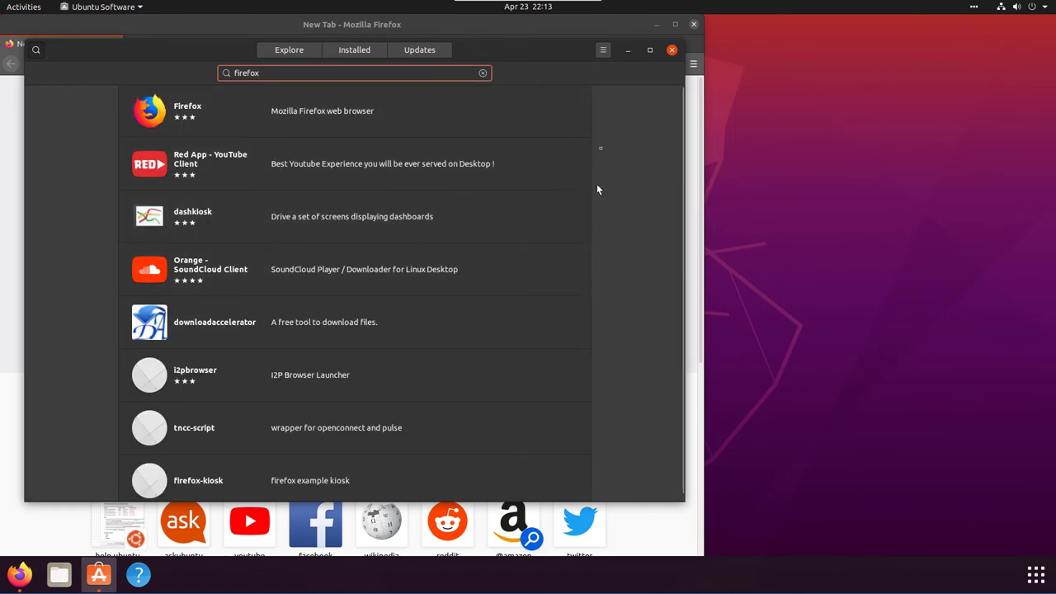
mouse_move(399, 152)
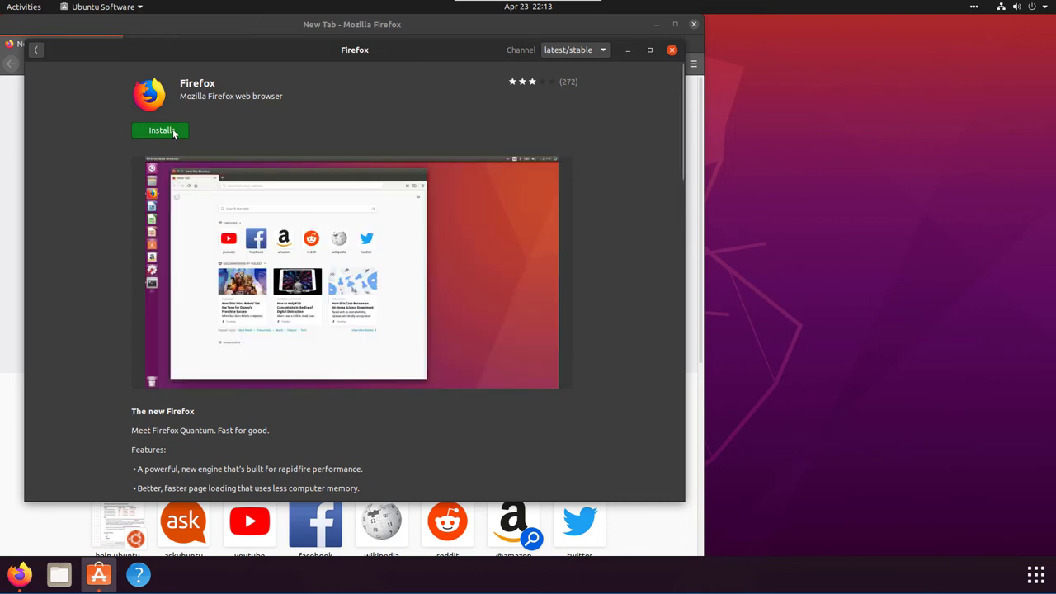
mouse_move(594, 381)
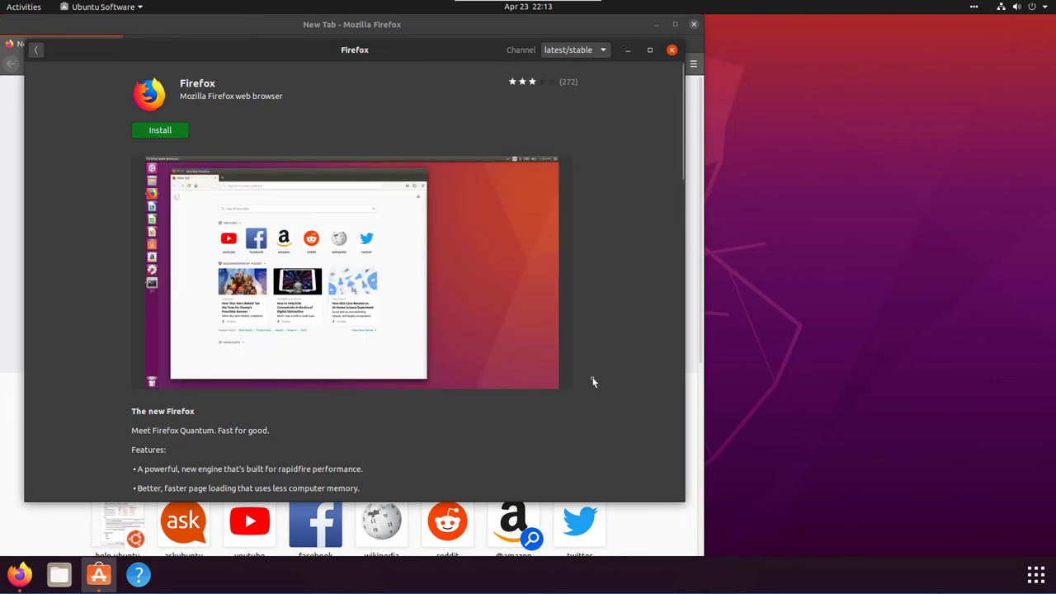
Scroll through the Firefox snap listing's description, details (version 75.0-3) and reviews
scroll("down", 3)
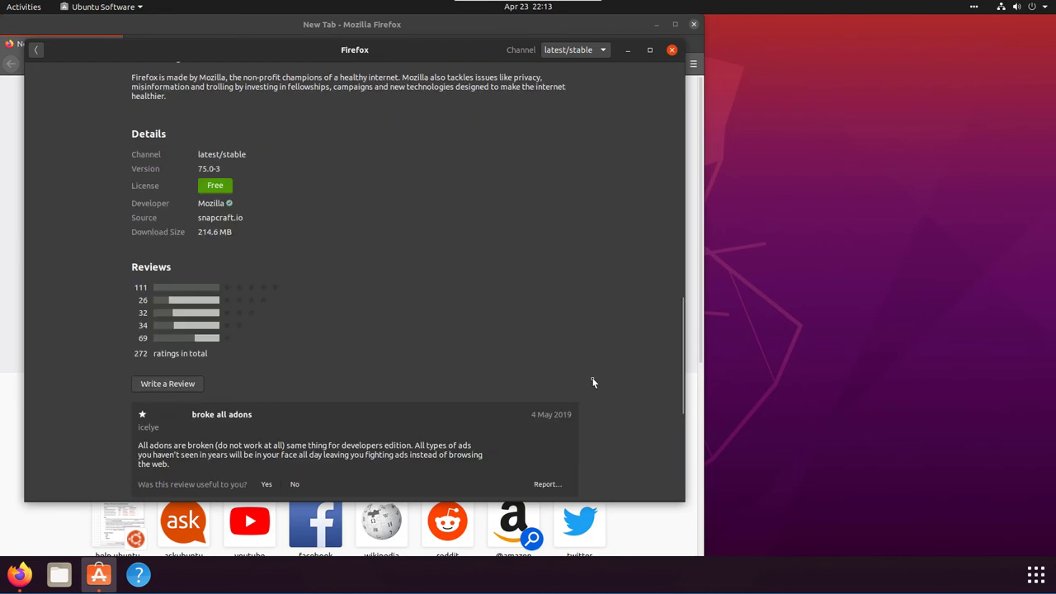
scroll("up", 3)
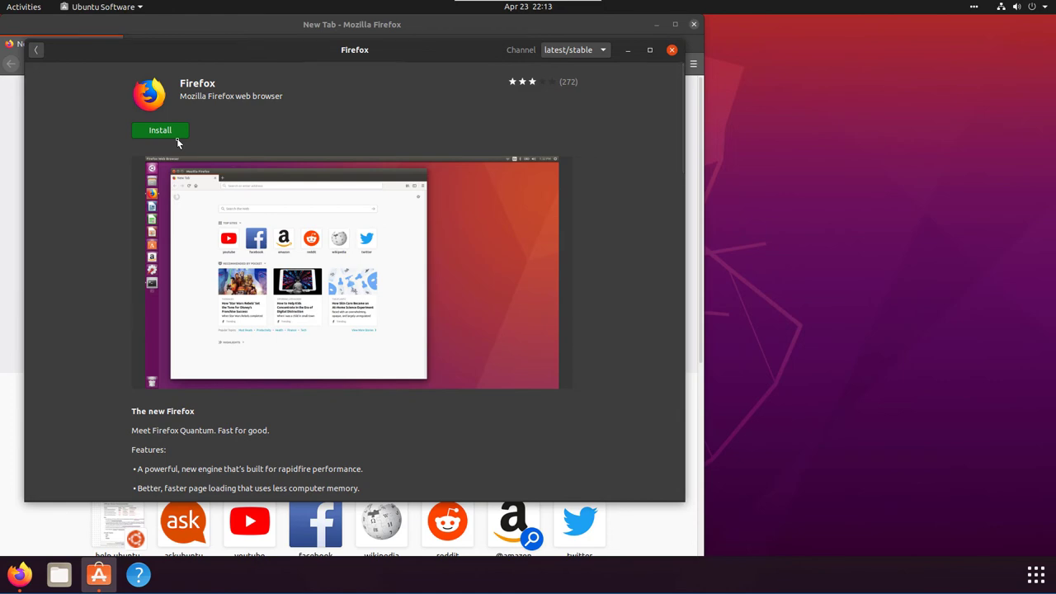
scroll("down", 3)
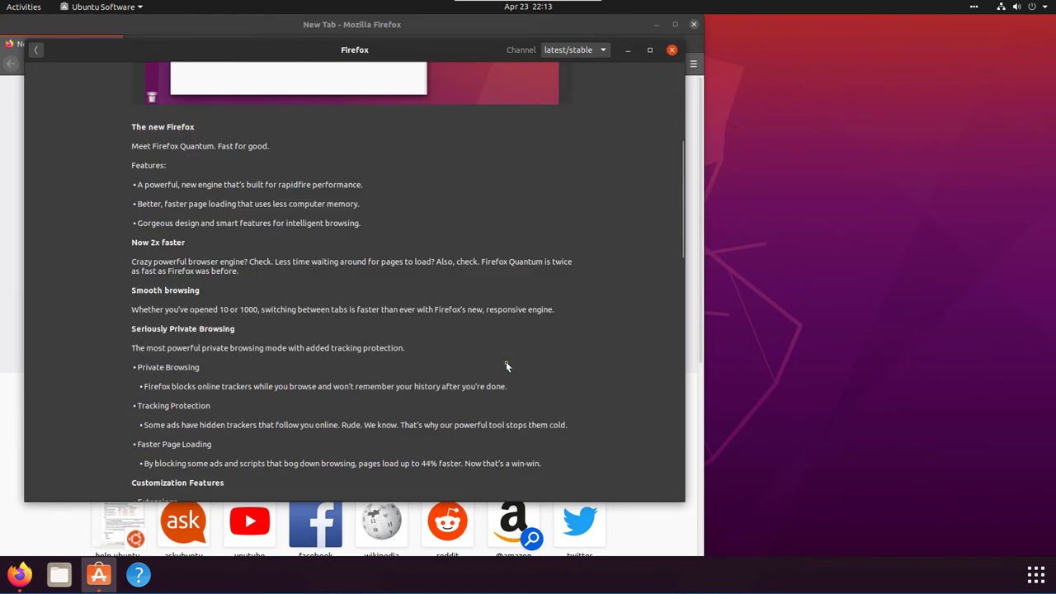
scroll("down", 3)
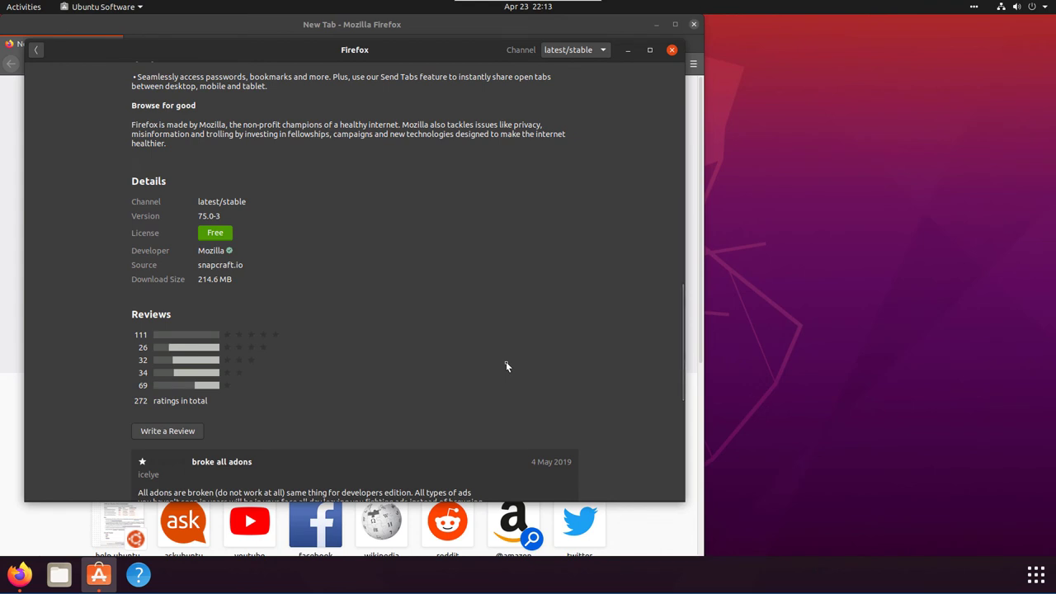
scroll("down", 3)
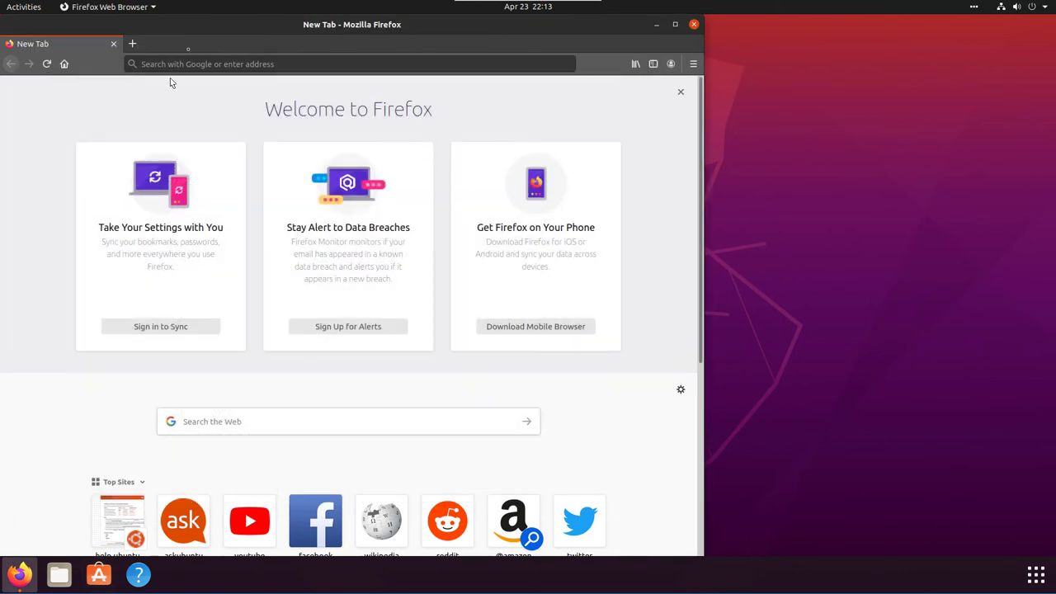
mouse_move(223, 52)
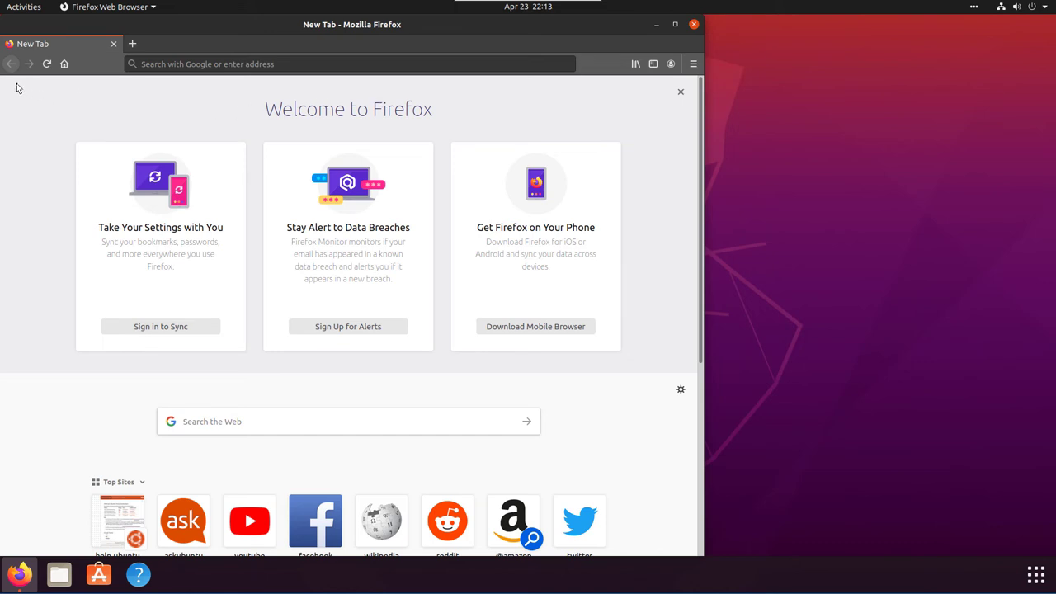
mouse_move(89, 89)
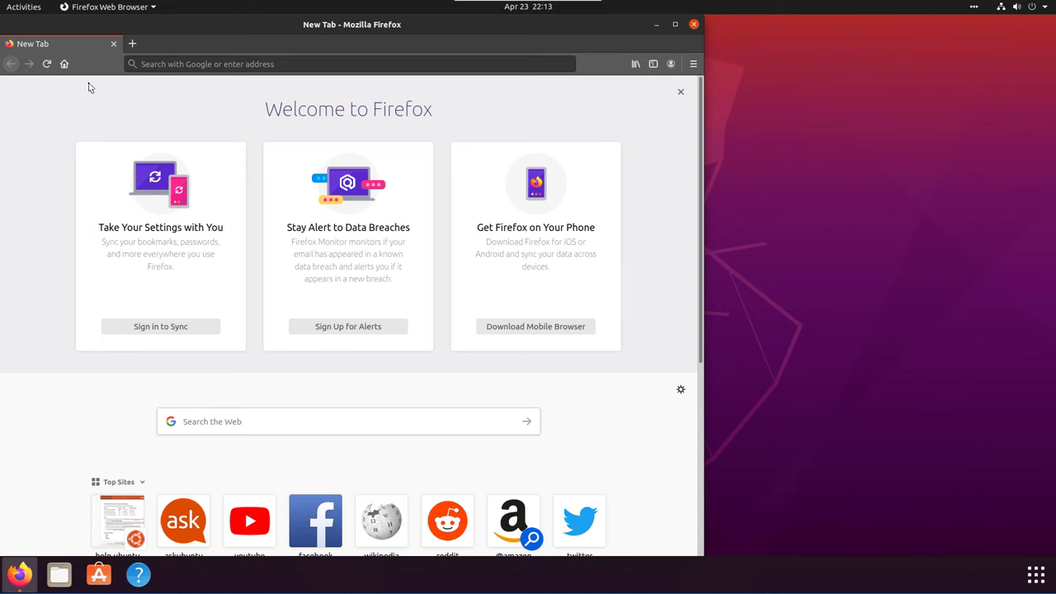
mouse_move(353, 25)
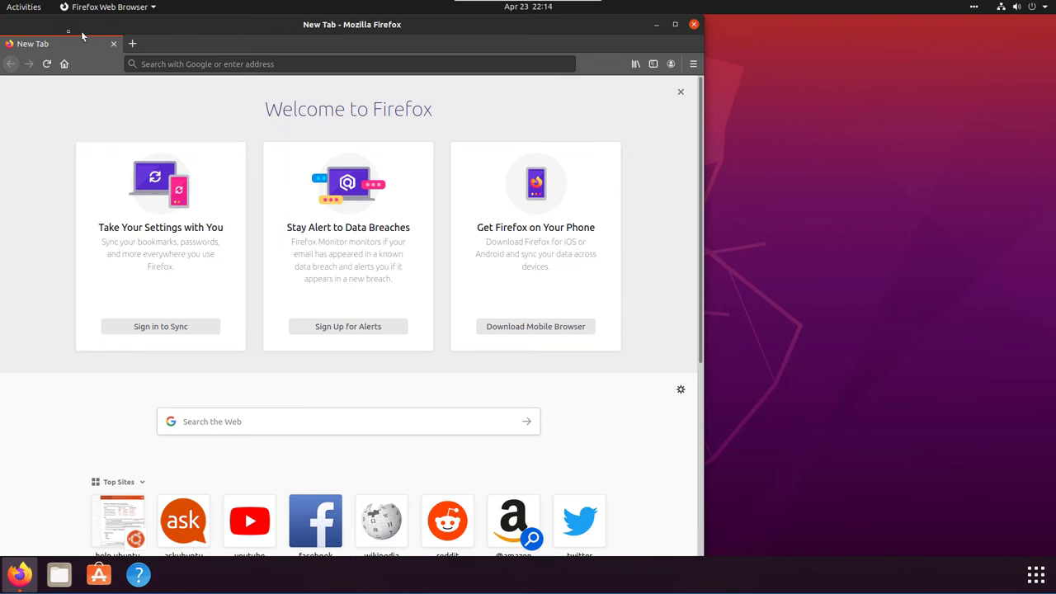
mouse_move(564, 36)
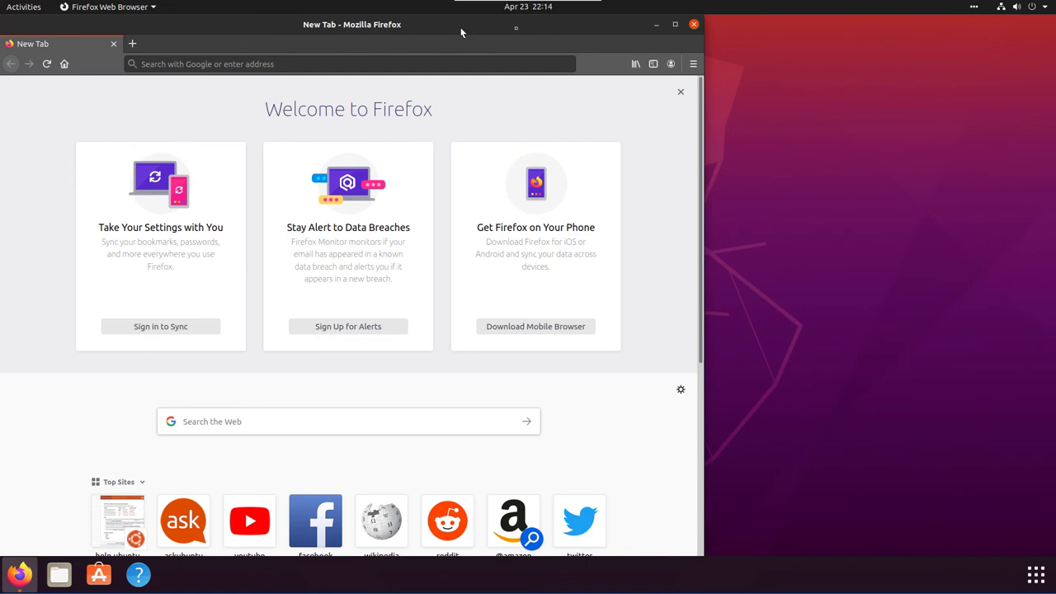
mouse_move(399, 30)
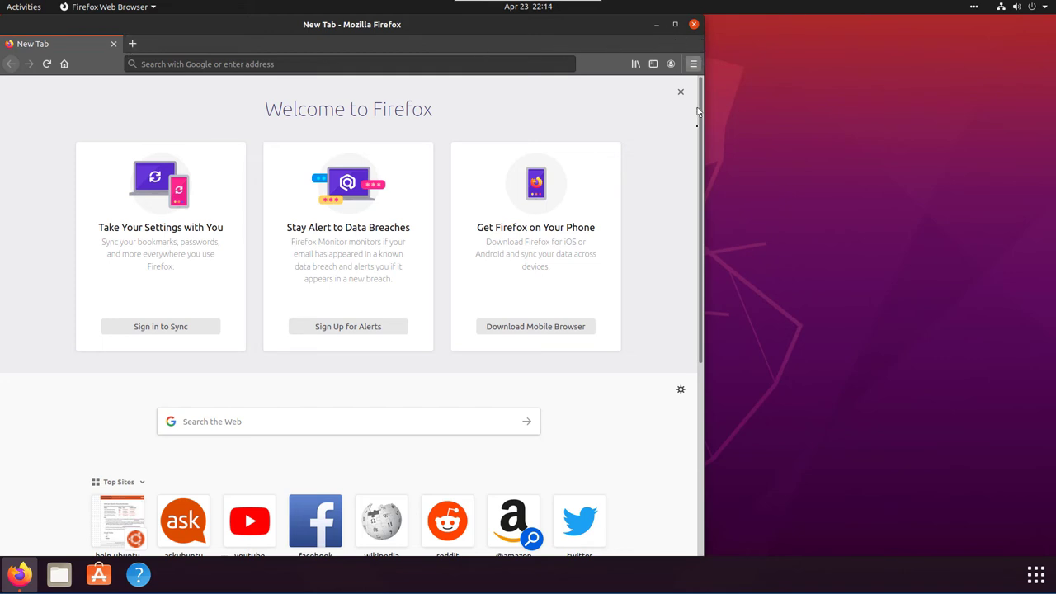
mouse_move(558, 40)
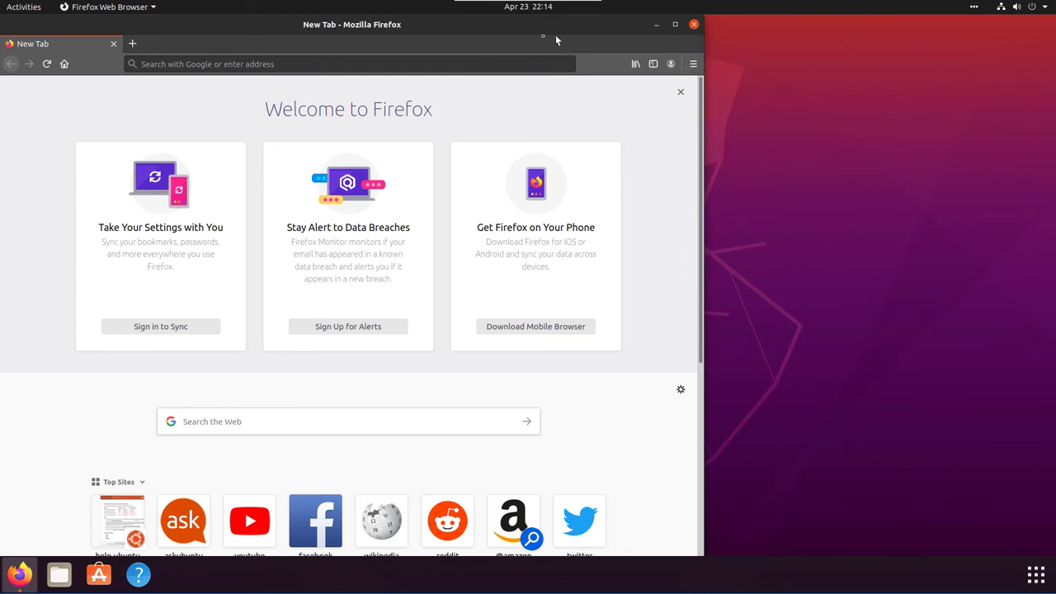
mouse_move(36, 40)
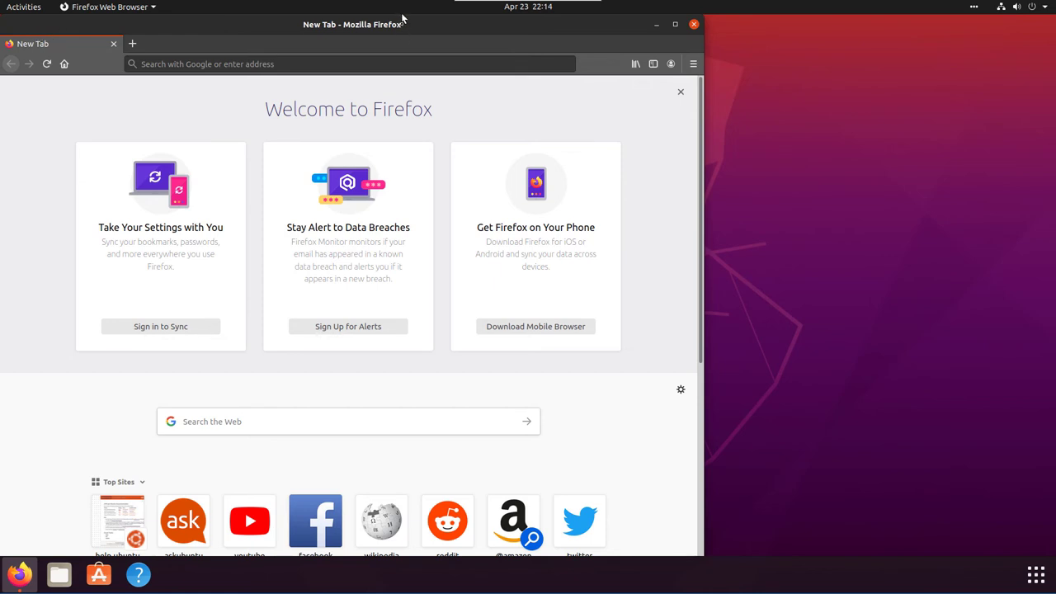
mouse_move(412, 20)
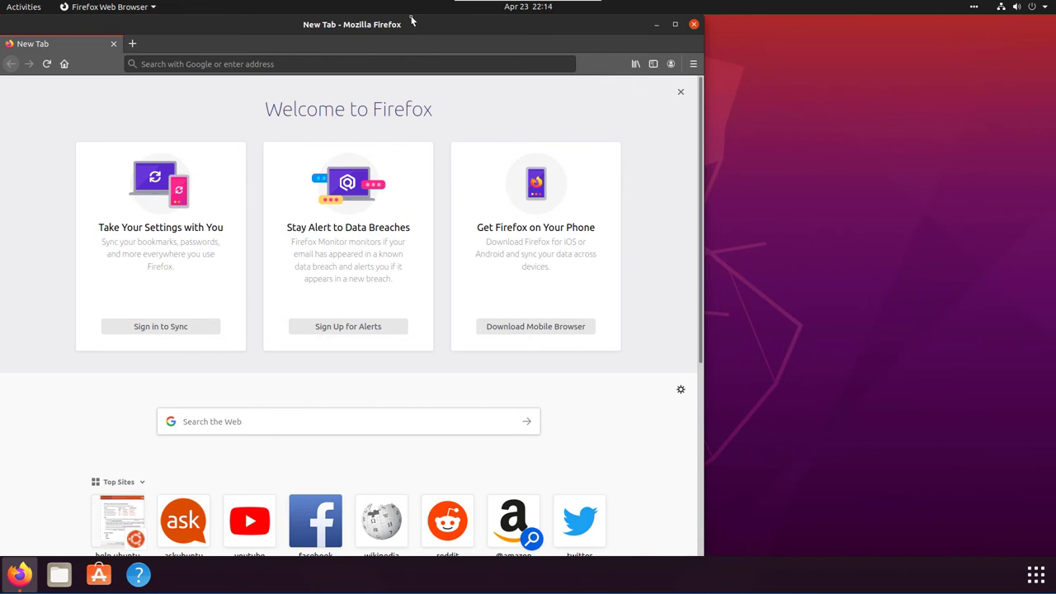
mouse_move(412, 37)
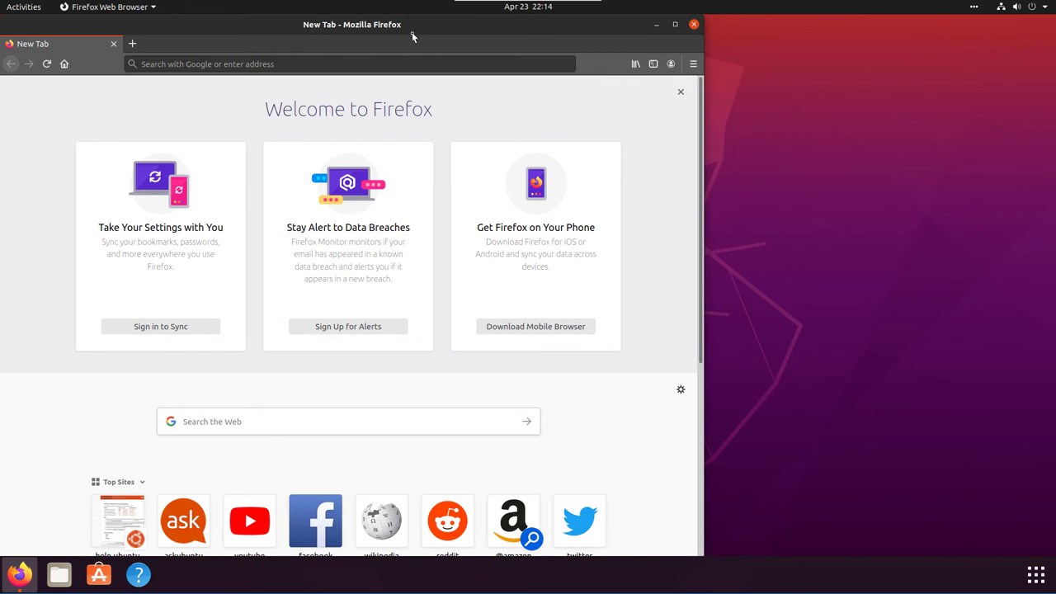
mouse_move(415, 73)
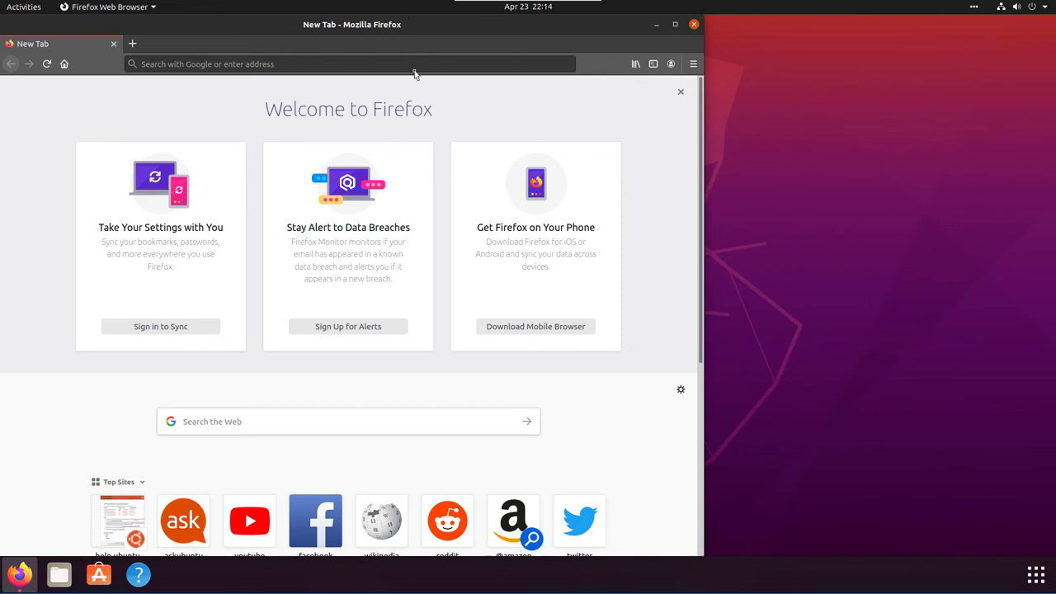
mouse_move(424, 86)
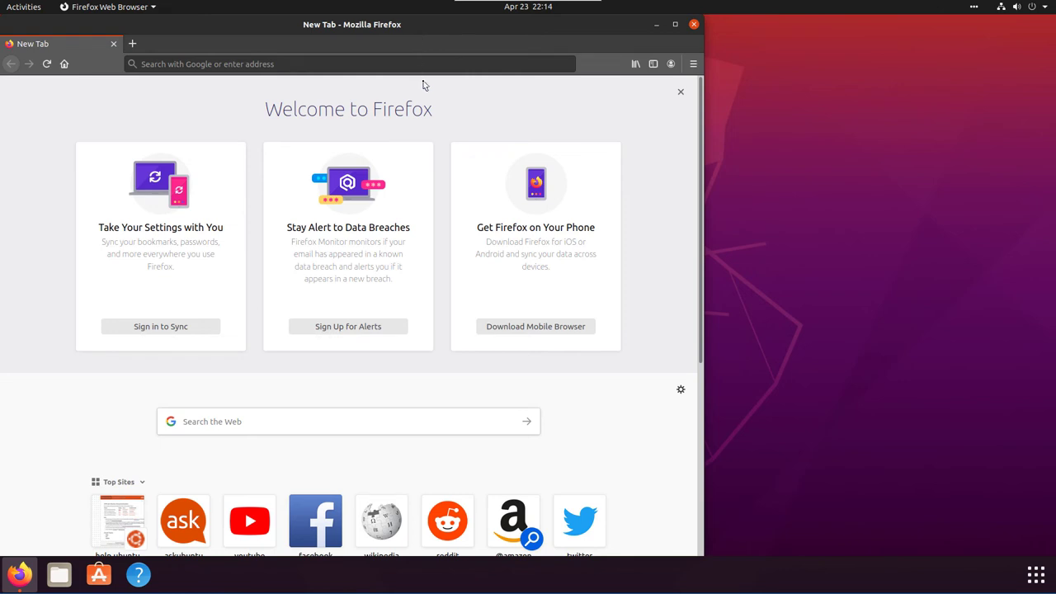
mouse_move(687, 26)
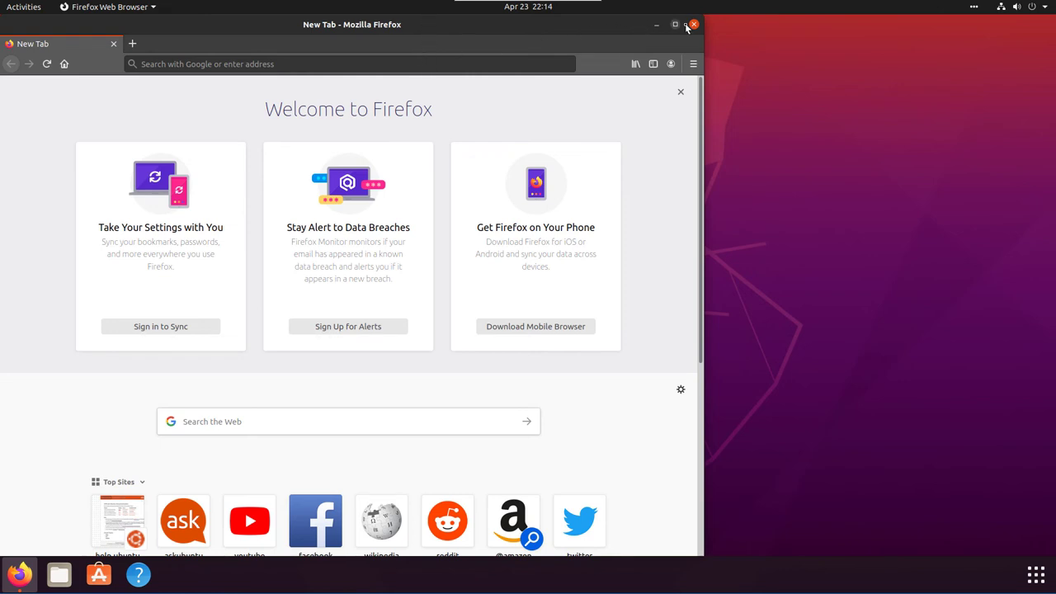
left_click(675, 24)
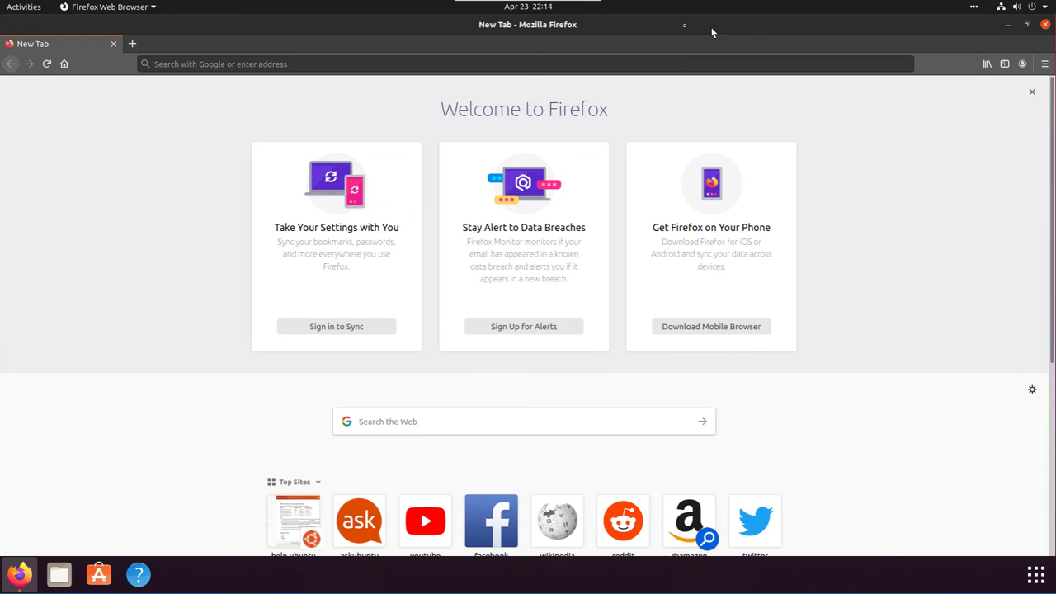
mouse_move(634, 24)
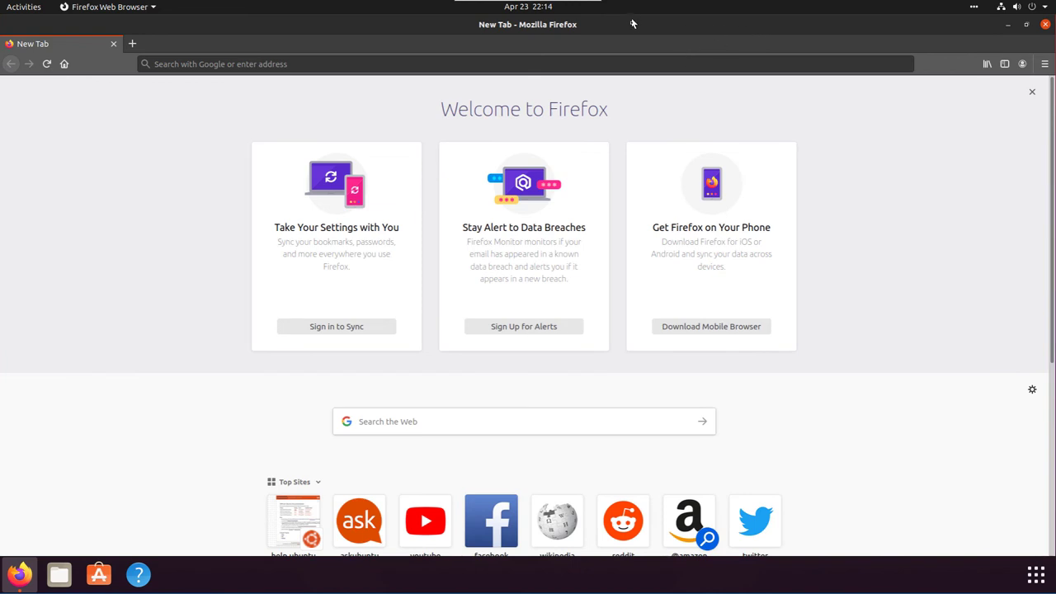
mouse_move(635, 77)
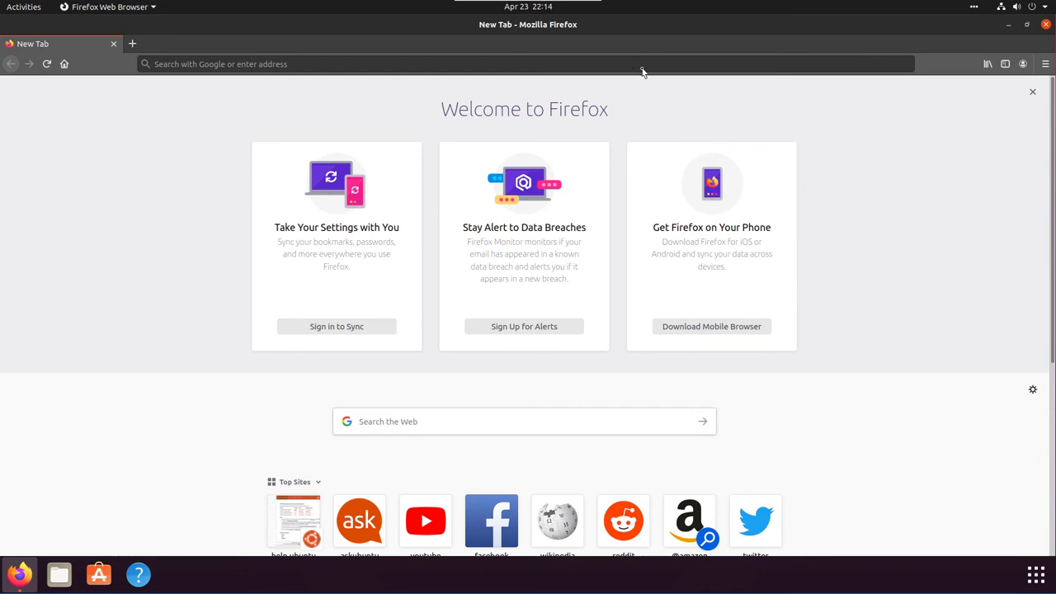
mouse_move(869, 342)
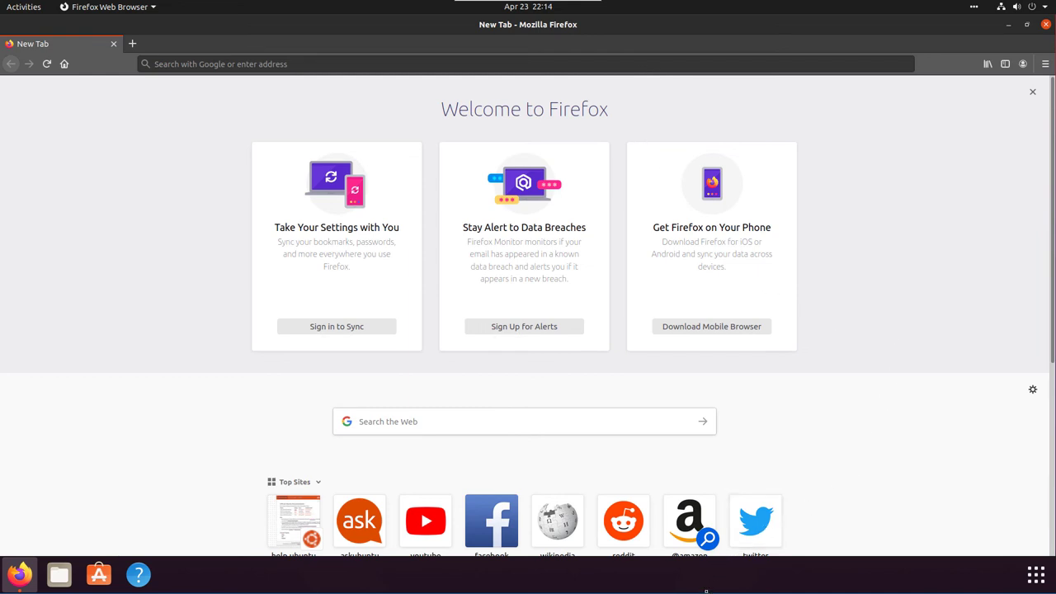
mouse_move(878, 393)
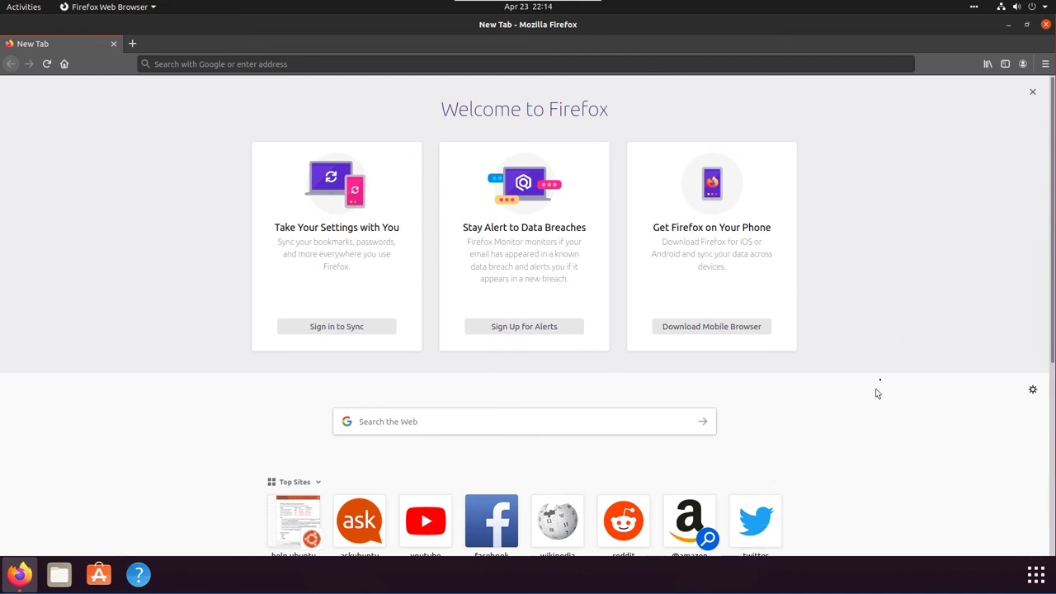
left_click(1033, 92)
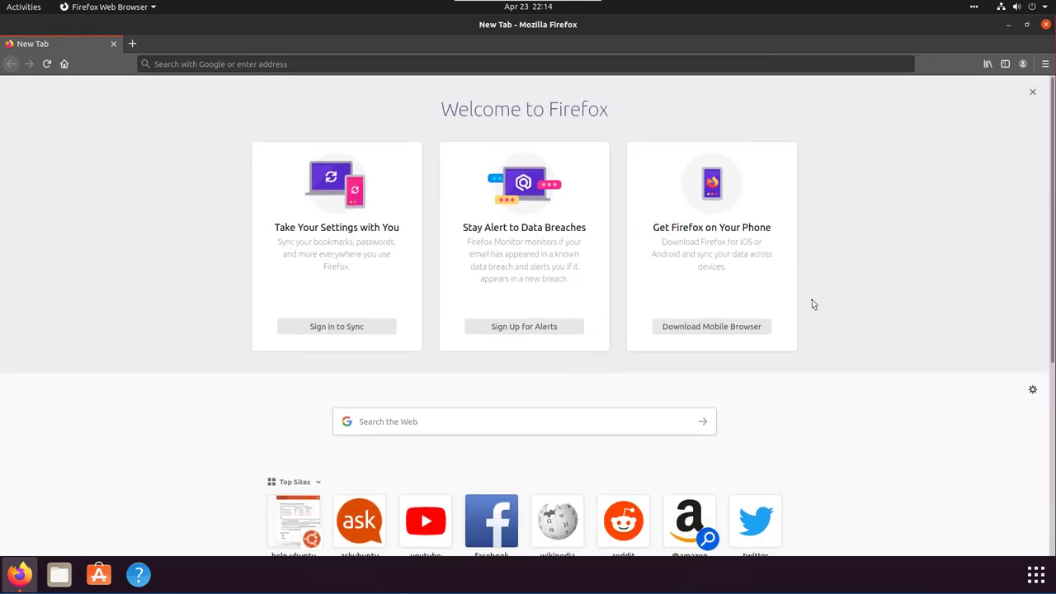
mouse_move(60, 149)
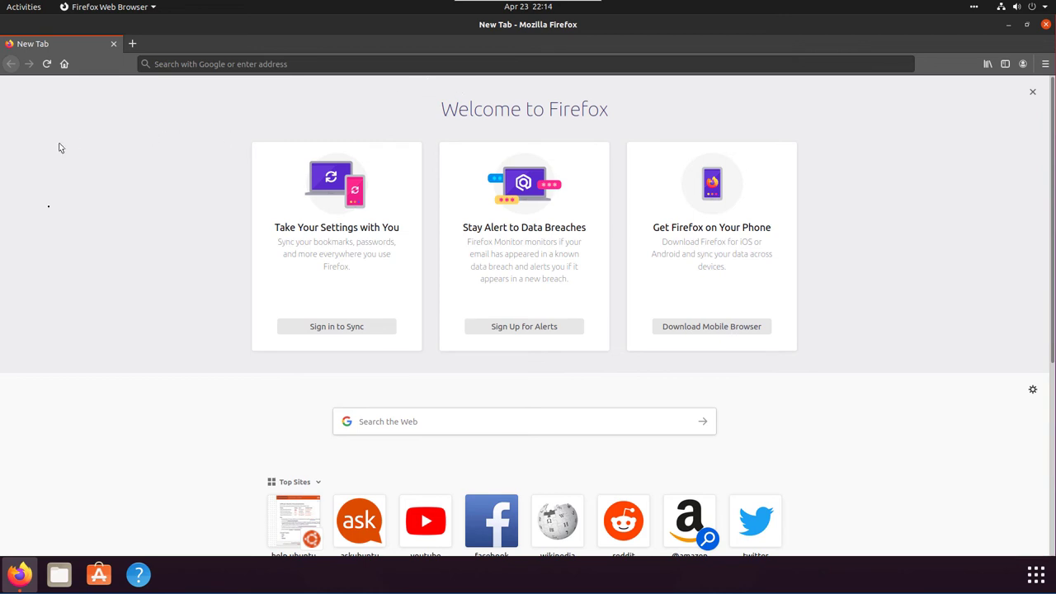
mouse_move(254, 78)
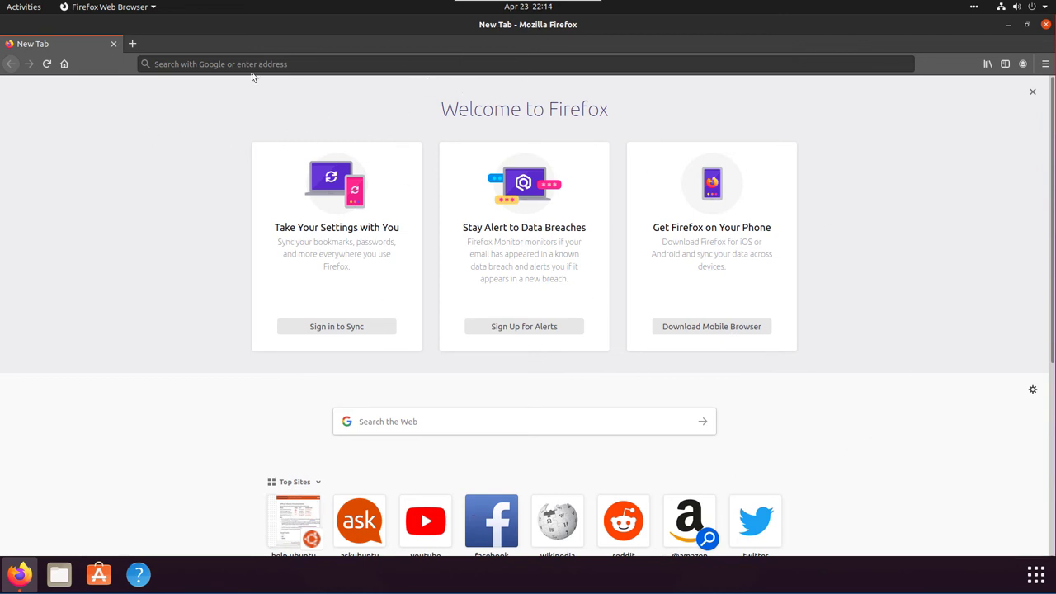
mouse_move(598, 164)
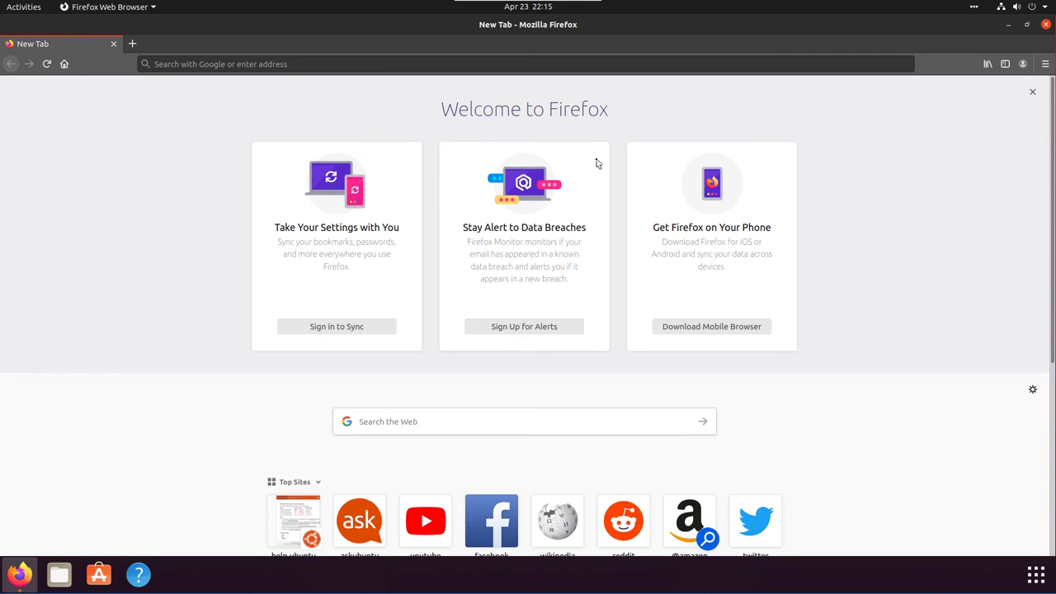
mouse_move(472, 155)
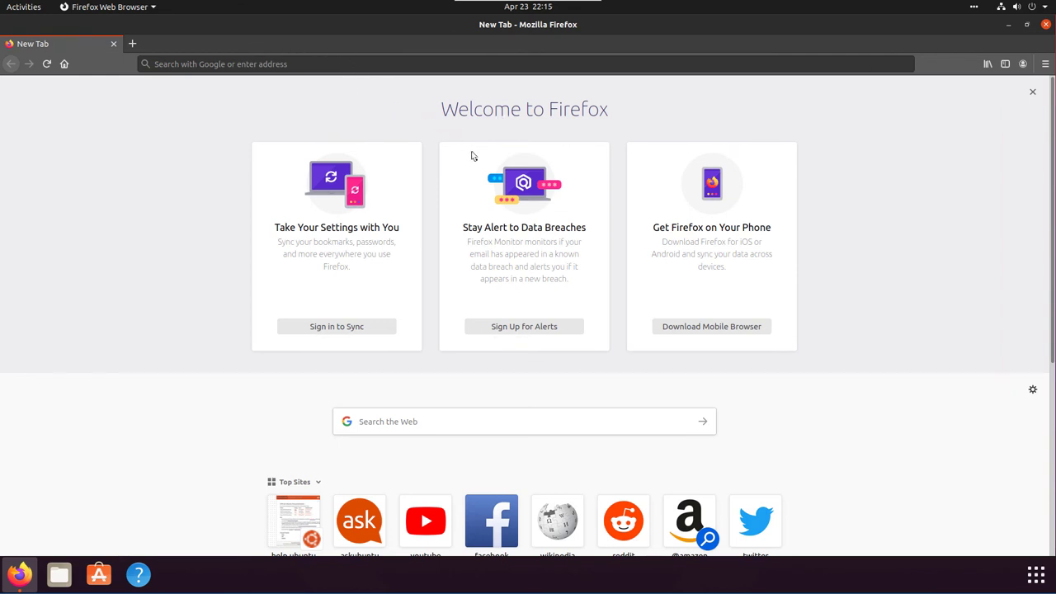
mouse_move(479, 172)
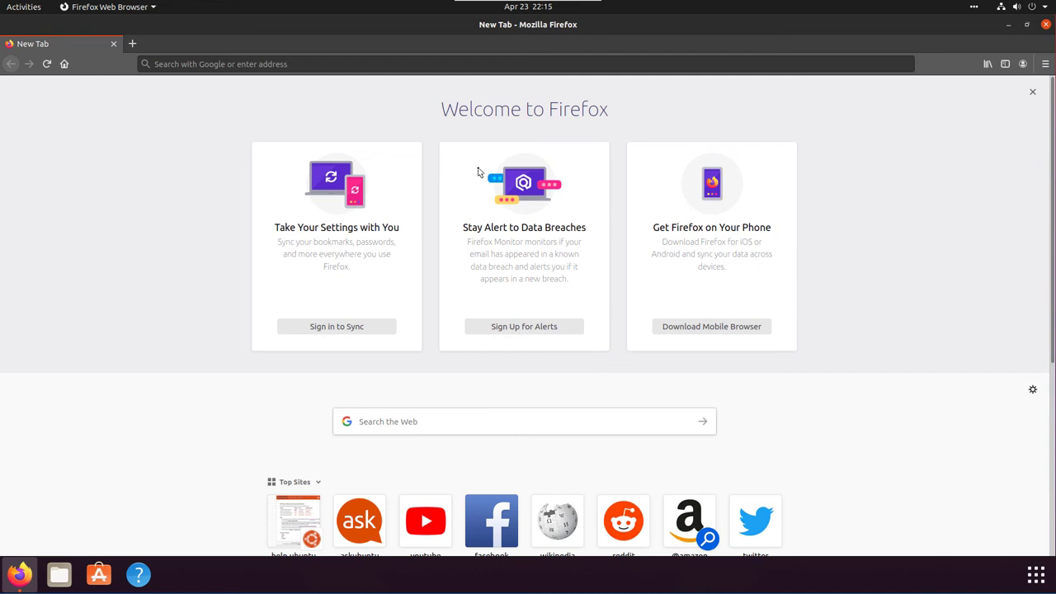
mouse_move(470, 46)
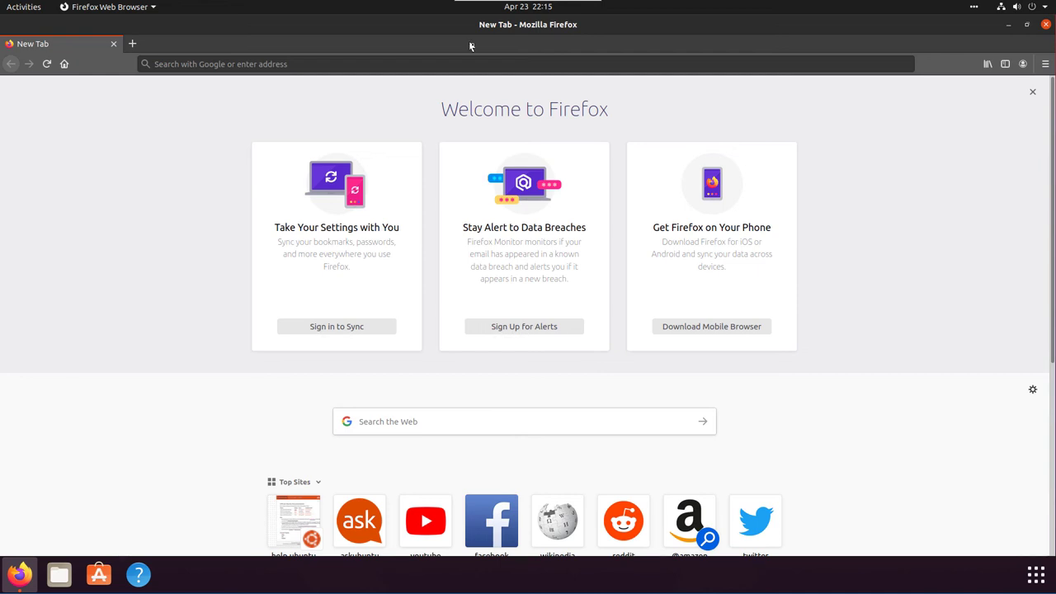
mouse_move(798, 157)
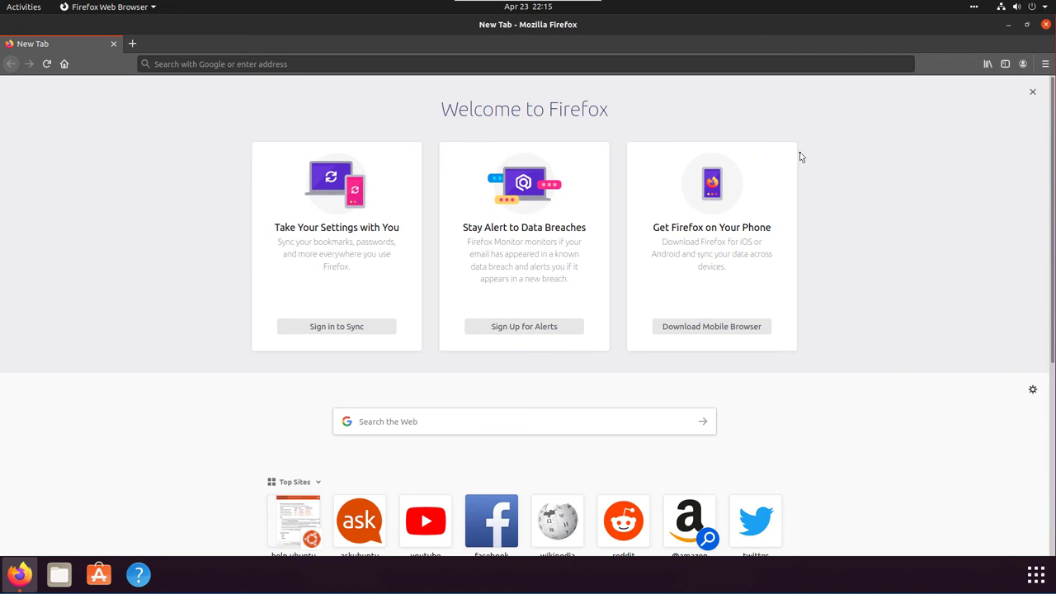
left_click(1033, 92)
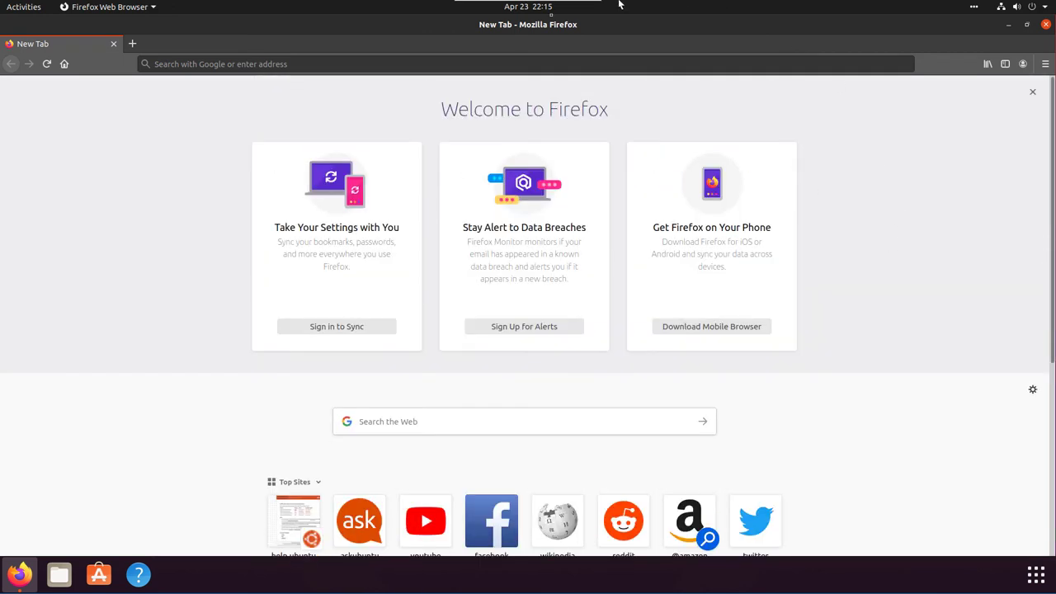
mouse_move(425, 522)
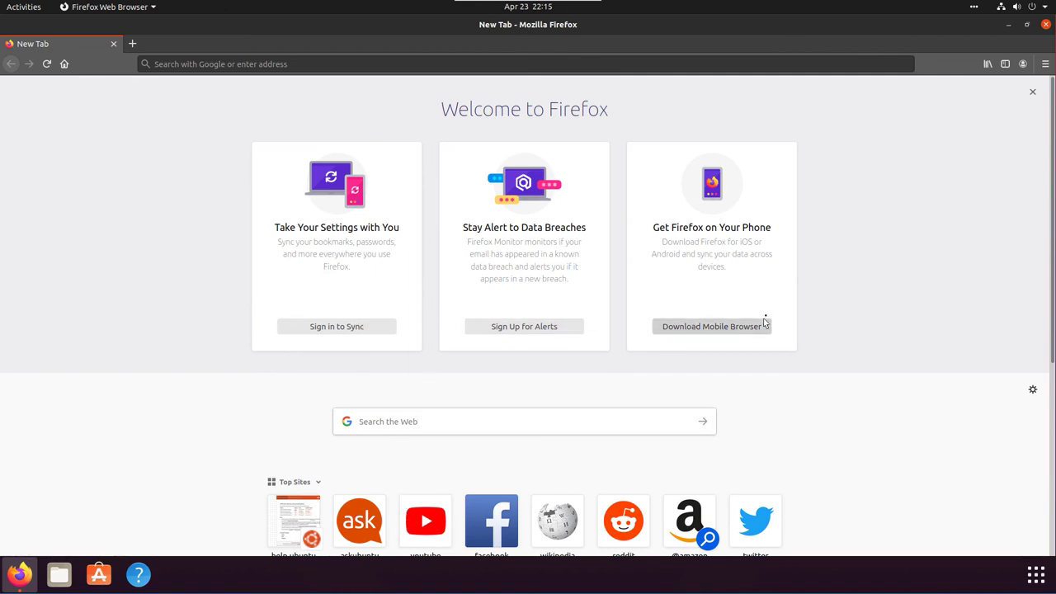
mouse_move(194, 4)
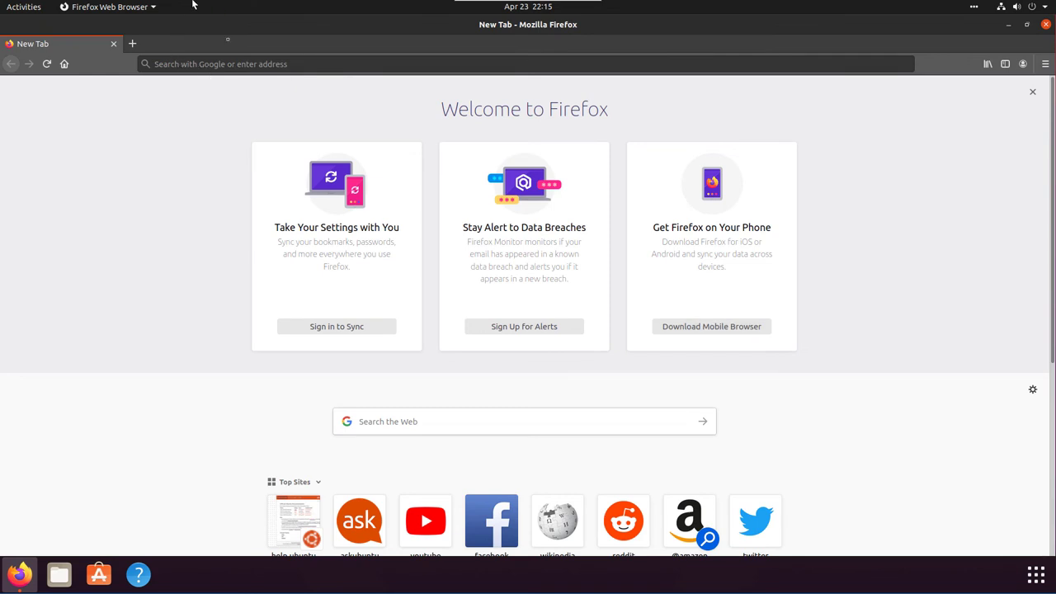
mouse_move(390, 89)
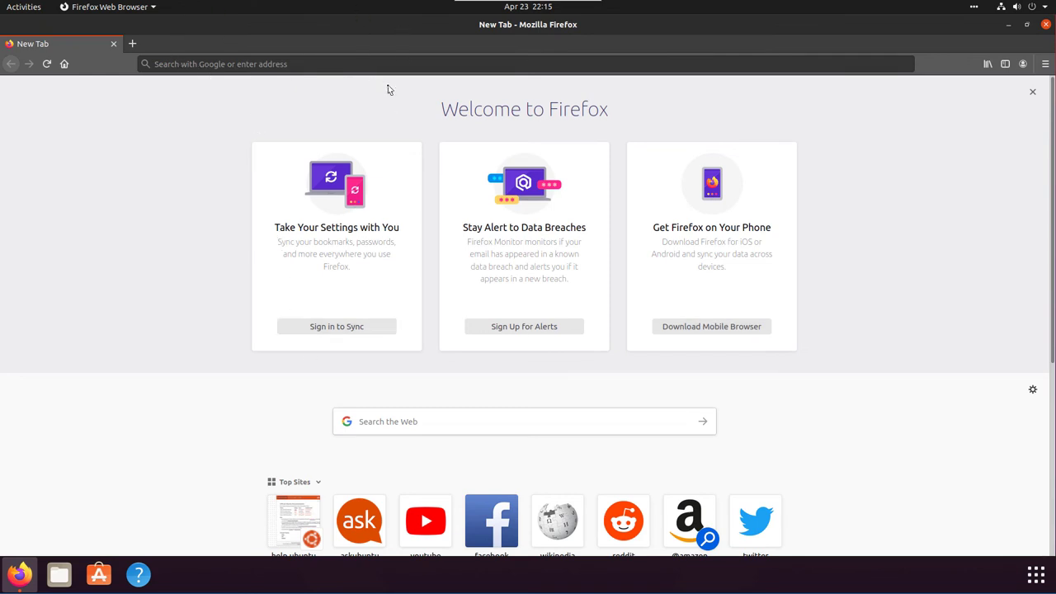
mouse_move(415, 145)
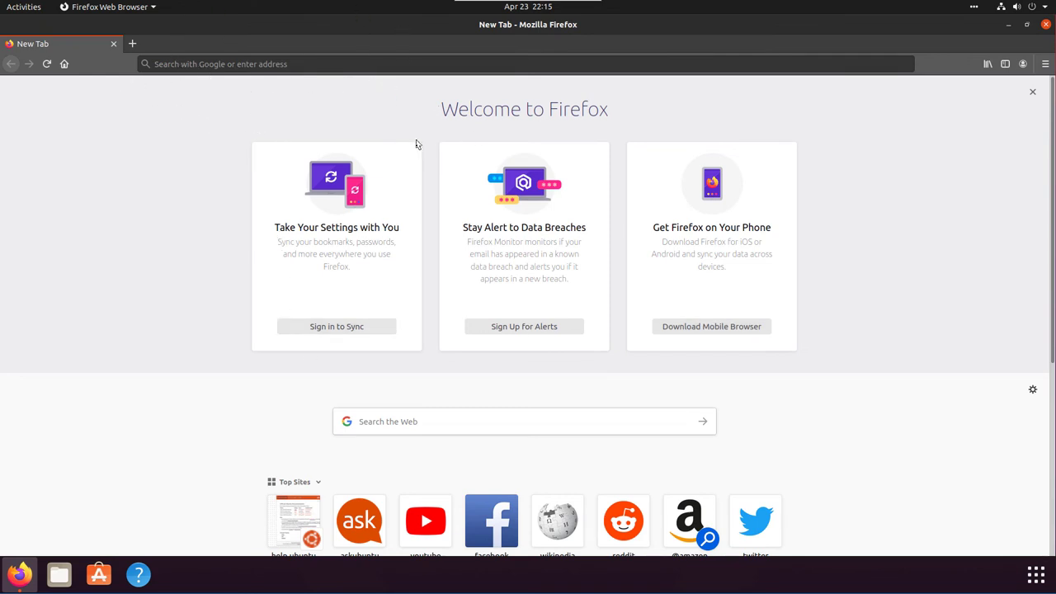
mouse_move(404, 164)
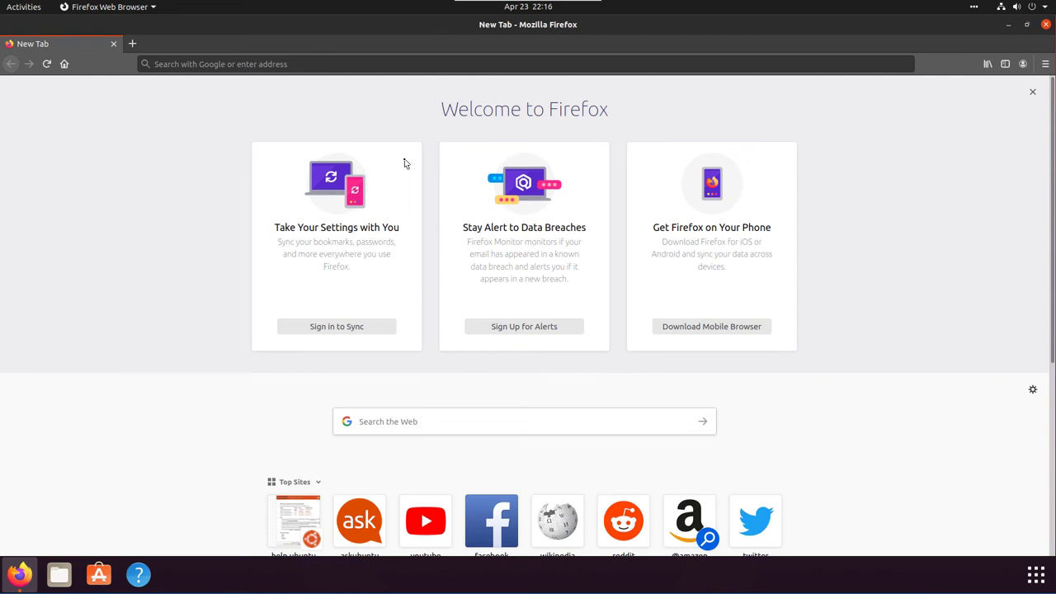
mouse_move(274, 62)
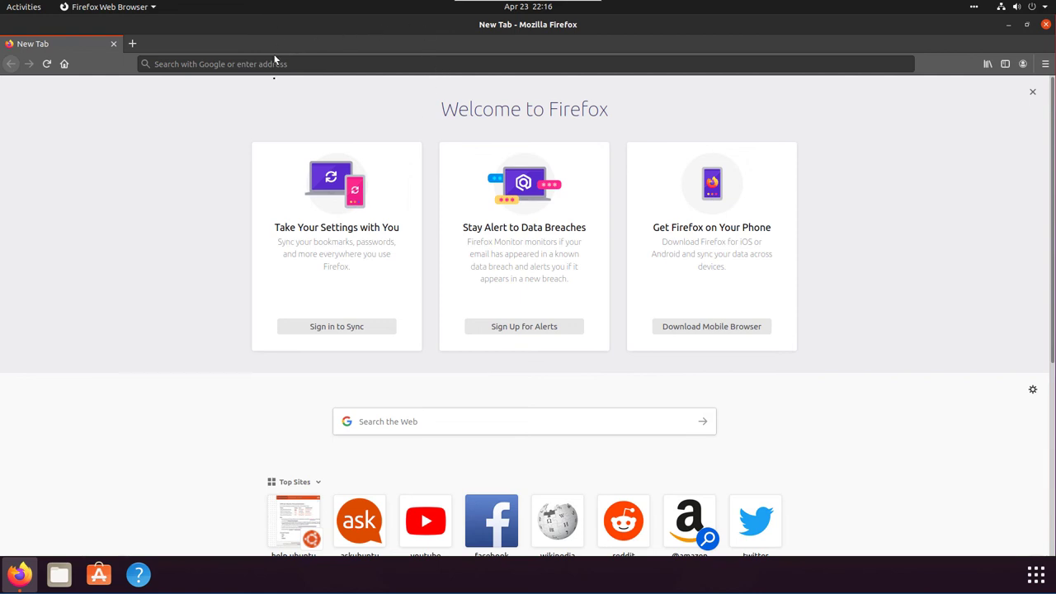
mouse_move(304, 34)
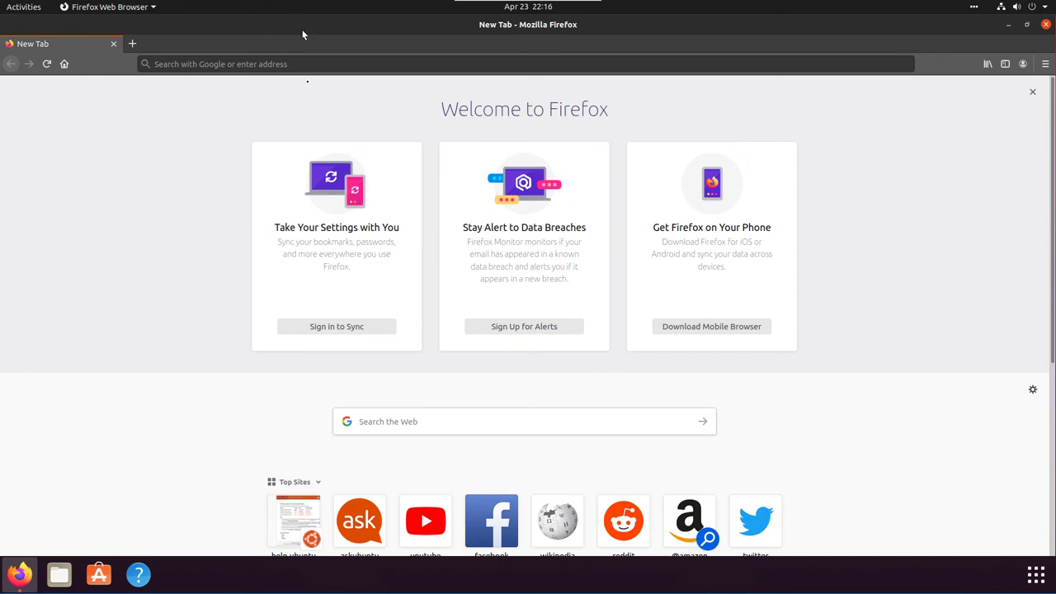
mouse_move(340, 85)
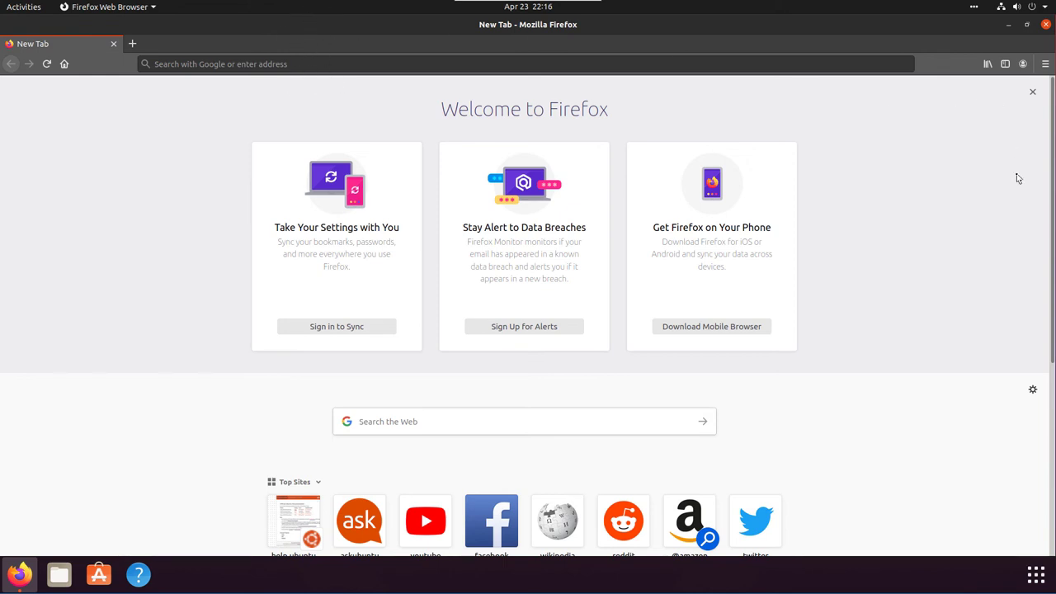
mouse_move(1013, 178)
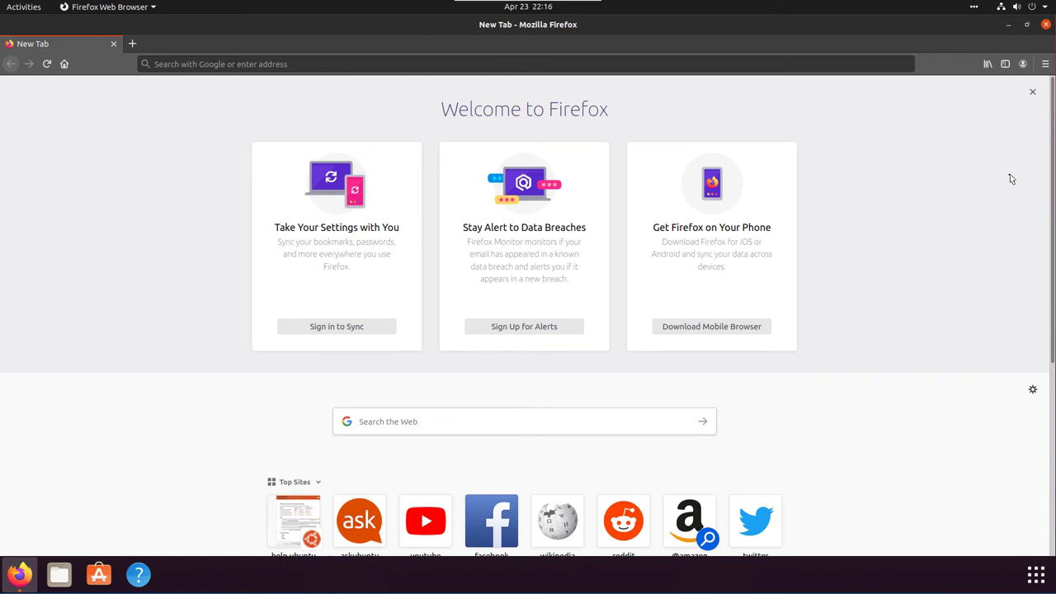
mouse_move(997, 178)
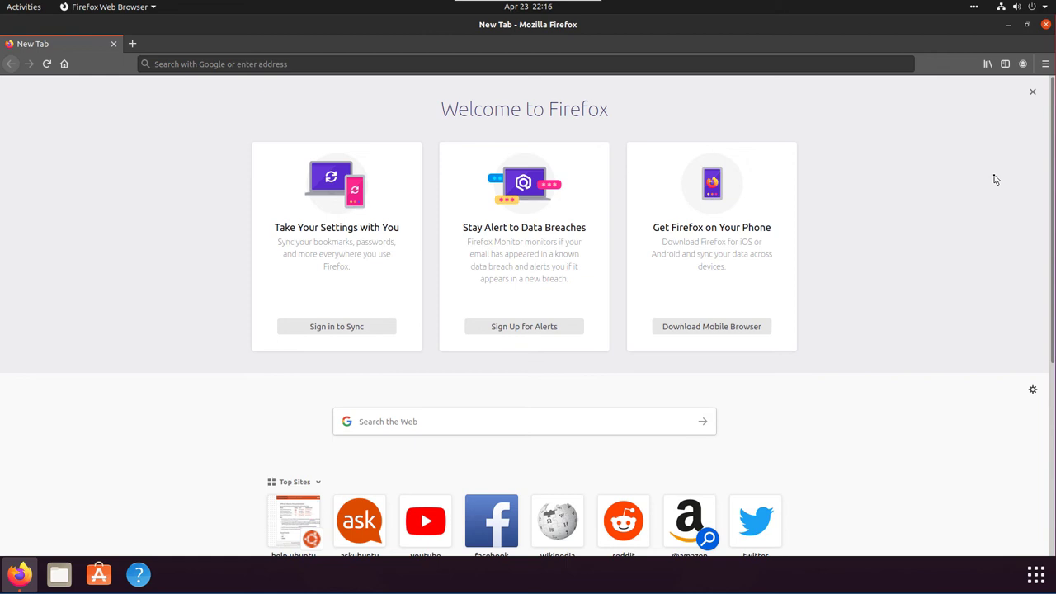
mouse_move(245, 7)
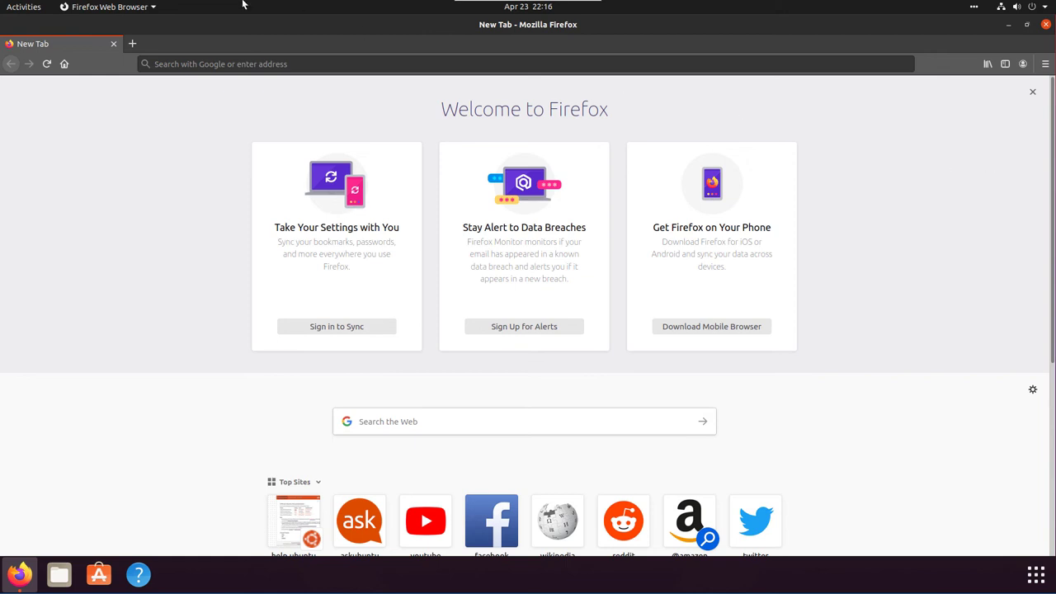
mouse_move(33, 43)
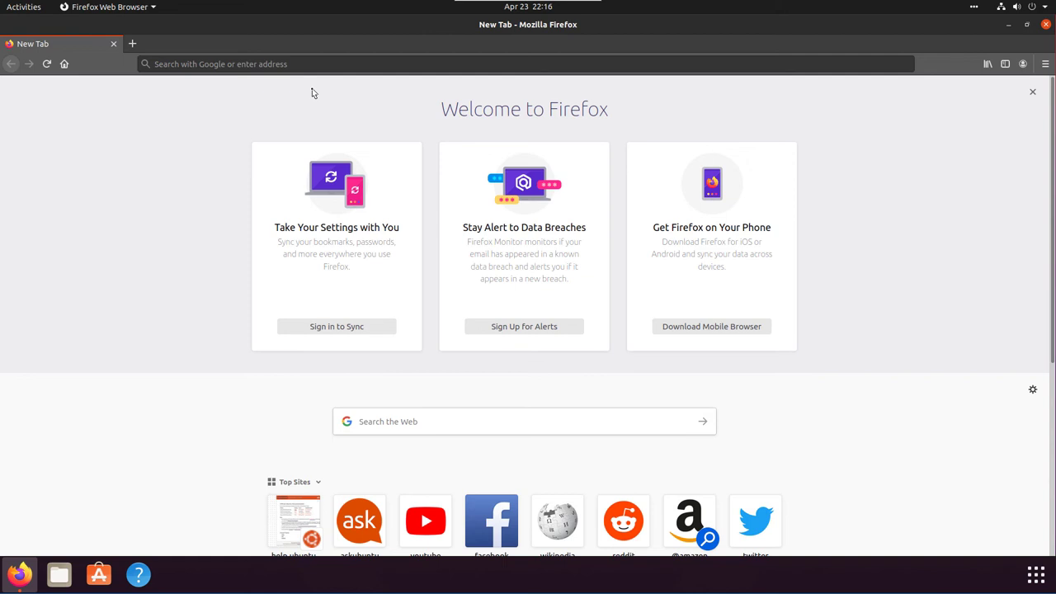
mouse_move(82, 127)
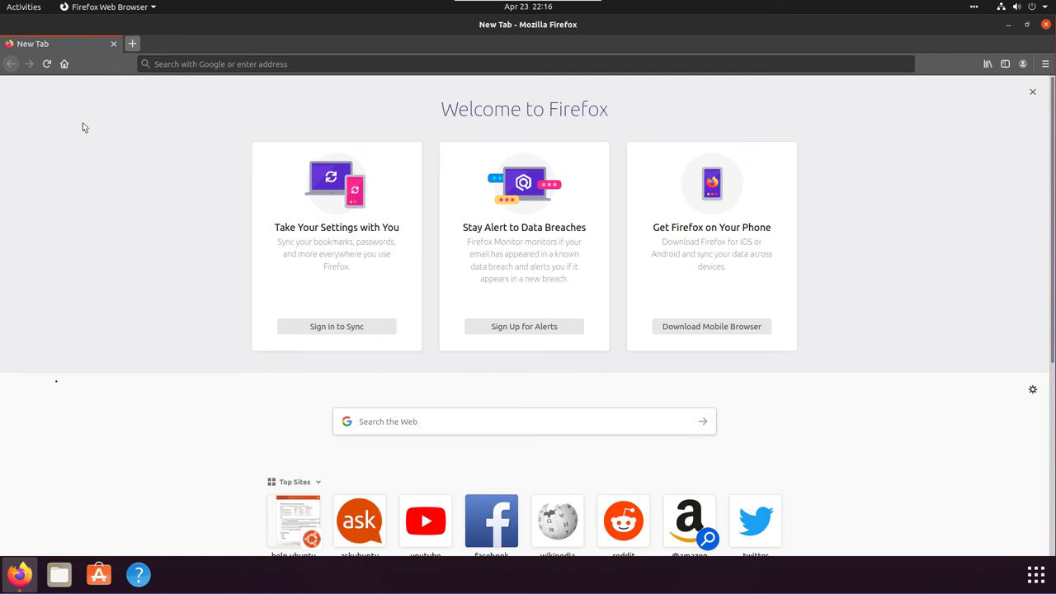
mouse_move(988, 39)
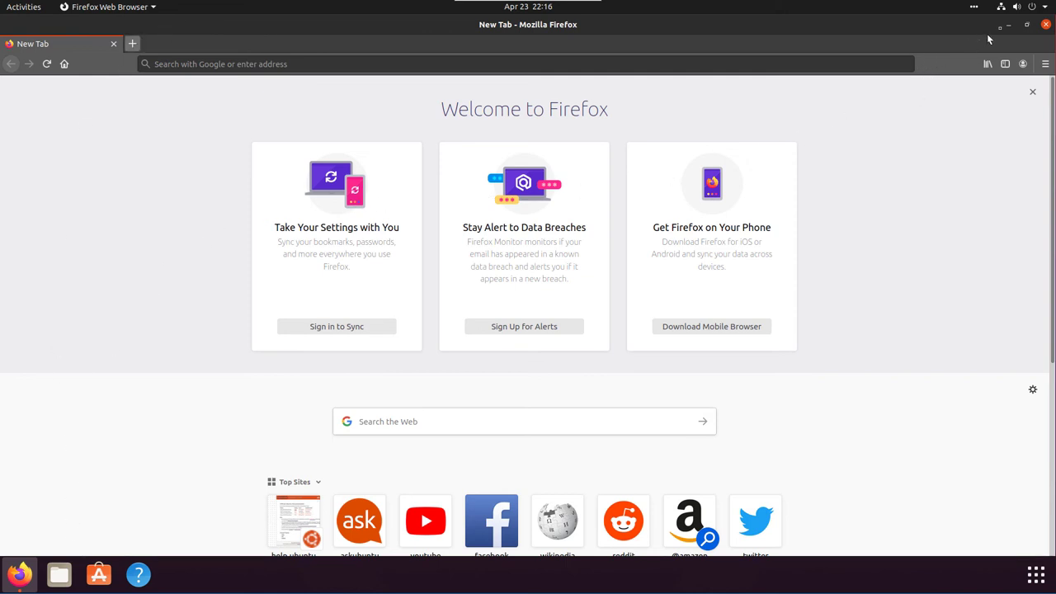
mouse_move(646, 7)
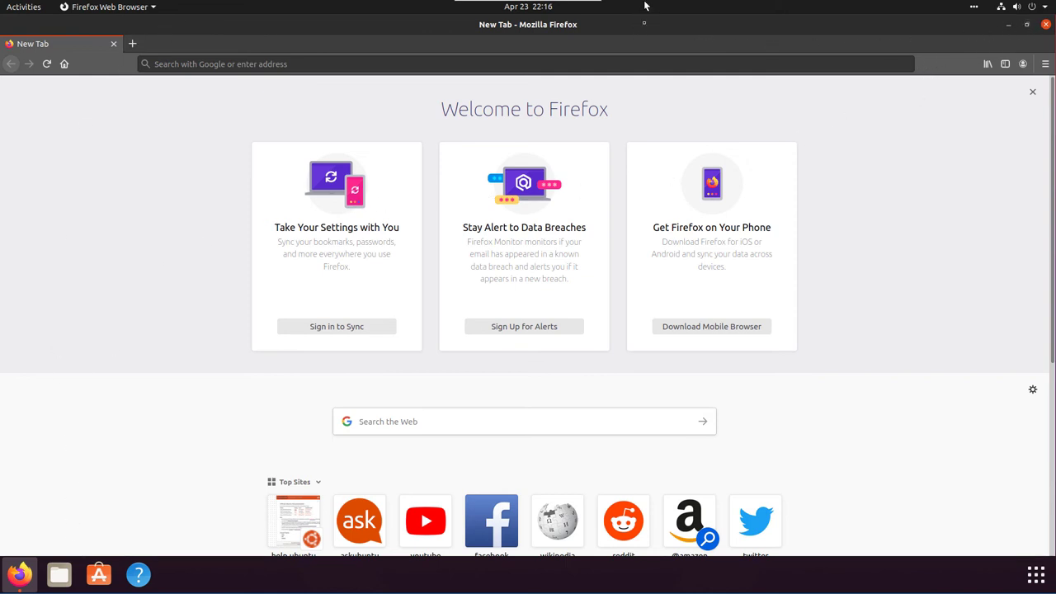
mouse_move(637, 9)
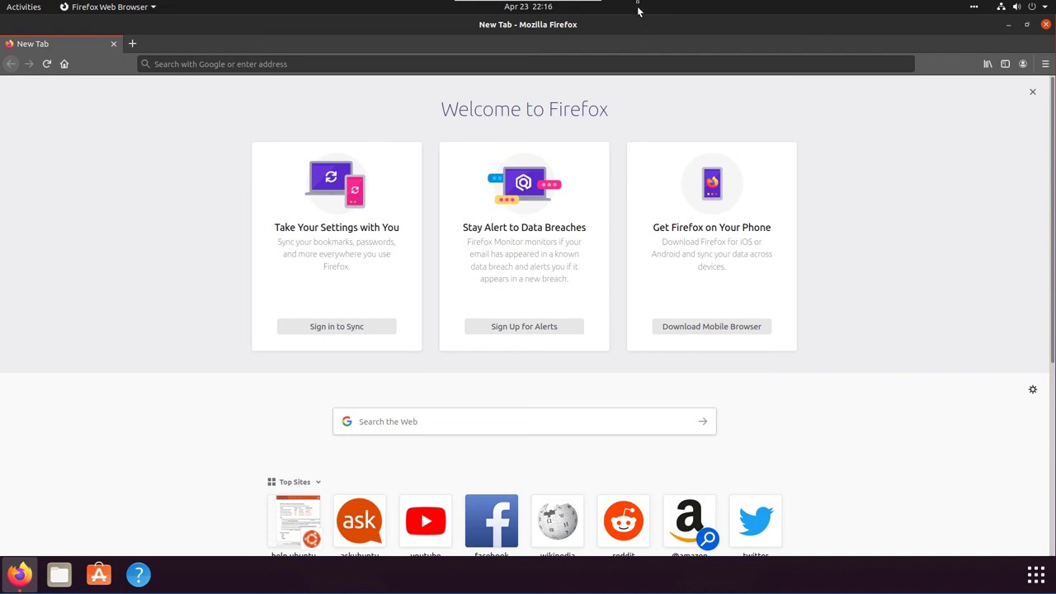
mouse_move(637, 36)
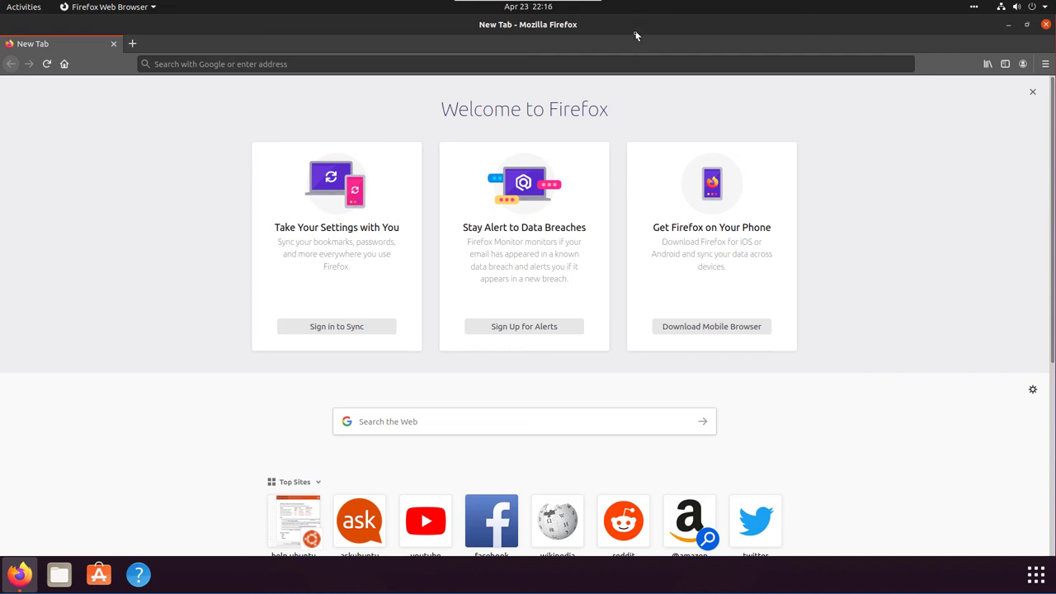
mouse_move(640, 41)
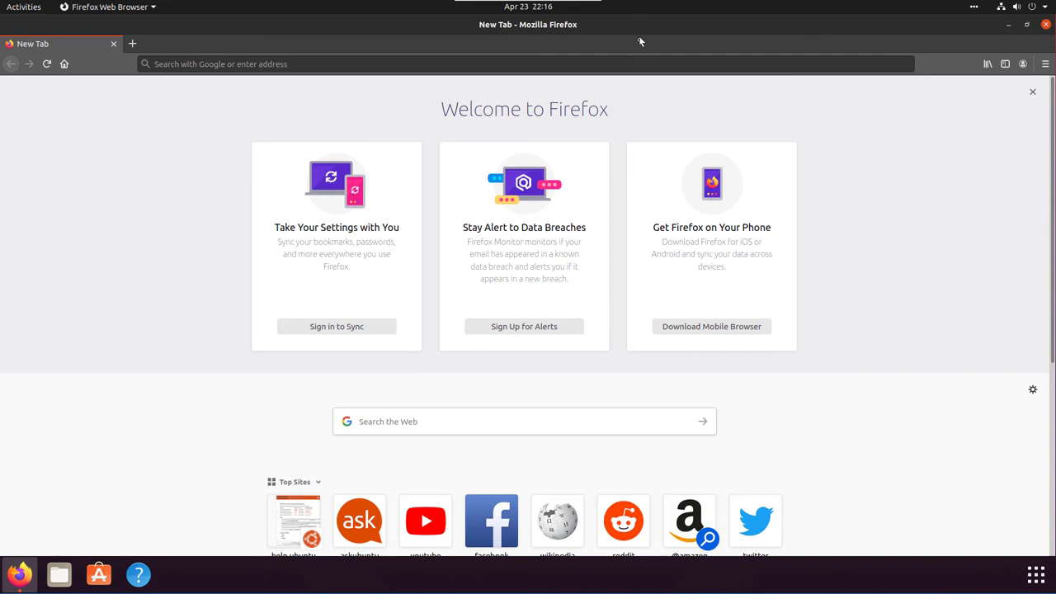
mouse_move(643, 46)
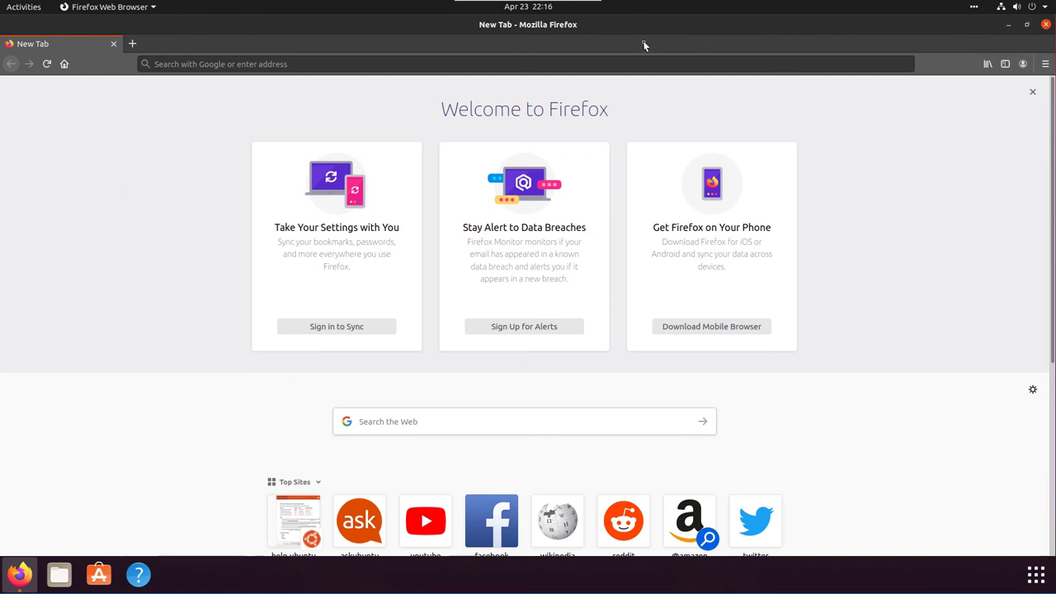
mouse_move(488, 43)
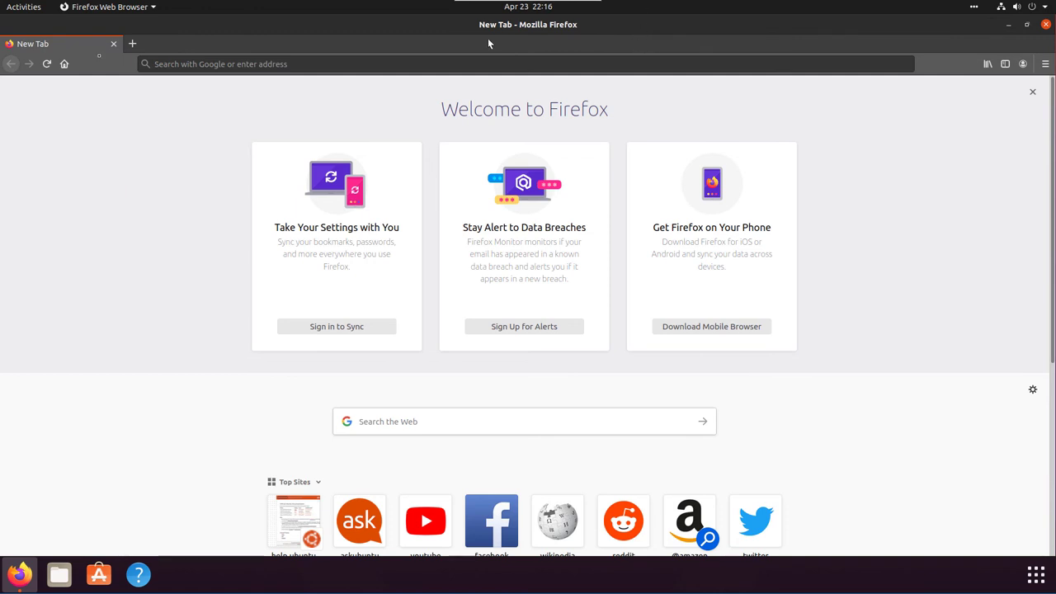
Close the Firefox window from the Activities overview
left_click(23, 7)
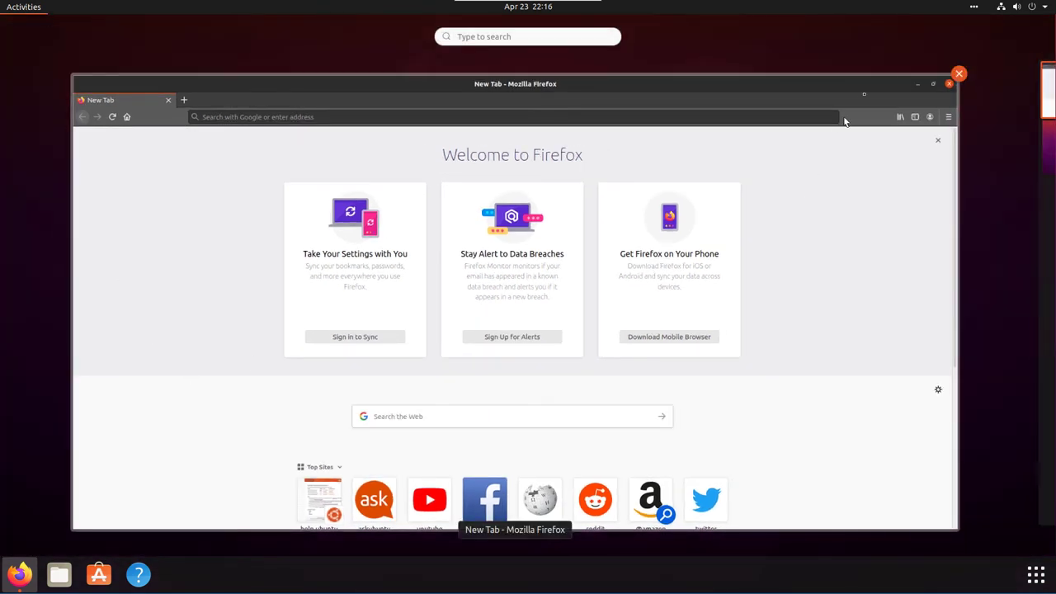
left_click(959, 73)
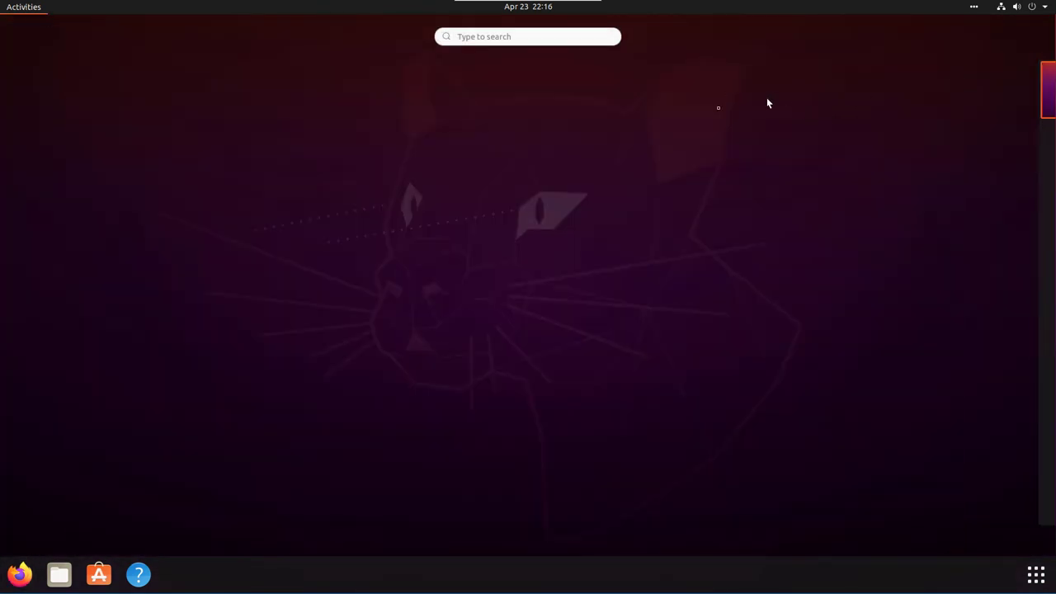
Show the app grid's All view and close Power Statistics
left_click(1036, 574)
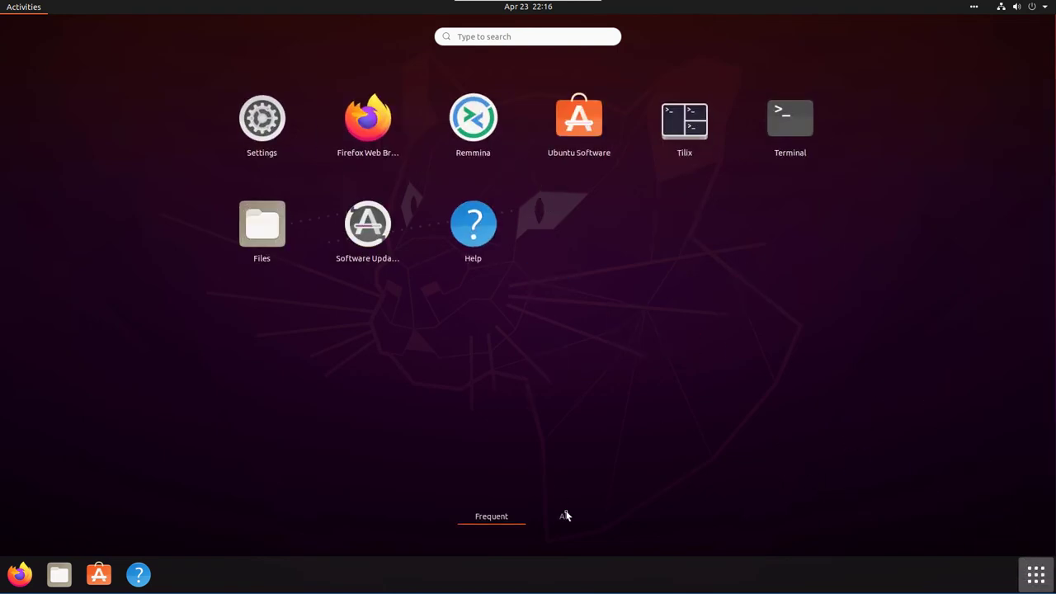
left_click(564, 515)
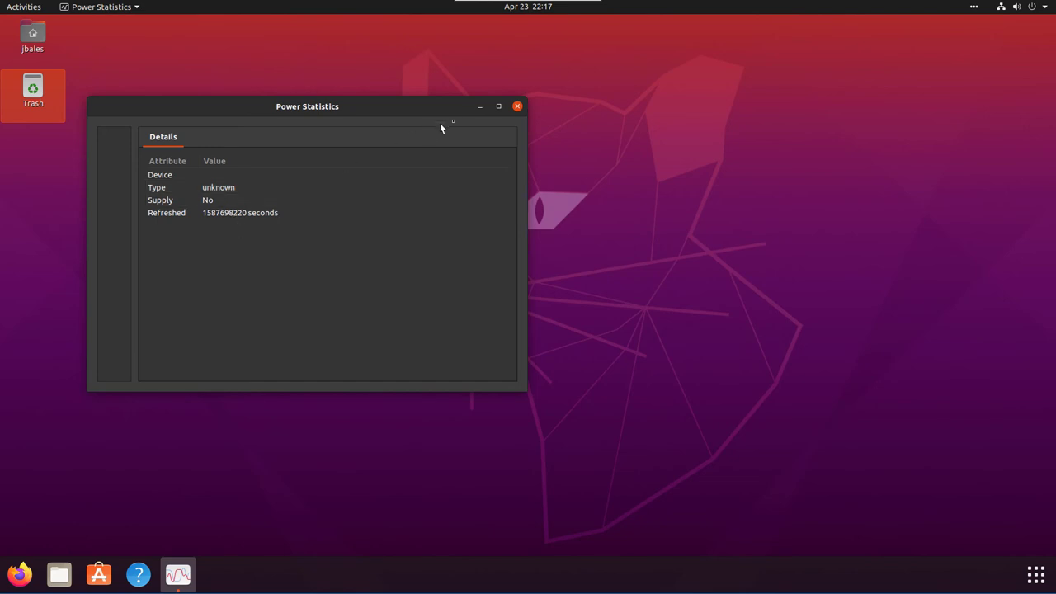
left_click(518, 105)
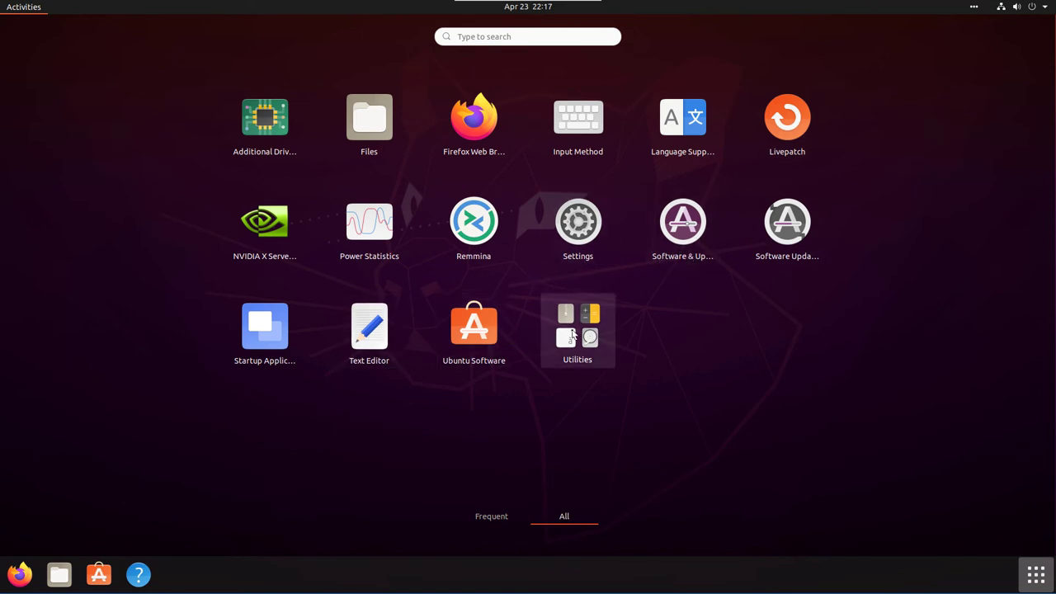
Browse the Utilities folder and launch NVIDIA X Server Settings
left_click(578, 327)
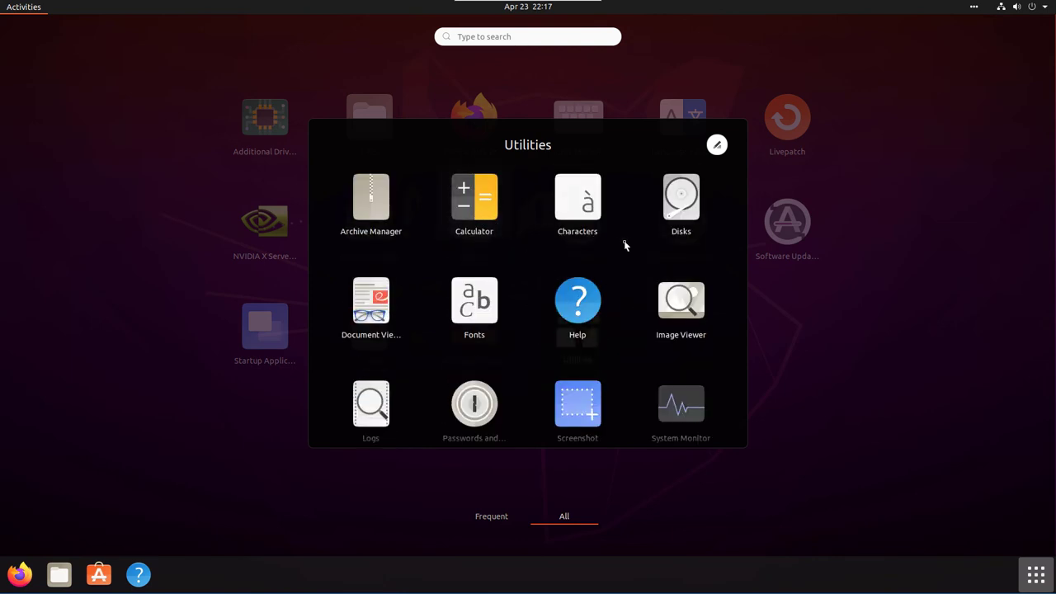
scroll("down", 3)
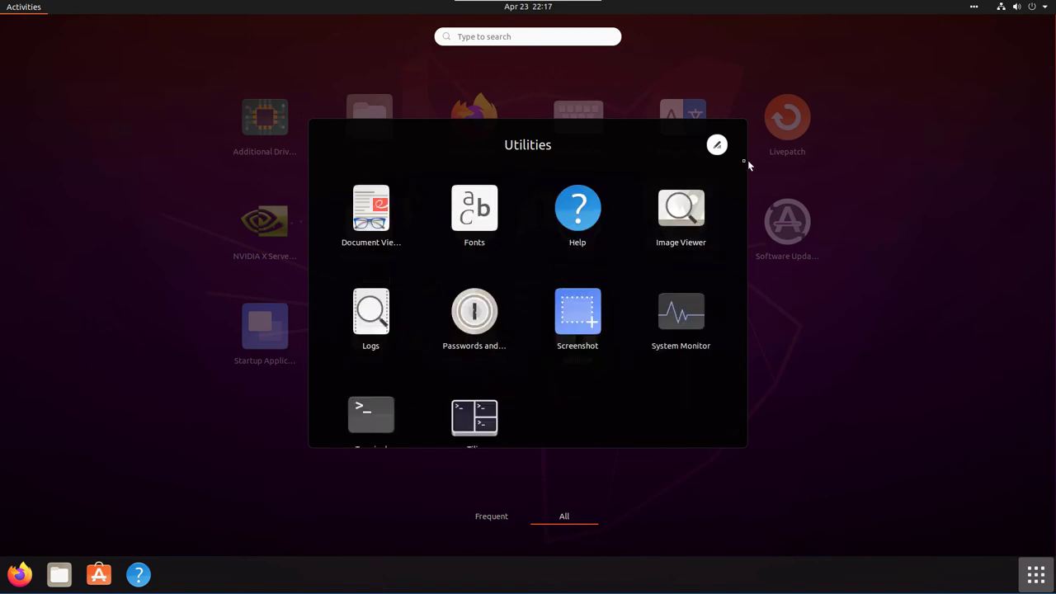
left_click(716, 145)
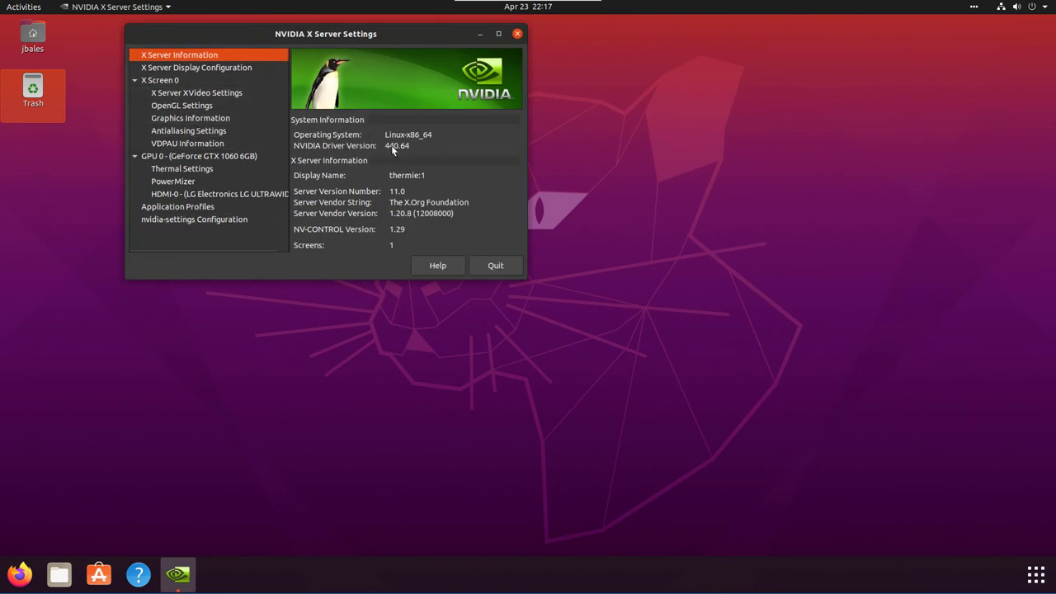
mouse_move(419, 175)
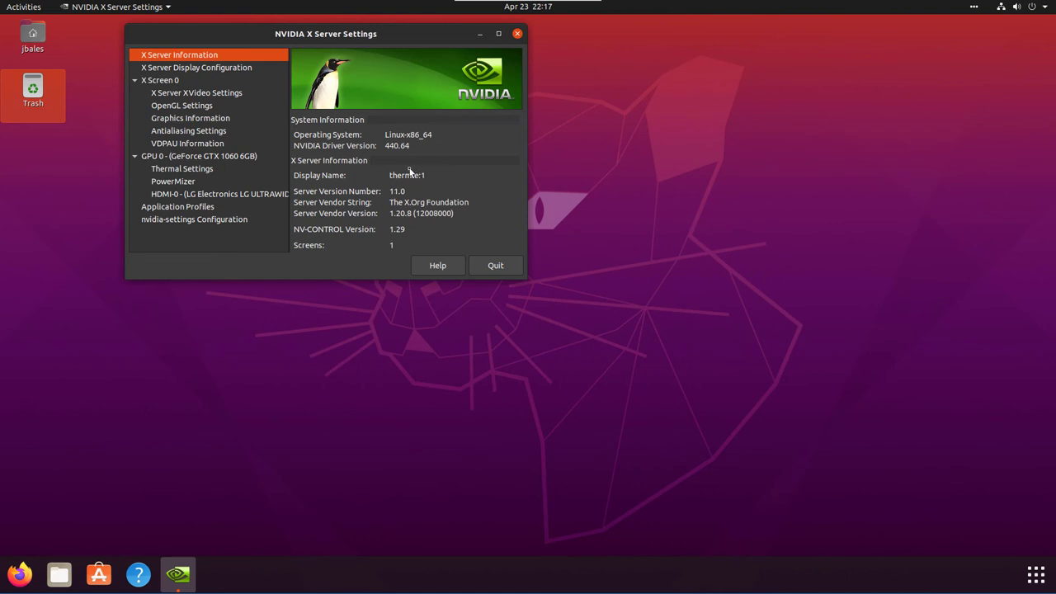
mouse_move(423, 172)
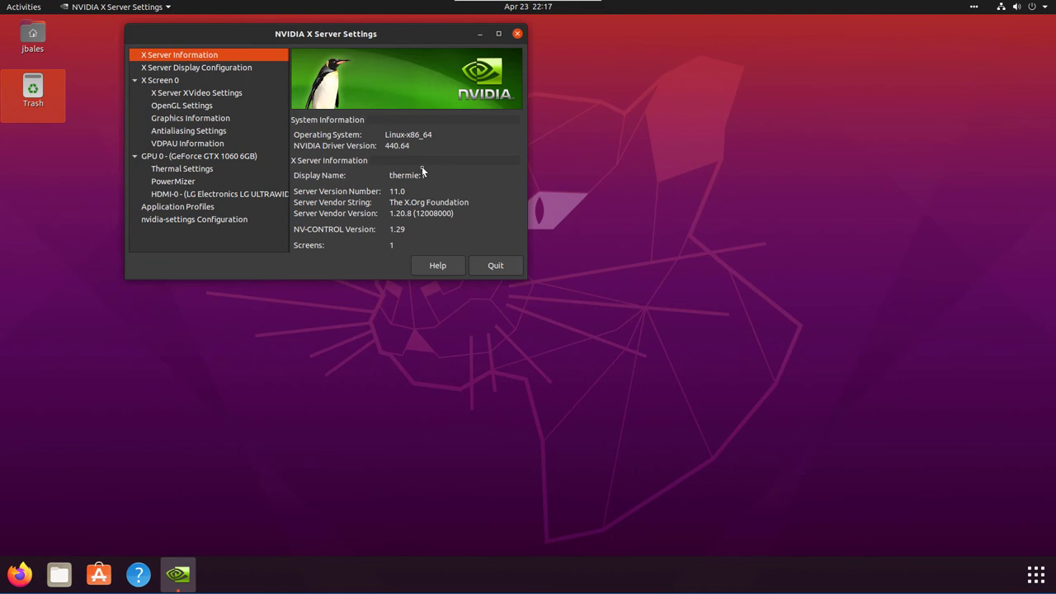
mouse_move(407, 213)
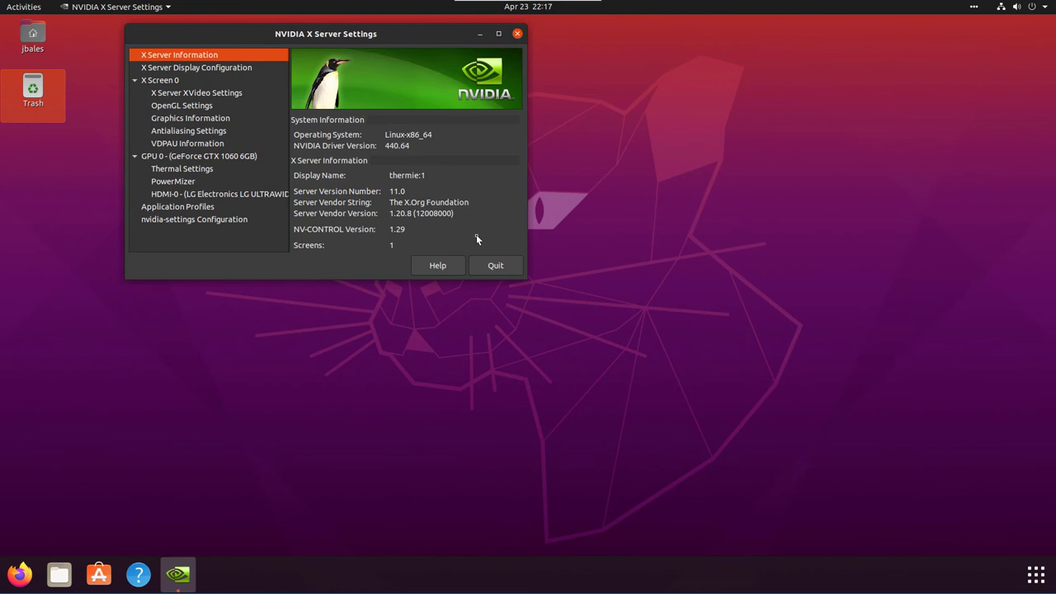
mouse_move(476, 240)
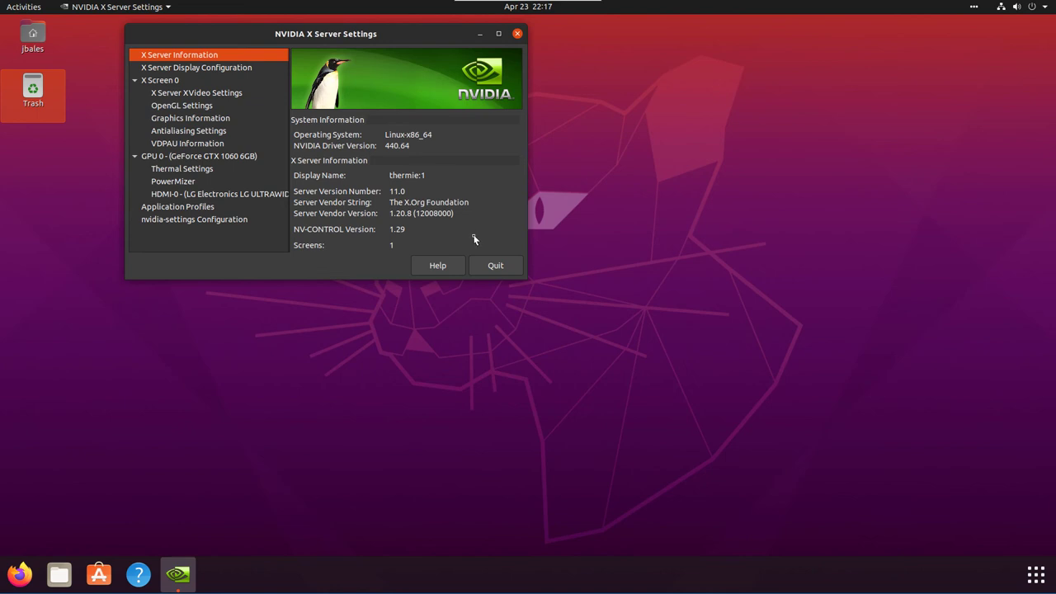
mouse_move(459, 240)
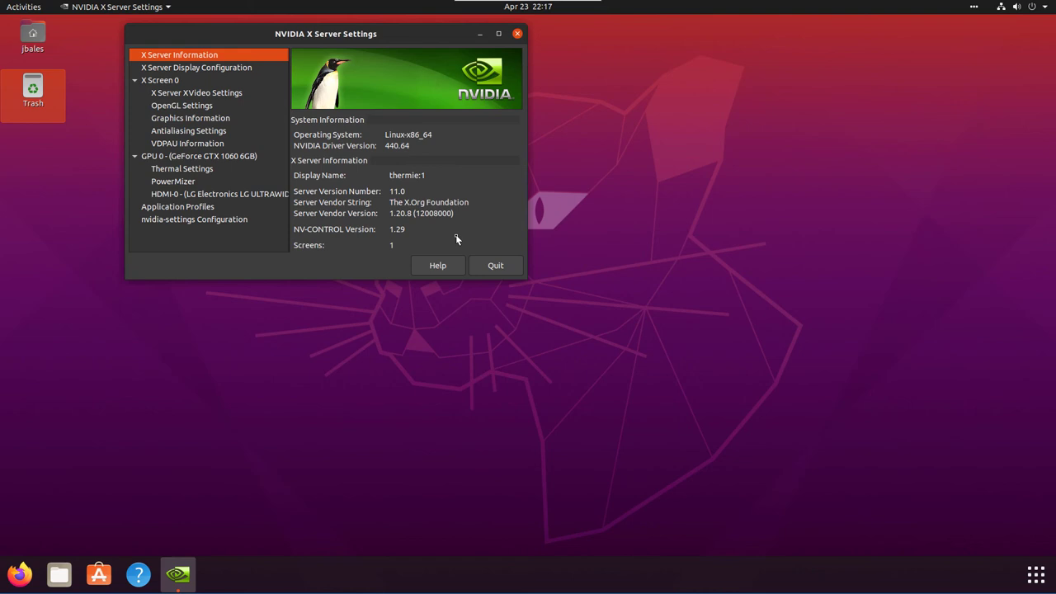
mouse_move(518, 277)
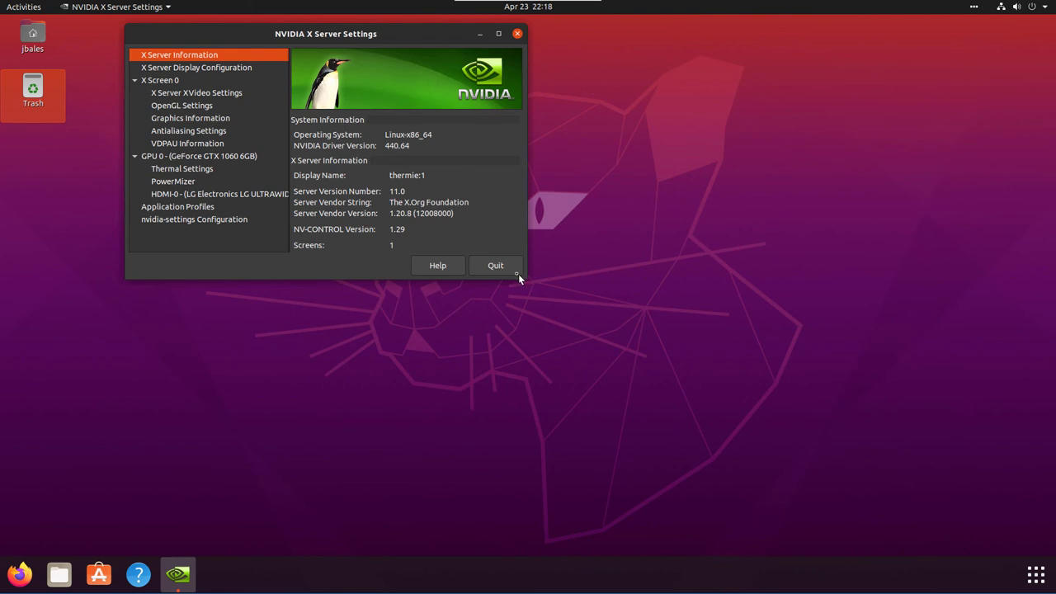
Quit NVIDIA X Server Settings, confirming in the 'Really quit?' dialog
left_click(495, 264)
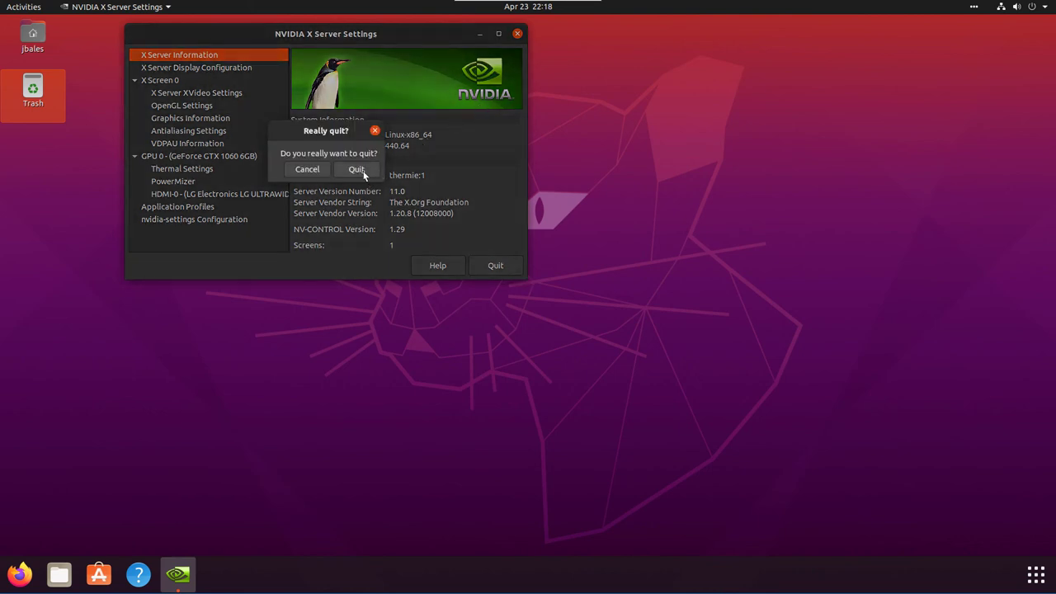
left_click(356, 168)
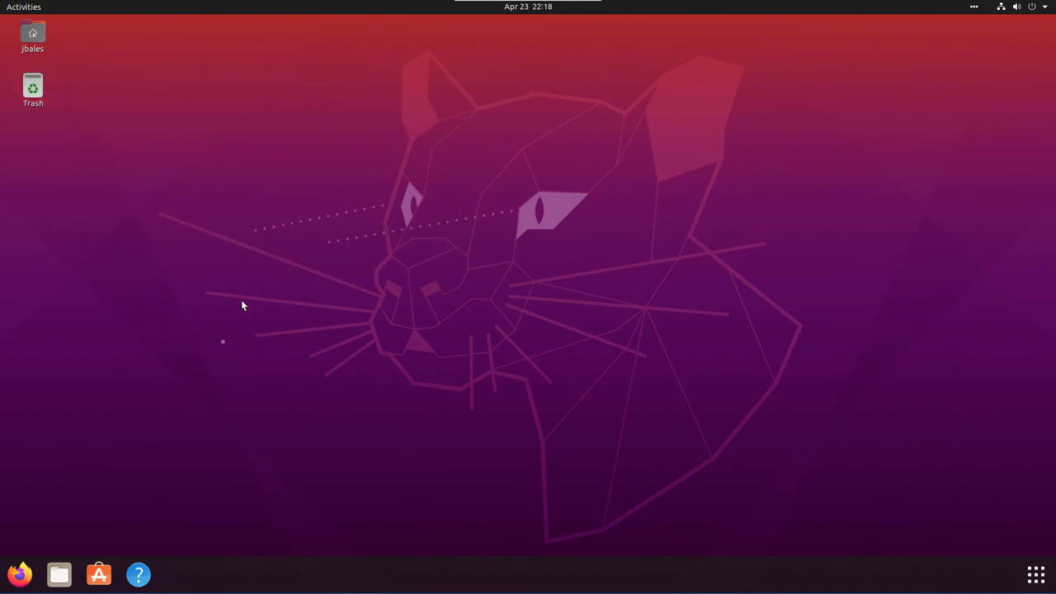
mouse_move(59, 574)
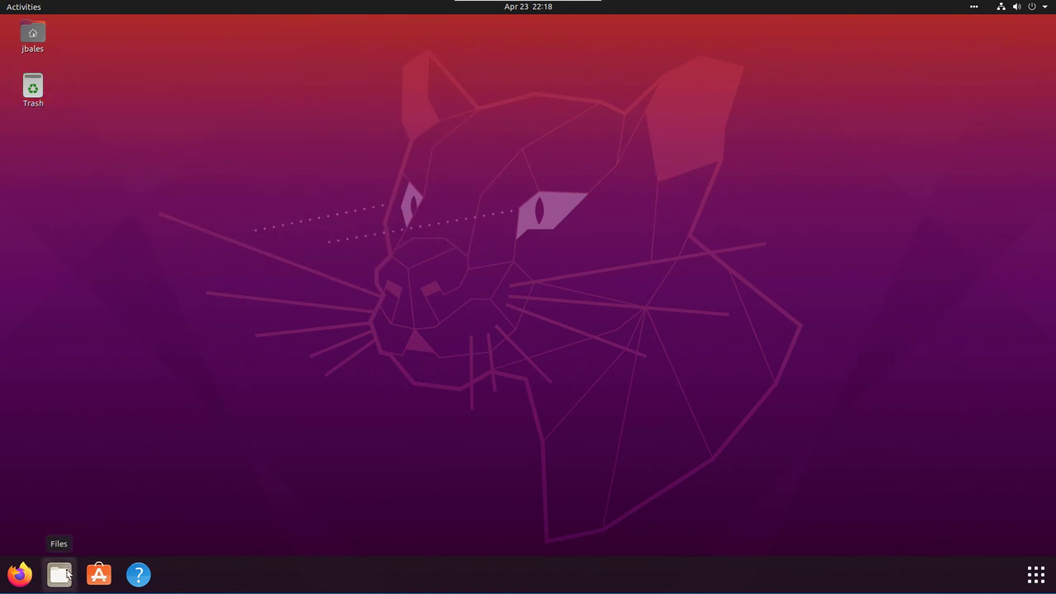
Visit Music, Pictures, Videos, Desktop, Starred and Recent in the Files sidebar
left_click(60, 574)
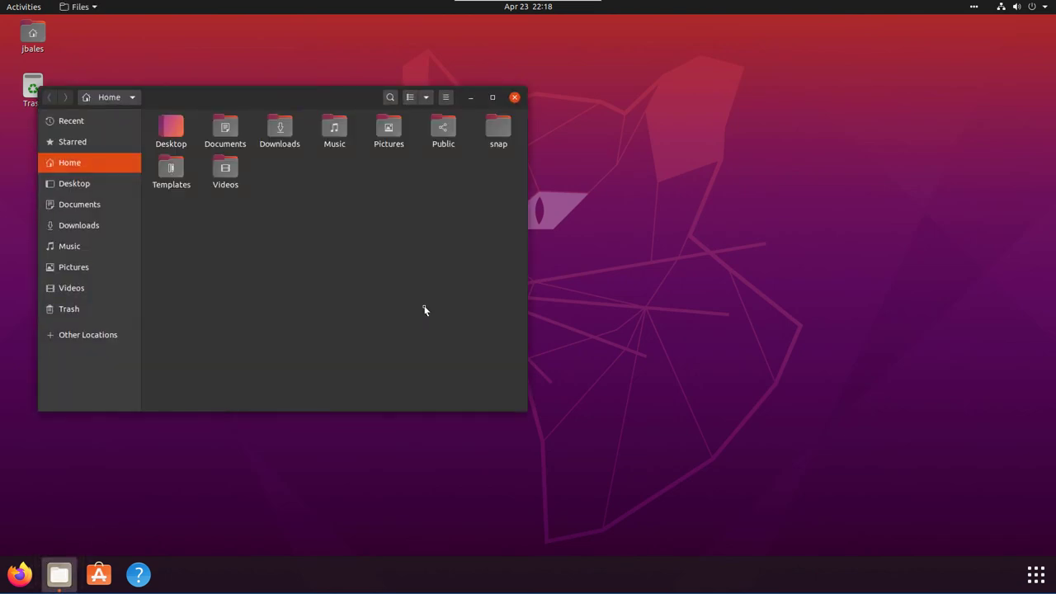
double_click(334, 130)
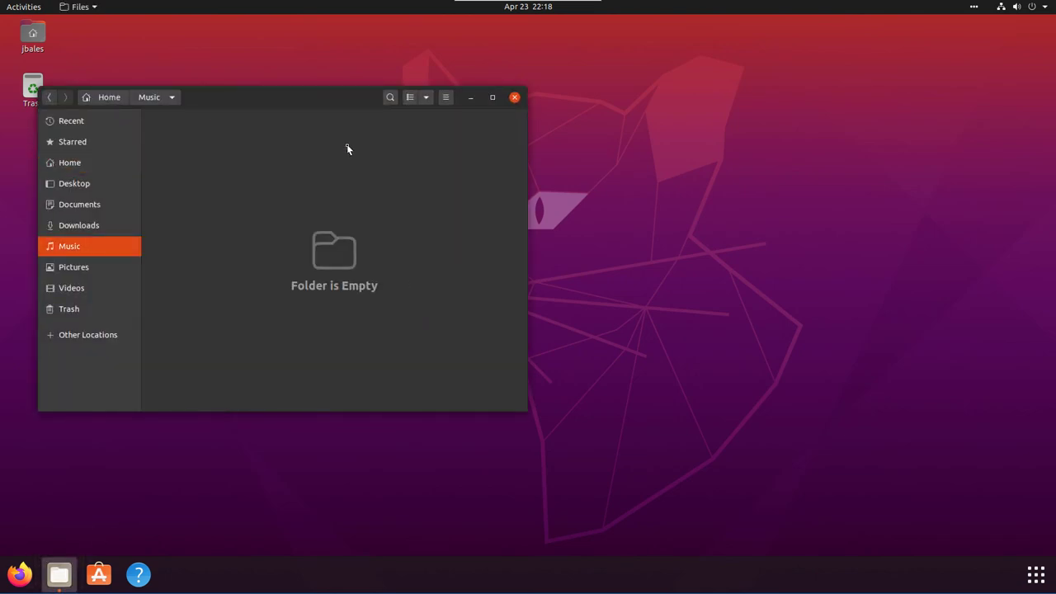
left_click(72, 267)
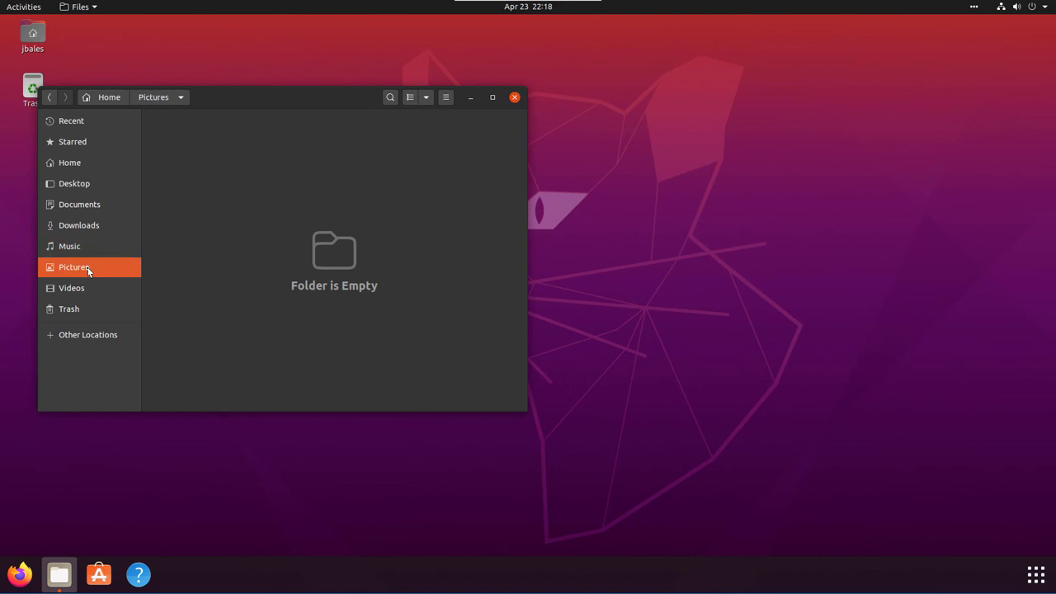
left_click(71, 287)
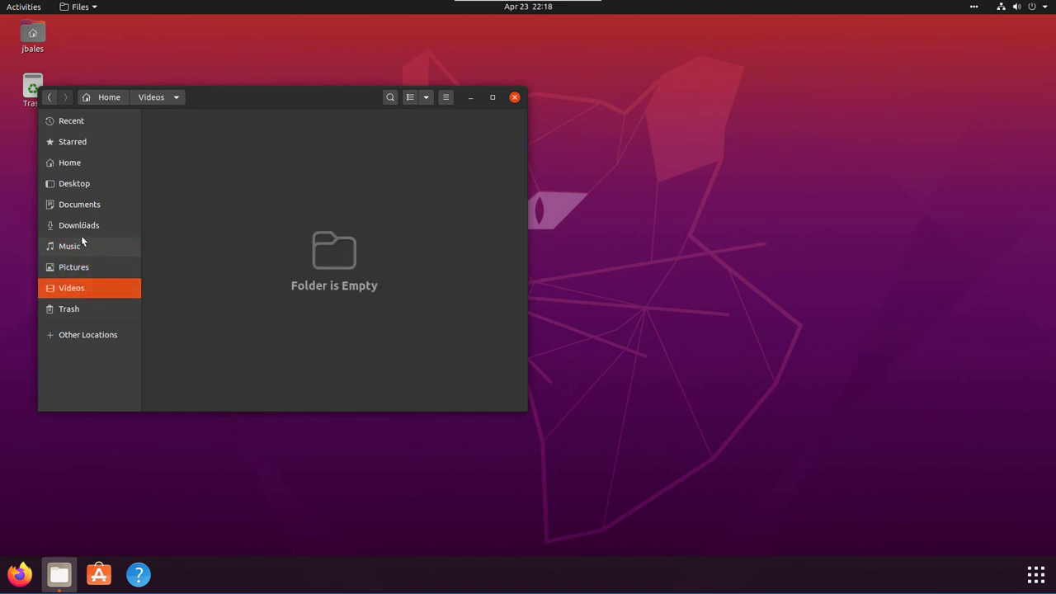
left_click(72, 183)
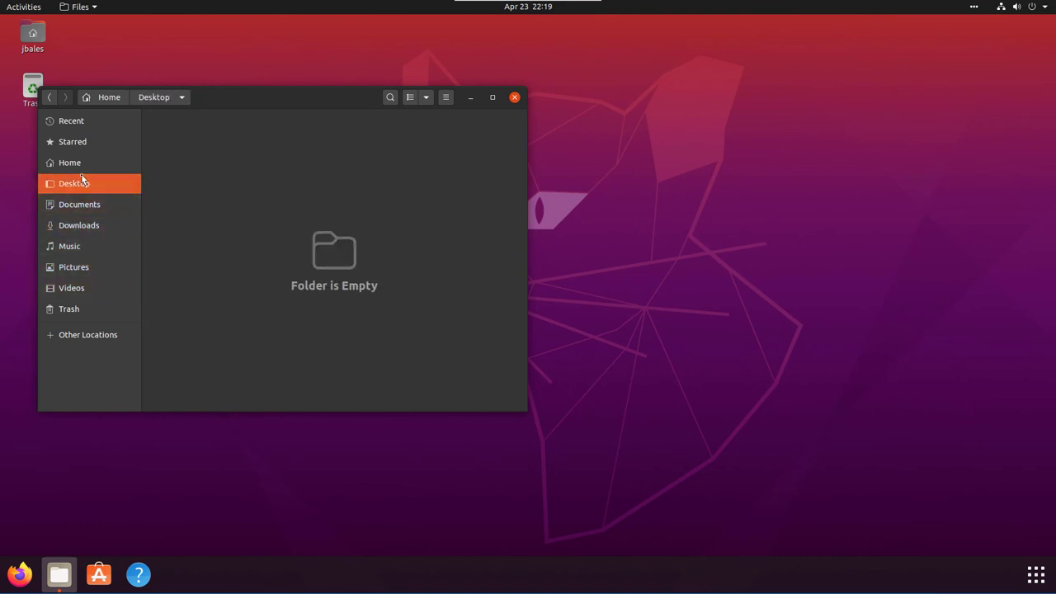
left_click(73, 142)
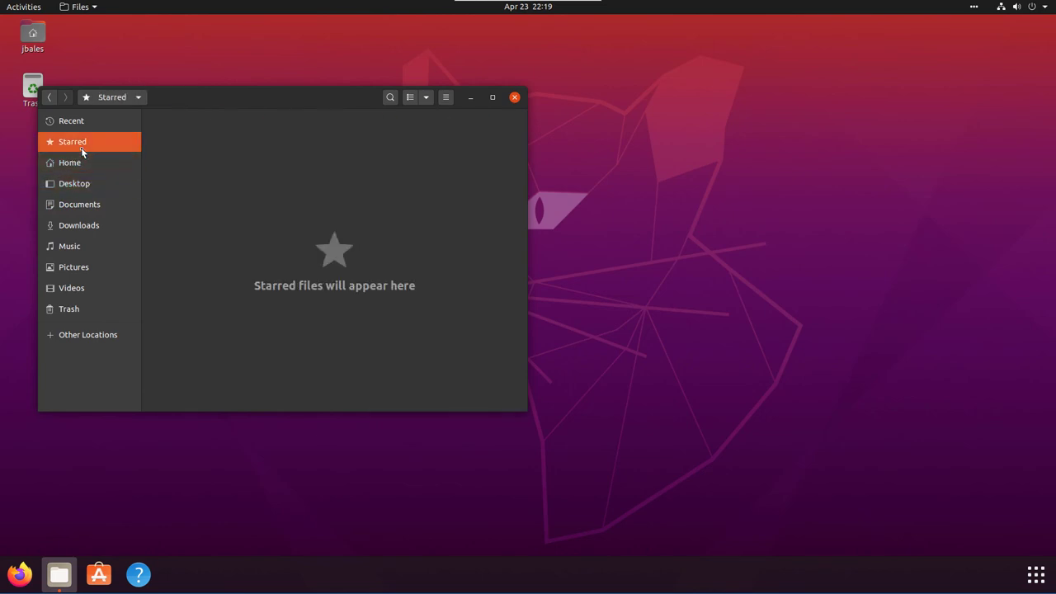
left_click(71, 120)
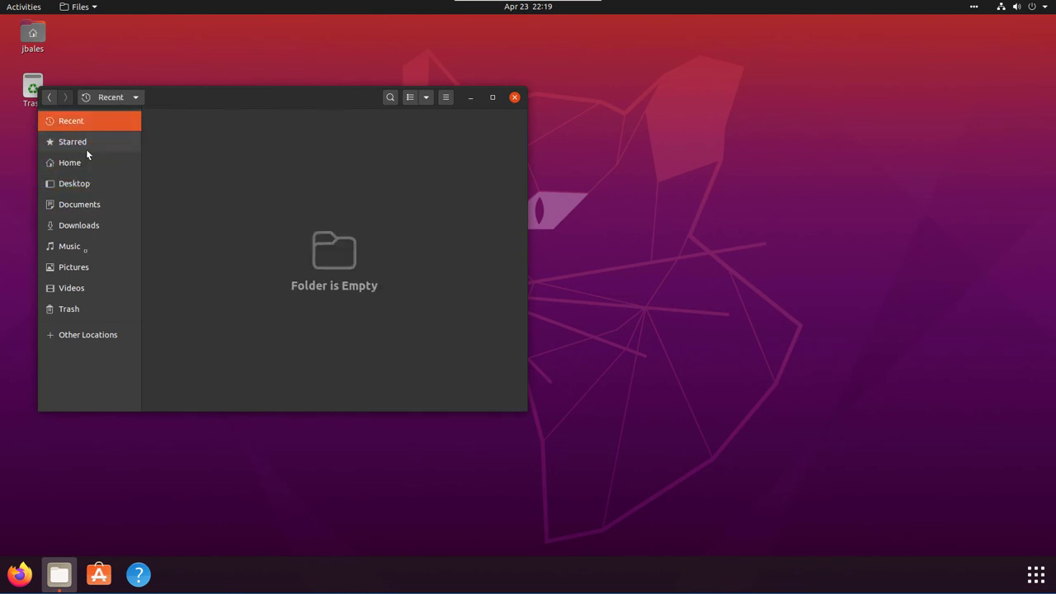
From Other Locations try Windows Network, dismiss the error, view System Volume Information, then close Files
left_click(90, 333)
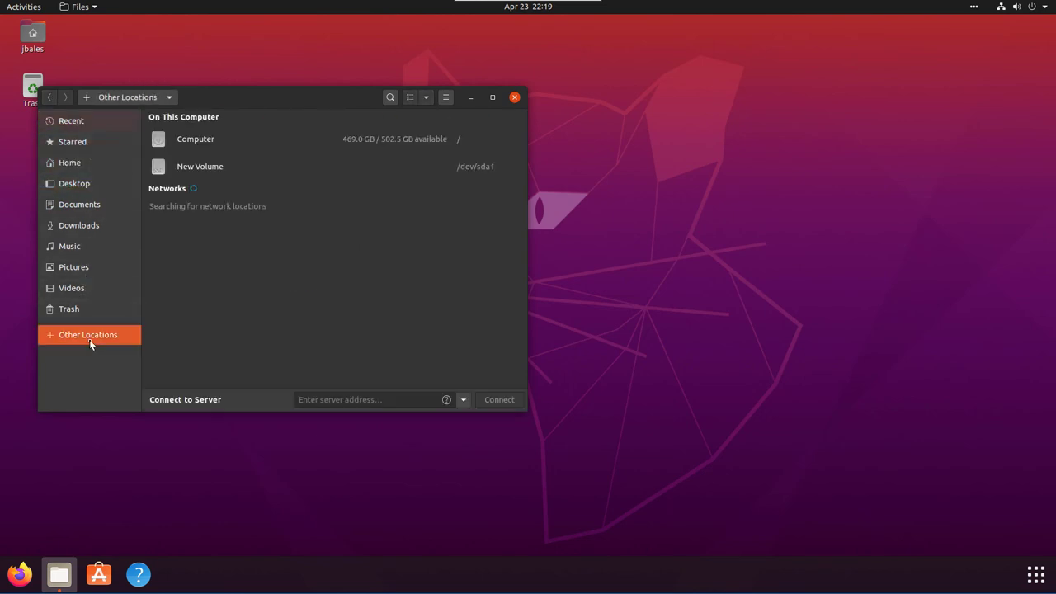
mouse_move(193, 264)
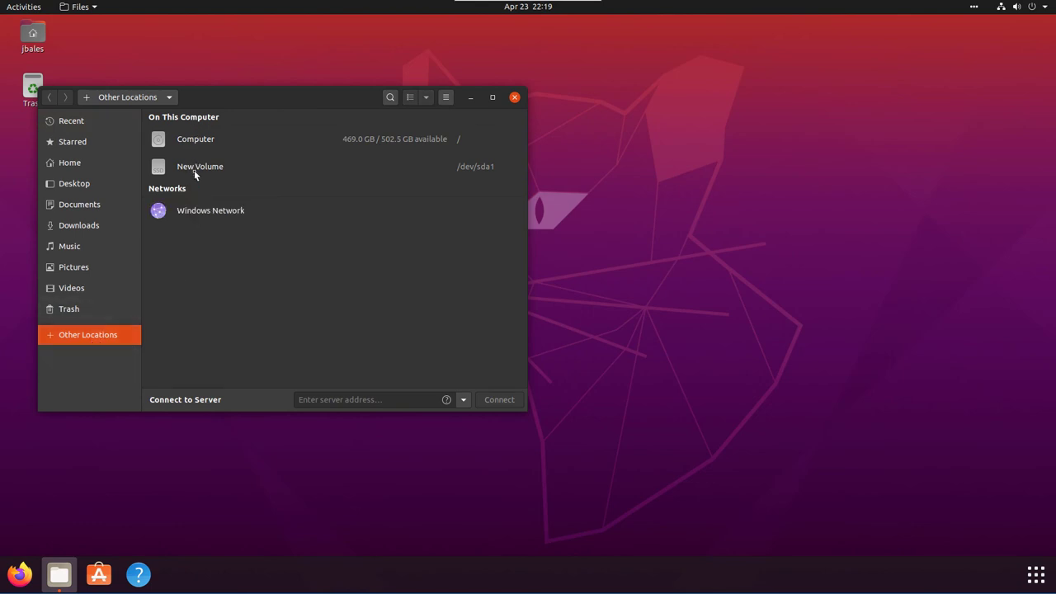
mouse_move(195, 213)
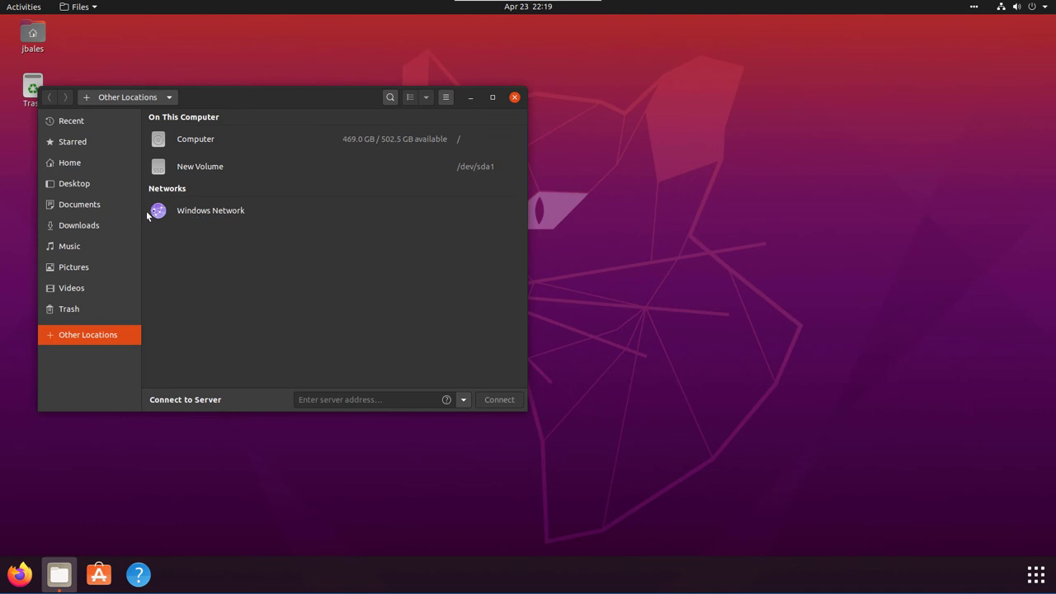
double_click(211, 210)
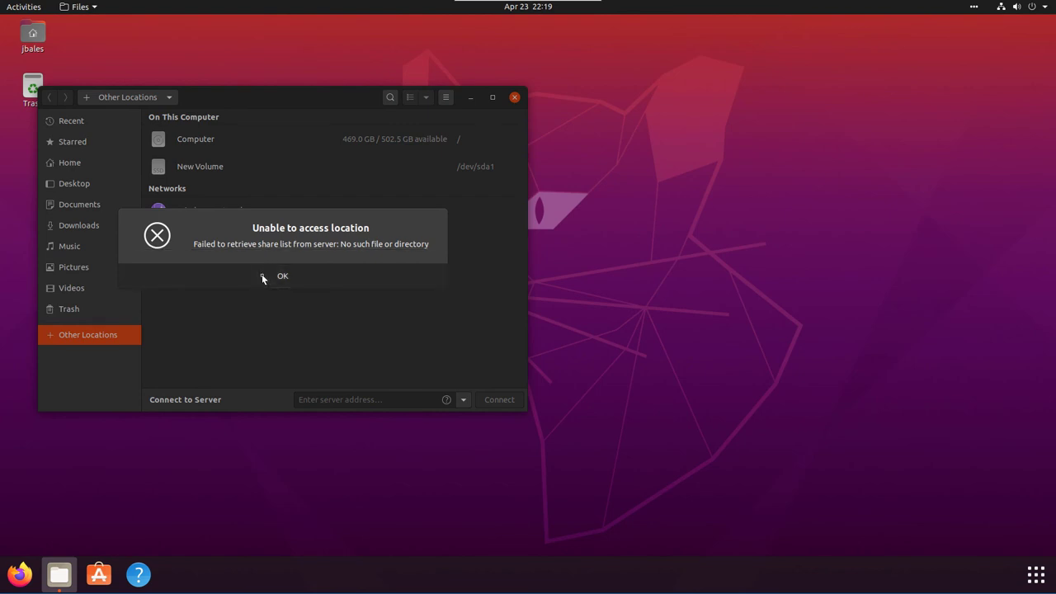
left_click(282, 275)
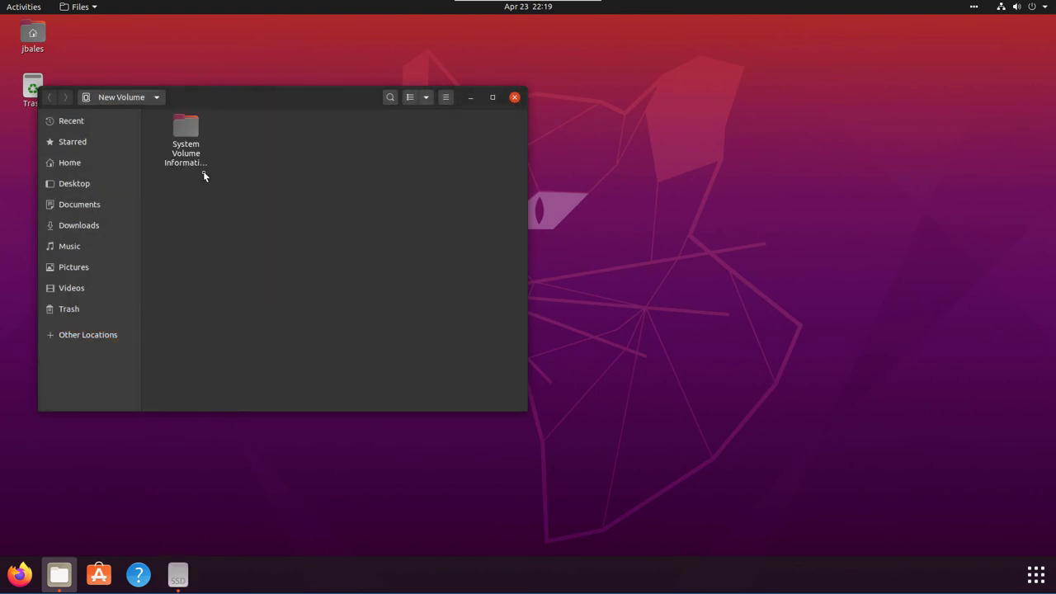
double_click(185, 132)
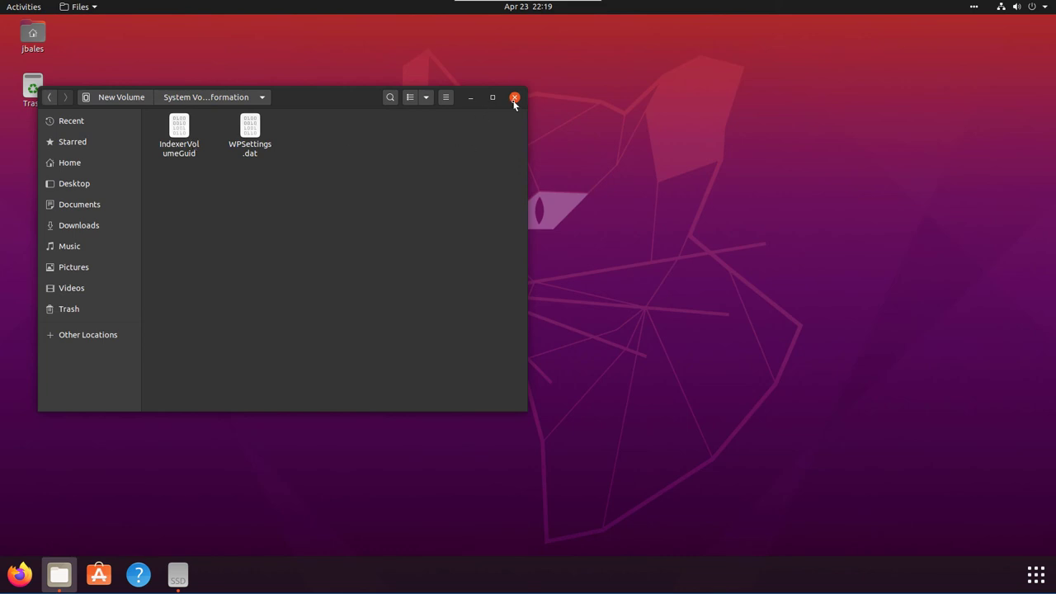
left_click(515, 97)
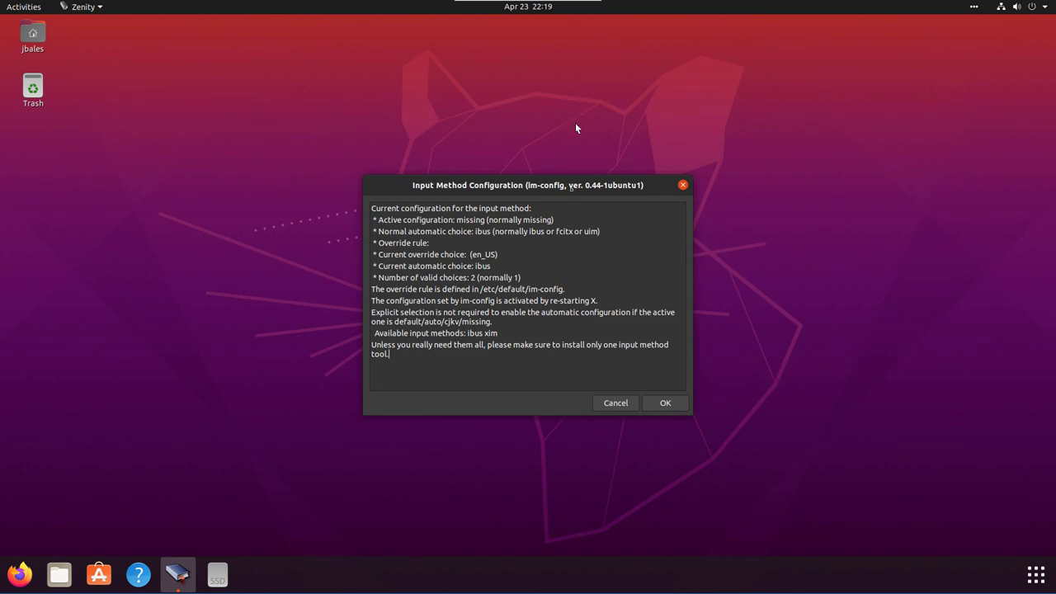
left_click(664, 403)
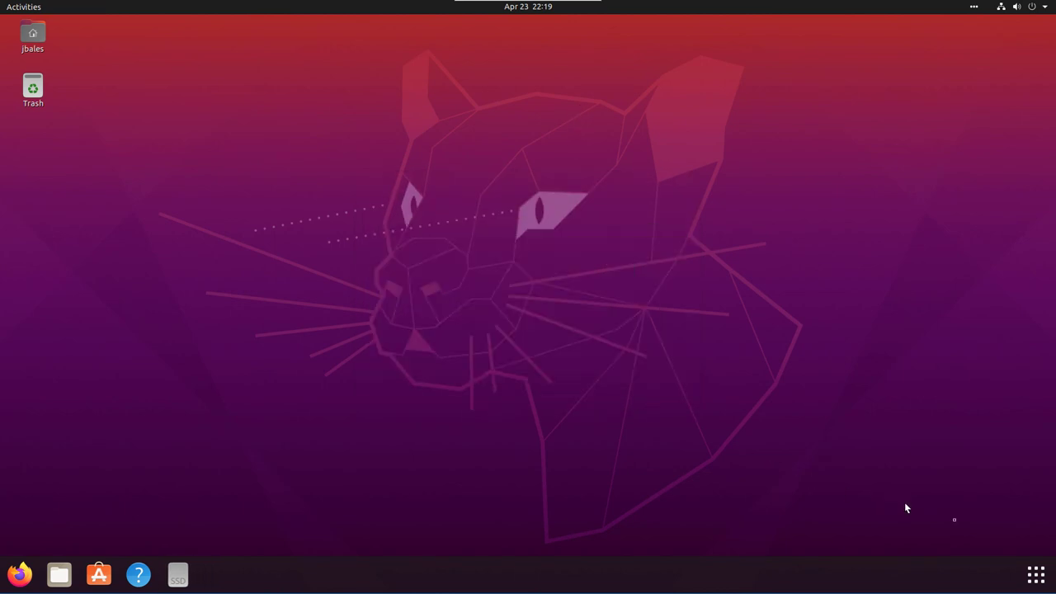
left_click(1036, 574)
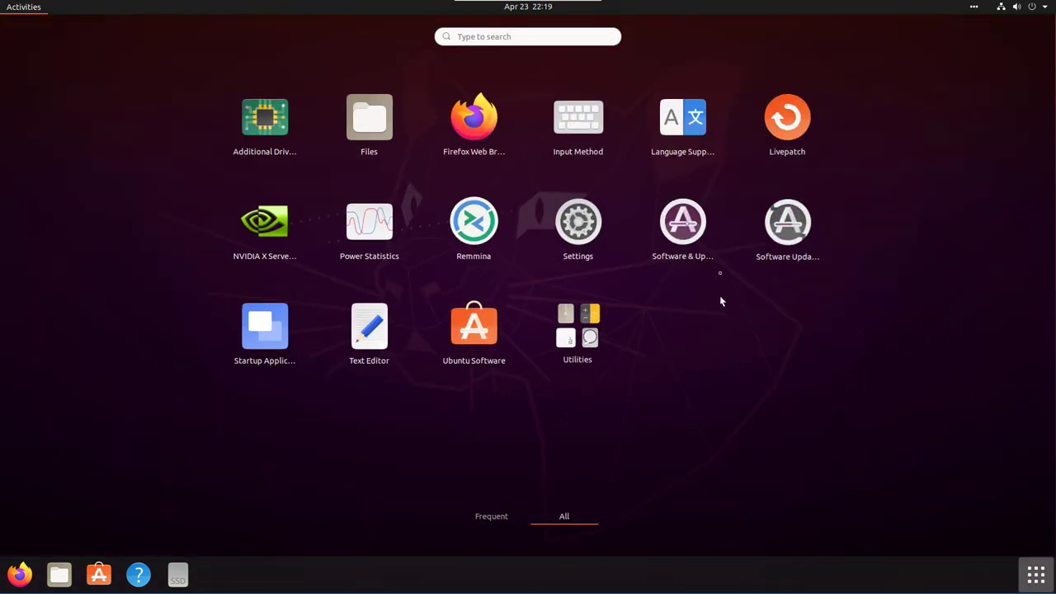
mouse_move(683, 119)
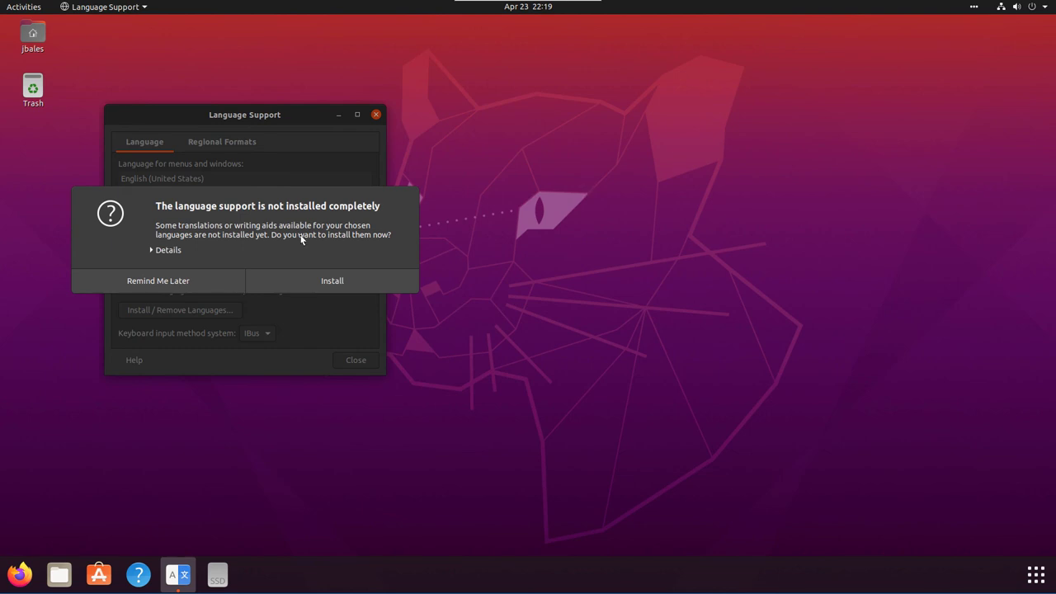
mouse_move(197, 288)
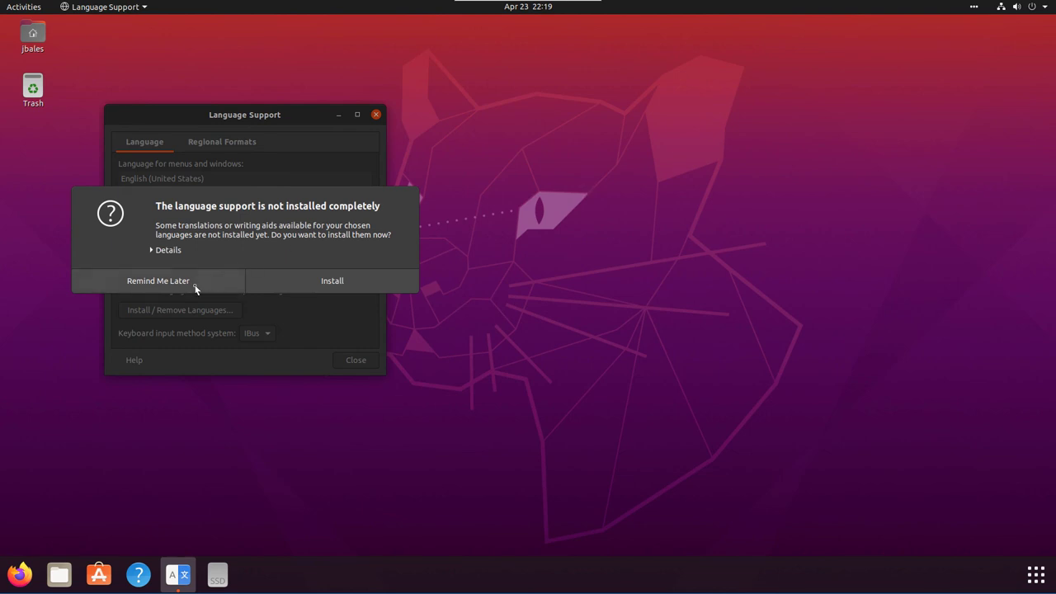
left_click(158, 281)
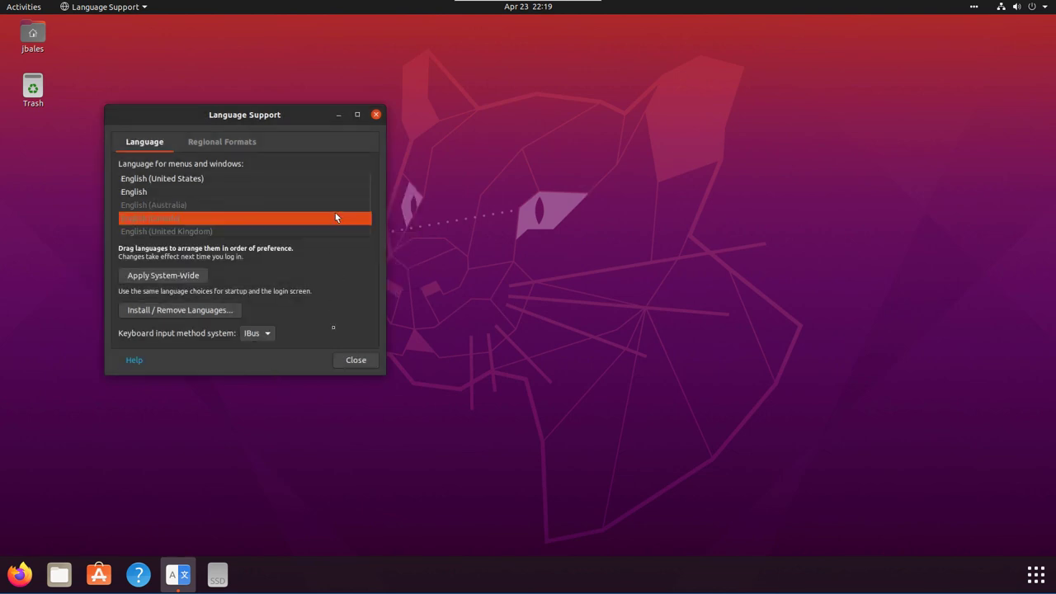
left_click(354, 359)
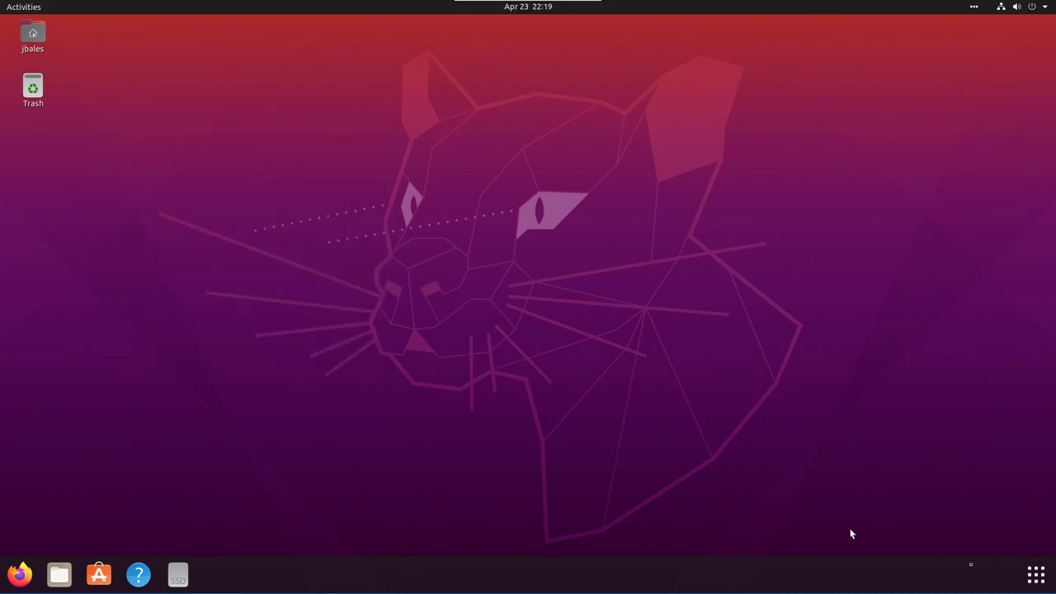
left_click(1036, 574)
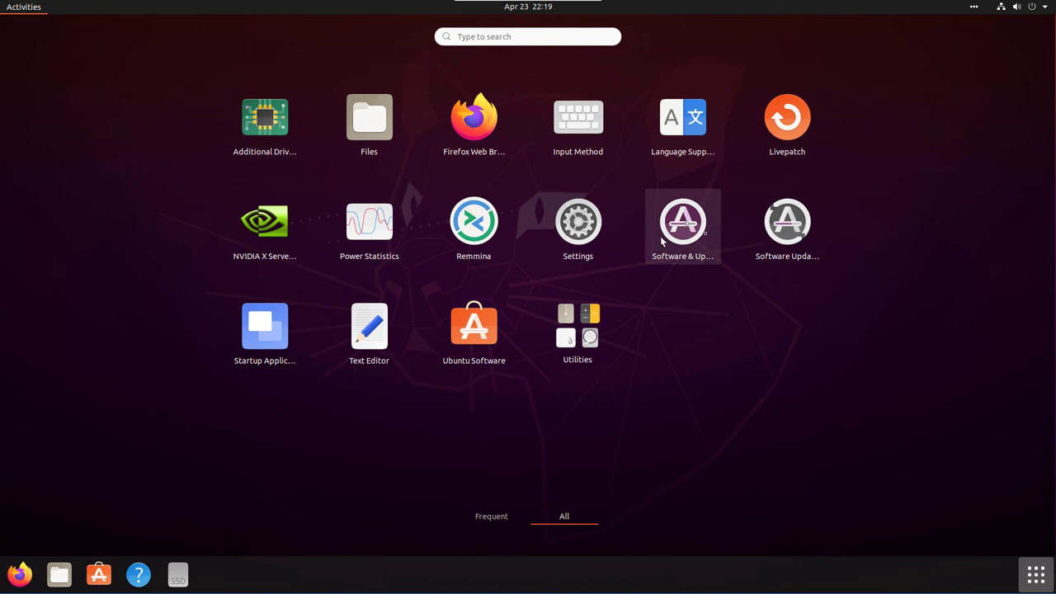
mouse_move(709, 230)
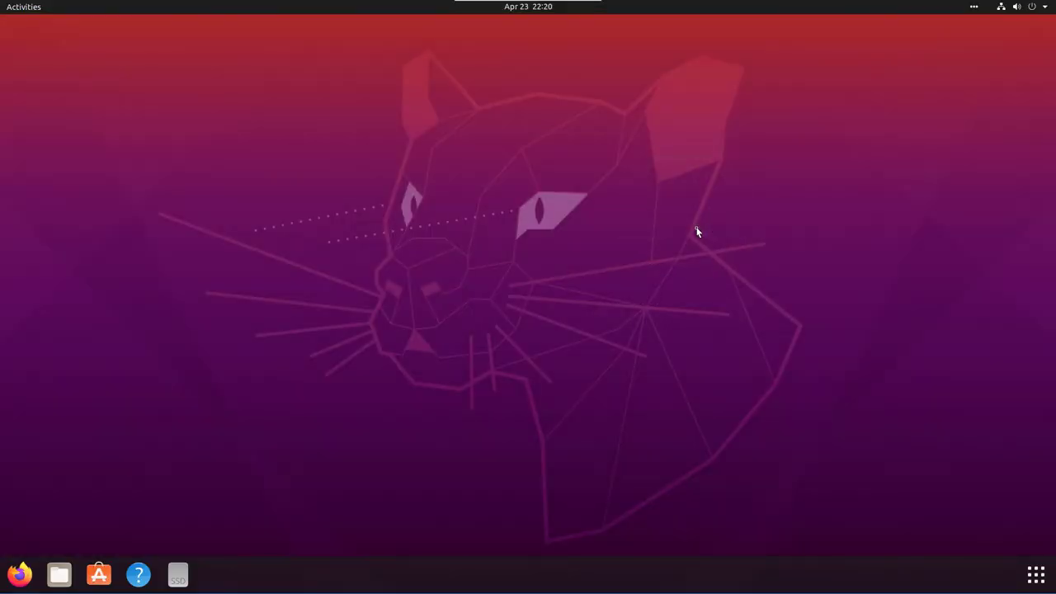
Launch Software & Updates, review the Authentication tab's trusted keys, and return to the sources
left_click(179, 574)
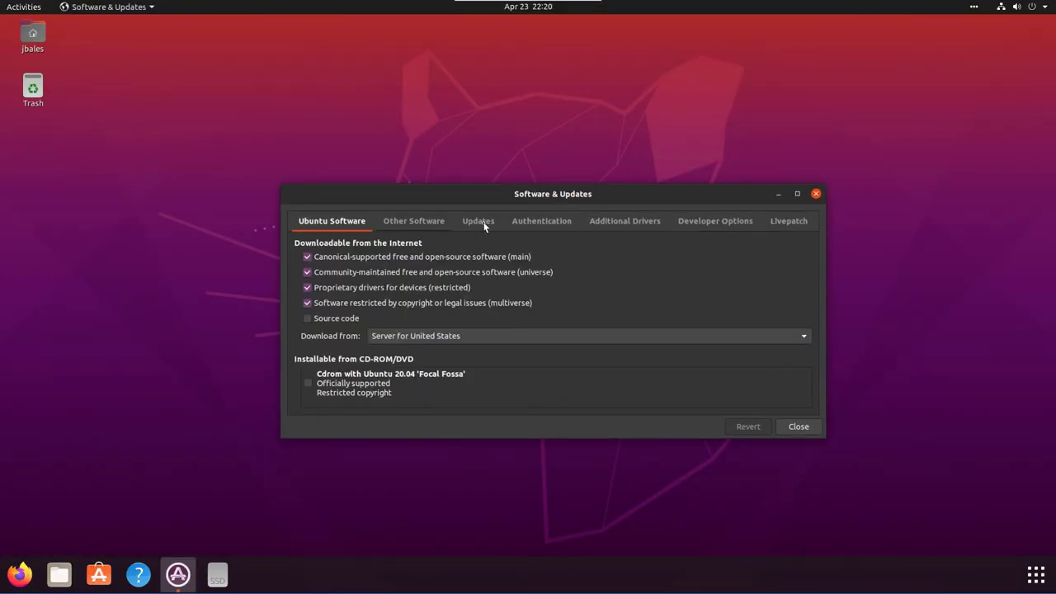
mouse_move(557, 227)
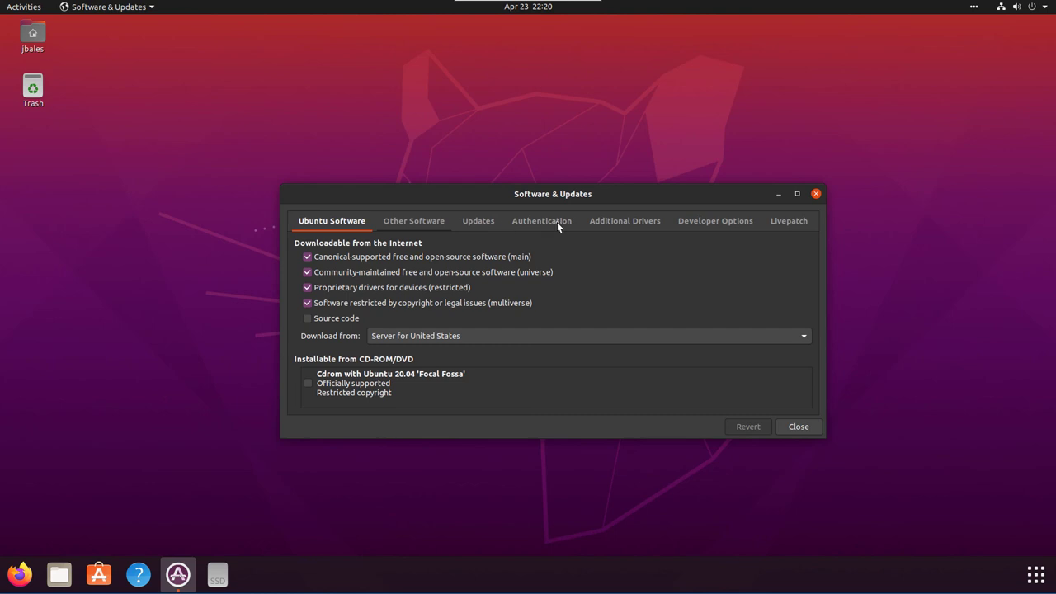
left_click(542, 222)
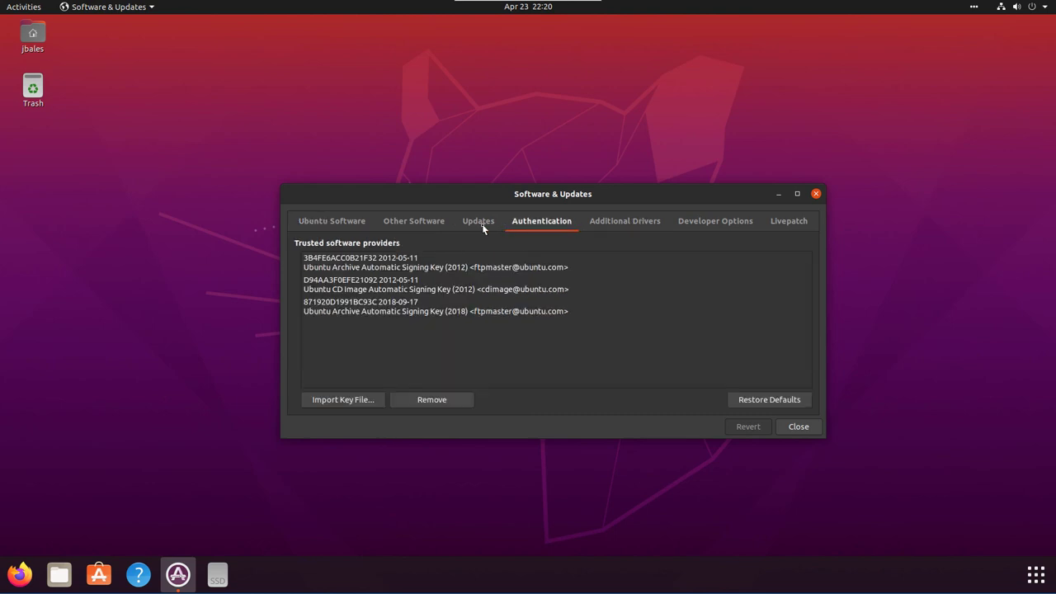
left_click(412, 221)
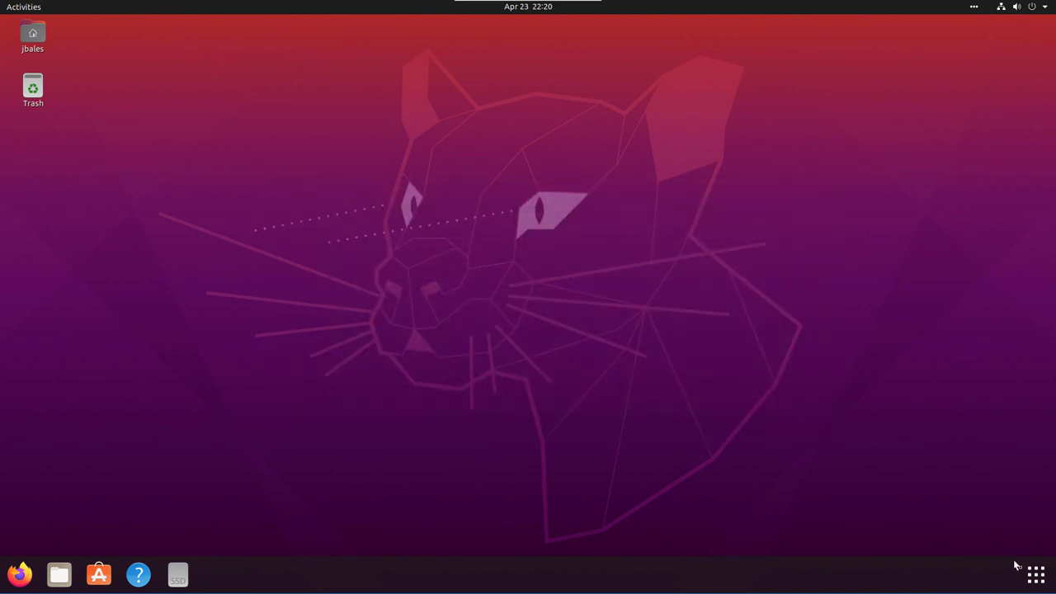
Show the app grid listing all installed applications
left_click(1036, 574)
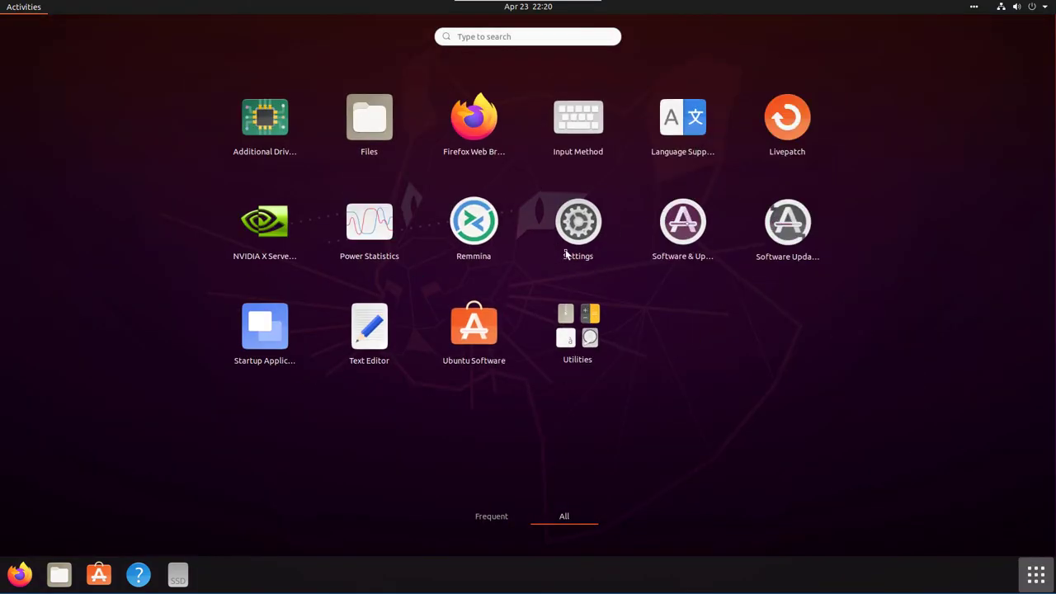
mouse_move(323, 347)
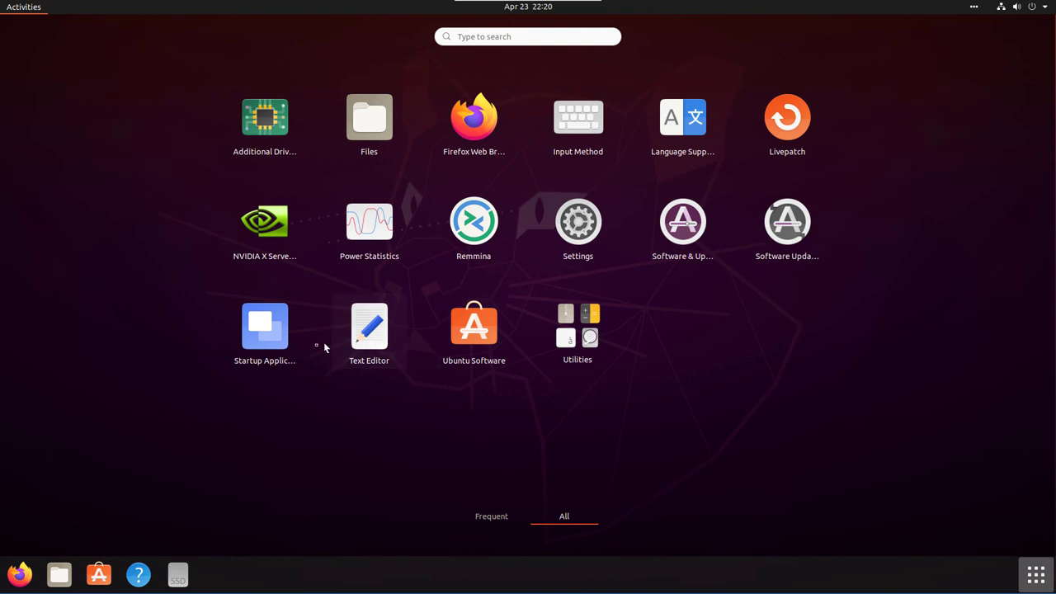
mouse_move(544, 340)
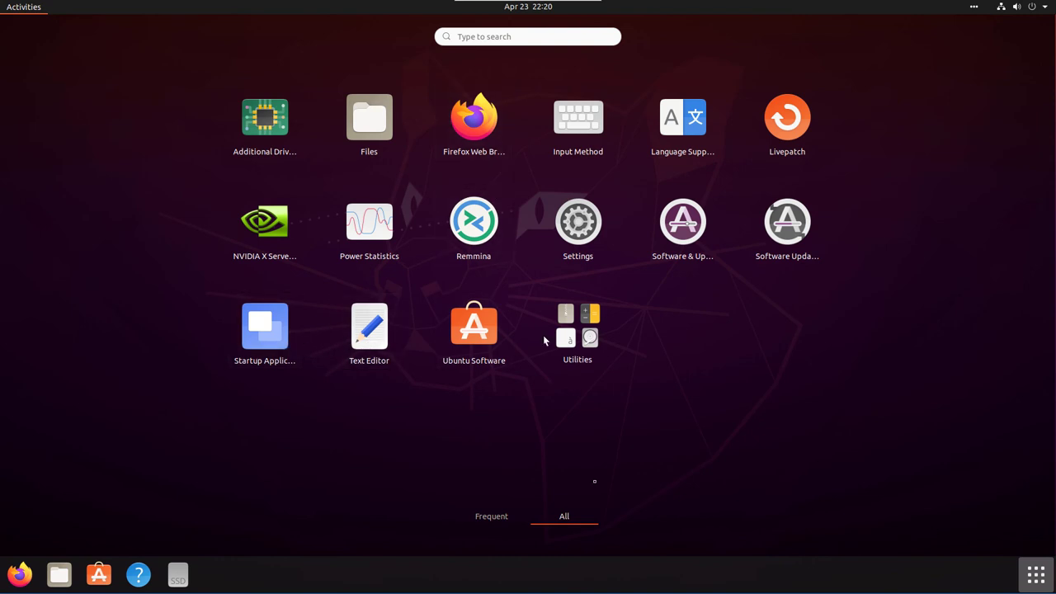
mouse_move(264, 221)
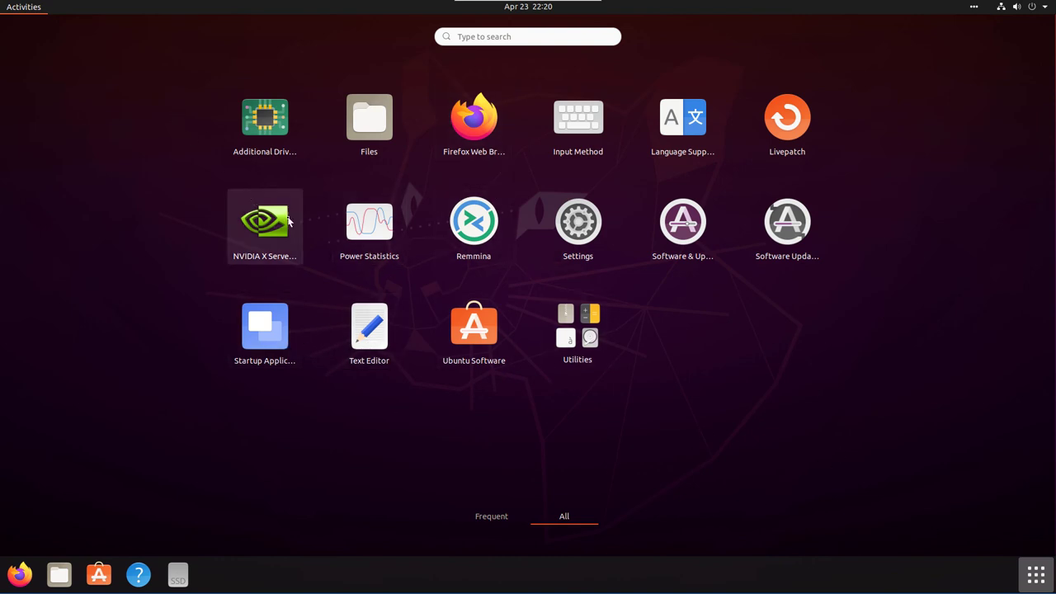
mouse_move(218, 241)
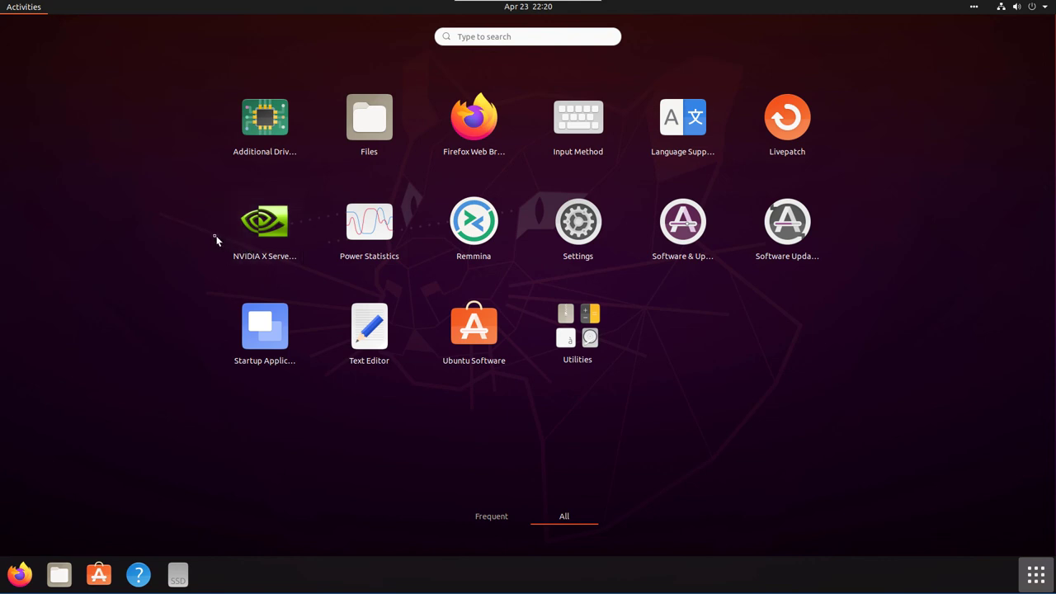
mouse_move(207, 235)
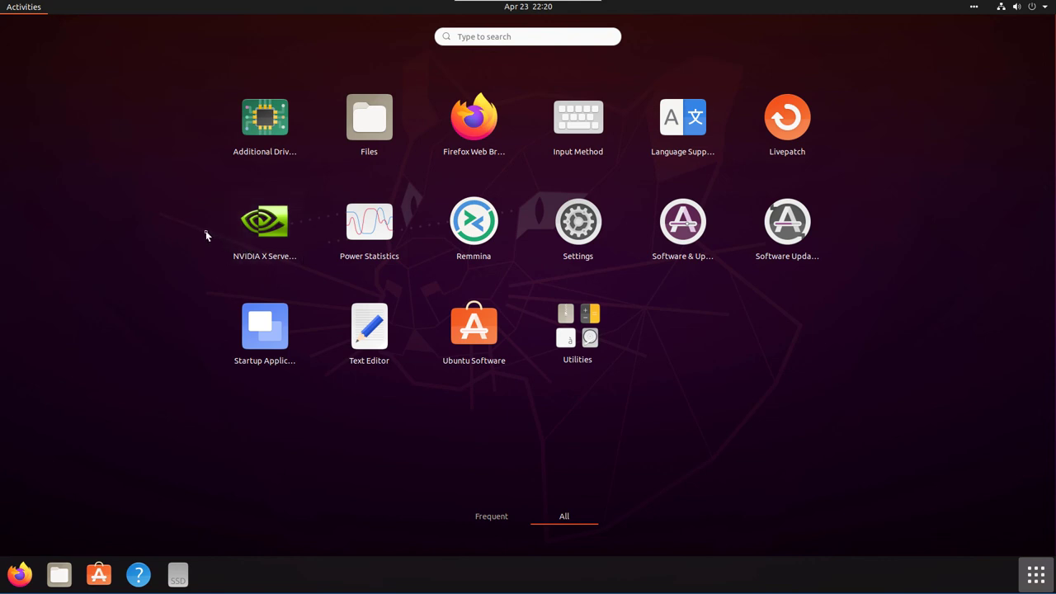
mouse_move(264, 227)
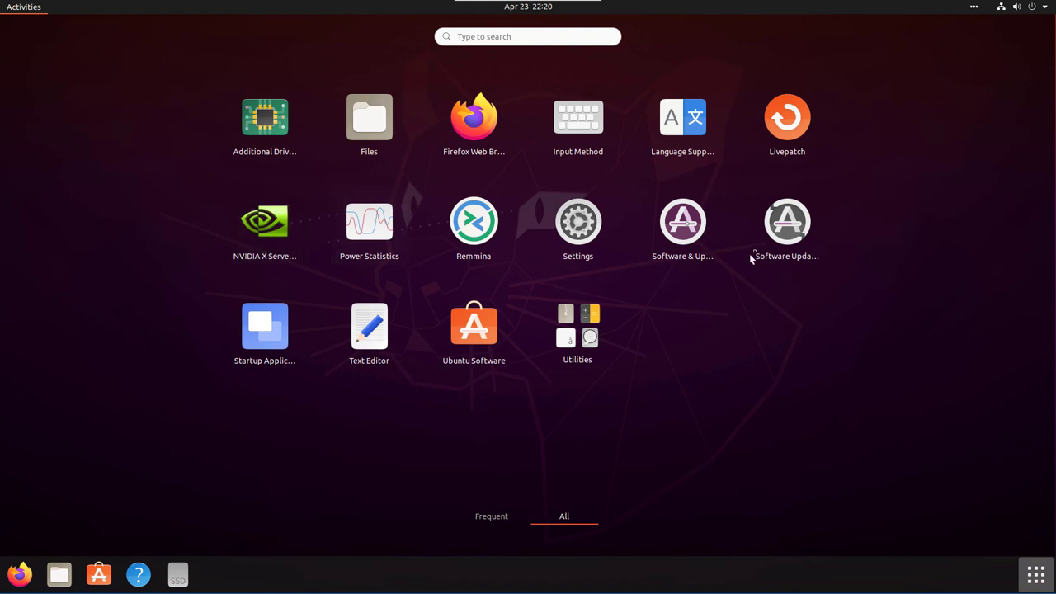
mouse_move(370, 122)
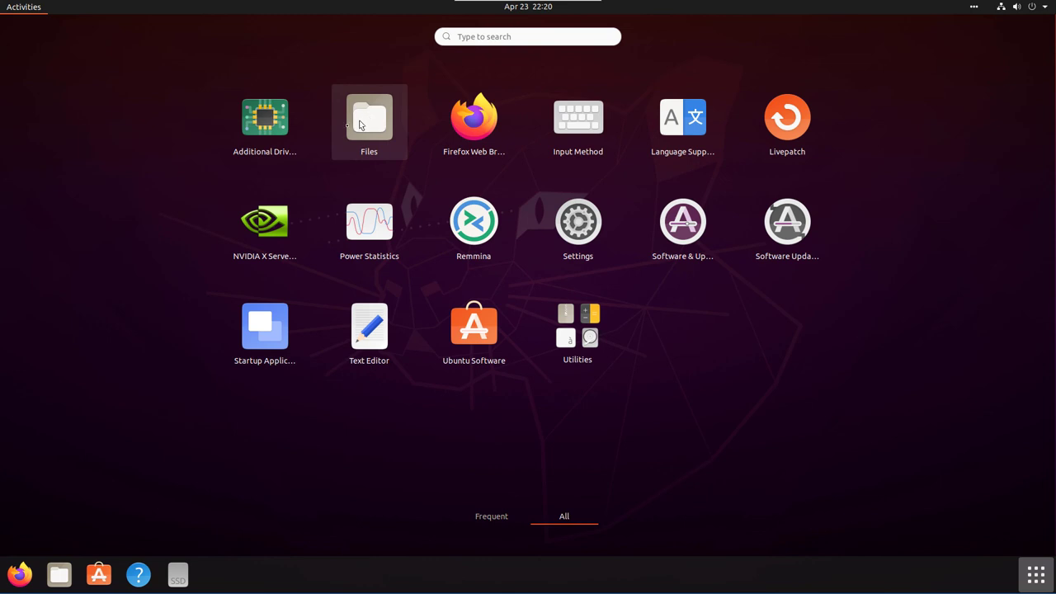
mouse_move(264, 330)
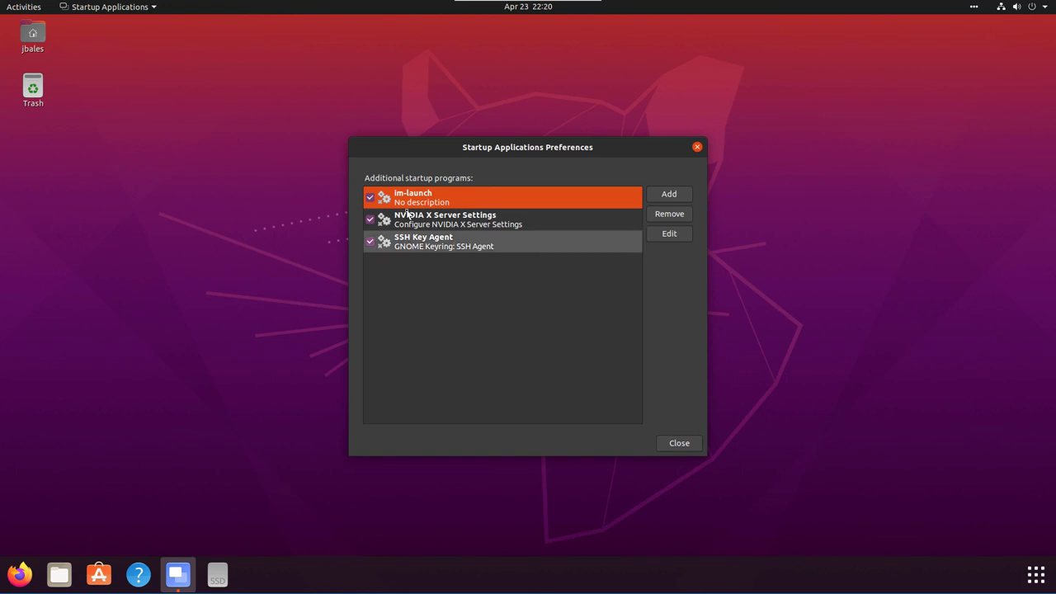
mouse_move(419, 257)
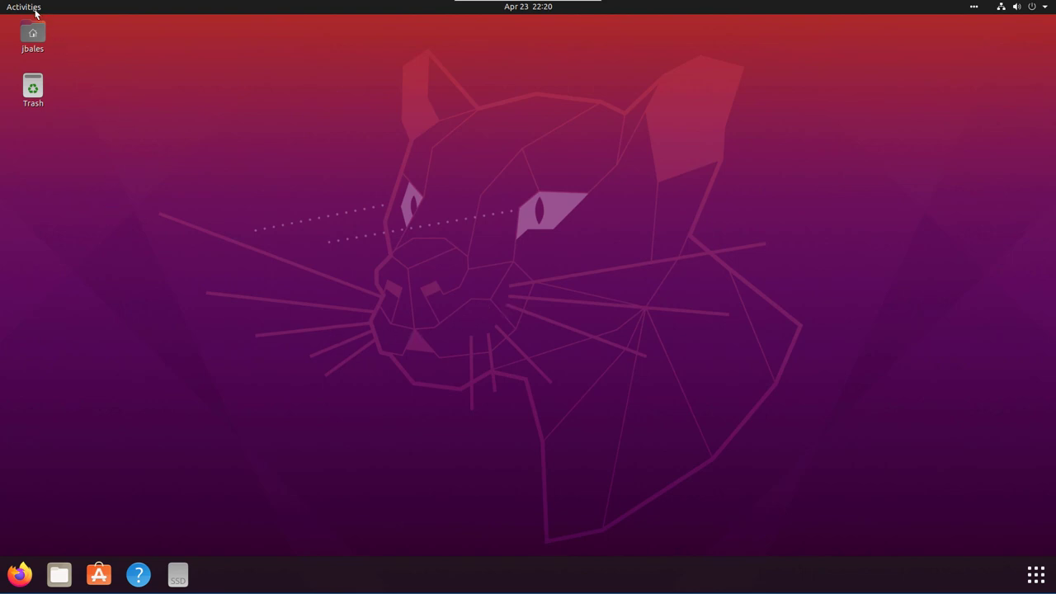
From Activities show all applications and scroll through the Utilities folder
left_click(23, 6)
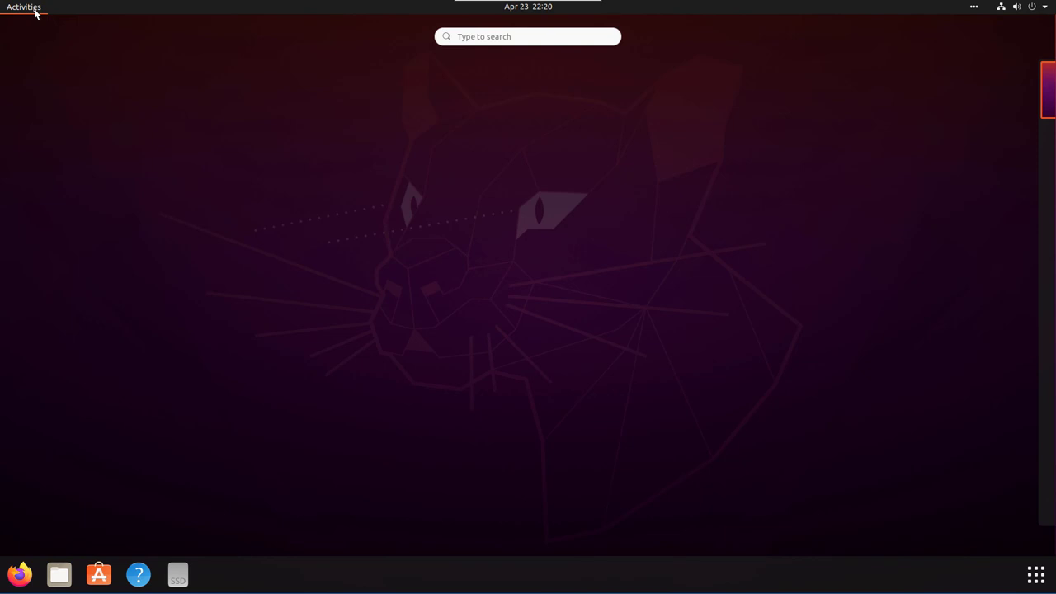
mouse_move(905, 390)
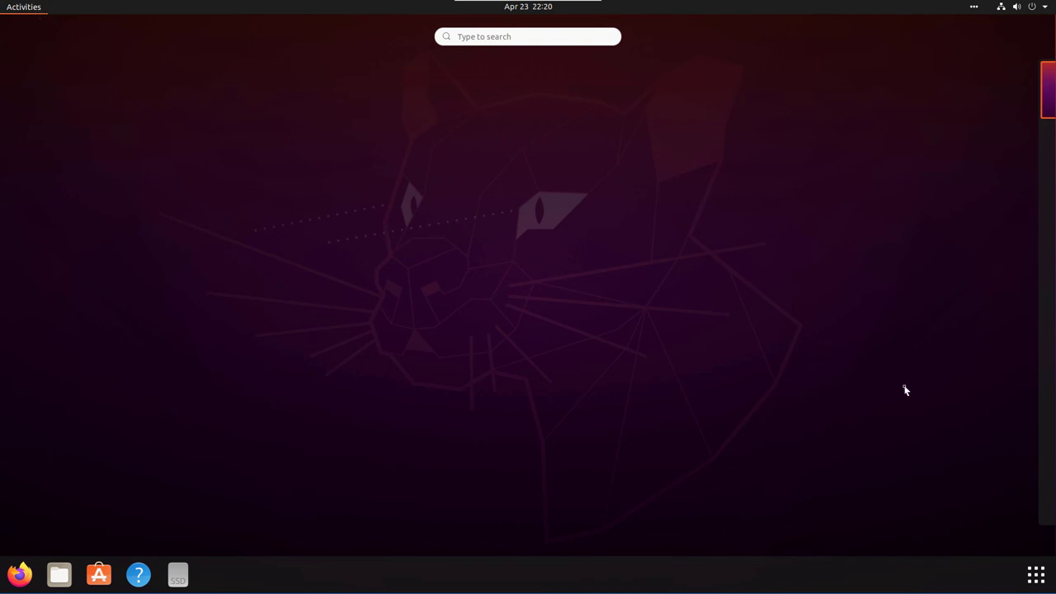
mouse_move(900, 287)
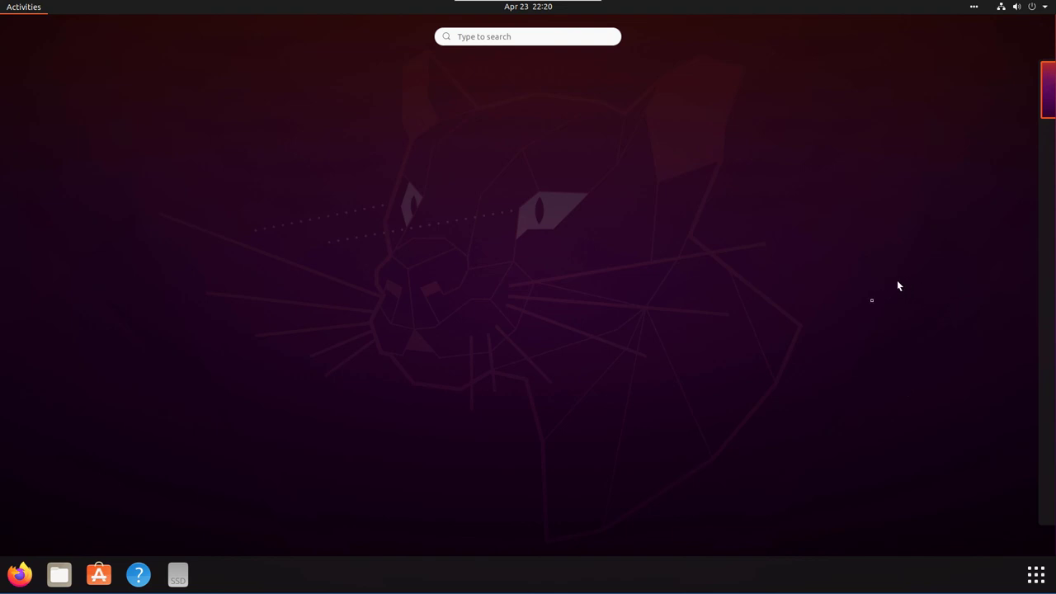
left_click(1036, 574)
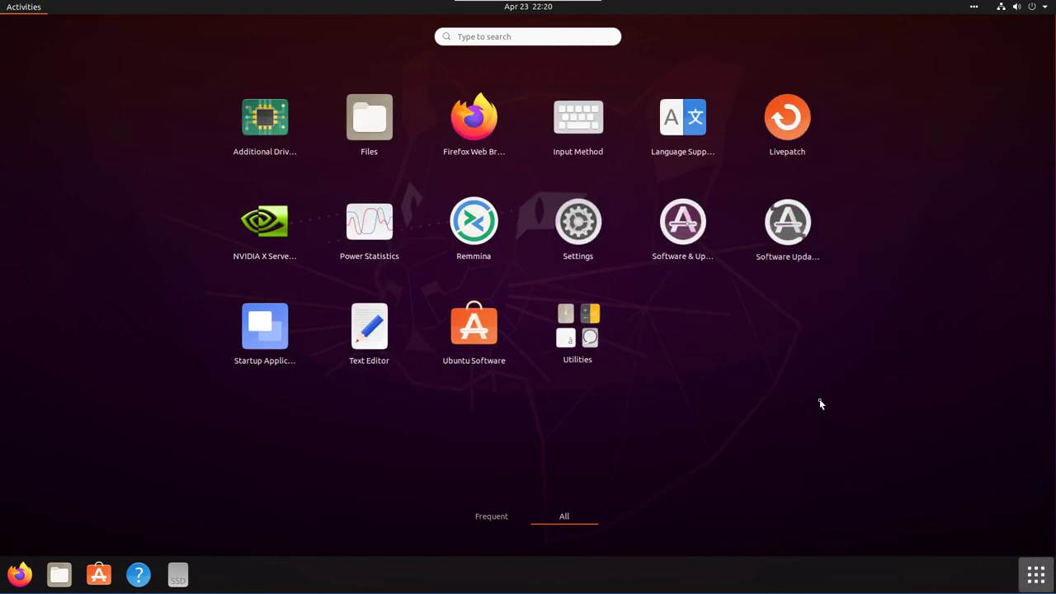
mouse_move(622, 350)
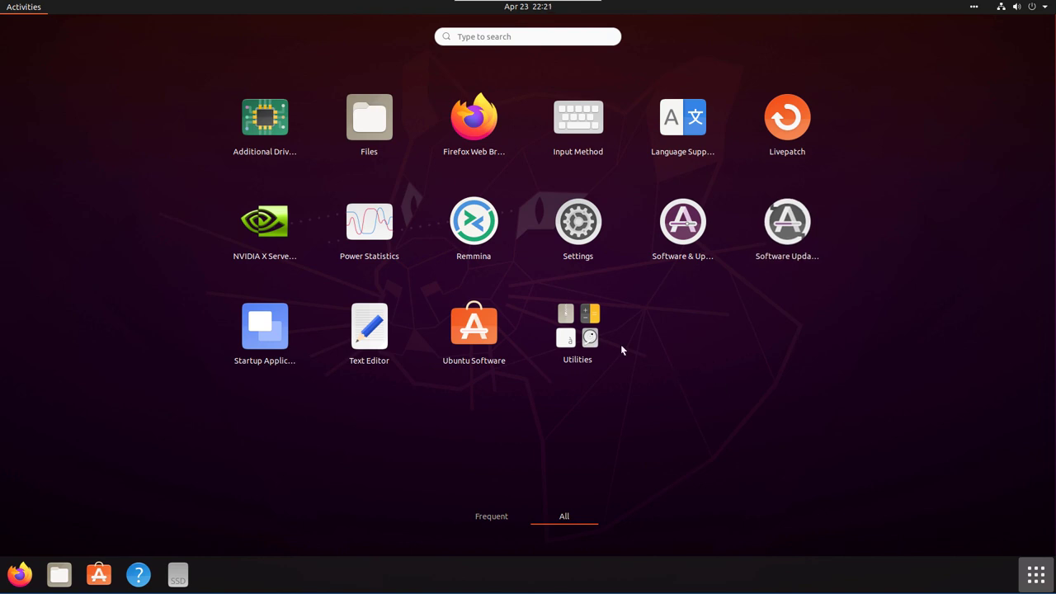
left_click(578, 326)
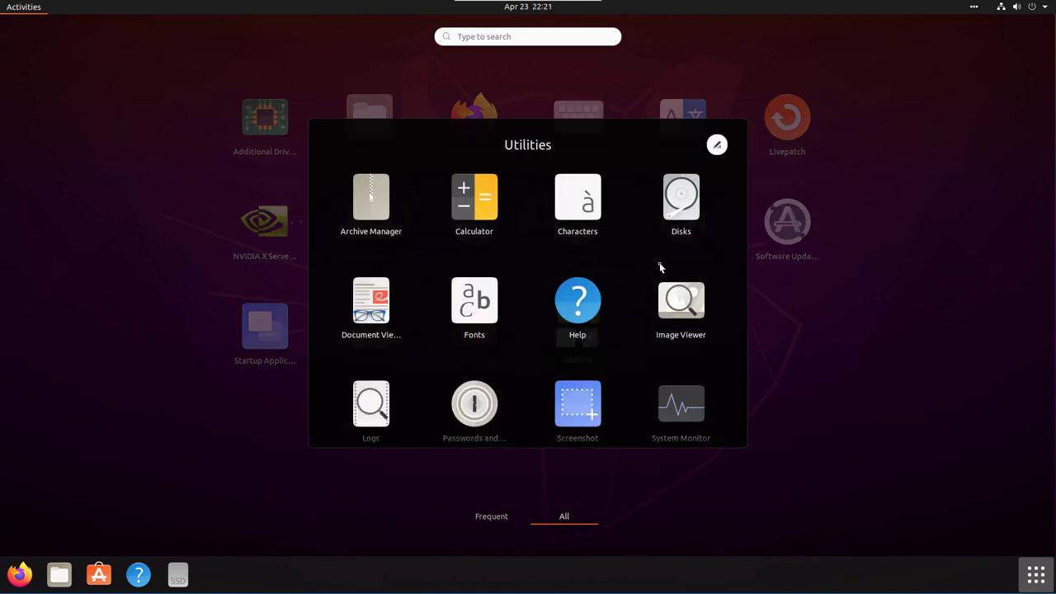
scroll("down", 3)
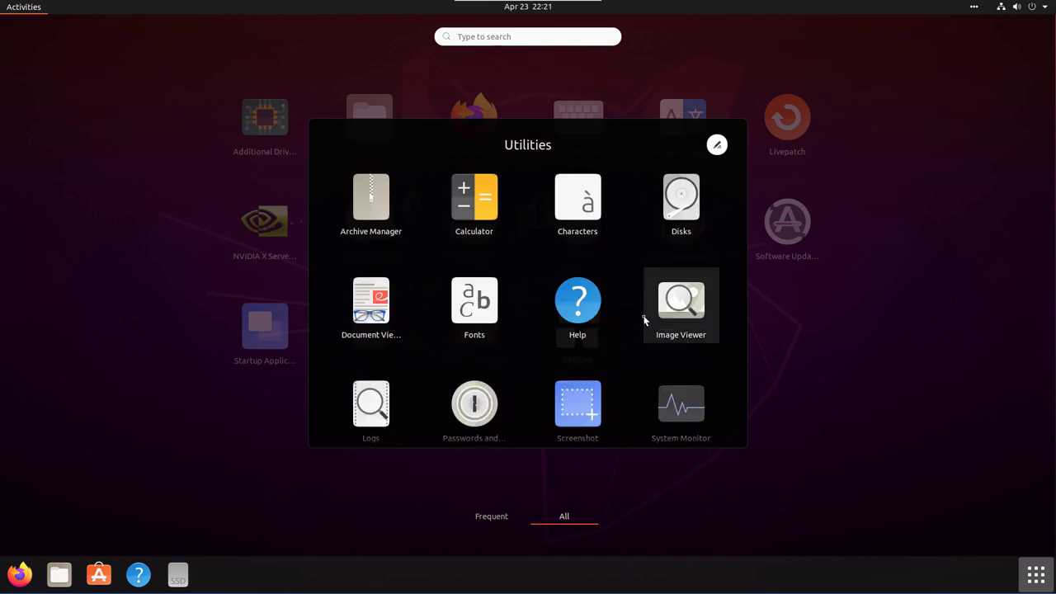
Launch Characters from Utilities and maximize its window
left_click(577, 196)
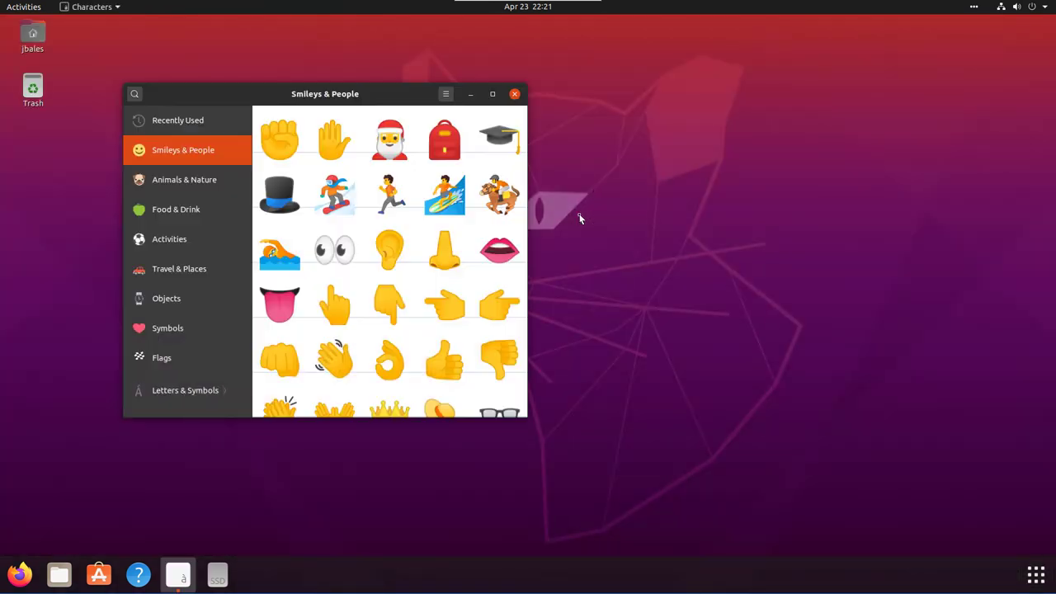
scroll("down", 3)
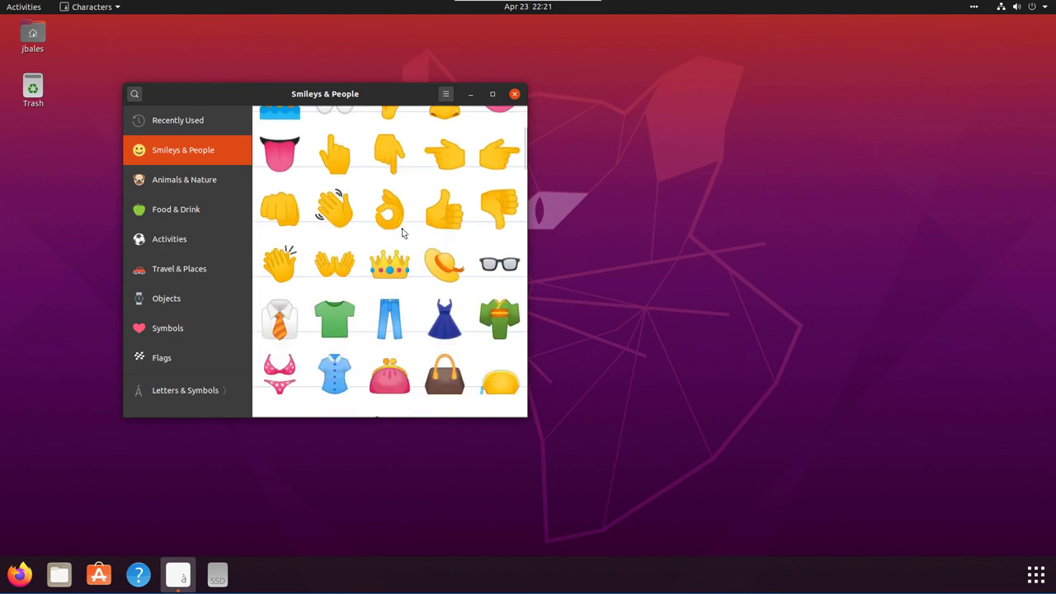
scroll("down", 3)
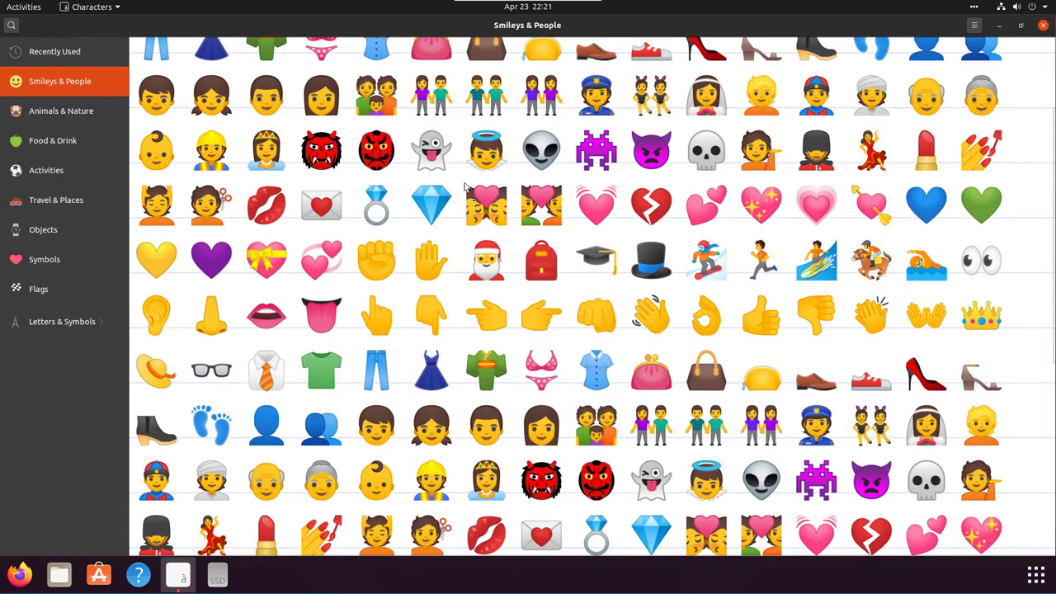
left_click(595, 148)
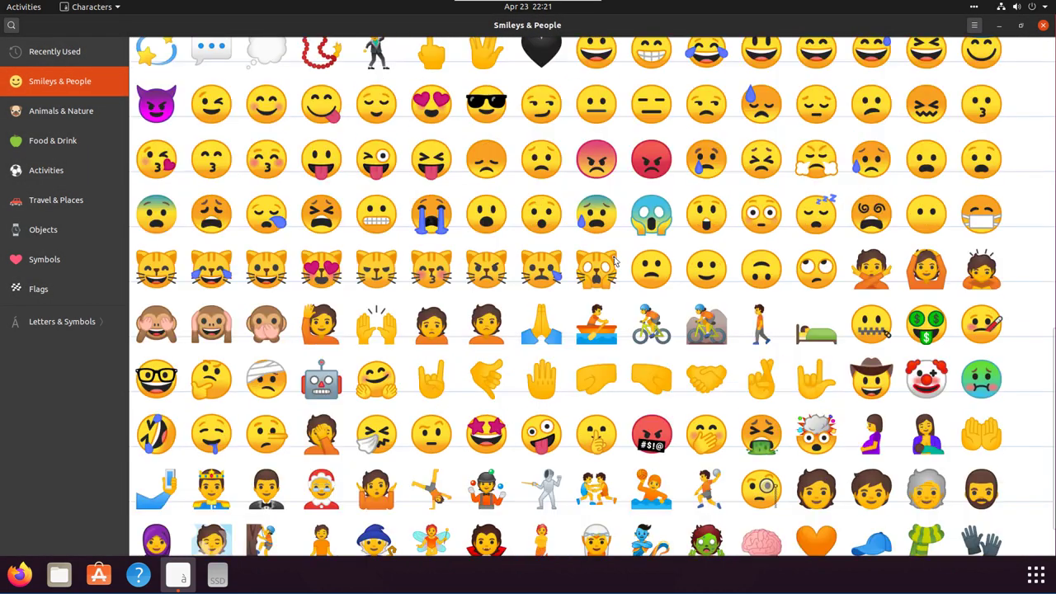
Scroll through the Smileys & People emoji grid
scroll("down", 3)
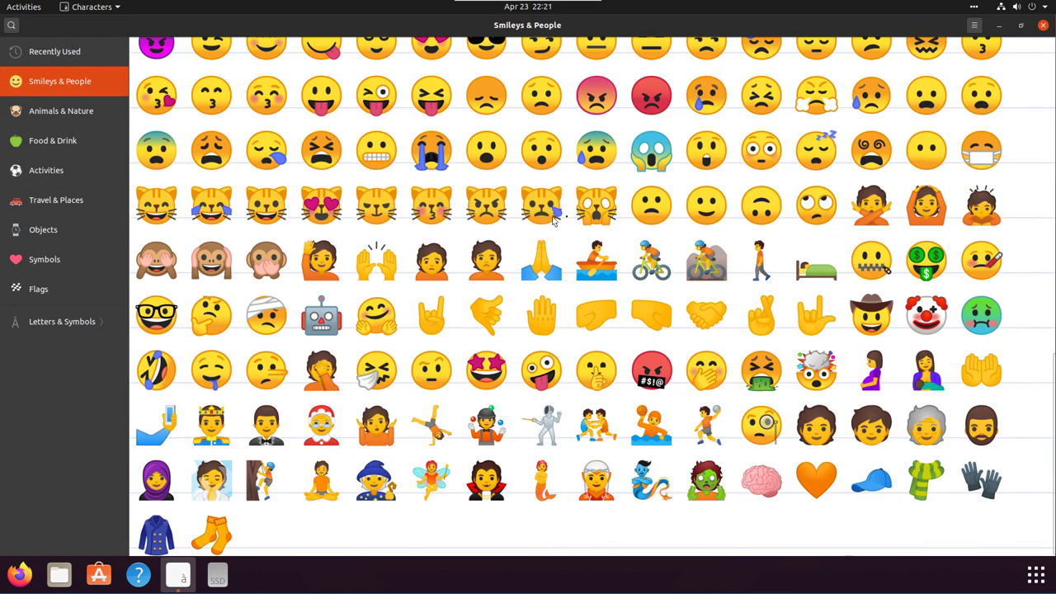
mouse_move(392, 276)
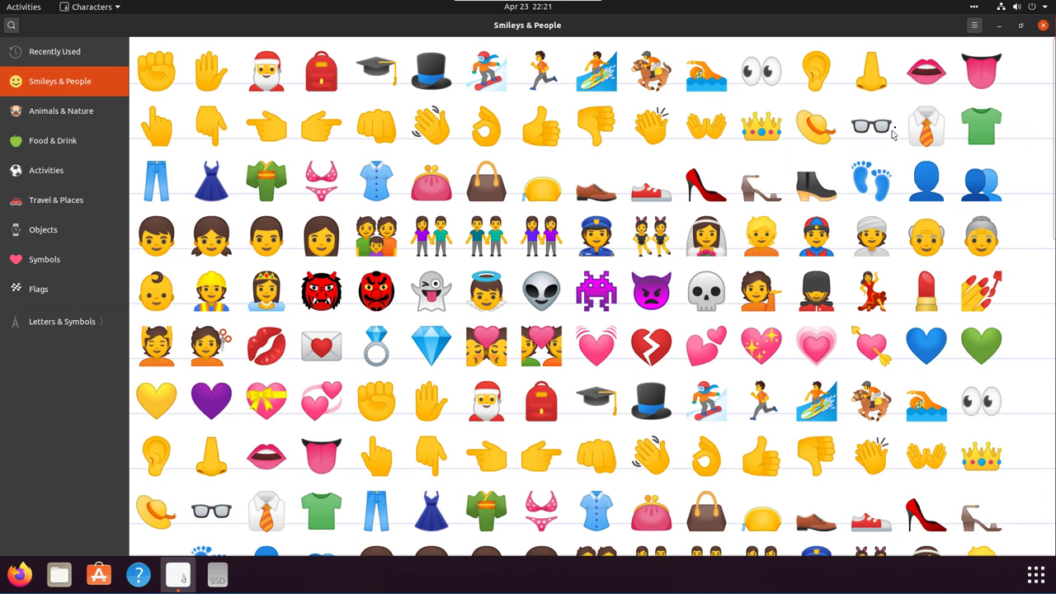
mouse_move(753, 104)
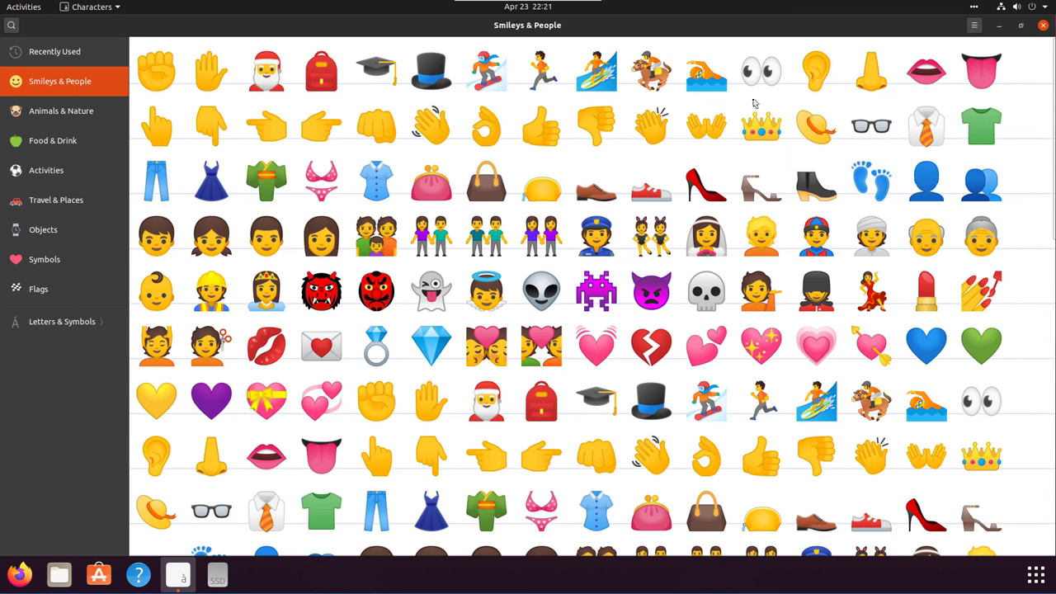
mouse_move(753, 102)
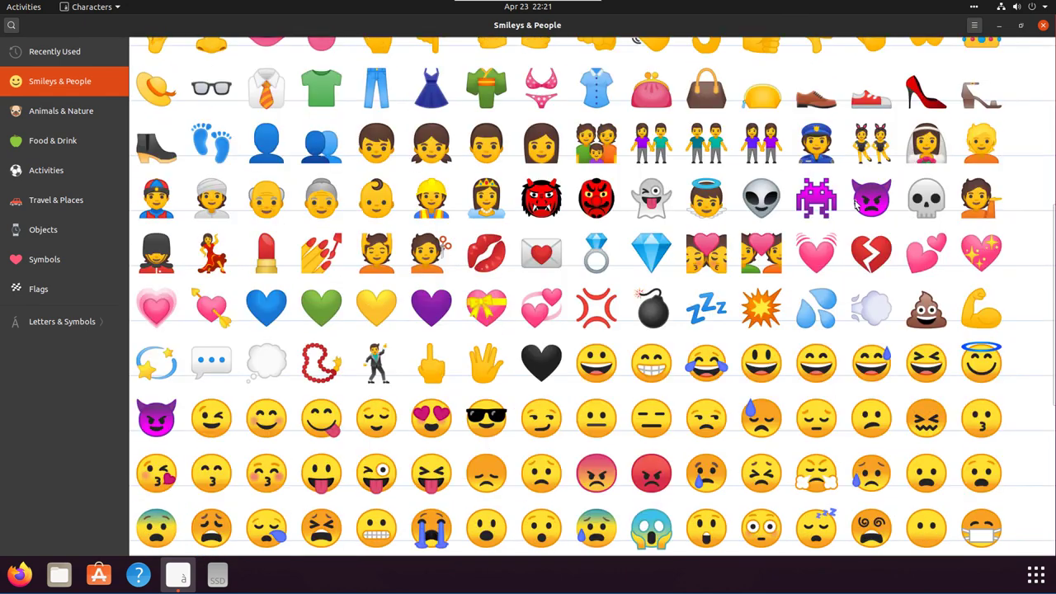
scroll("down", 3)
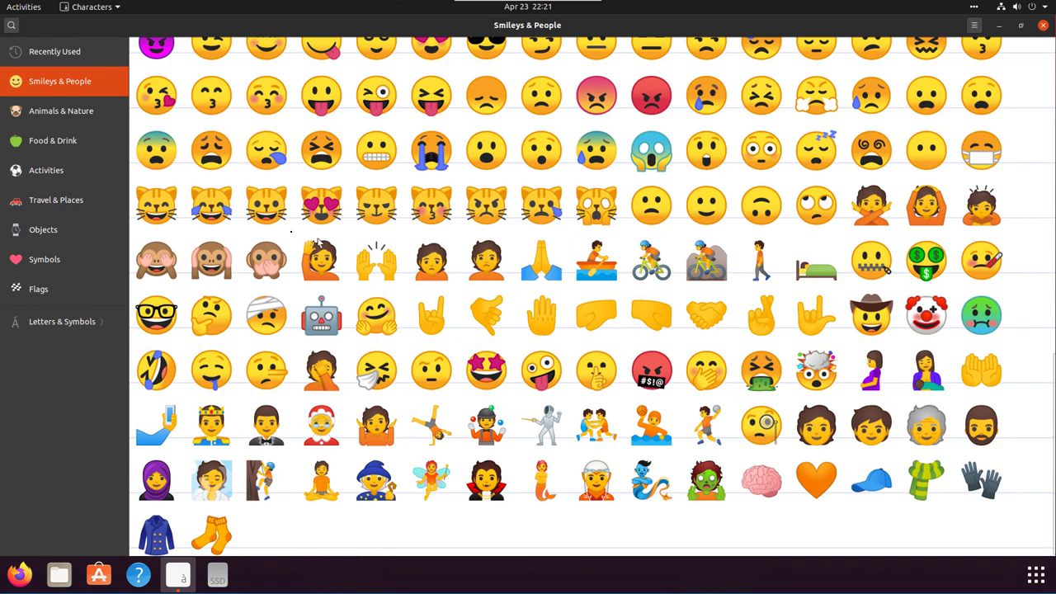
mouse_move(673, 315)
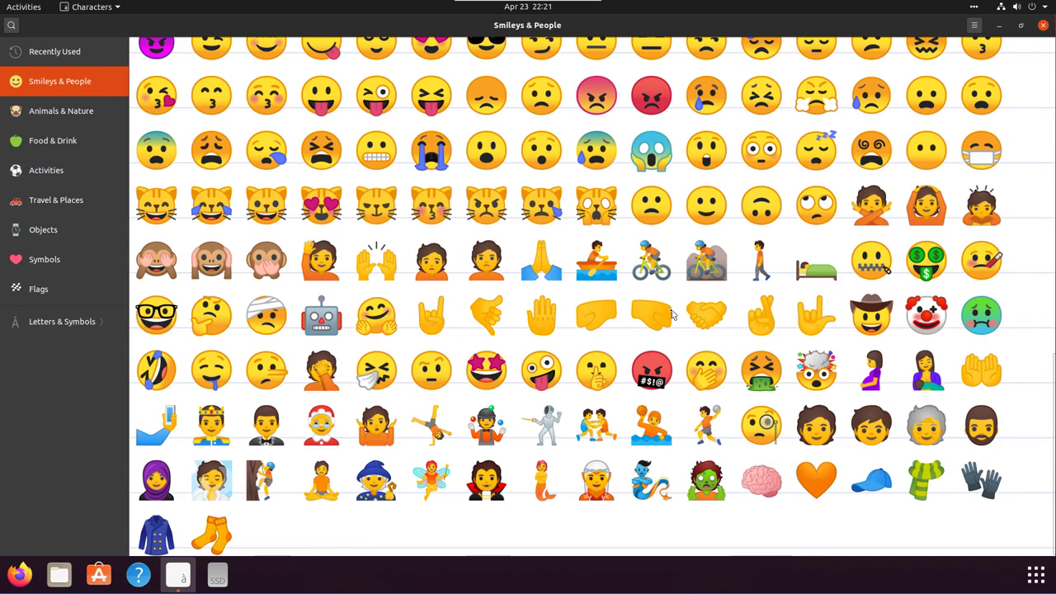
scroll("down", 3)
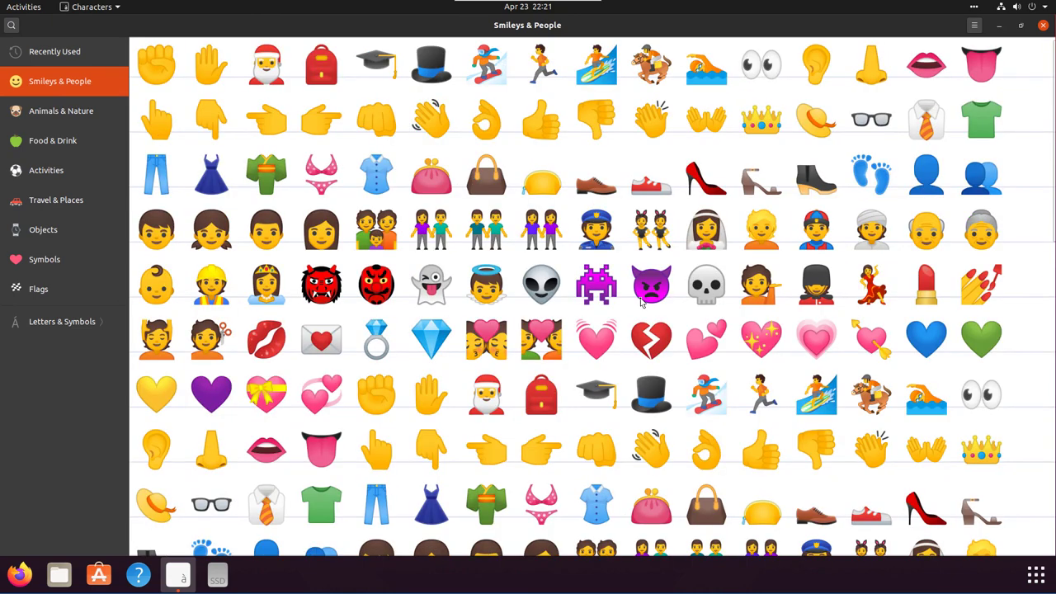
scroll("down", 3)
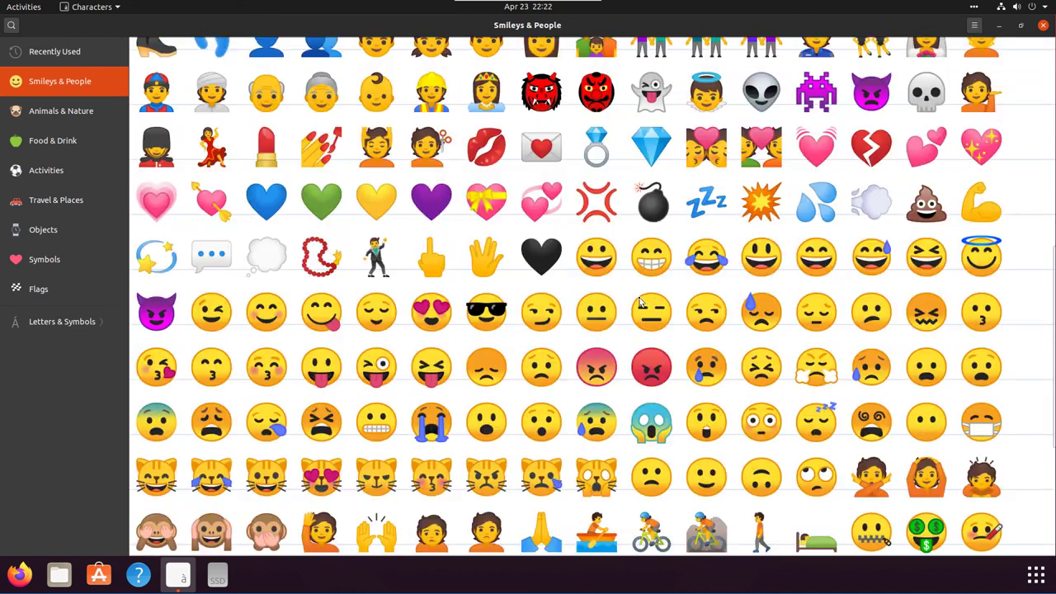
scroll("down", 3)
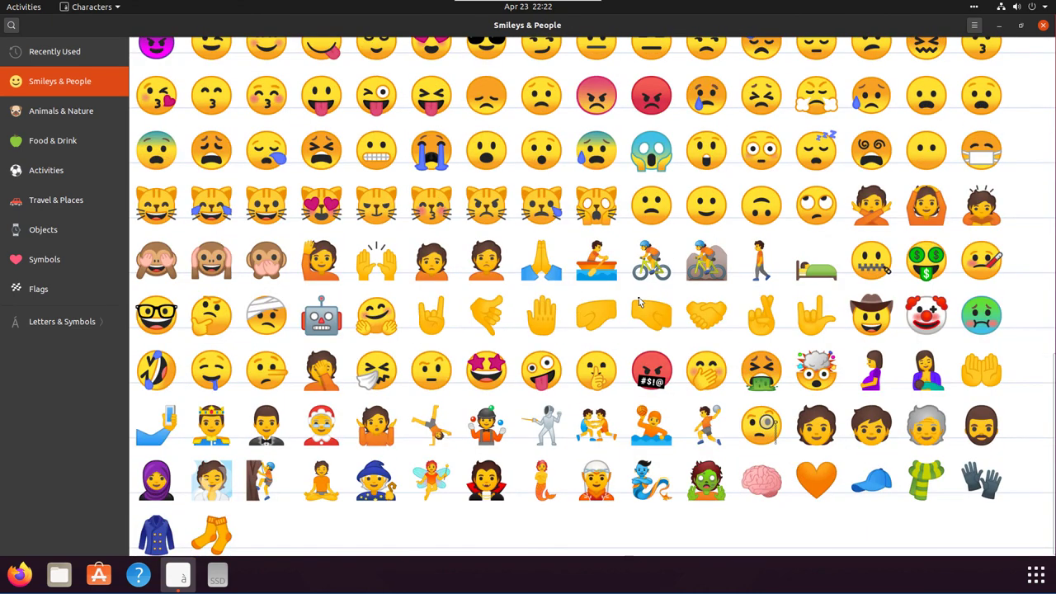
mouse_move(330, 378)
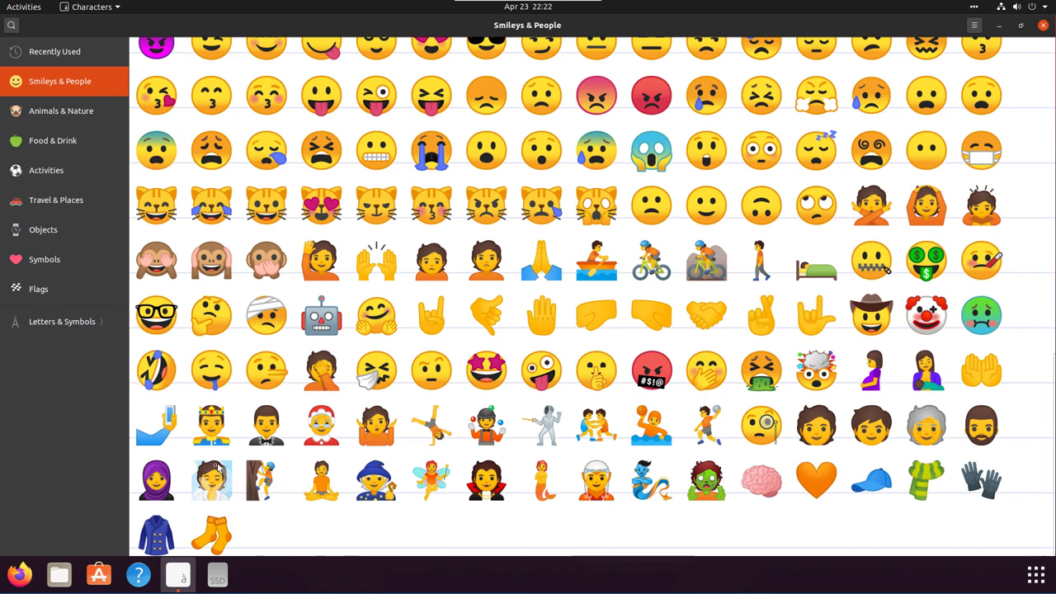
mouse_move(635, 454)
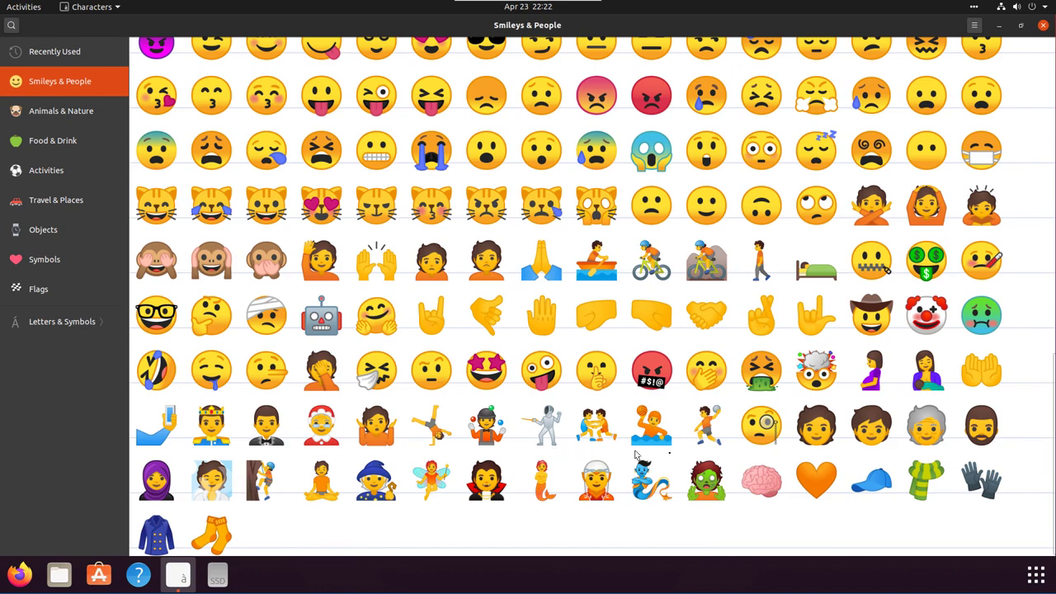
mouse_move(475, 390)
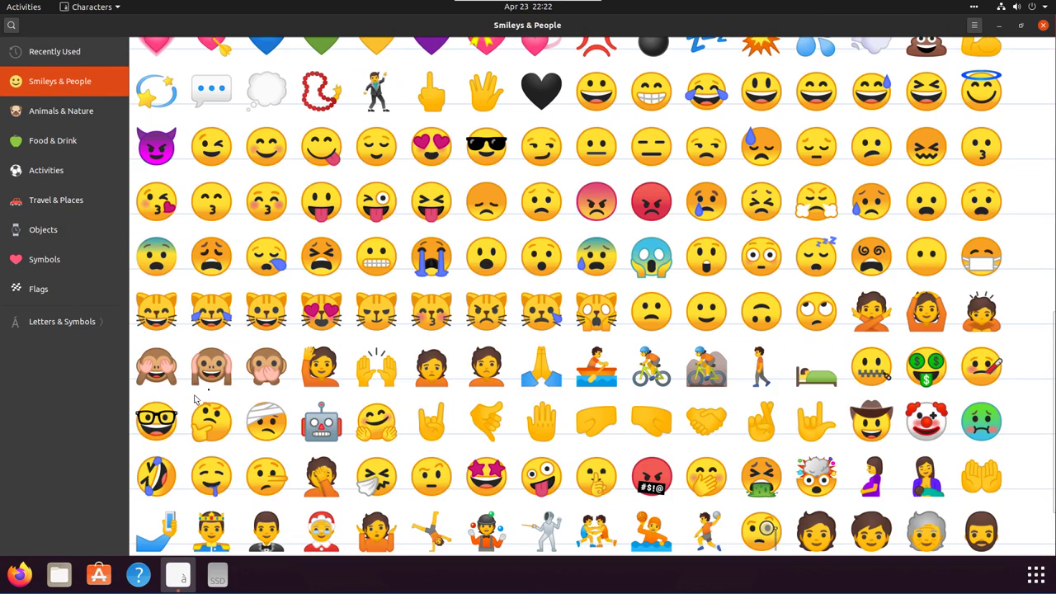
scroll("down", 3)
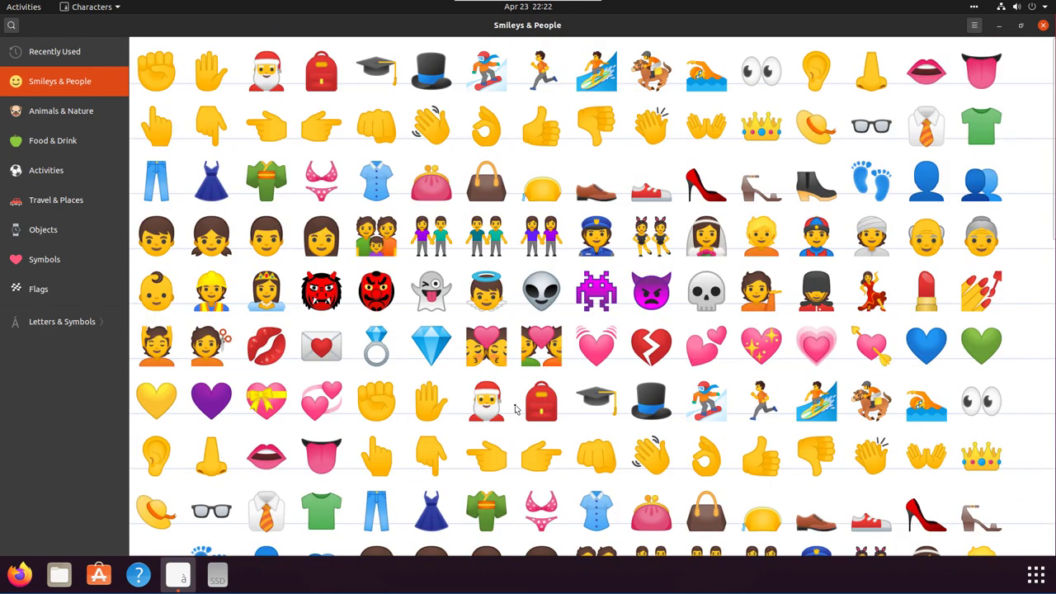
mouse_move(402, 102)
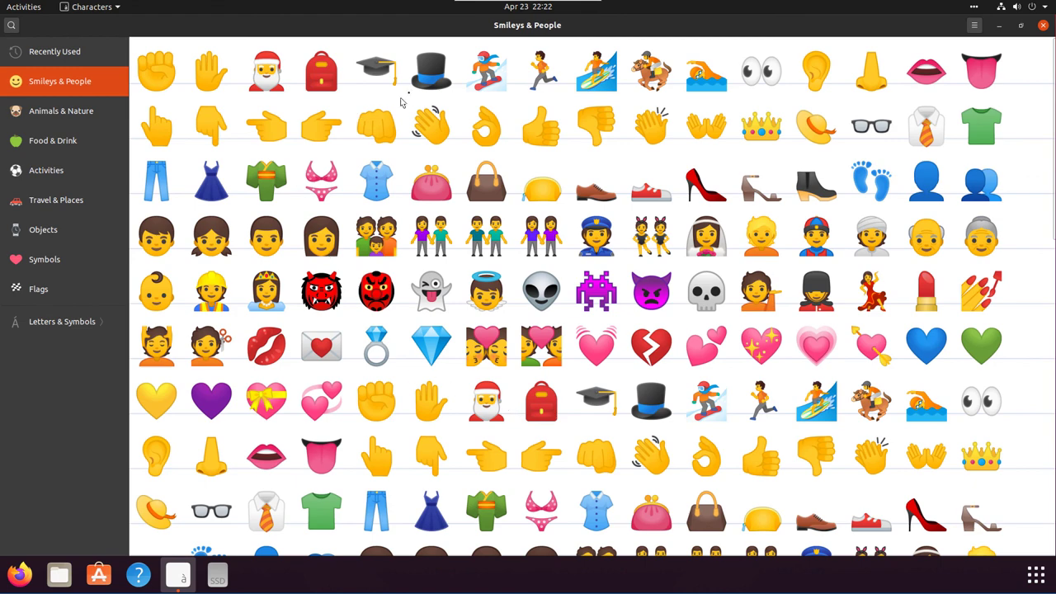
mouse_move(61, 110)
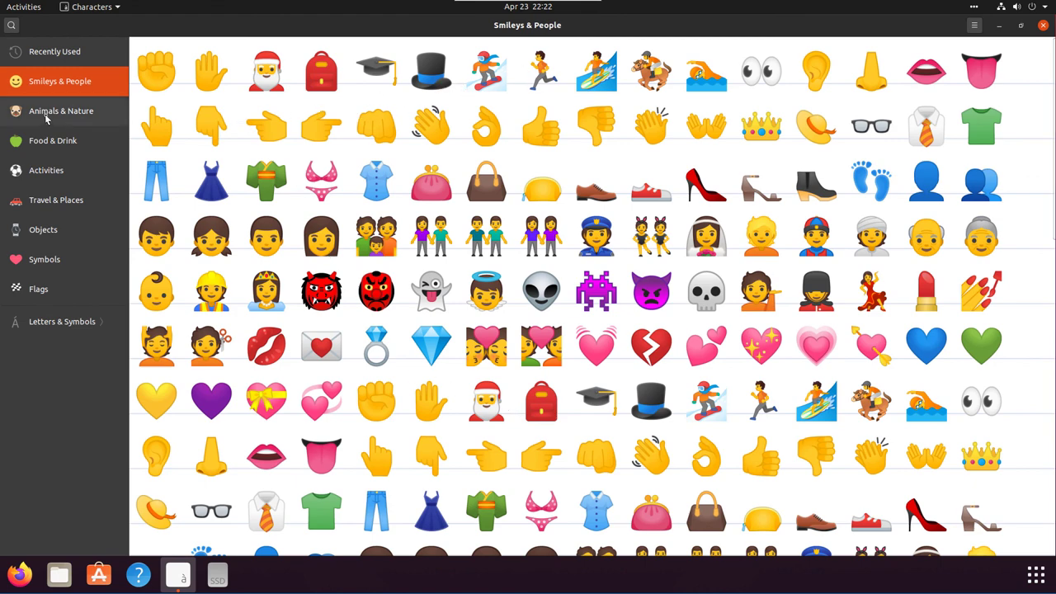
Browse the Animals, Food, Activities and Travel emoji, then show the Letters & Symbols Punctuation set
left_click(61, 111)
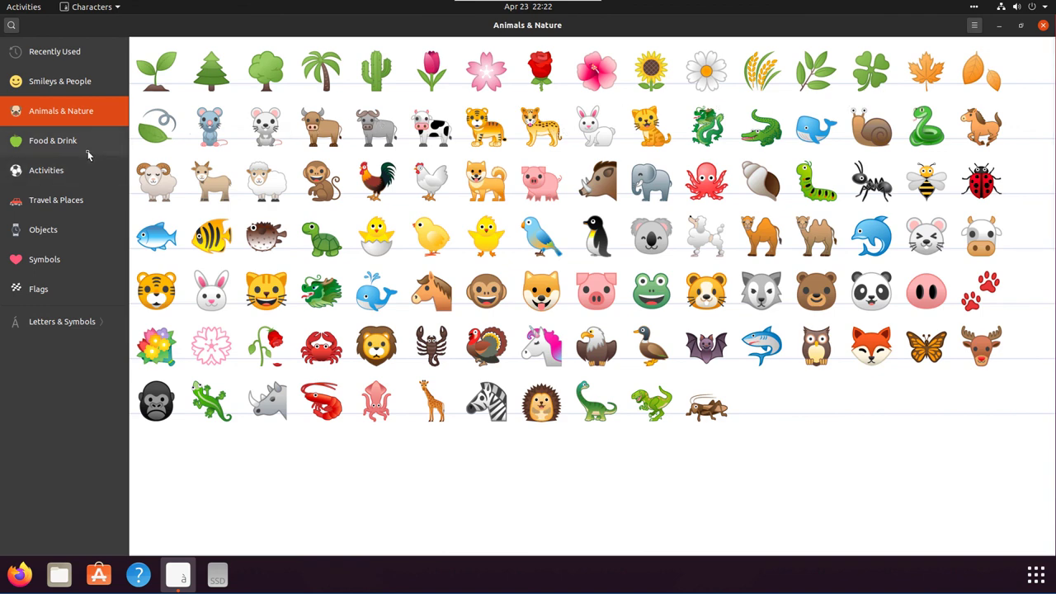
left_click(53, 140)
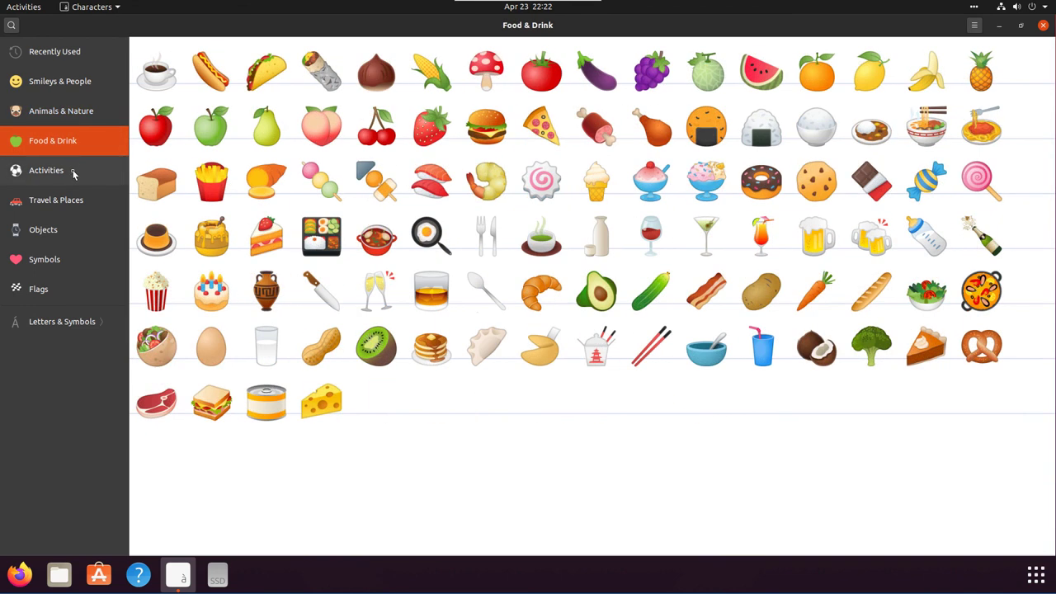
left_click(46, 170)
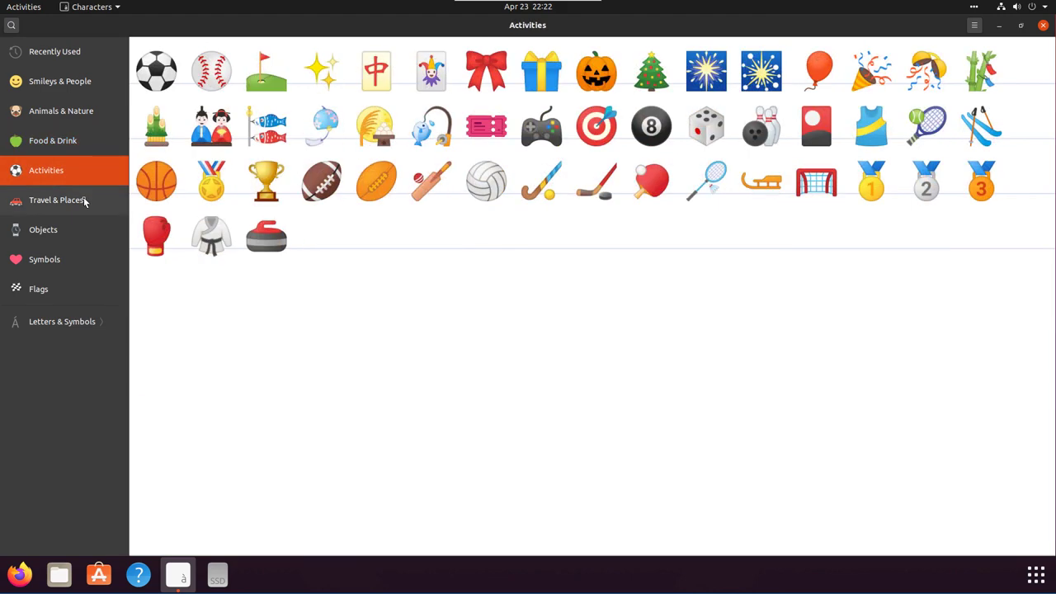
left_click(56, 200)
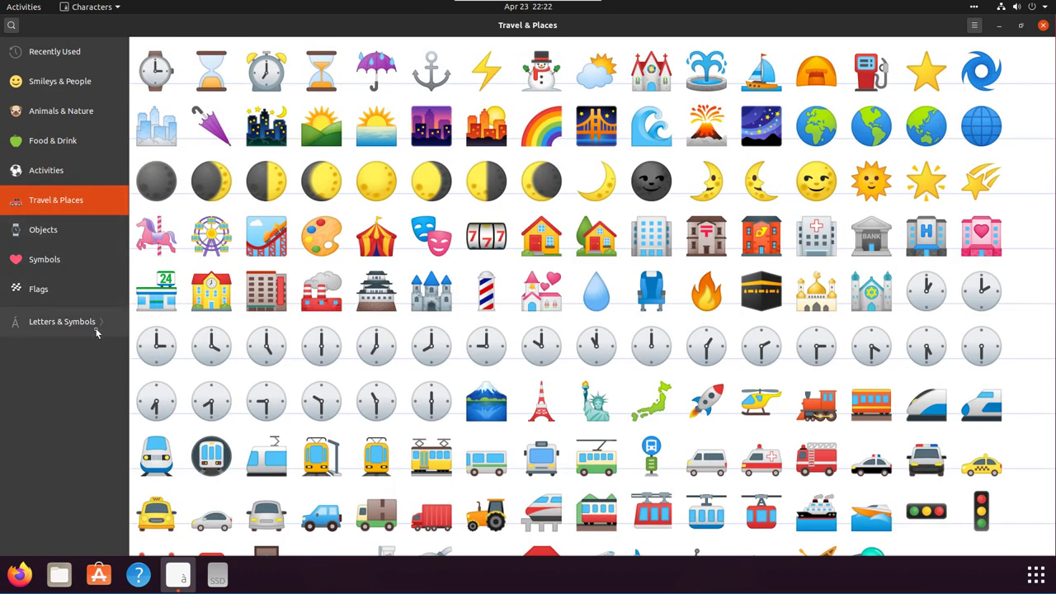
left_click(63, 320)
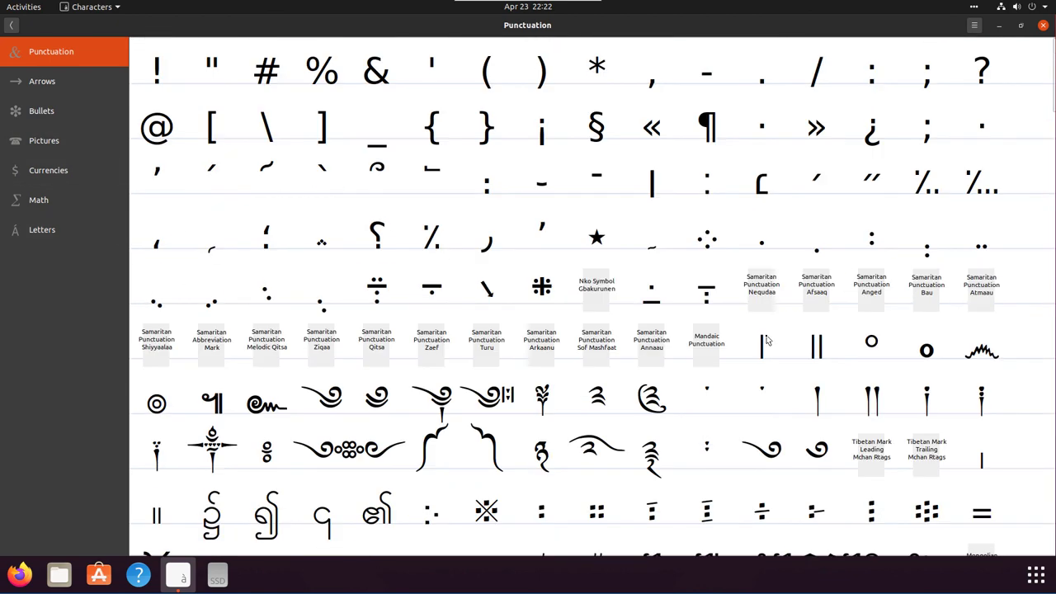
Scroll Punctuation, then show the Bullets, Currencies and Letters categories
scroll("down", 3)
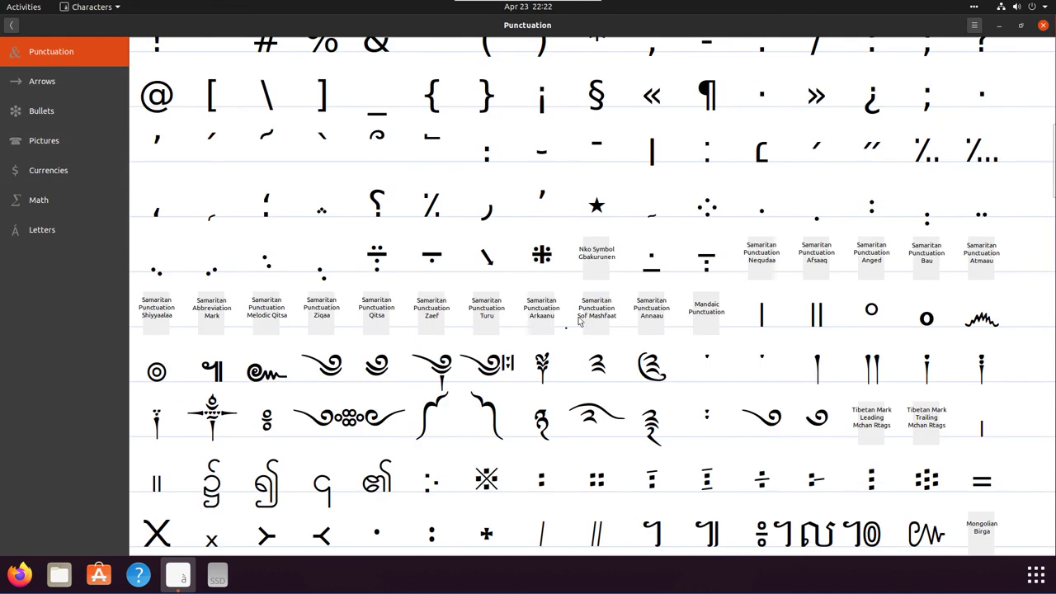
mouse_move(43, 81)
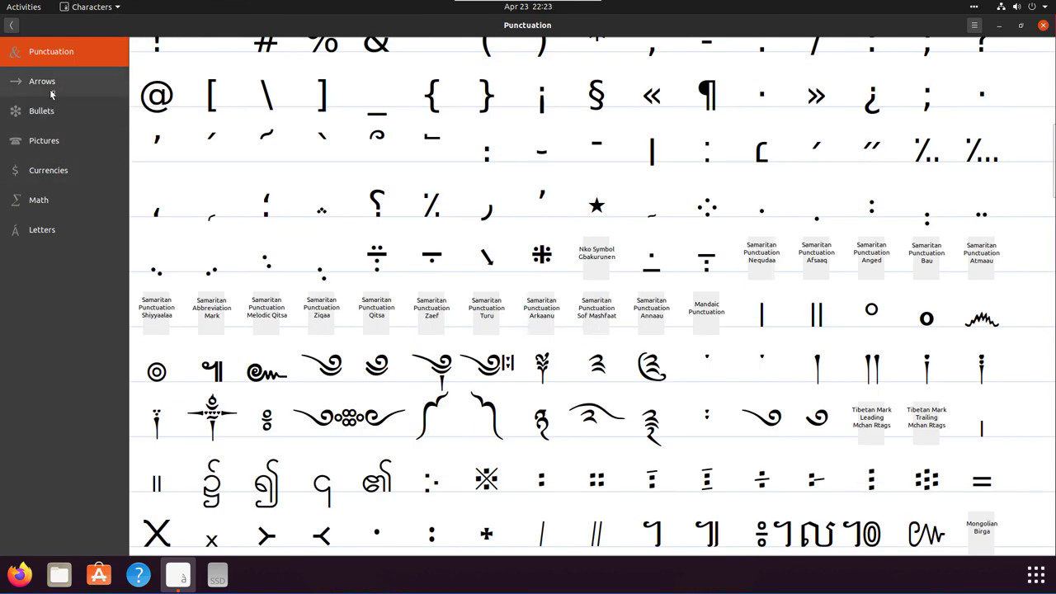
left_click(42, 110)
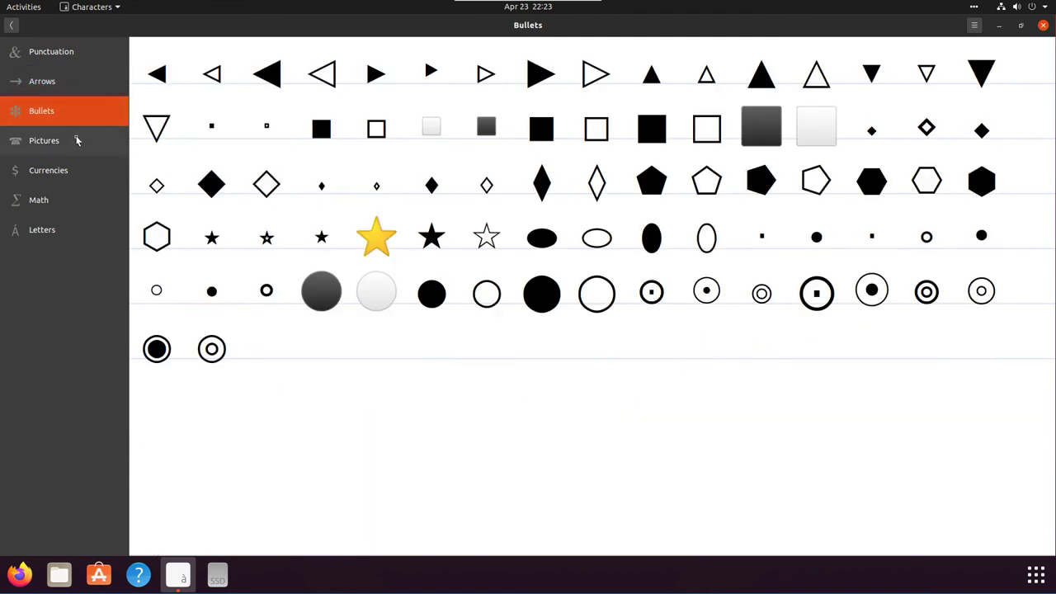
left_click(48, 170)
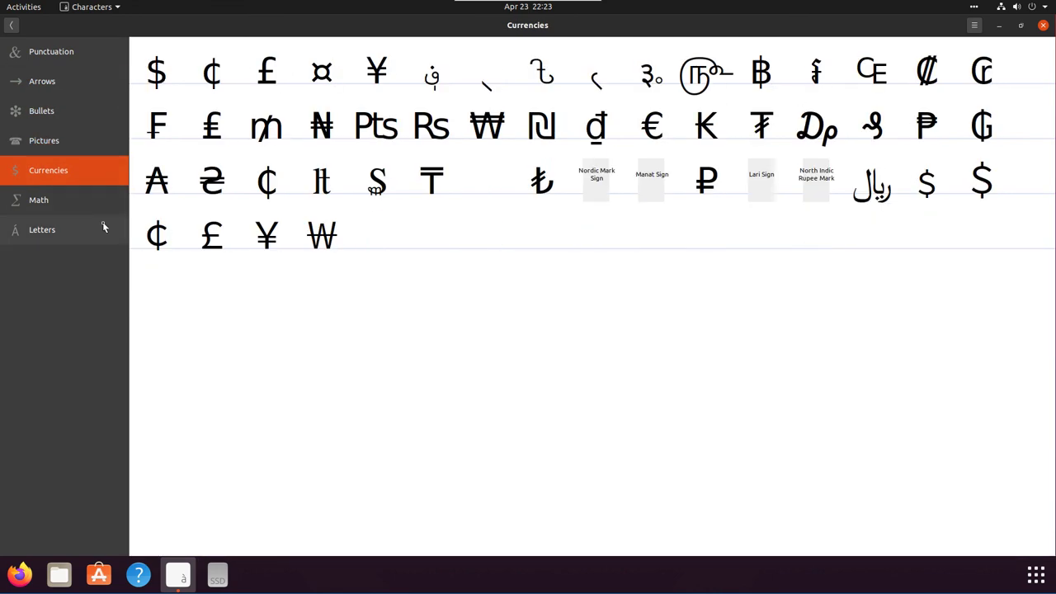
left_click(43, 229)
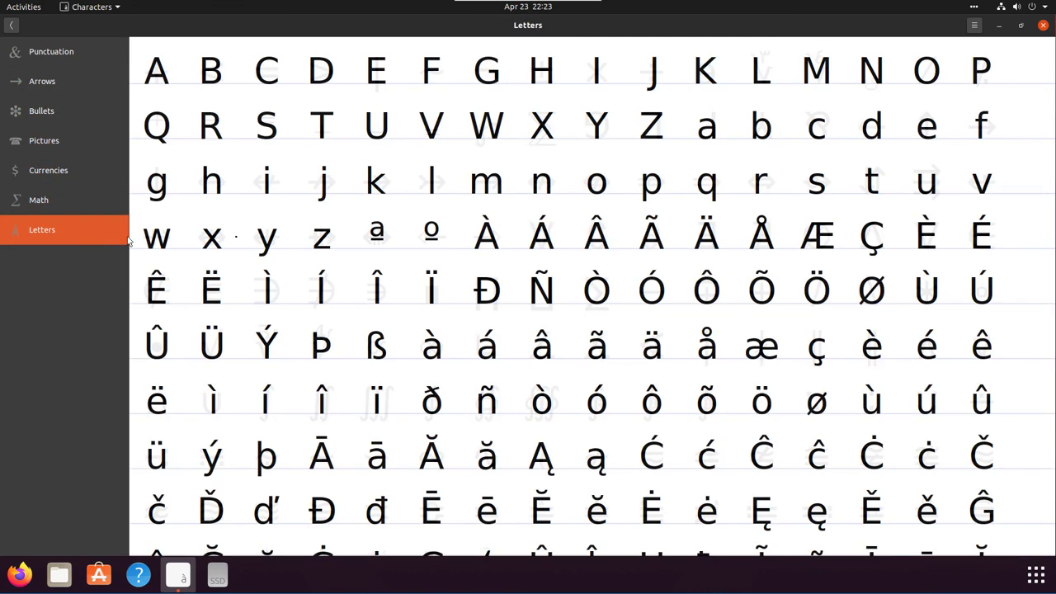
mouse_move(749, 214)
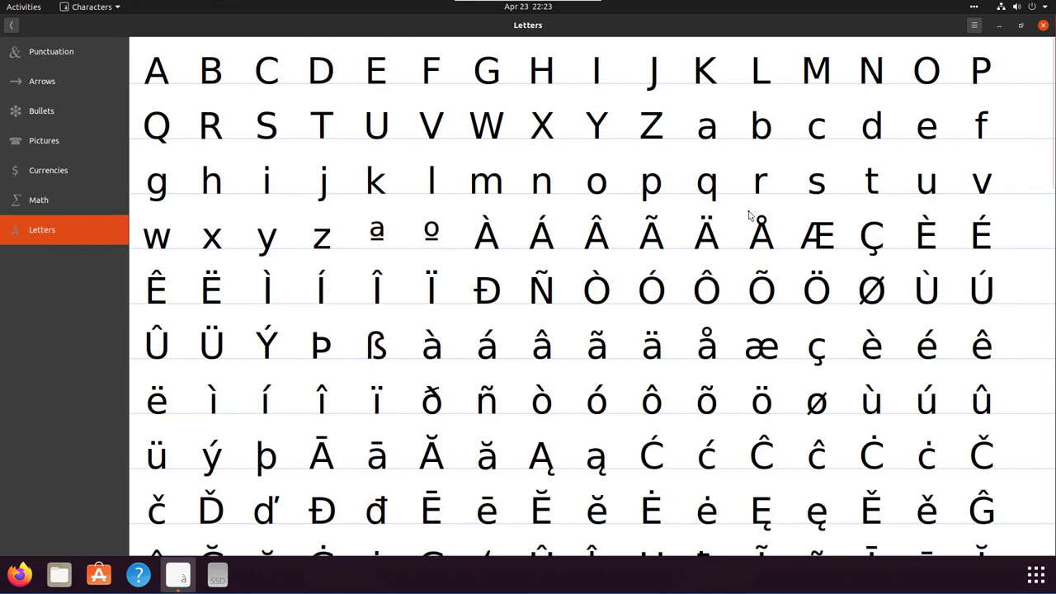
Scroll through the Letters grid of Latin and accented letters
scroll("down", 3)
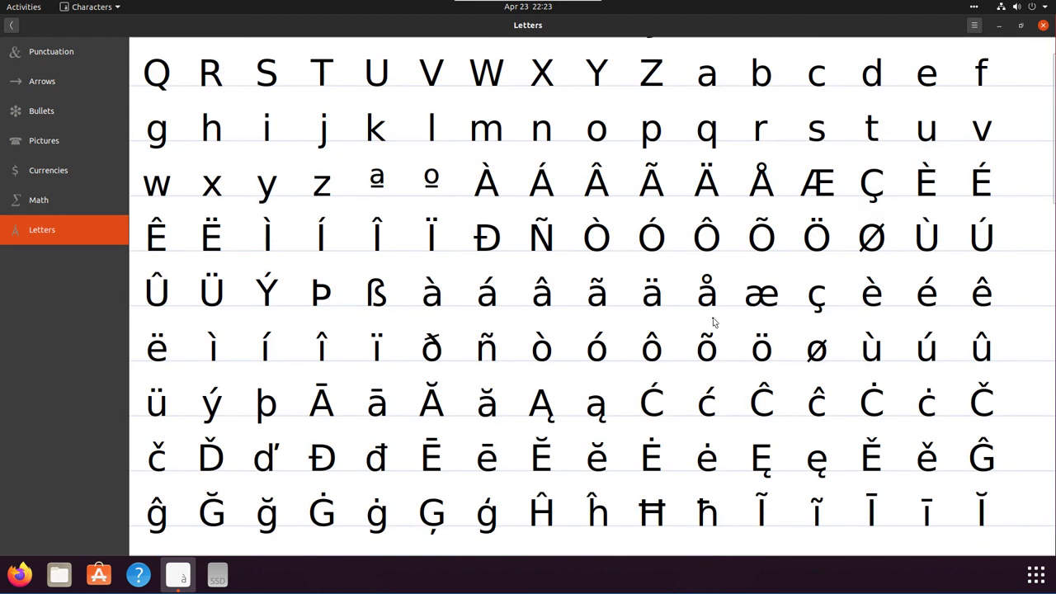
scroll("down", 3)
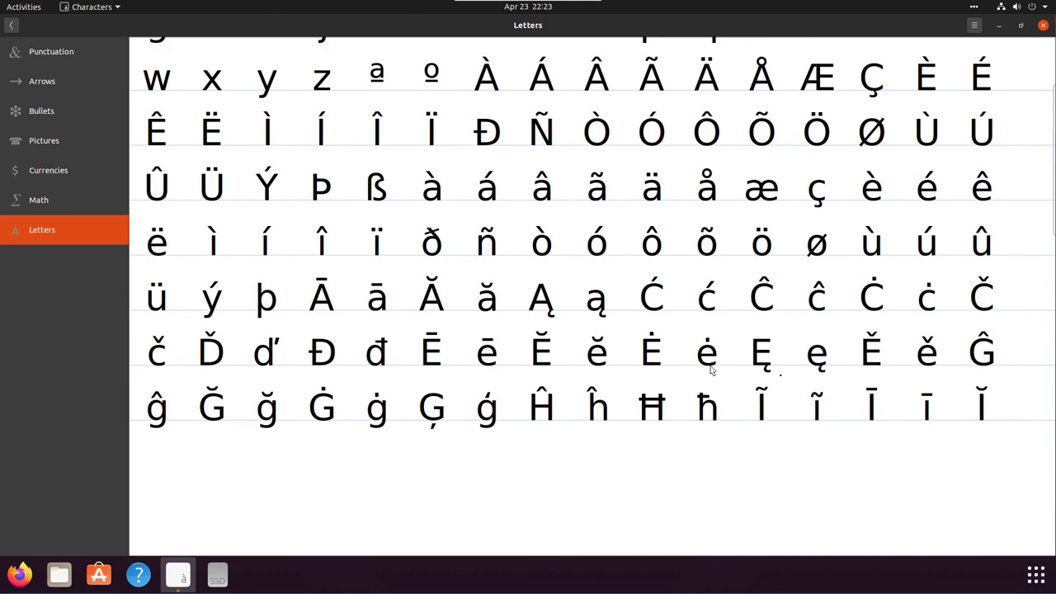
scroll("down", 3)
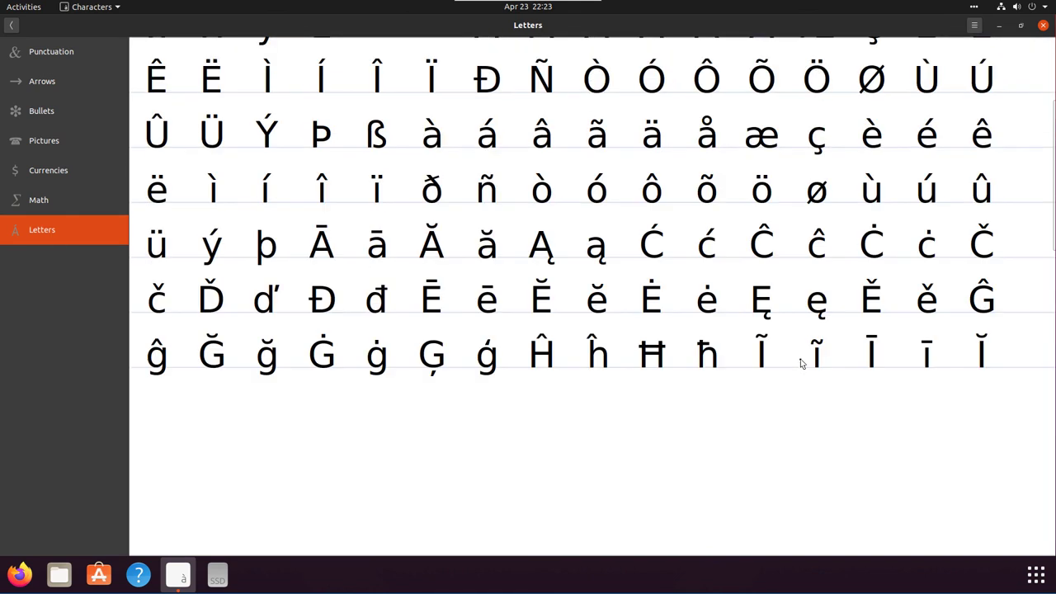
mouse_move(821, 289)
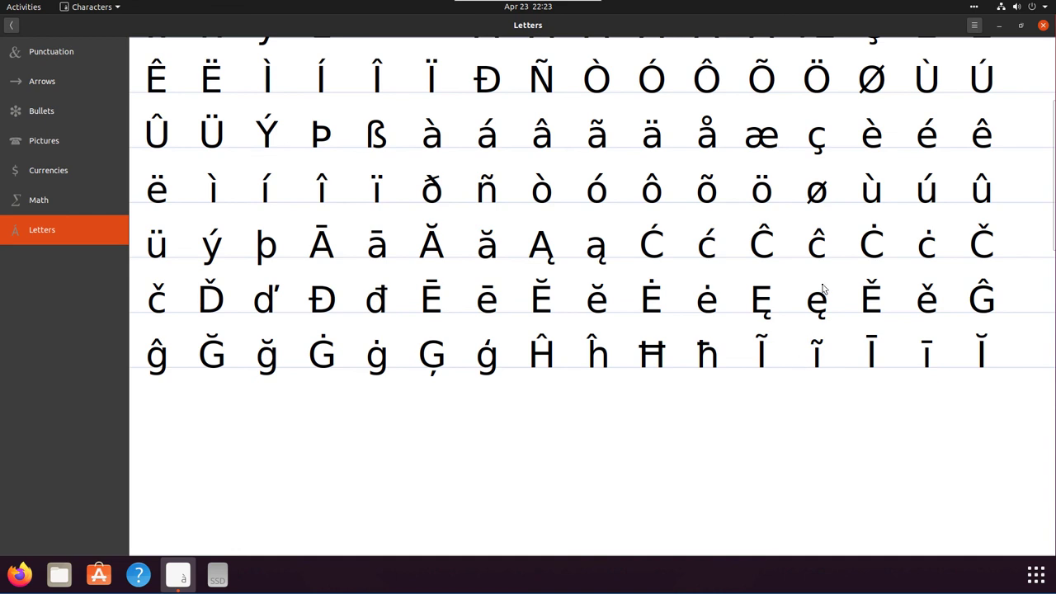
mouse_move(508, 366)
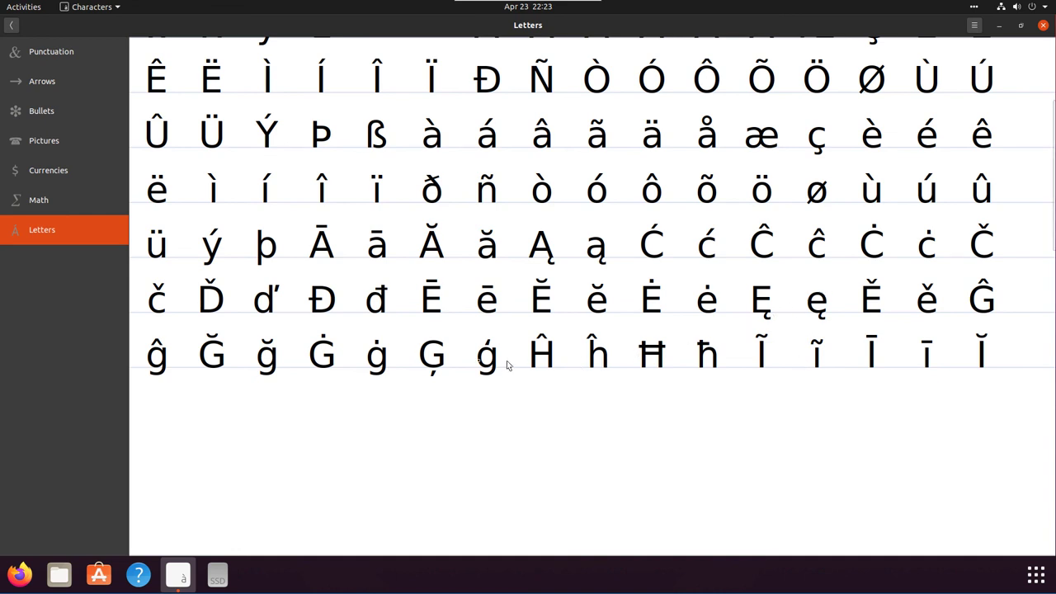
mouse_move(619, 341)
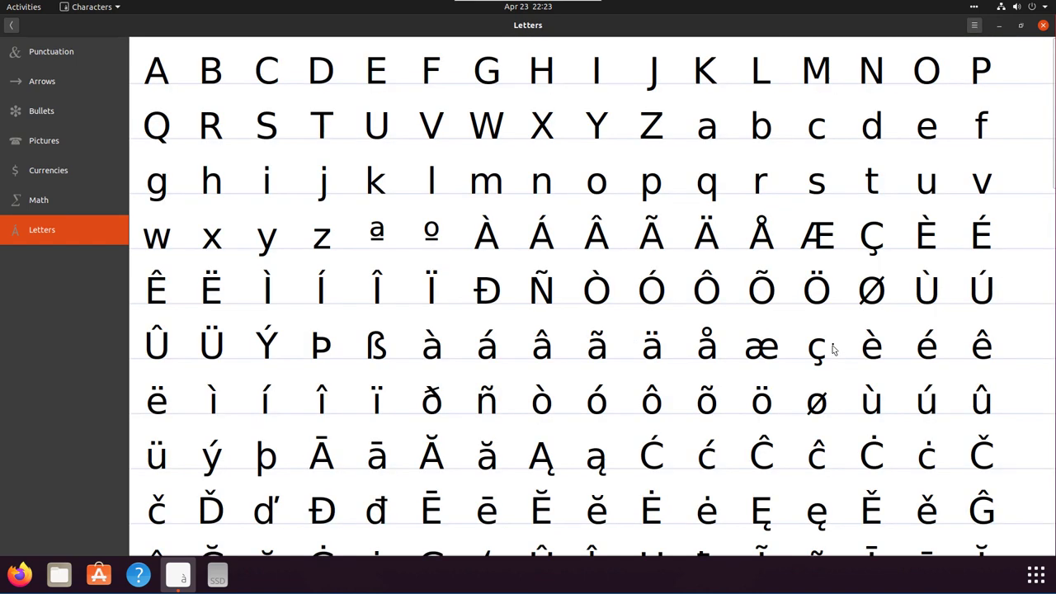
scroll("down", 3)
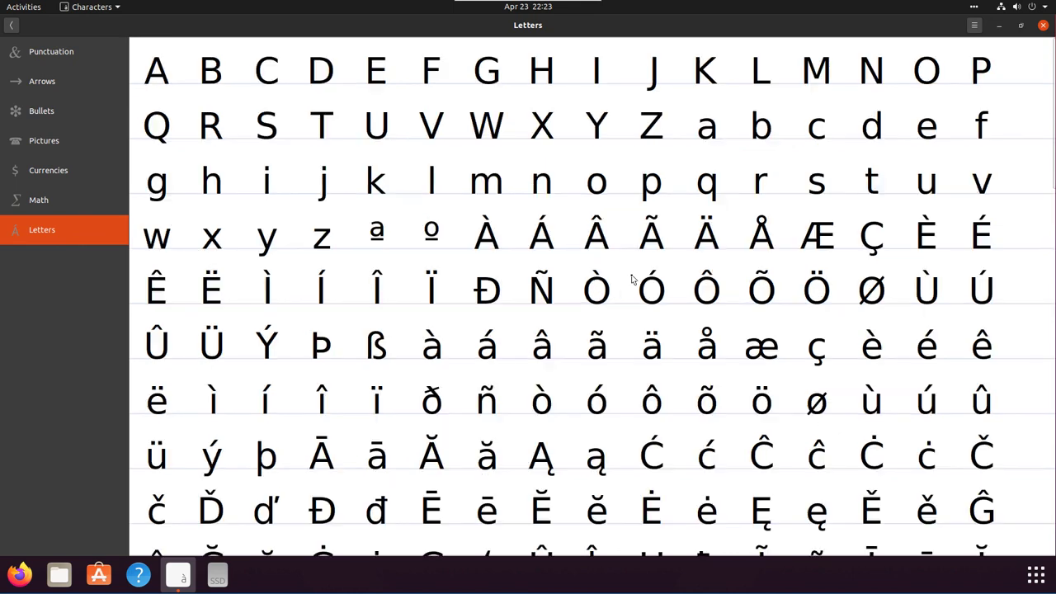
mouse_move(123, 173)
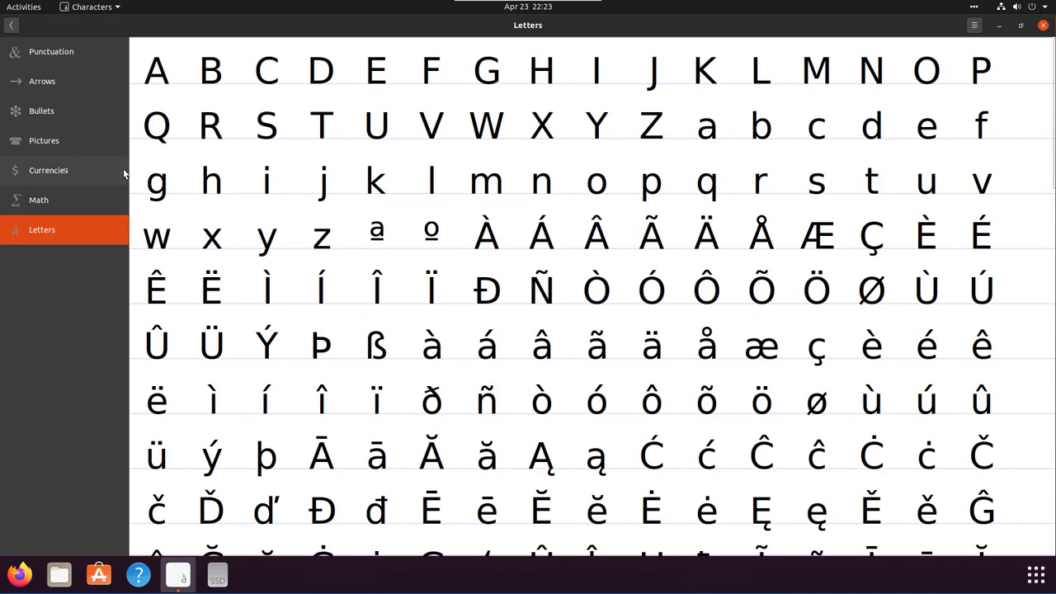
Browse the Math symbols, scrolling the grid and dismissing one character's details popup
left_click(40, 200)
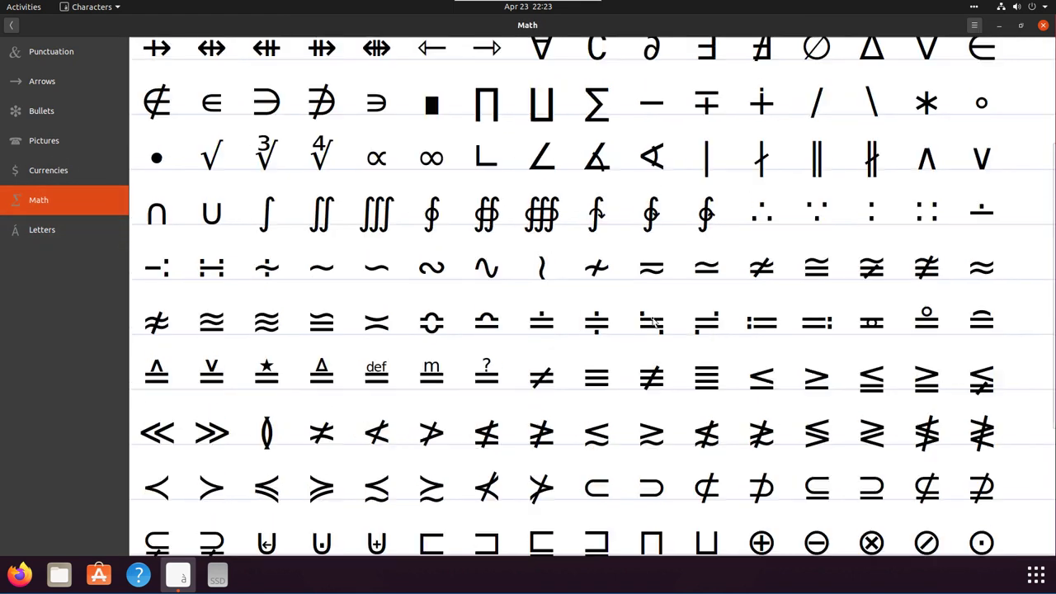
scroll("down", 3)
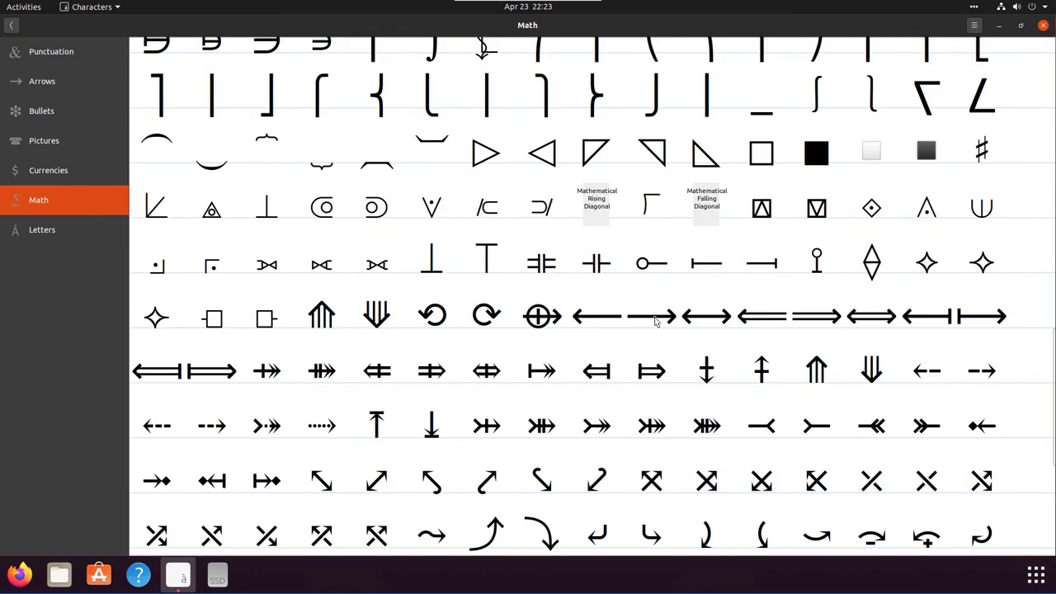
scroll("down", 3)
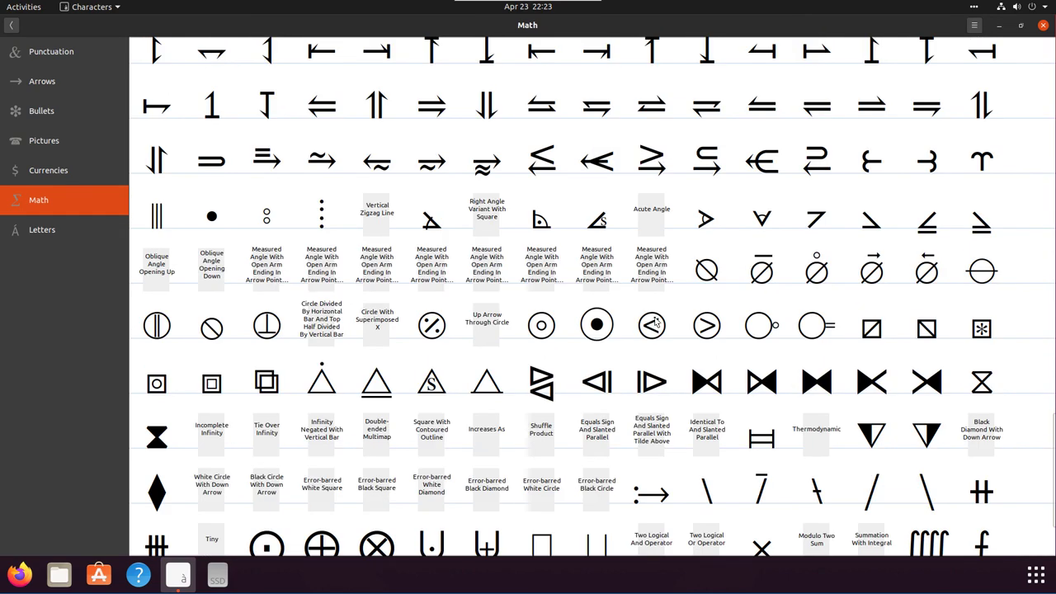
scroll("down", 3)
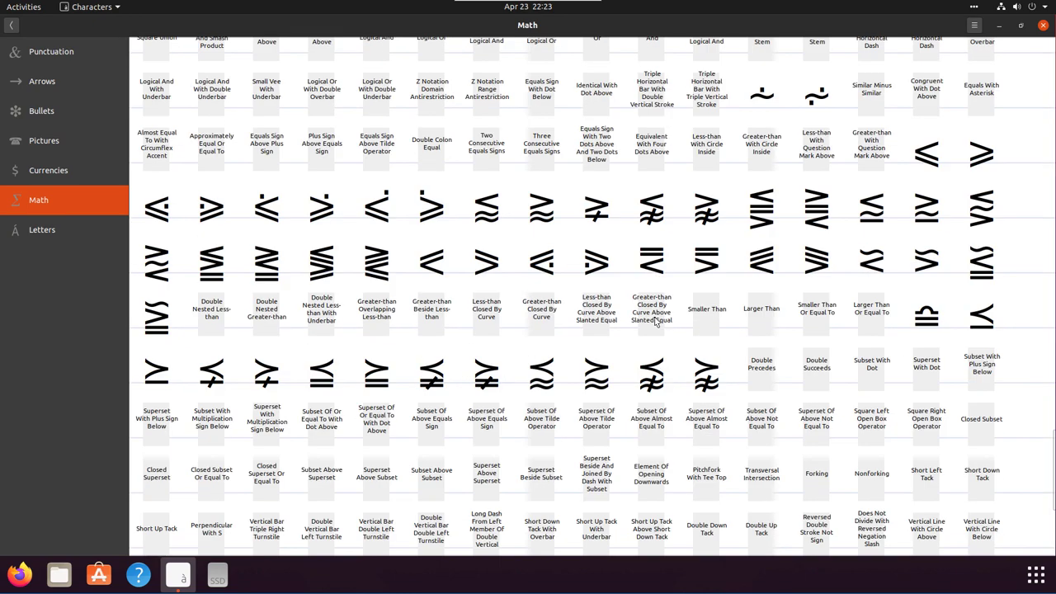
scroll("down", 3)
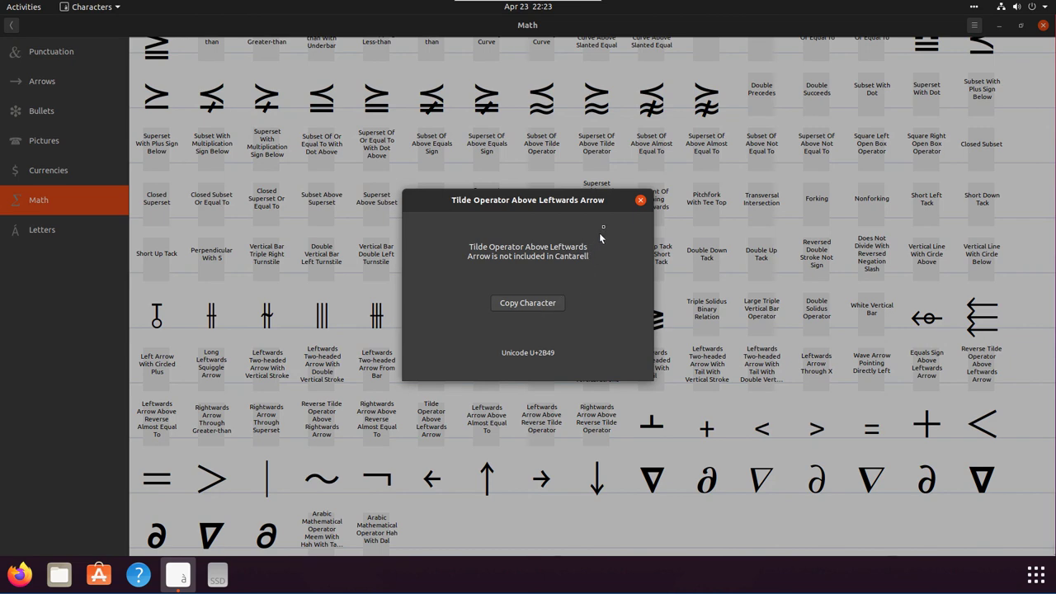
left_click(640, 199)
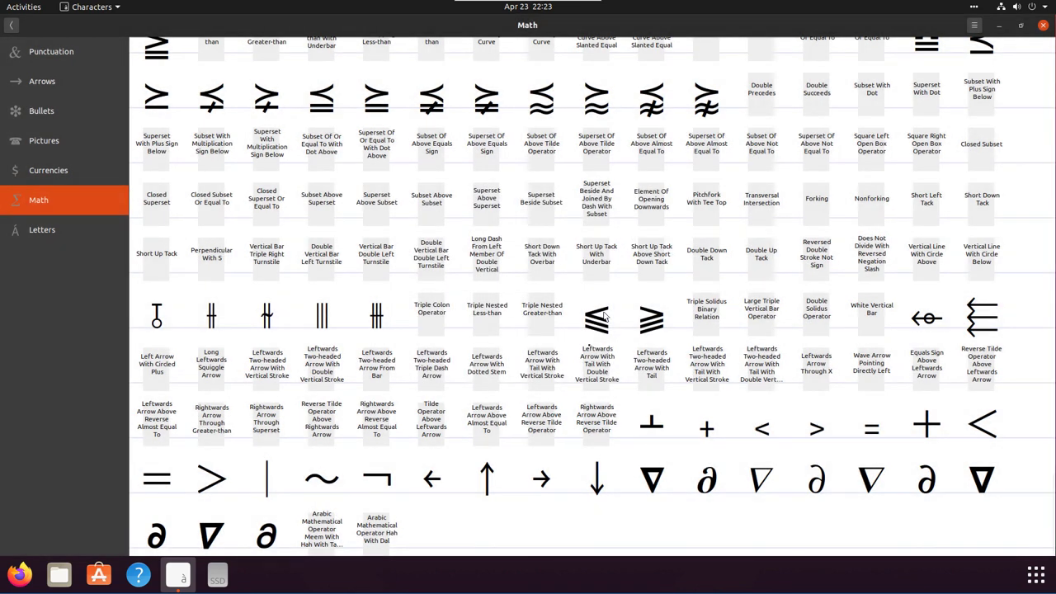
Revisit Currencies, Pictures and Bullets, ending on the Punctuation characters
left_click(48, 170)
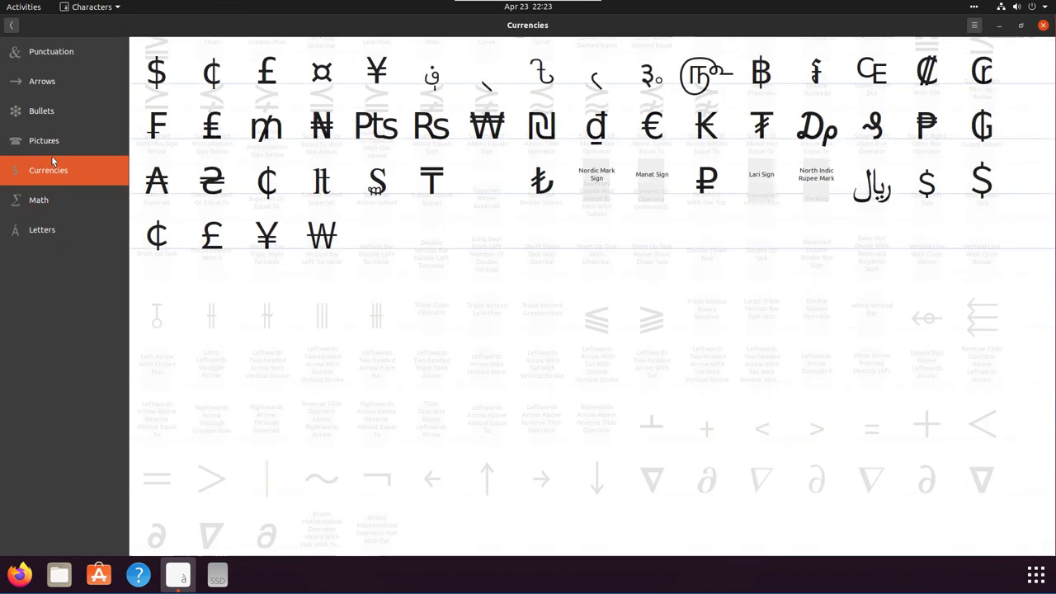
left_click(43, 140)
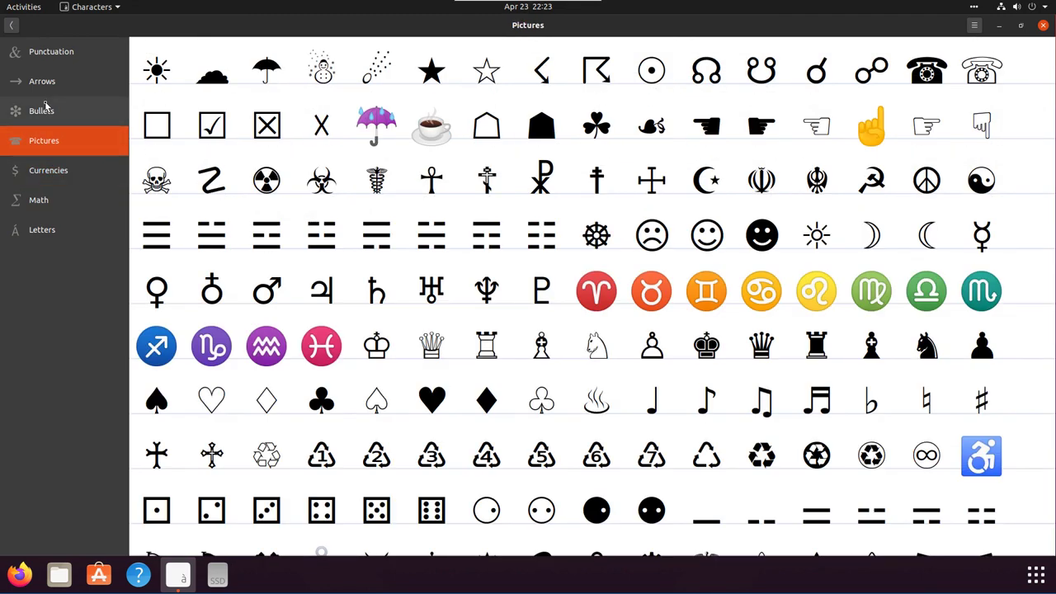
left_click(42, 108)
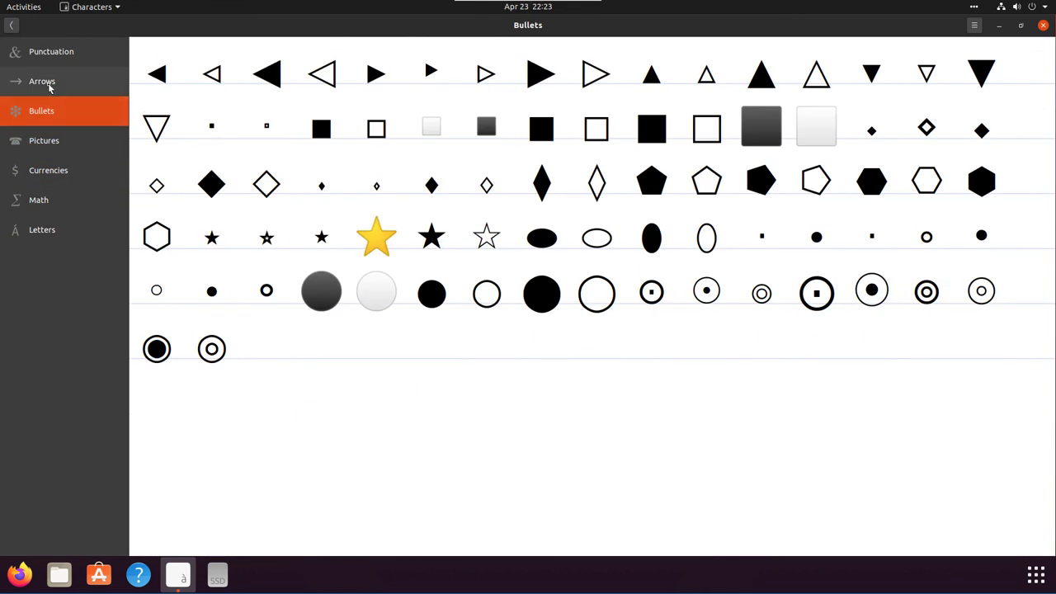
left_click(51, 51)
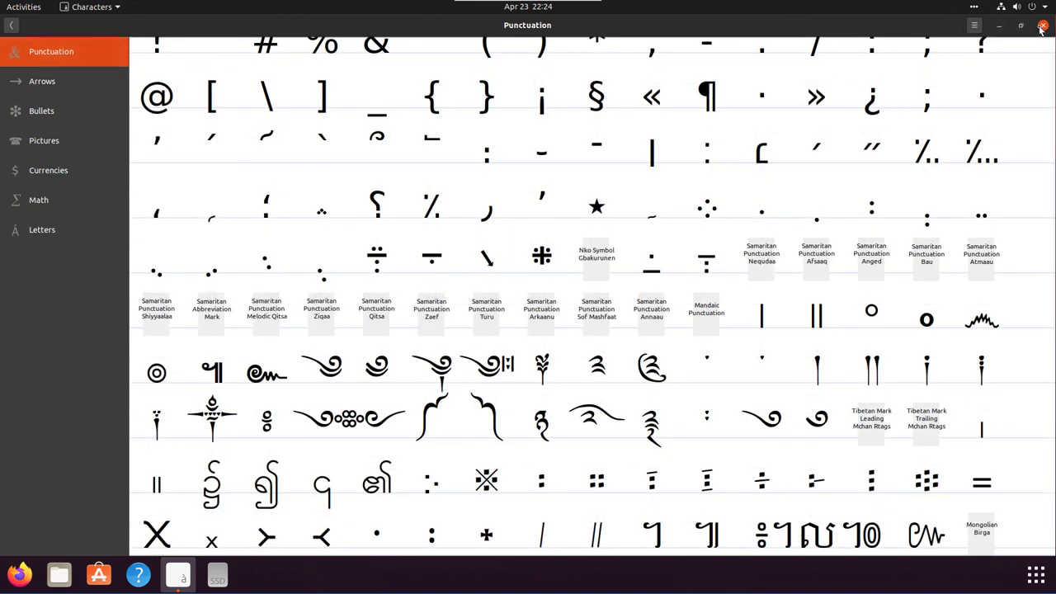
Close Characters, briefly show Software & Updates' Additional Drivers, and close it to the empty desktop
left_click(1043, 25)
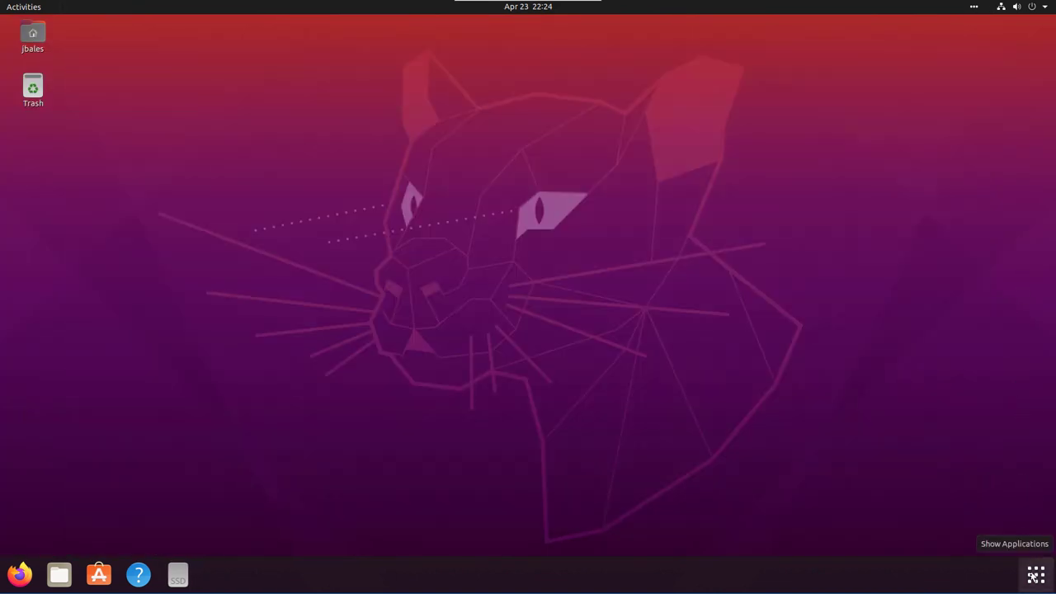
left_click(1036, 574)
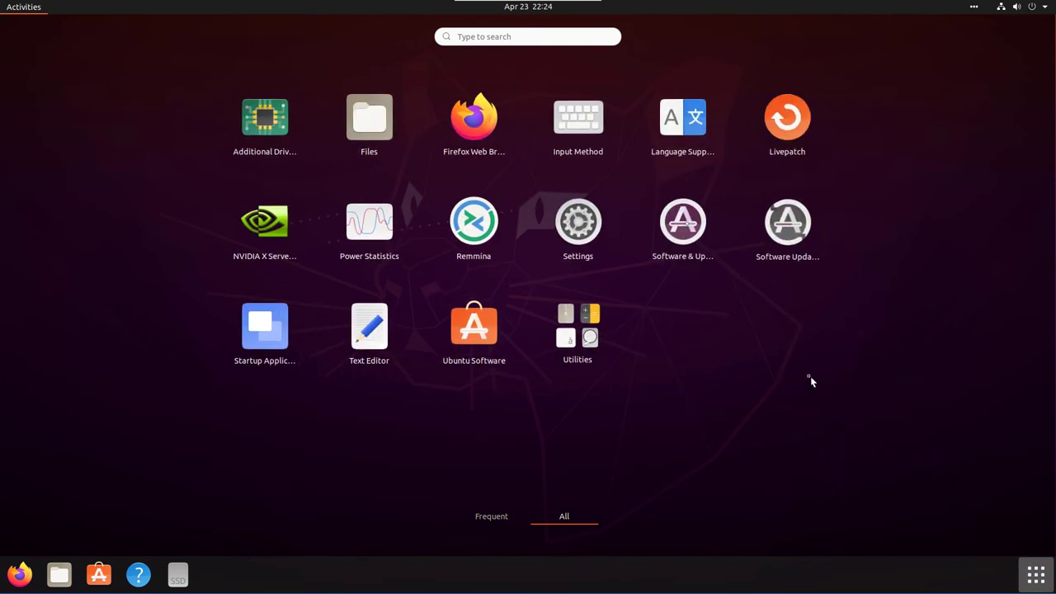
mouse_move(731, 363)
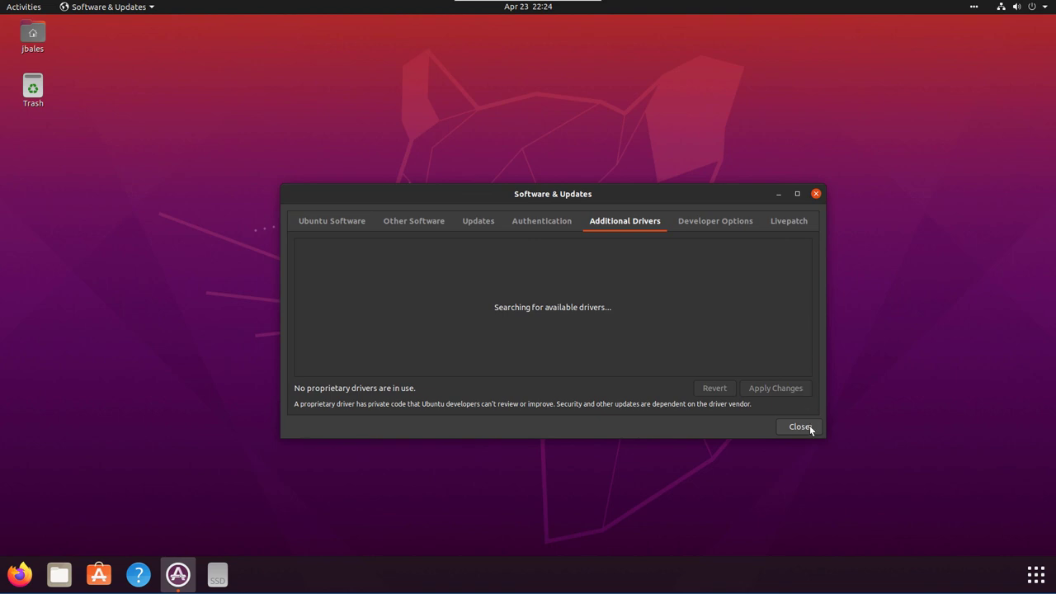
left_click(799, 426)
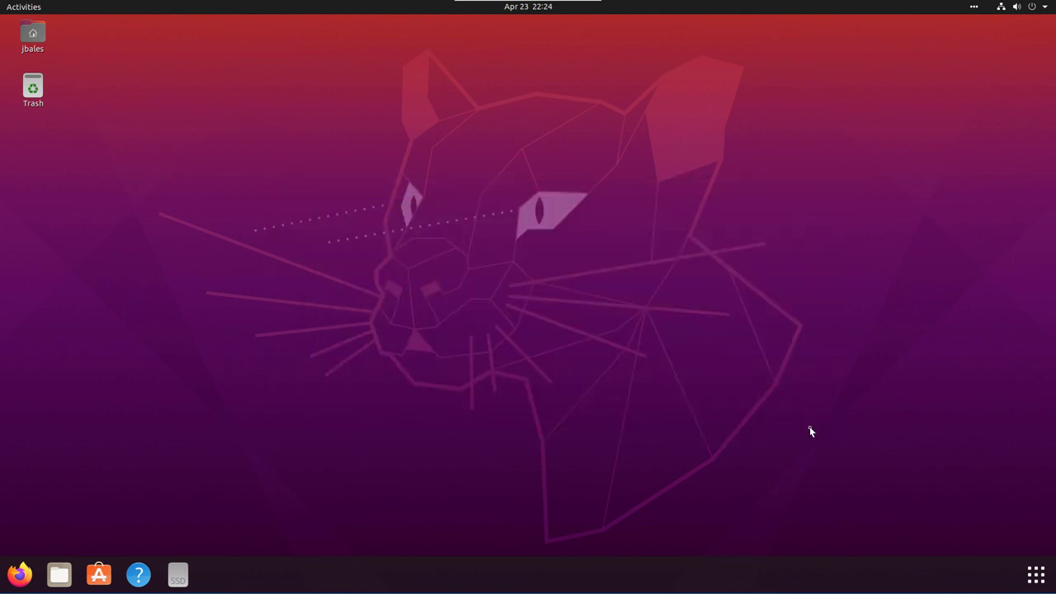